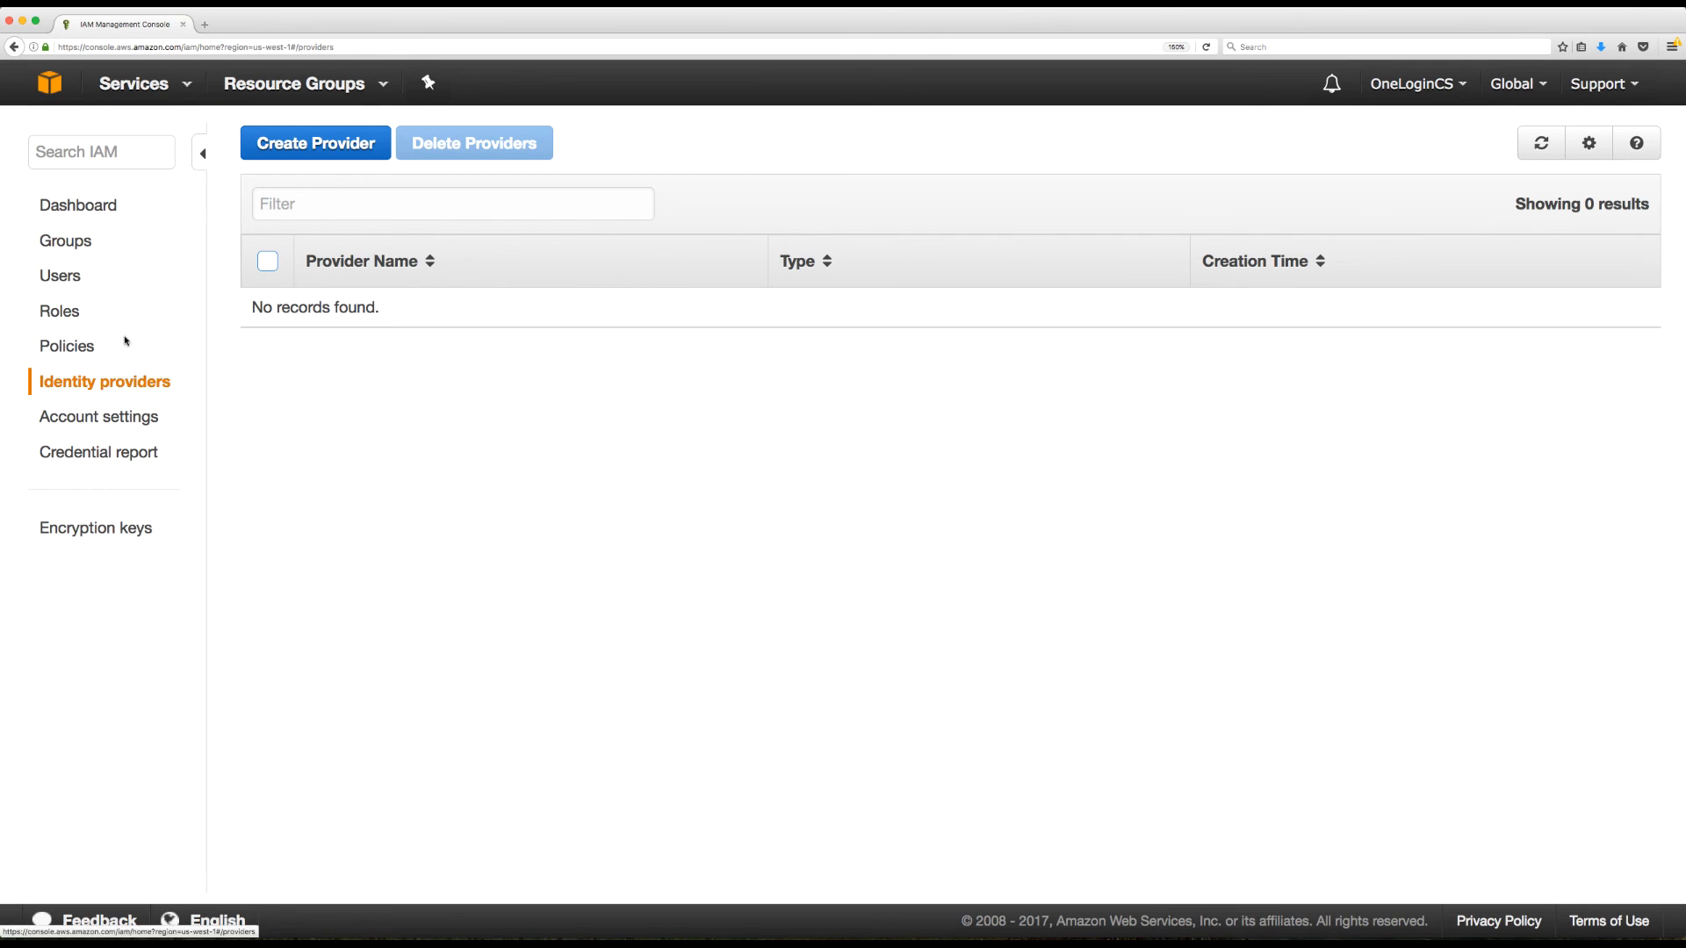
Step: From the IAM service, begin a new identity provider of type SAML named OneLogin
click(128, 83)
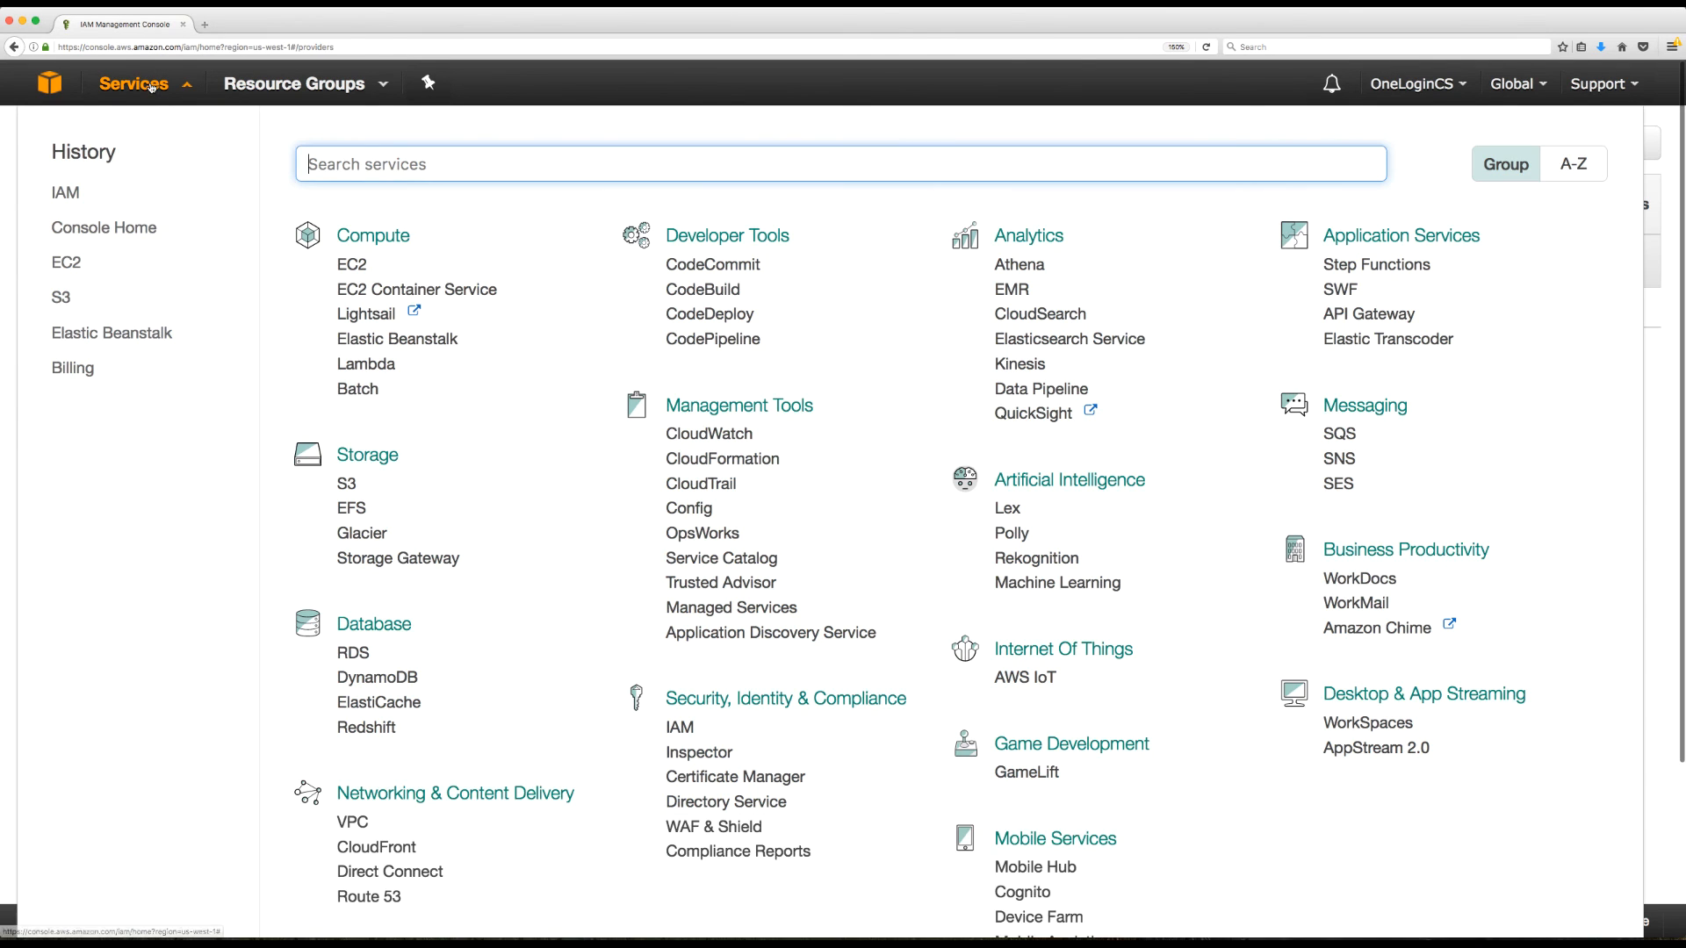
mouse_move(678, 731)
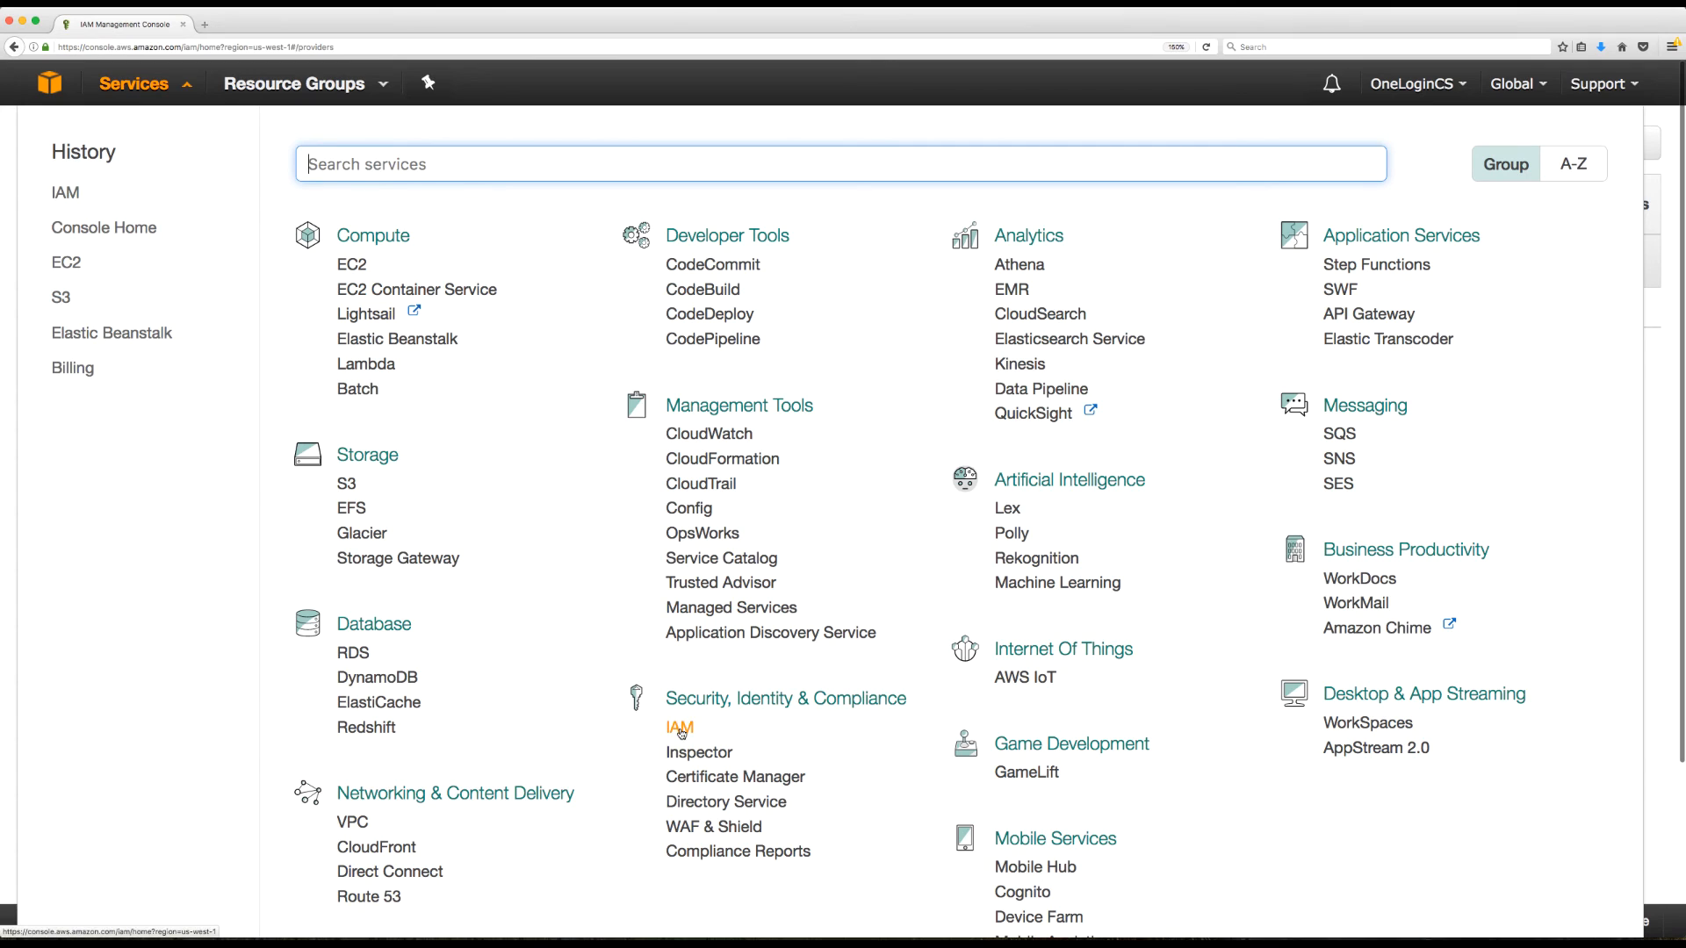
click(678, 726)
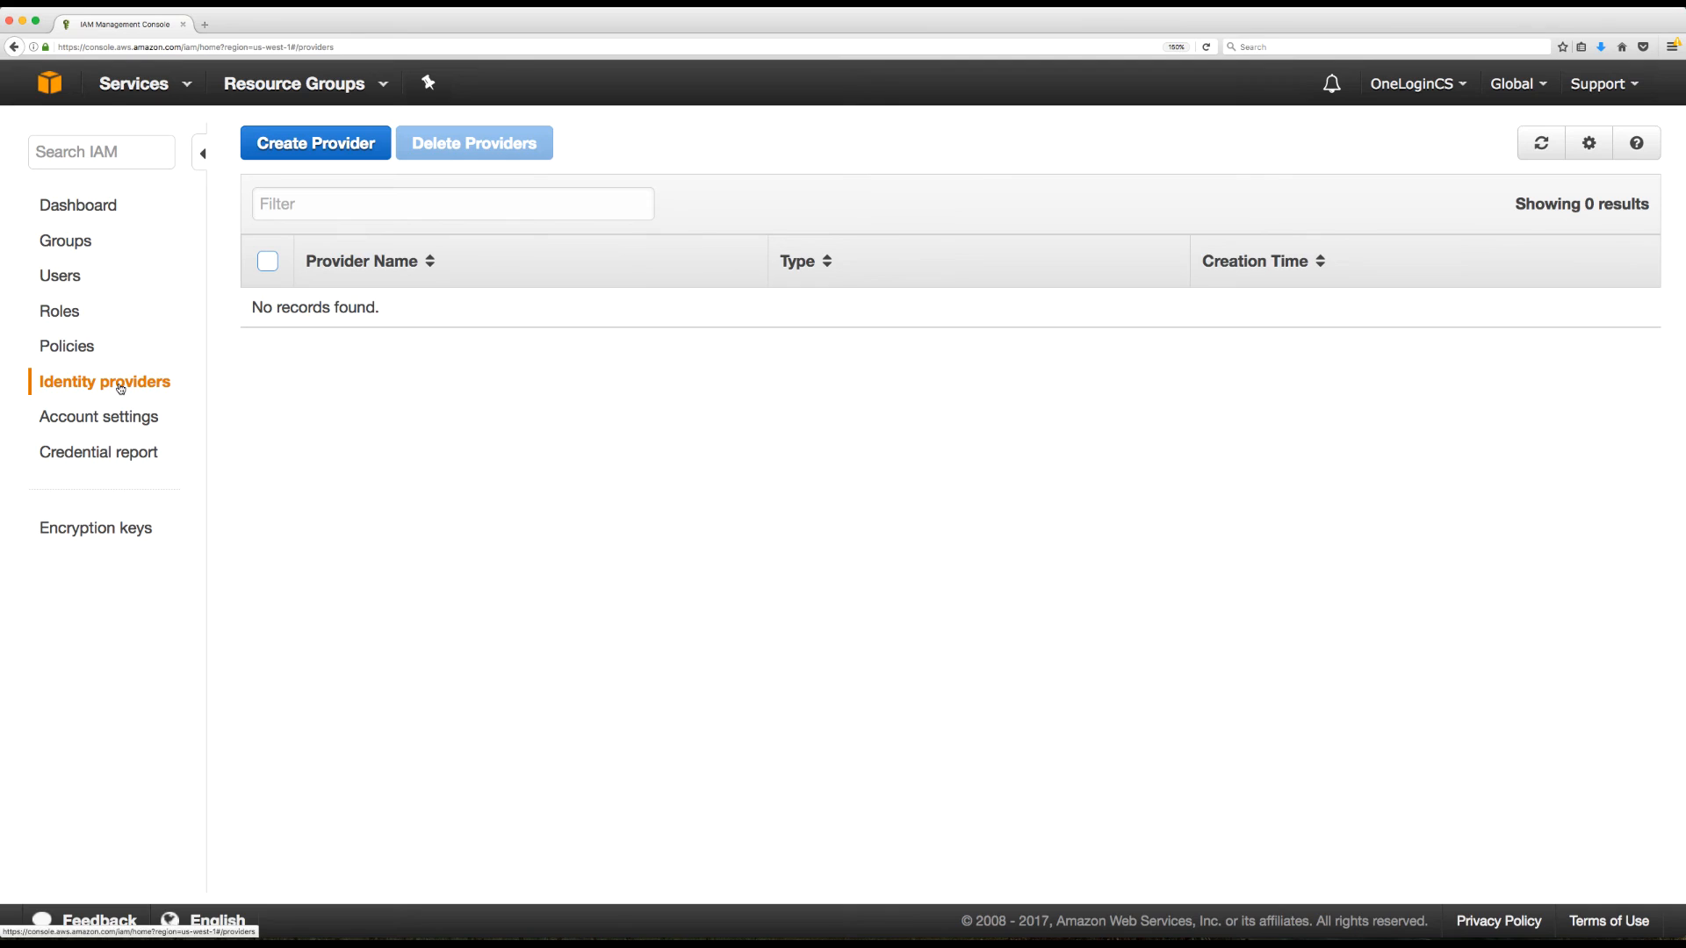
click(312, 142)
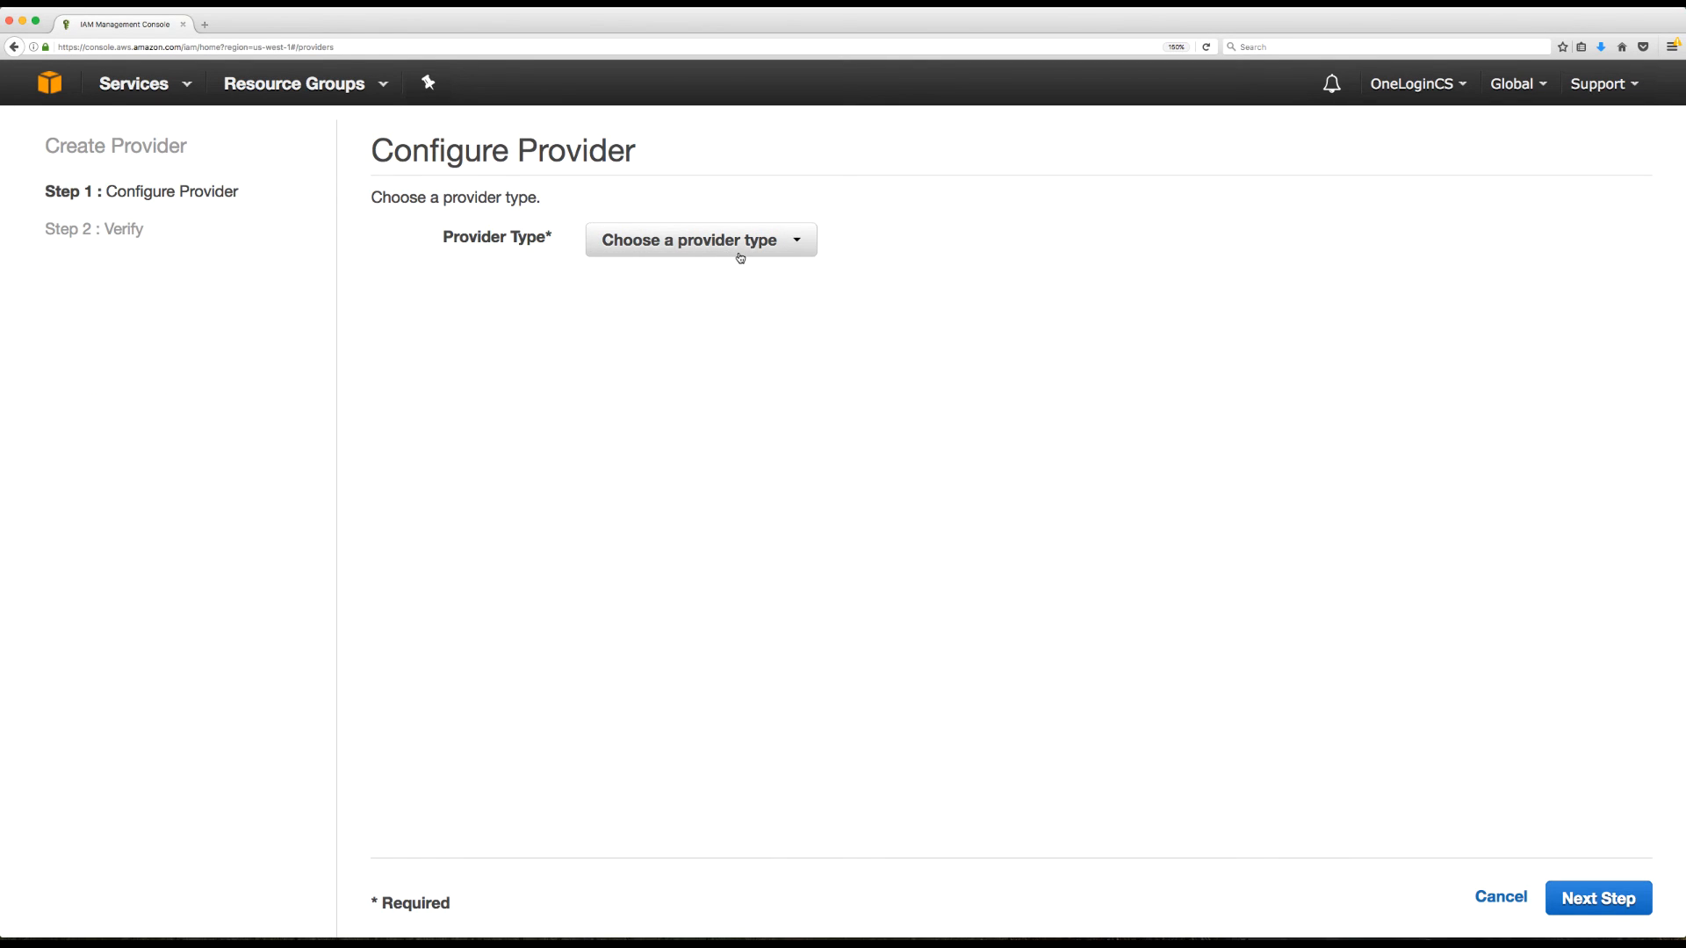
click(739, 238)
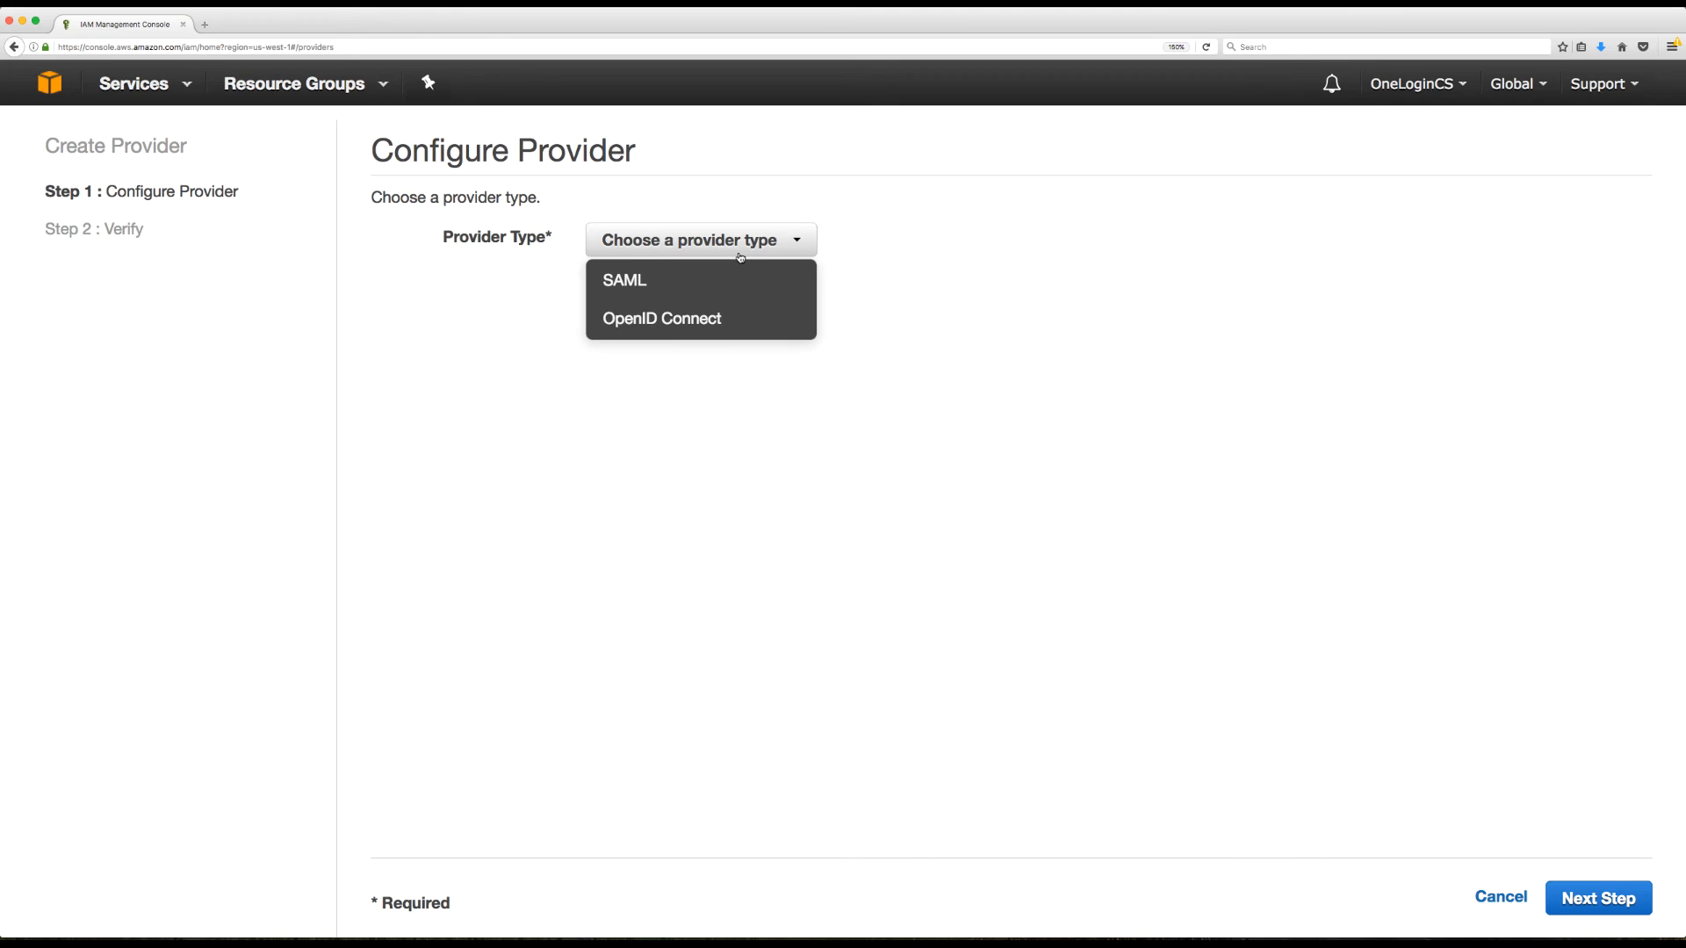
mouse_move(646, 284)
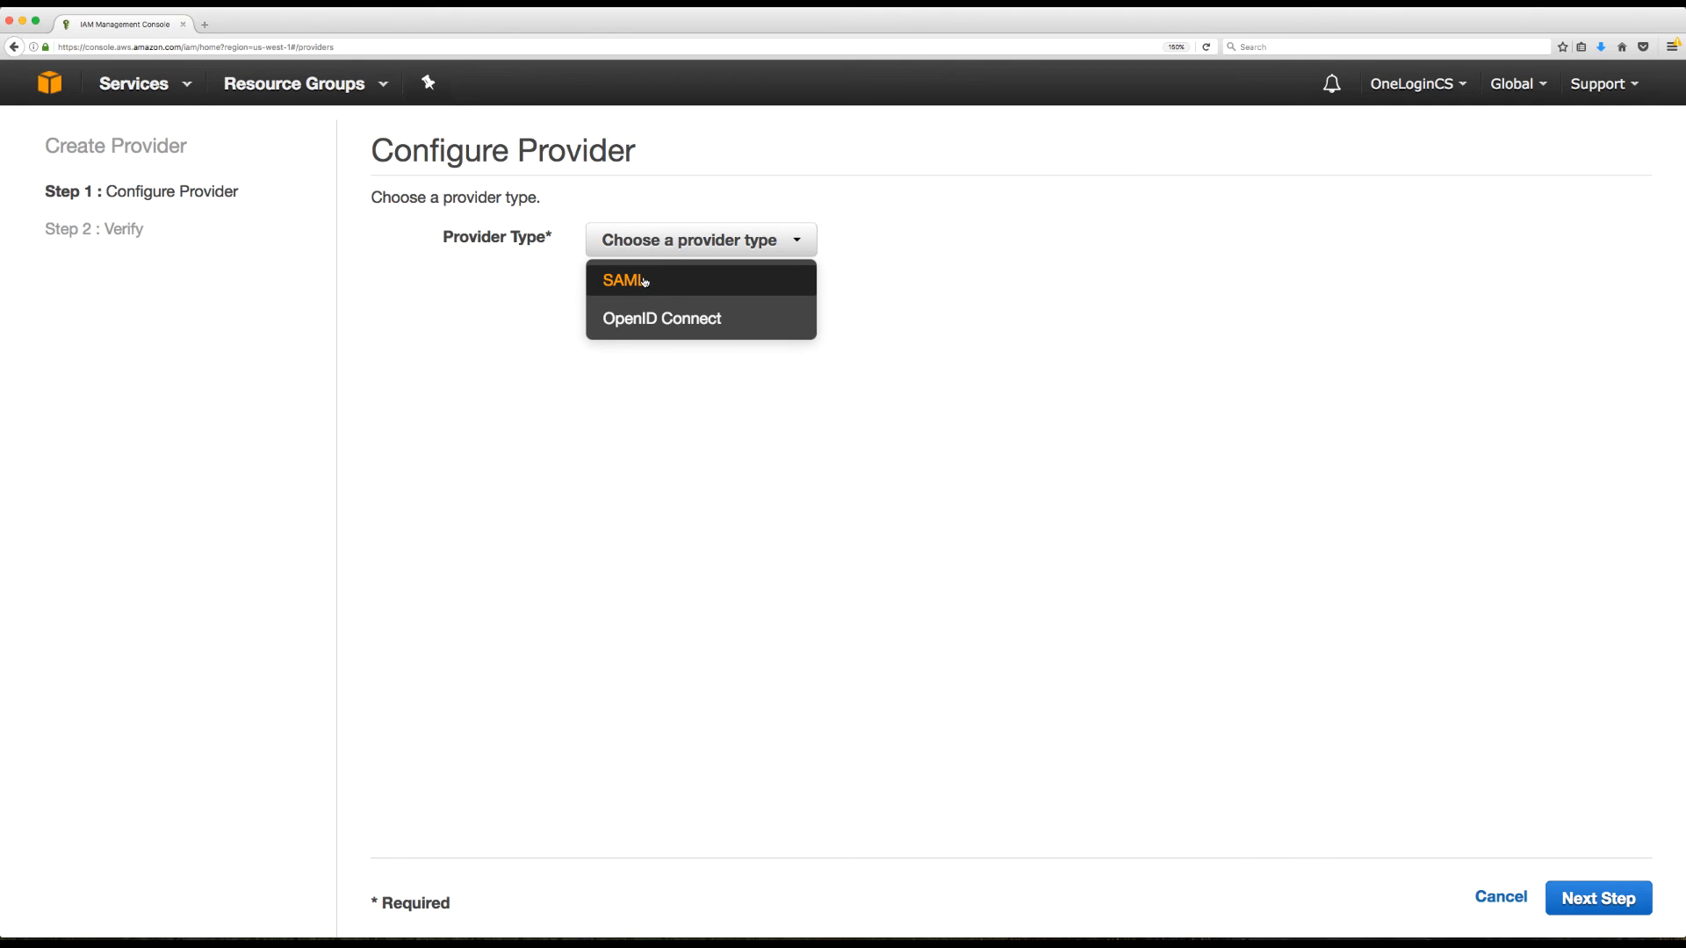
click(618, 279)
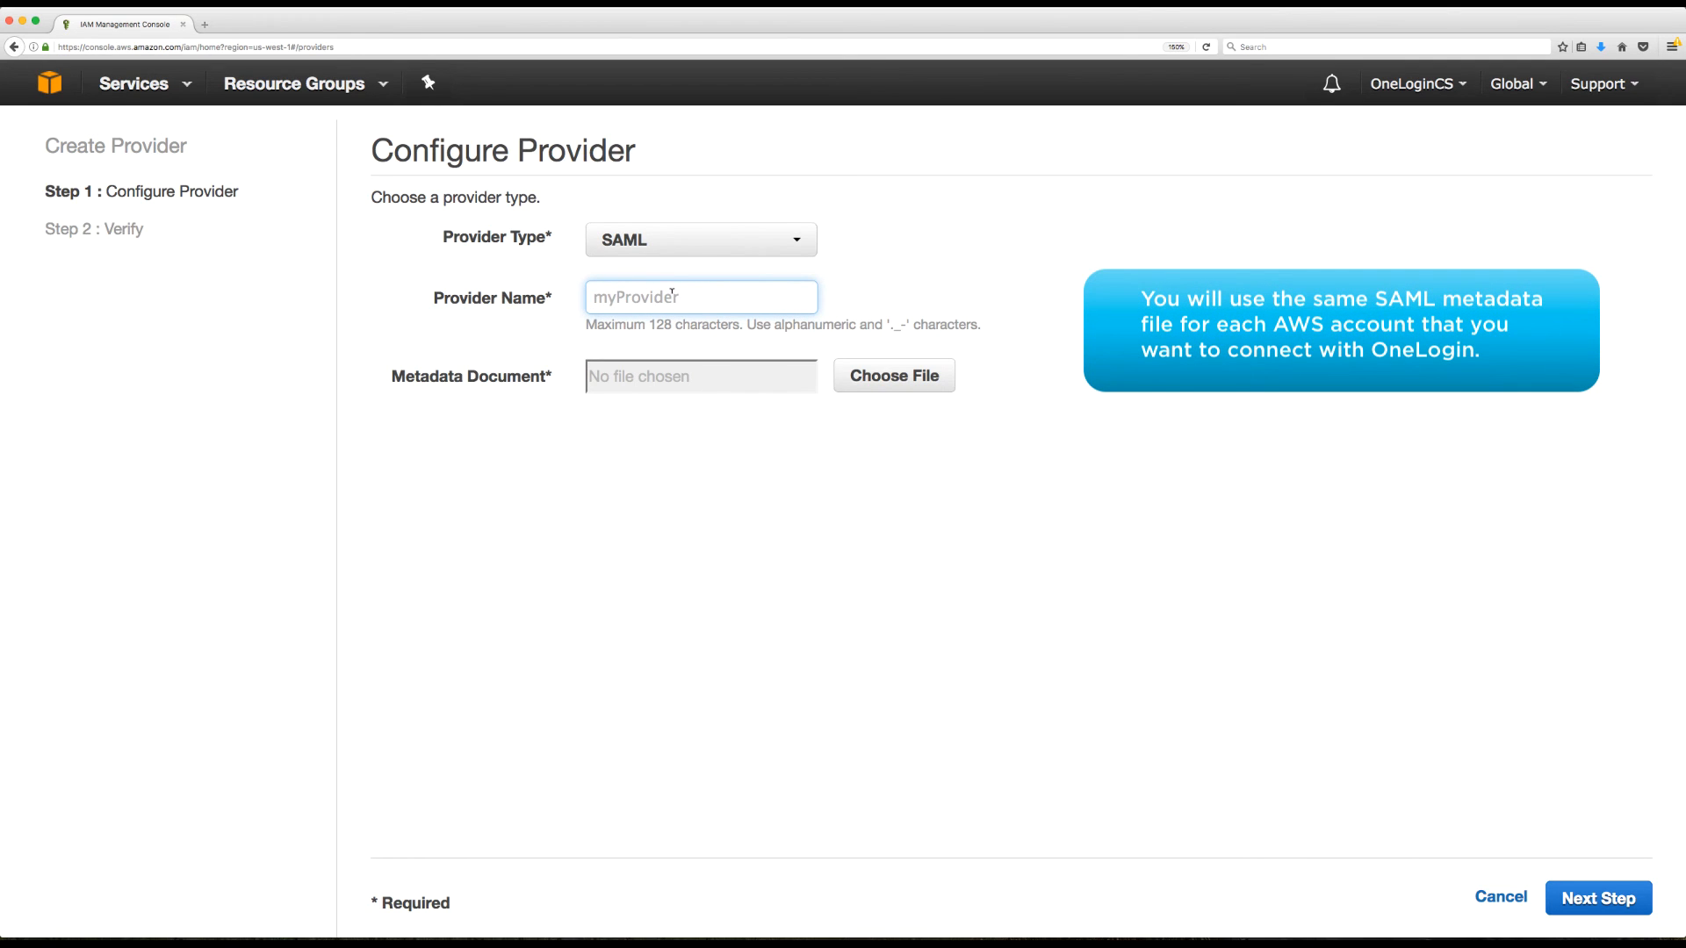
text(OneLogin)
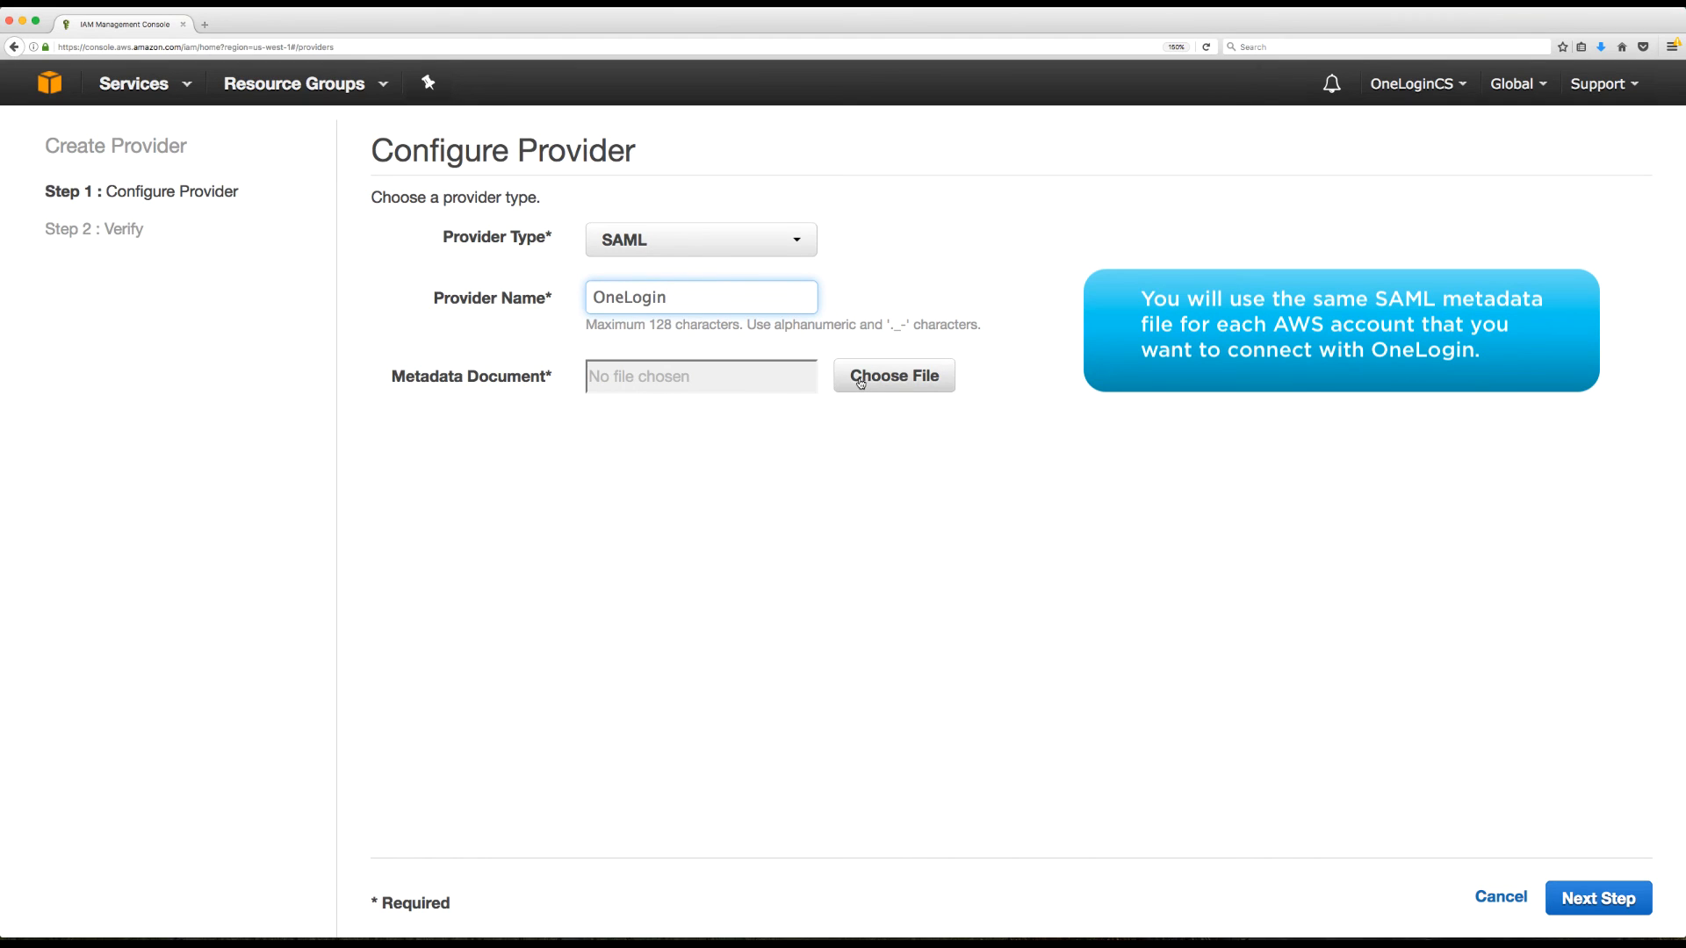
Step: Attach the onelogin_metadata_630206.xml metadata file and continue to verification
click(894, 376)
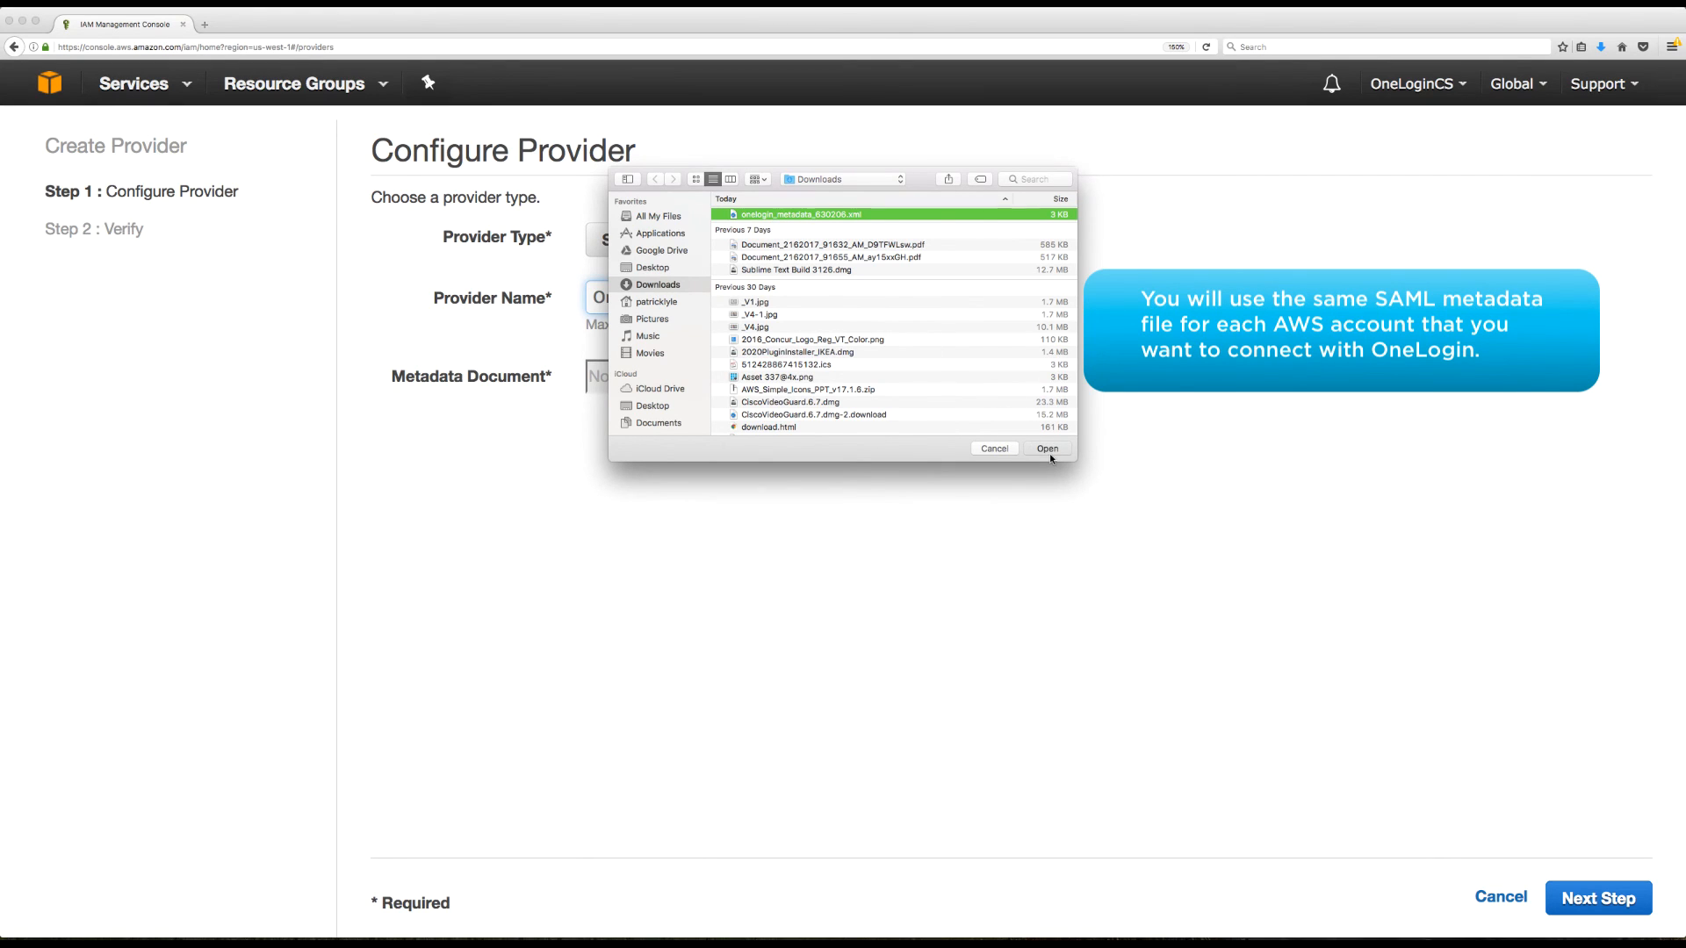
click(1046, 448)
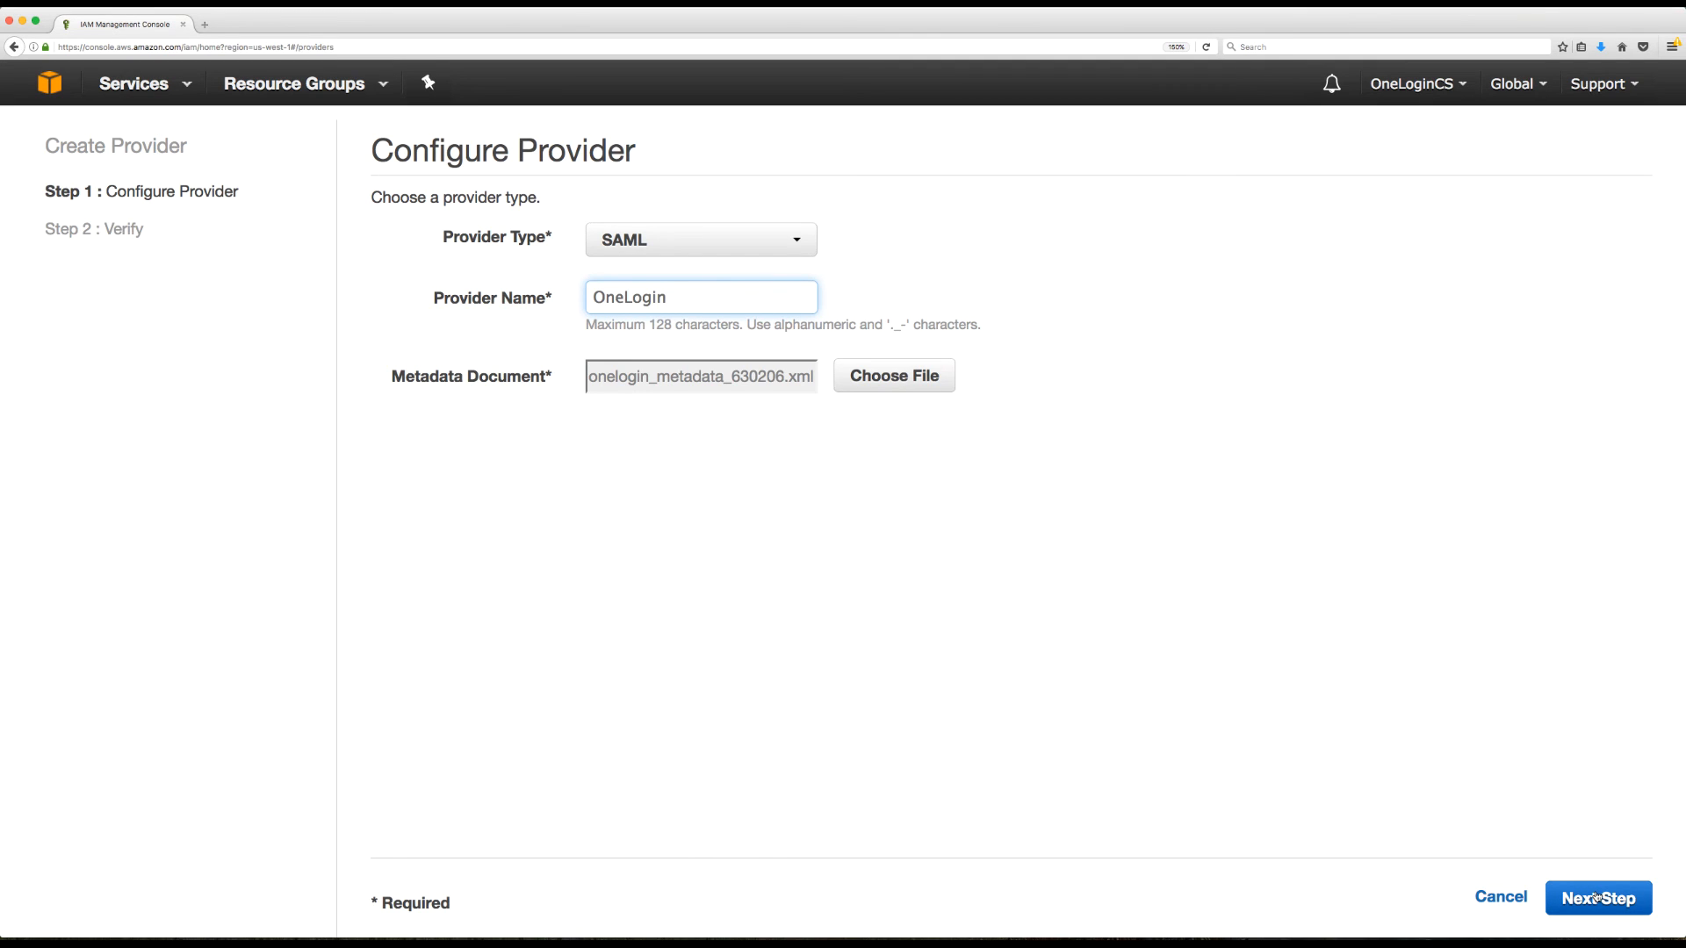
click(1598, 897)
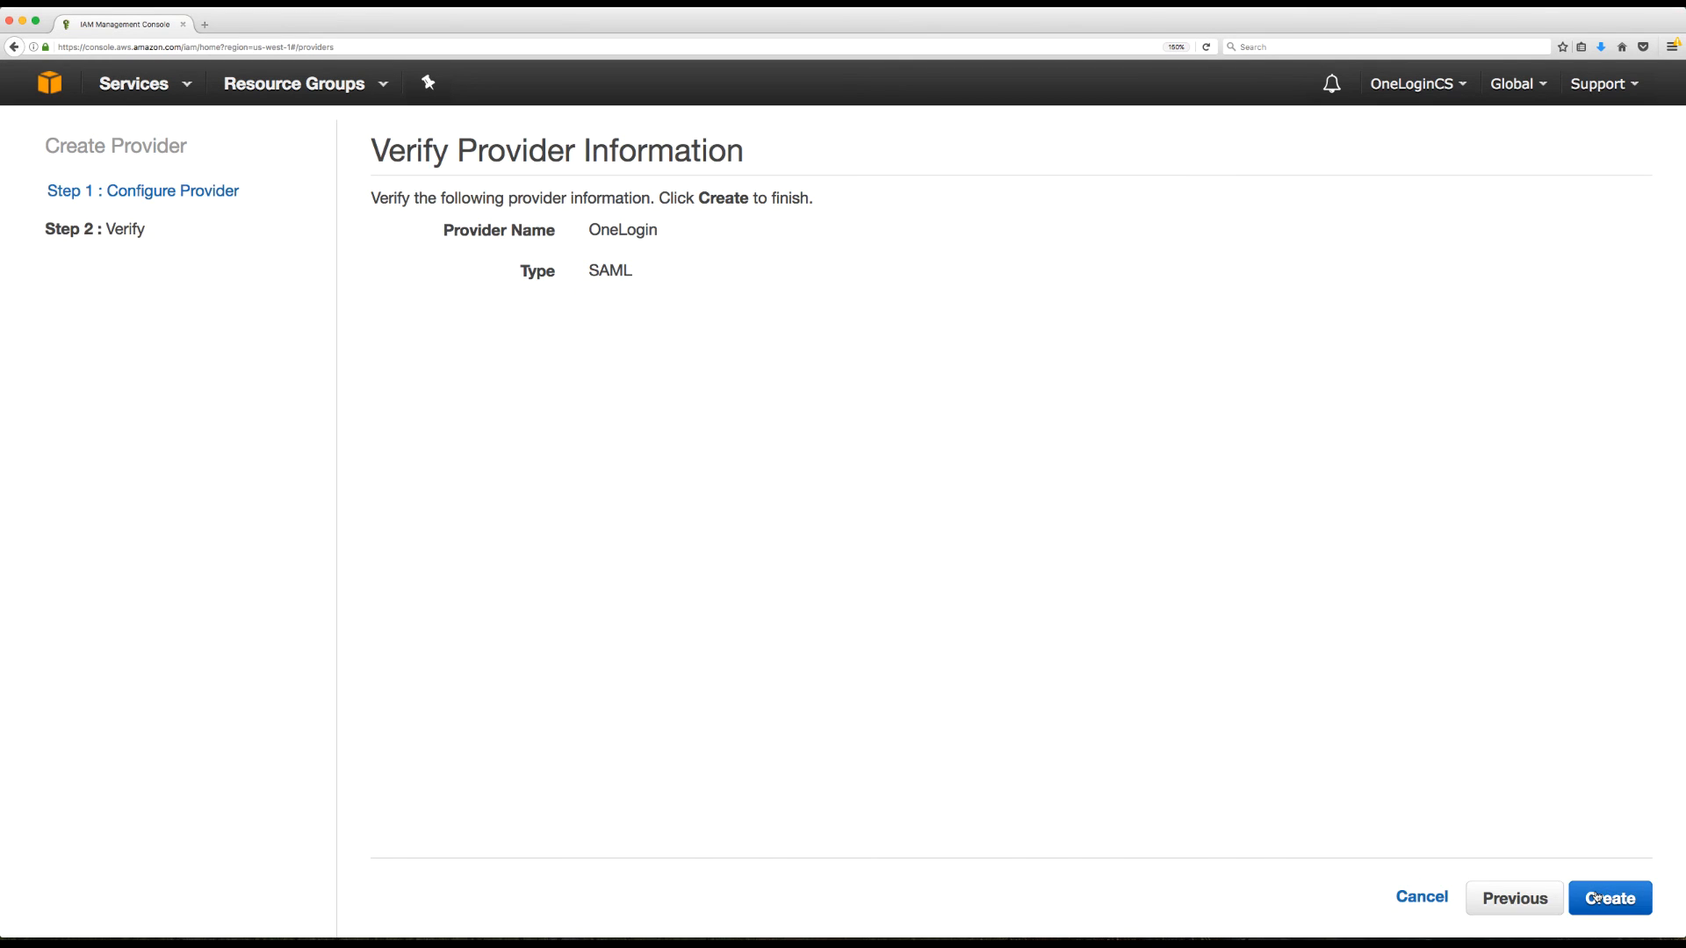
Step: Create the OneLogin SAML provider and go to the Roles list
click(1608, 899)
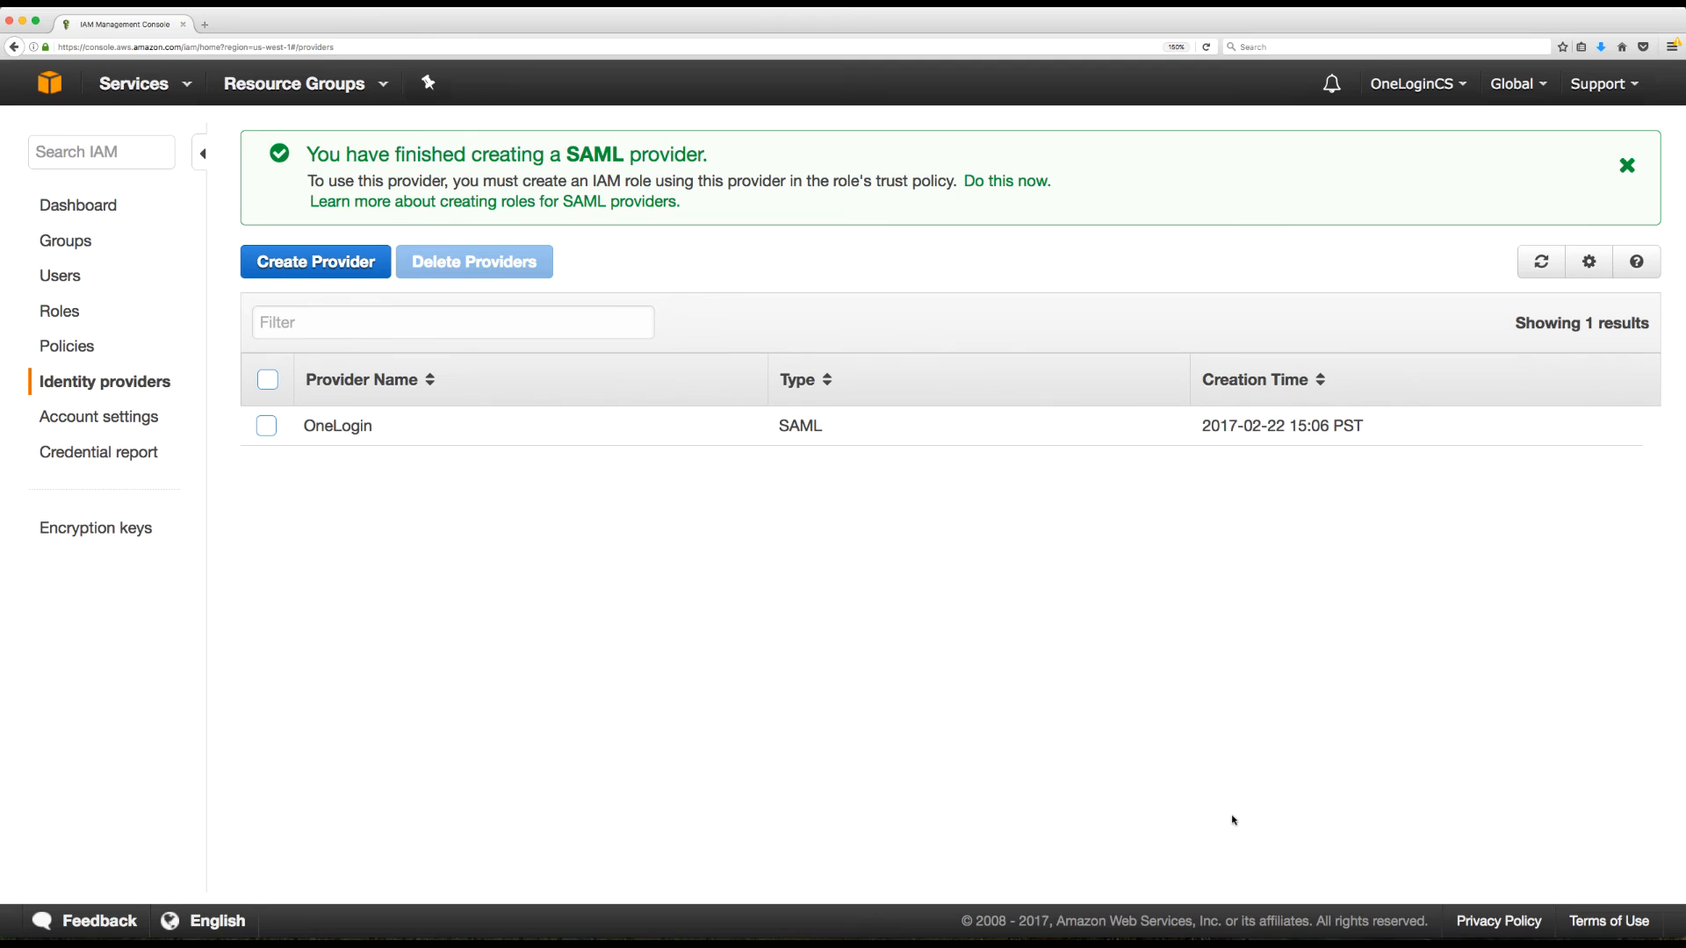
mouse_move(268, 499)
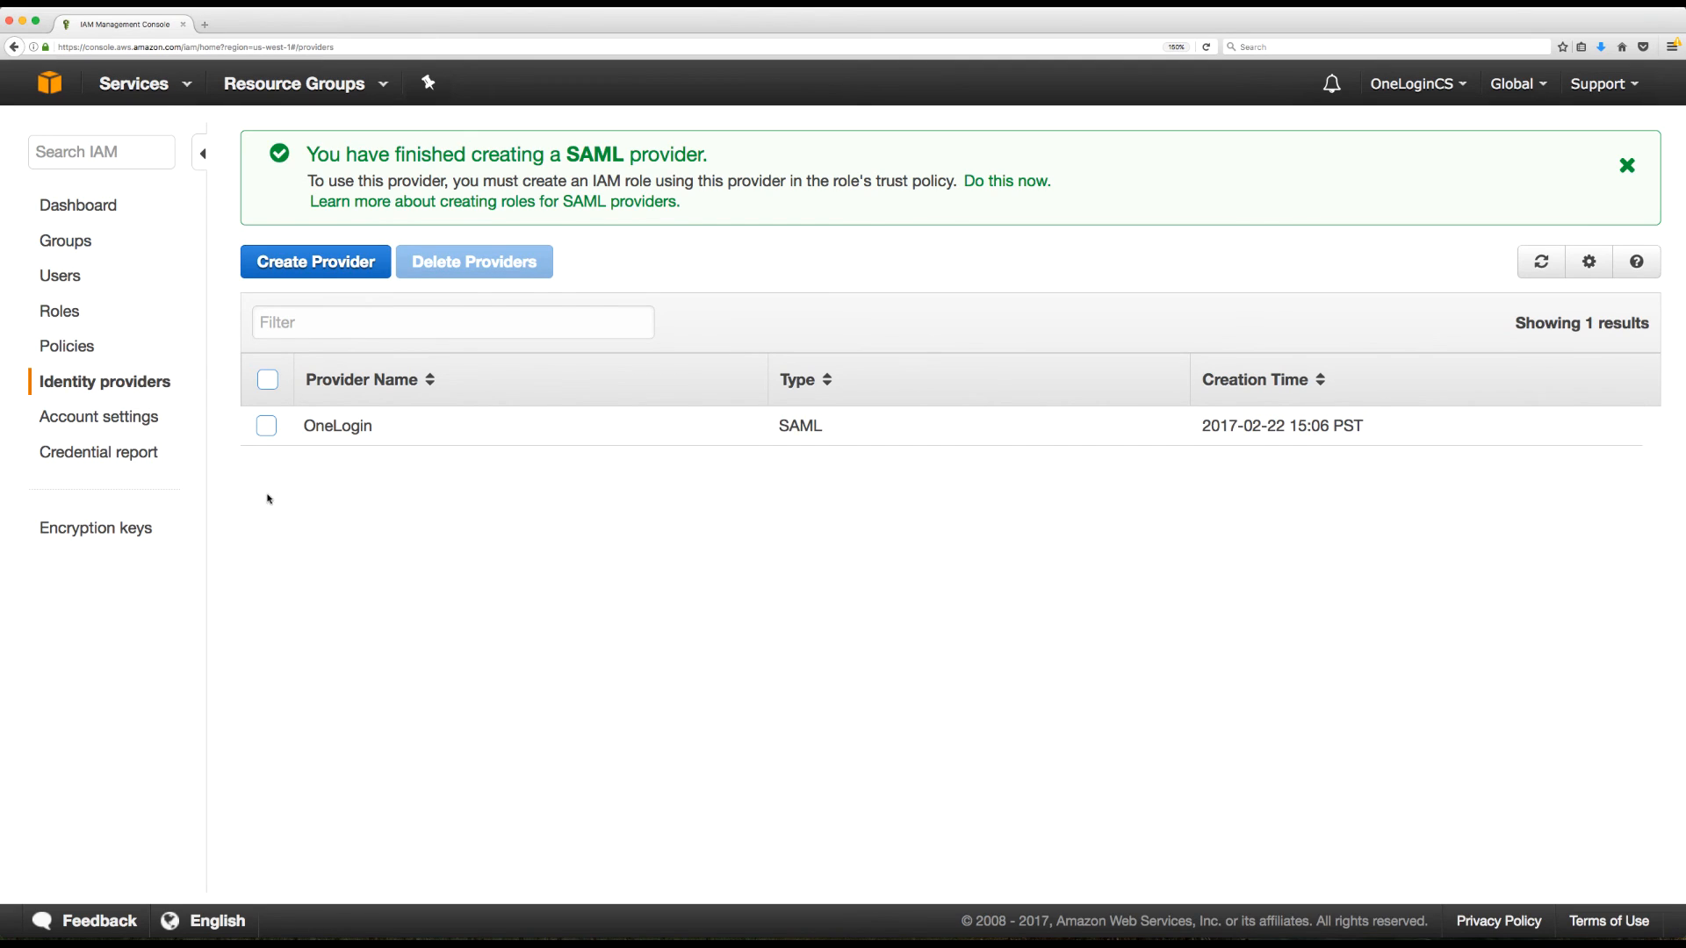
mouse_move(274, 465)
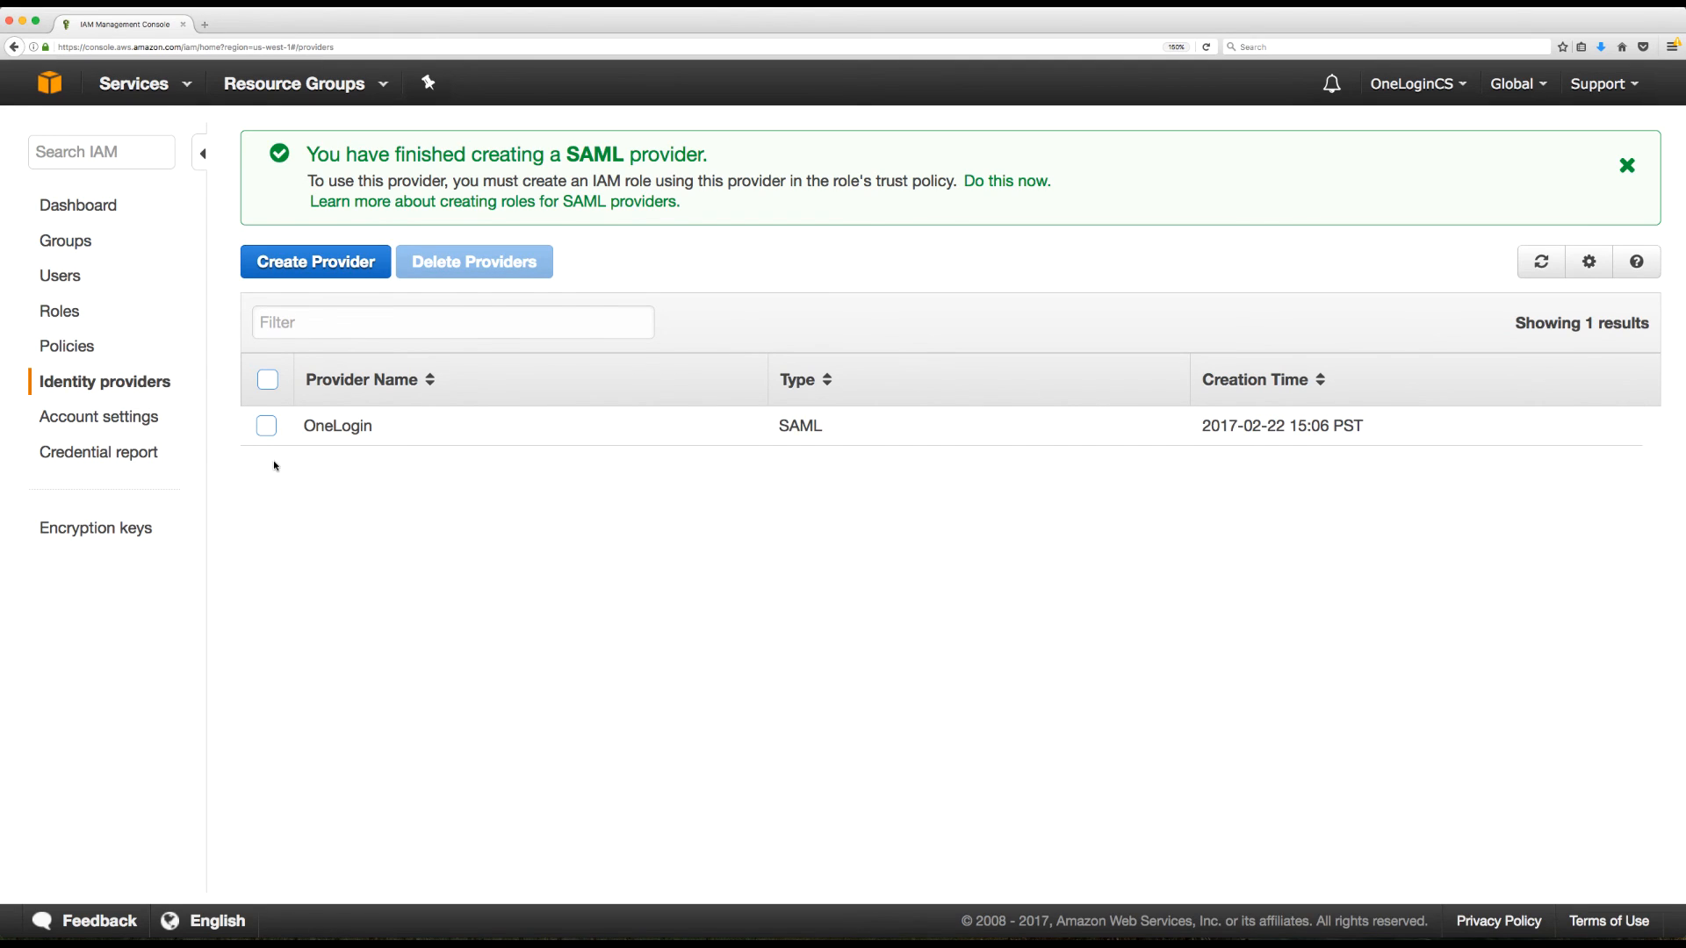
mouse_move(297, 495)
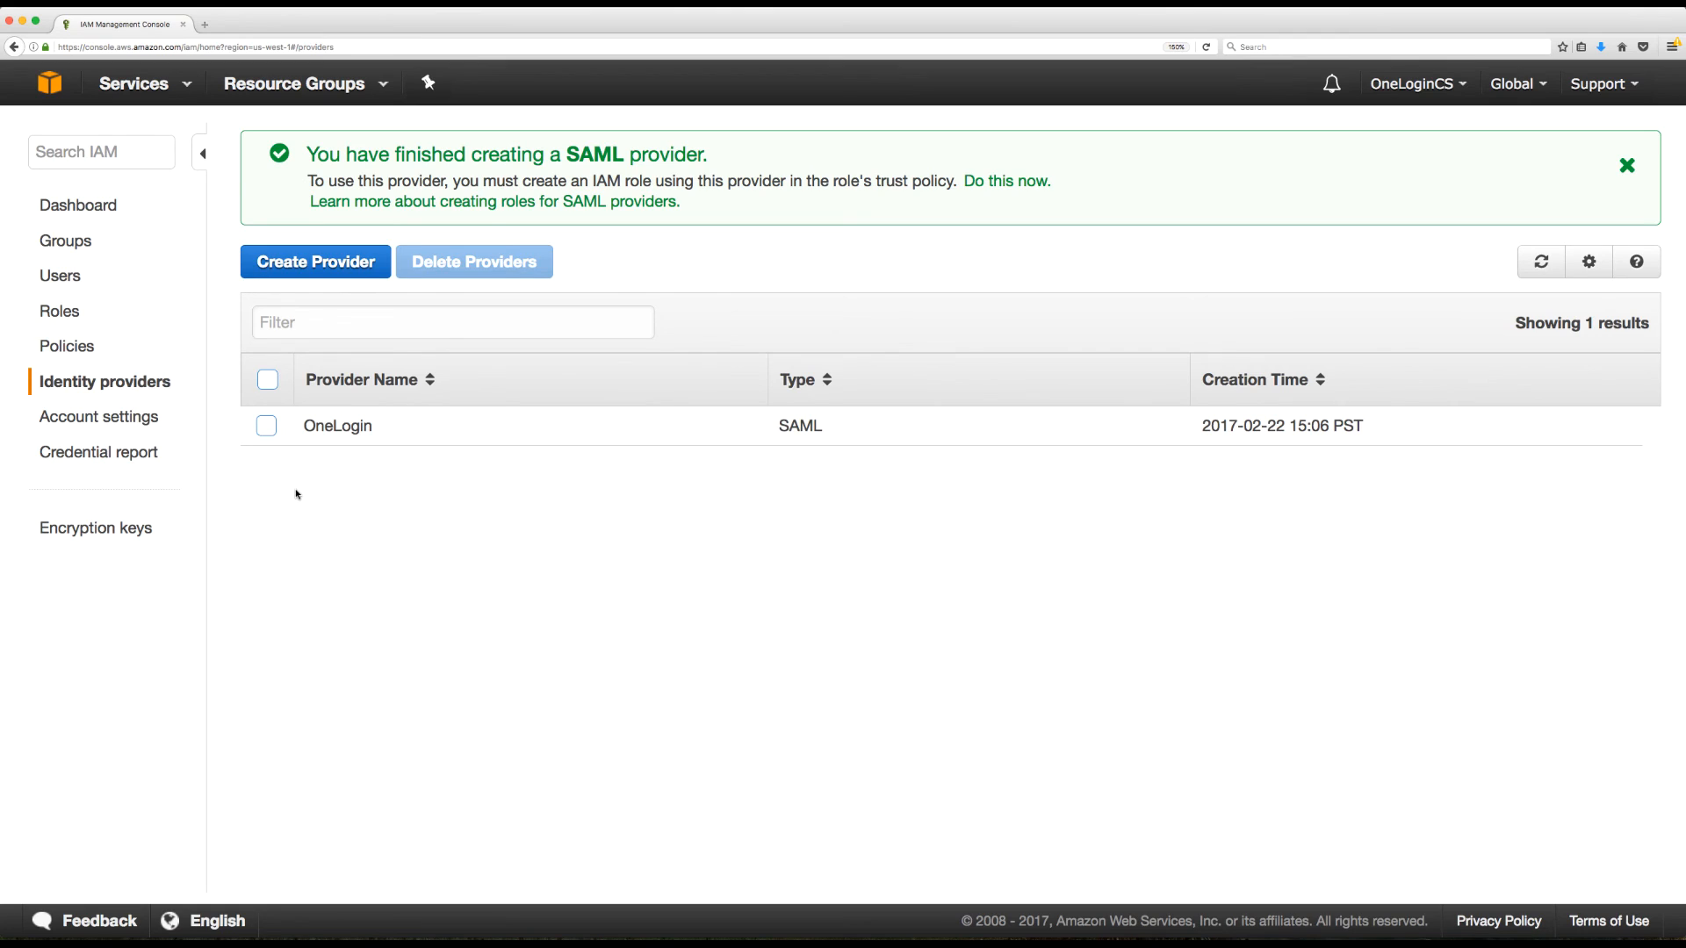
mouse_move(68, 313)
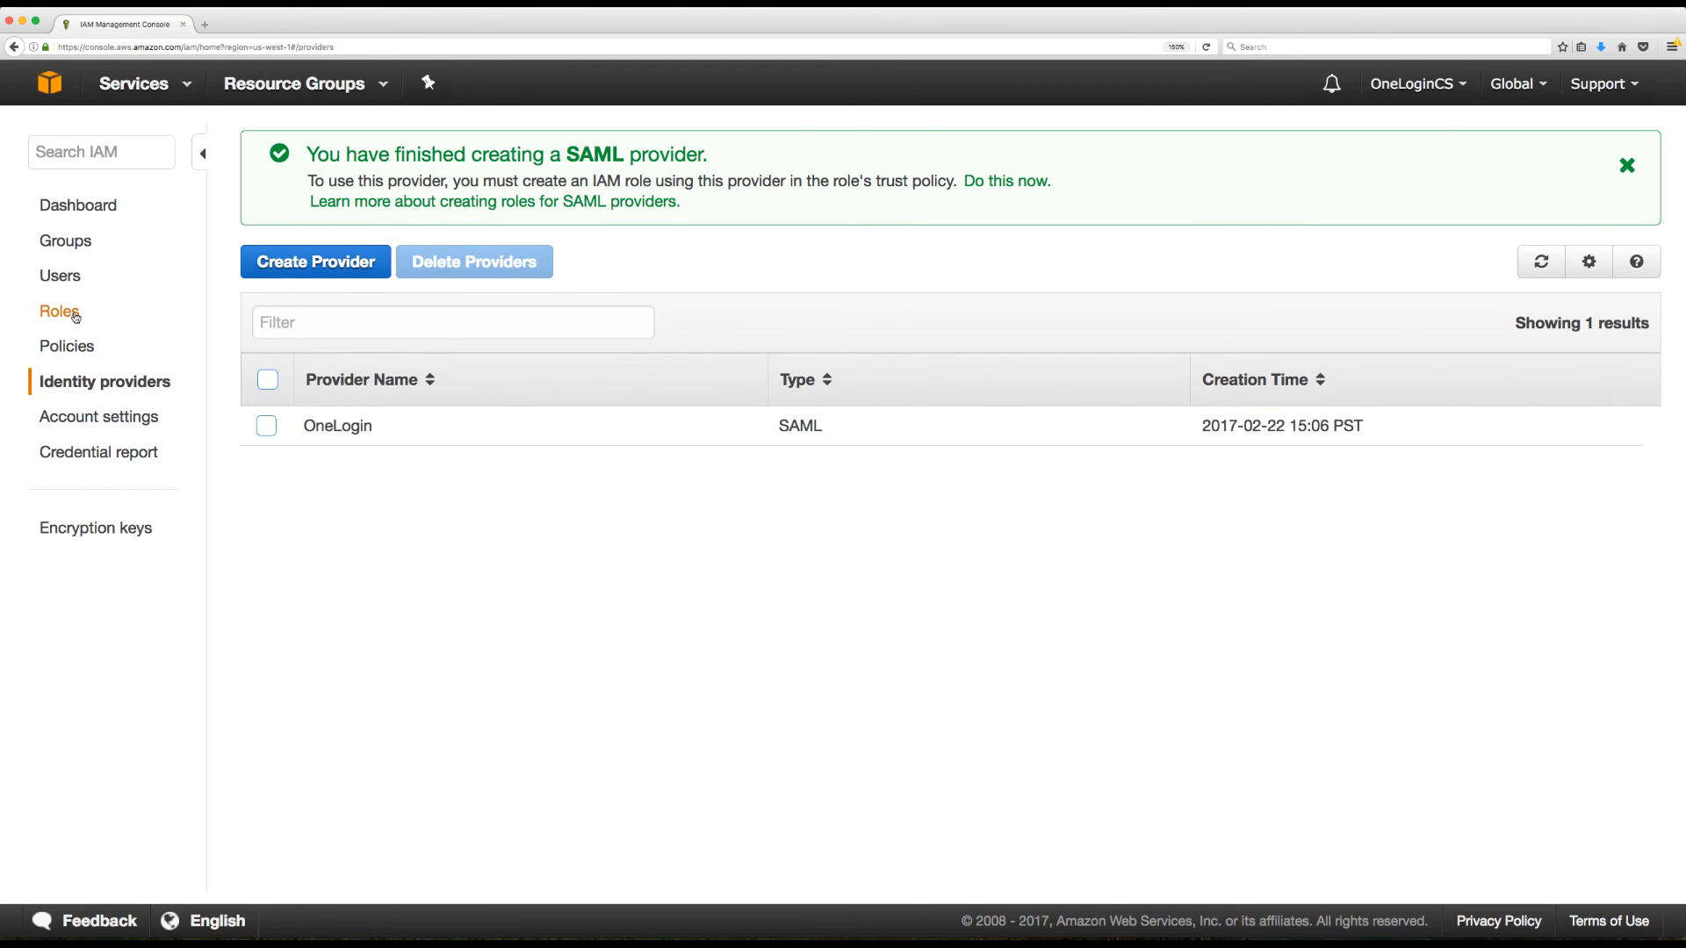
click(60, 309)
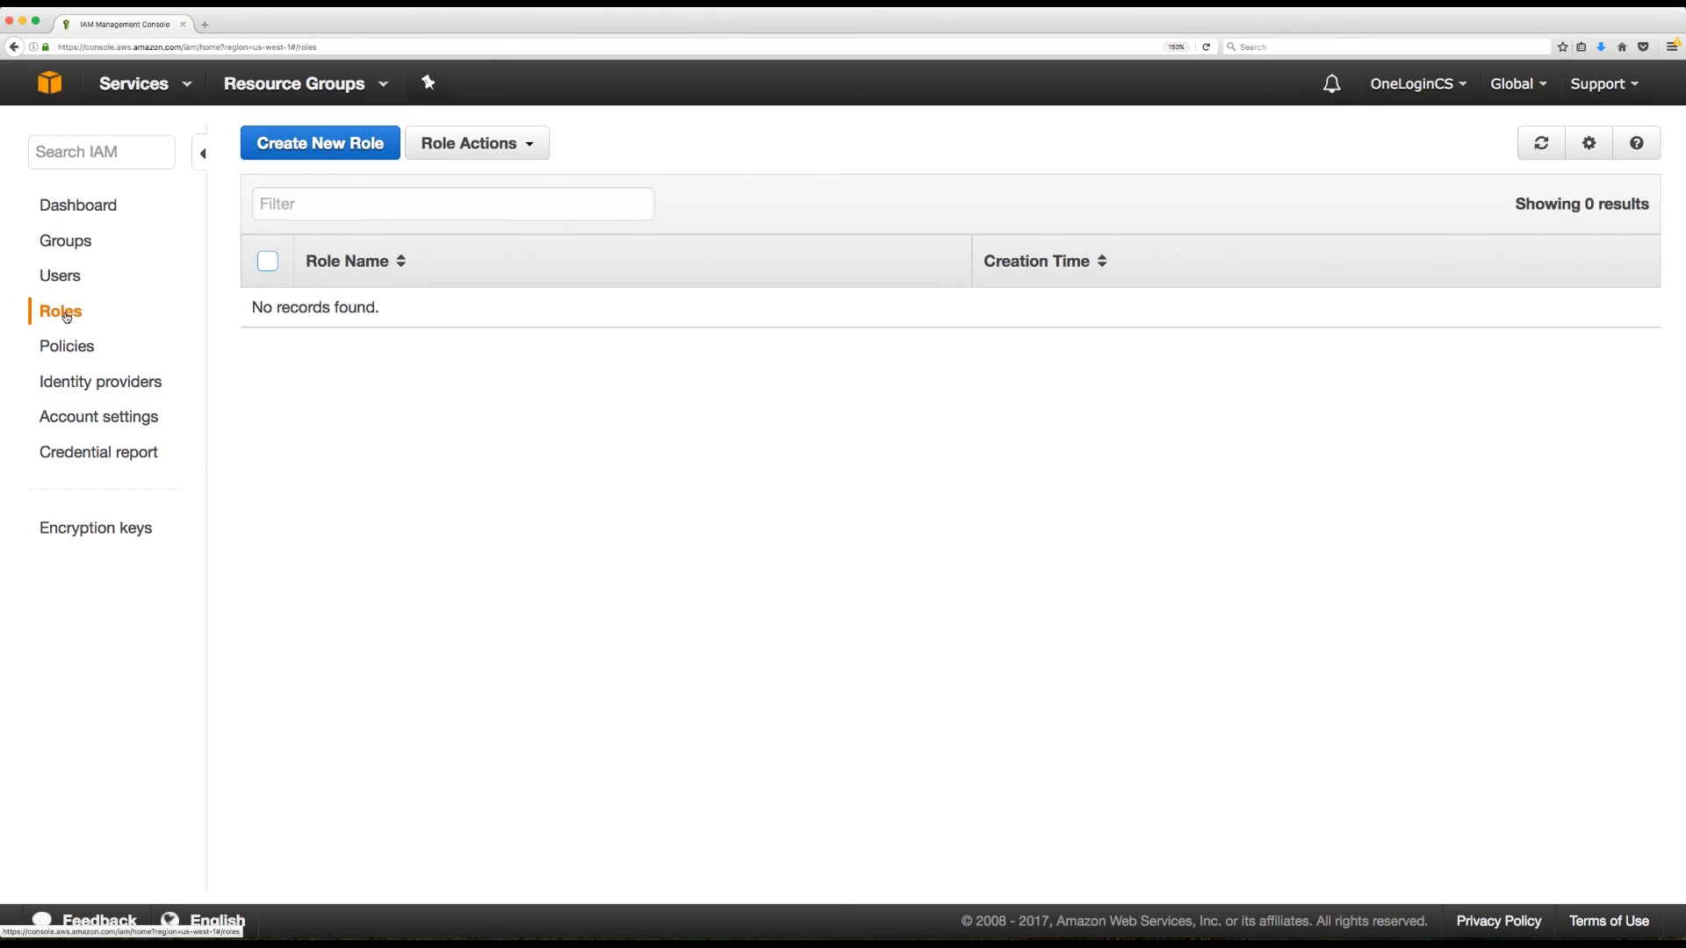
mouse_move(287, 183)
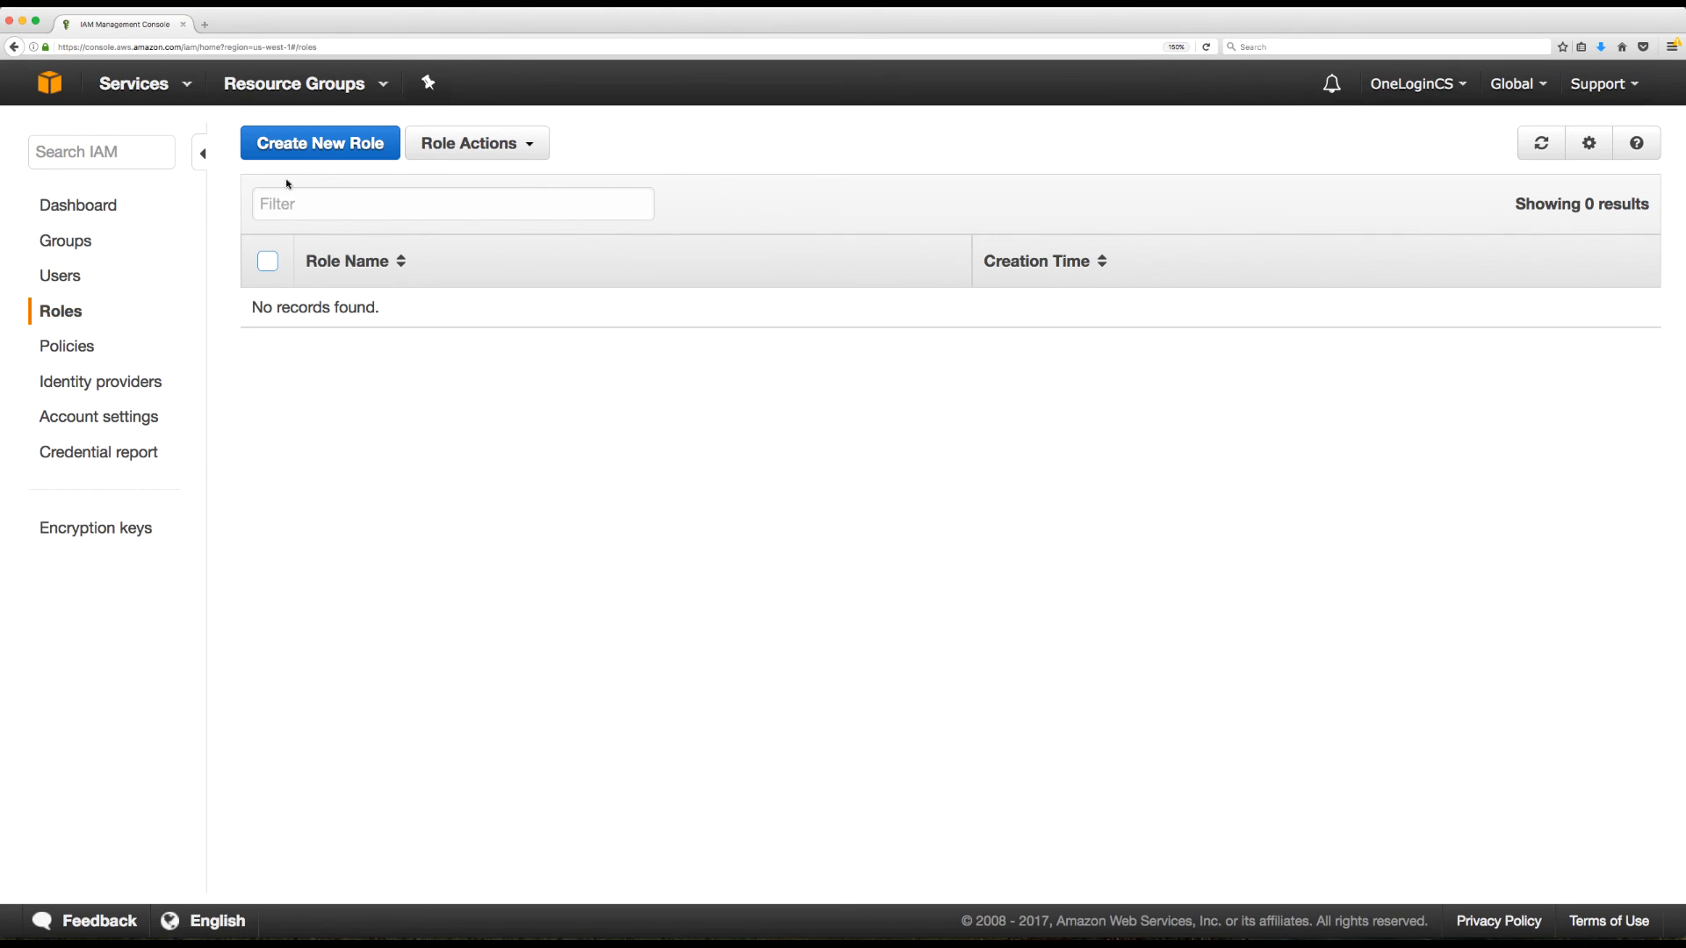
Step: Begin a new role named ec2 with WebSSO access for SAML identity providers
click(320, 142)
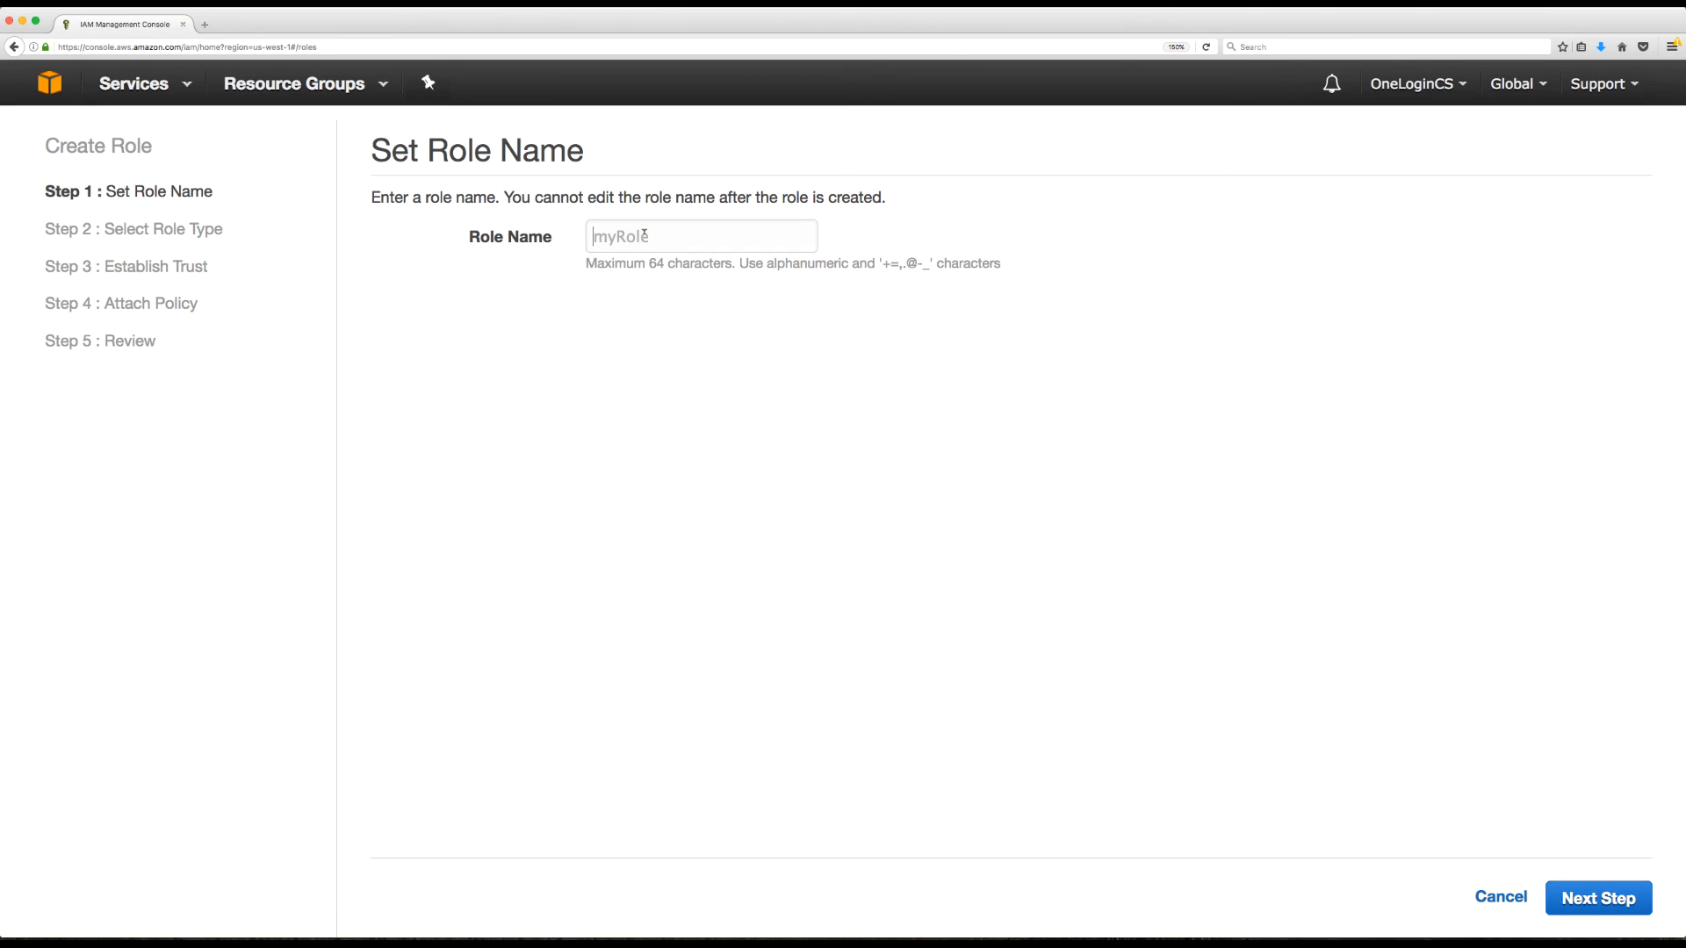
click(698, 237)
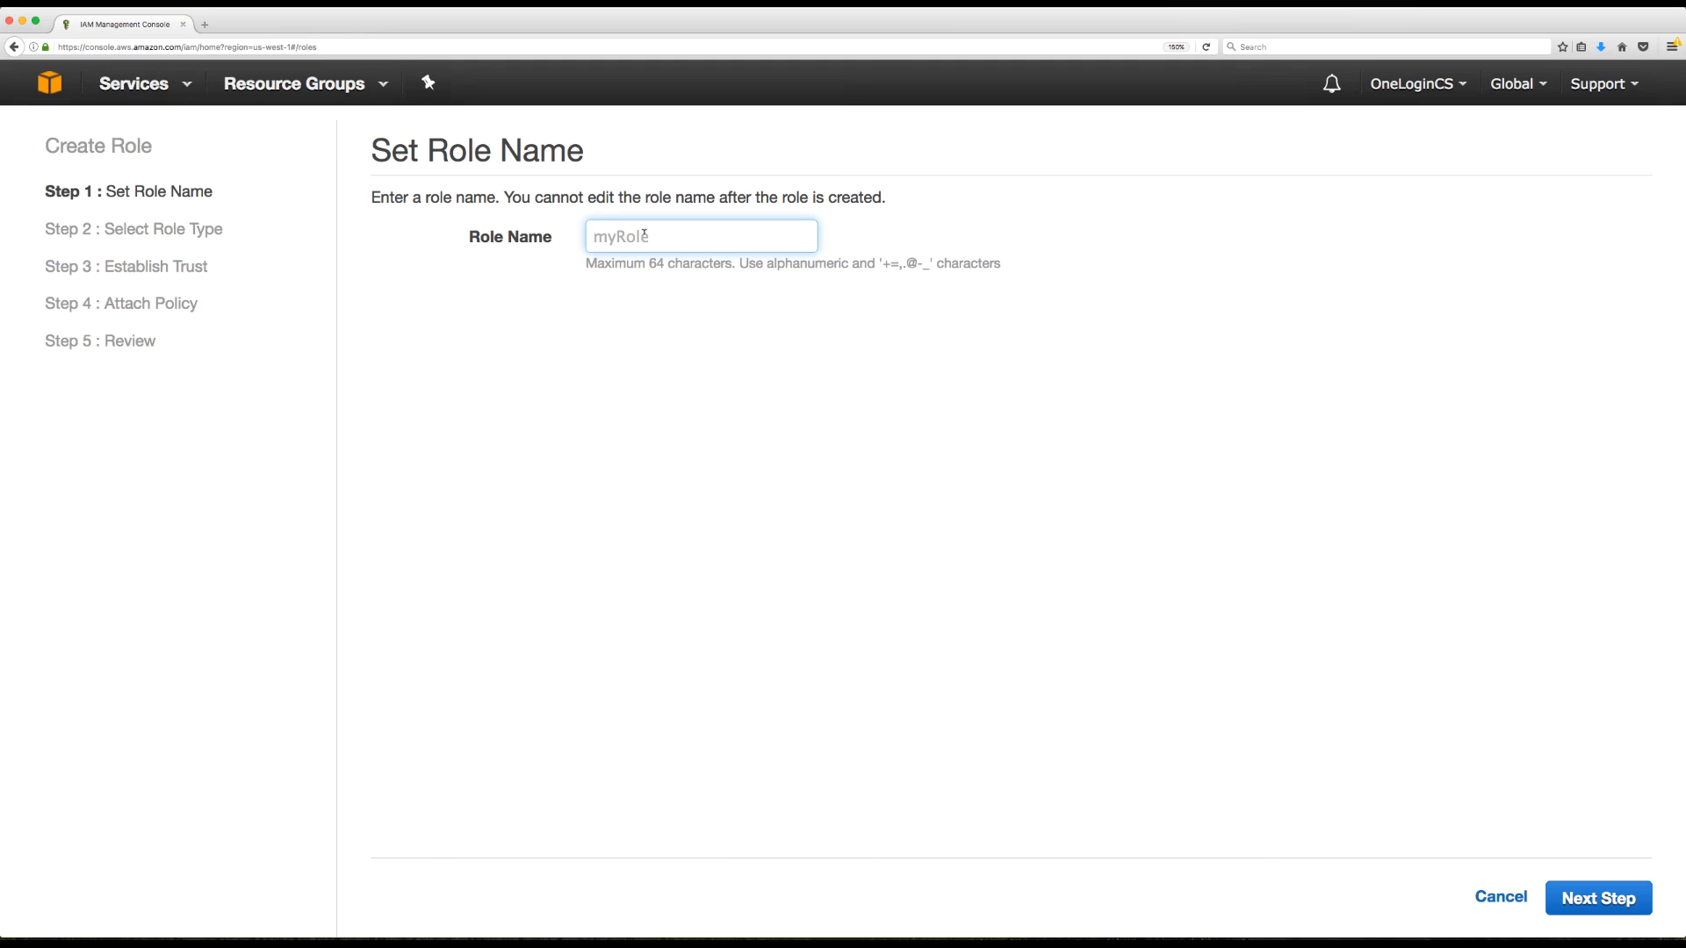
text(ec2)
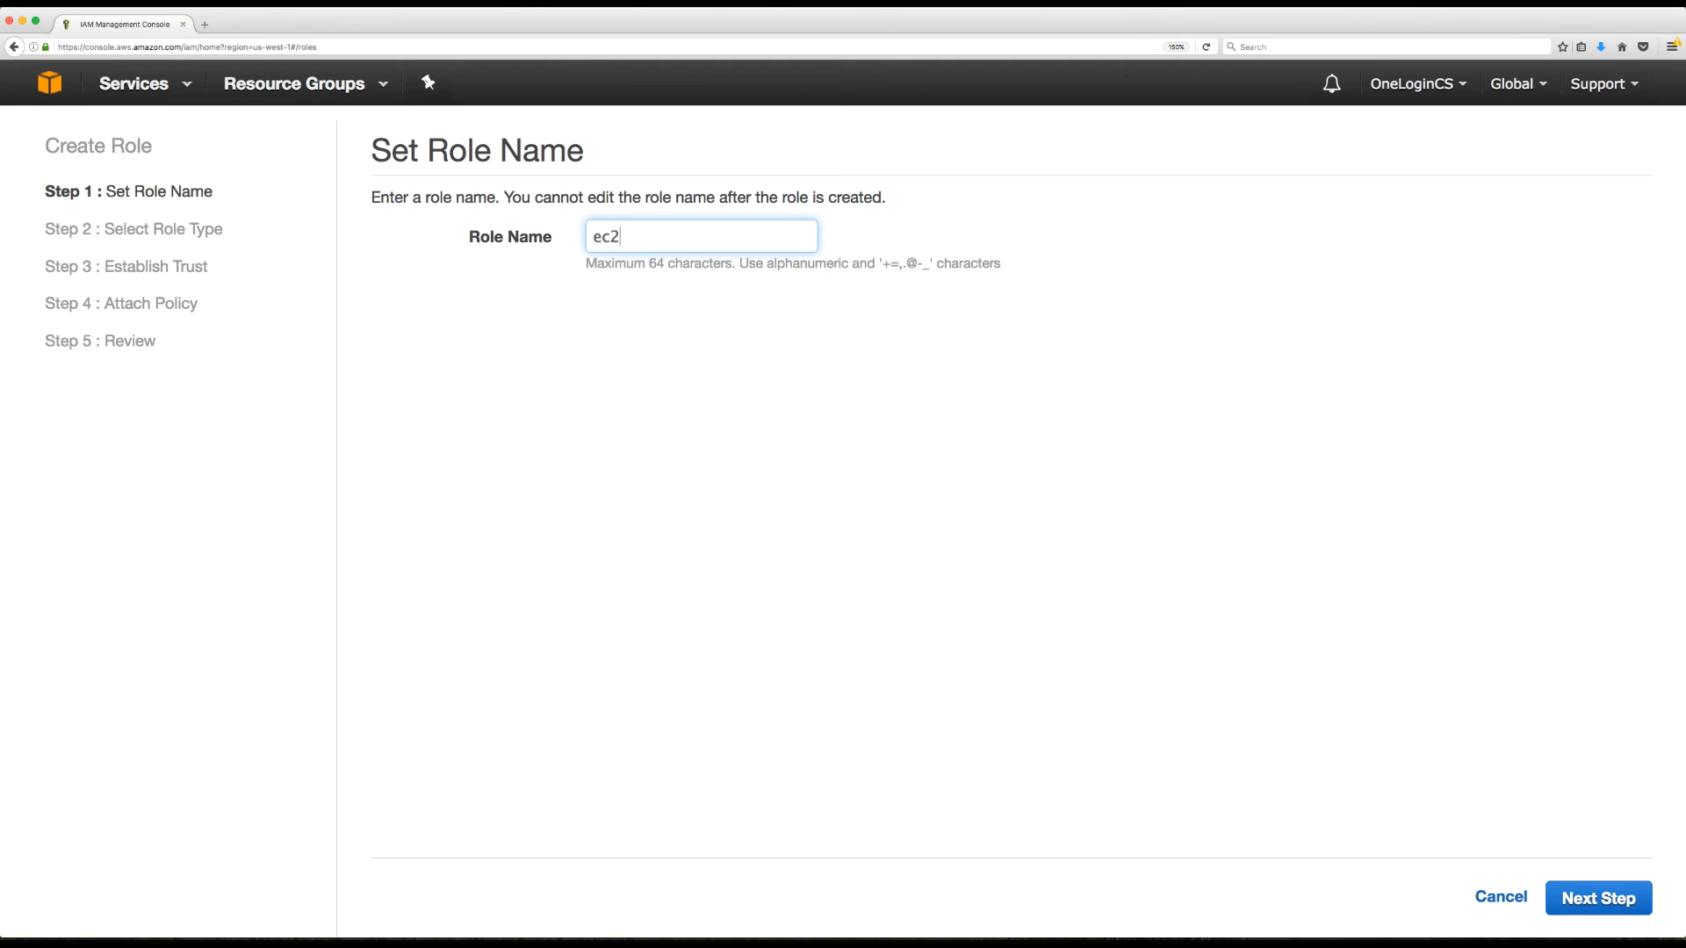
click(1598, 897)
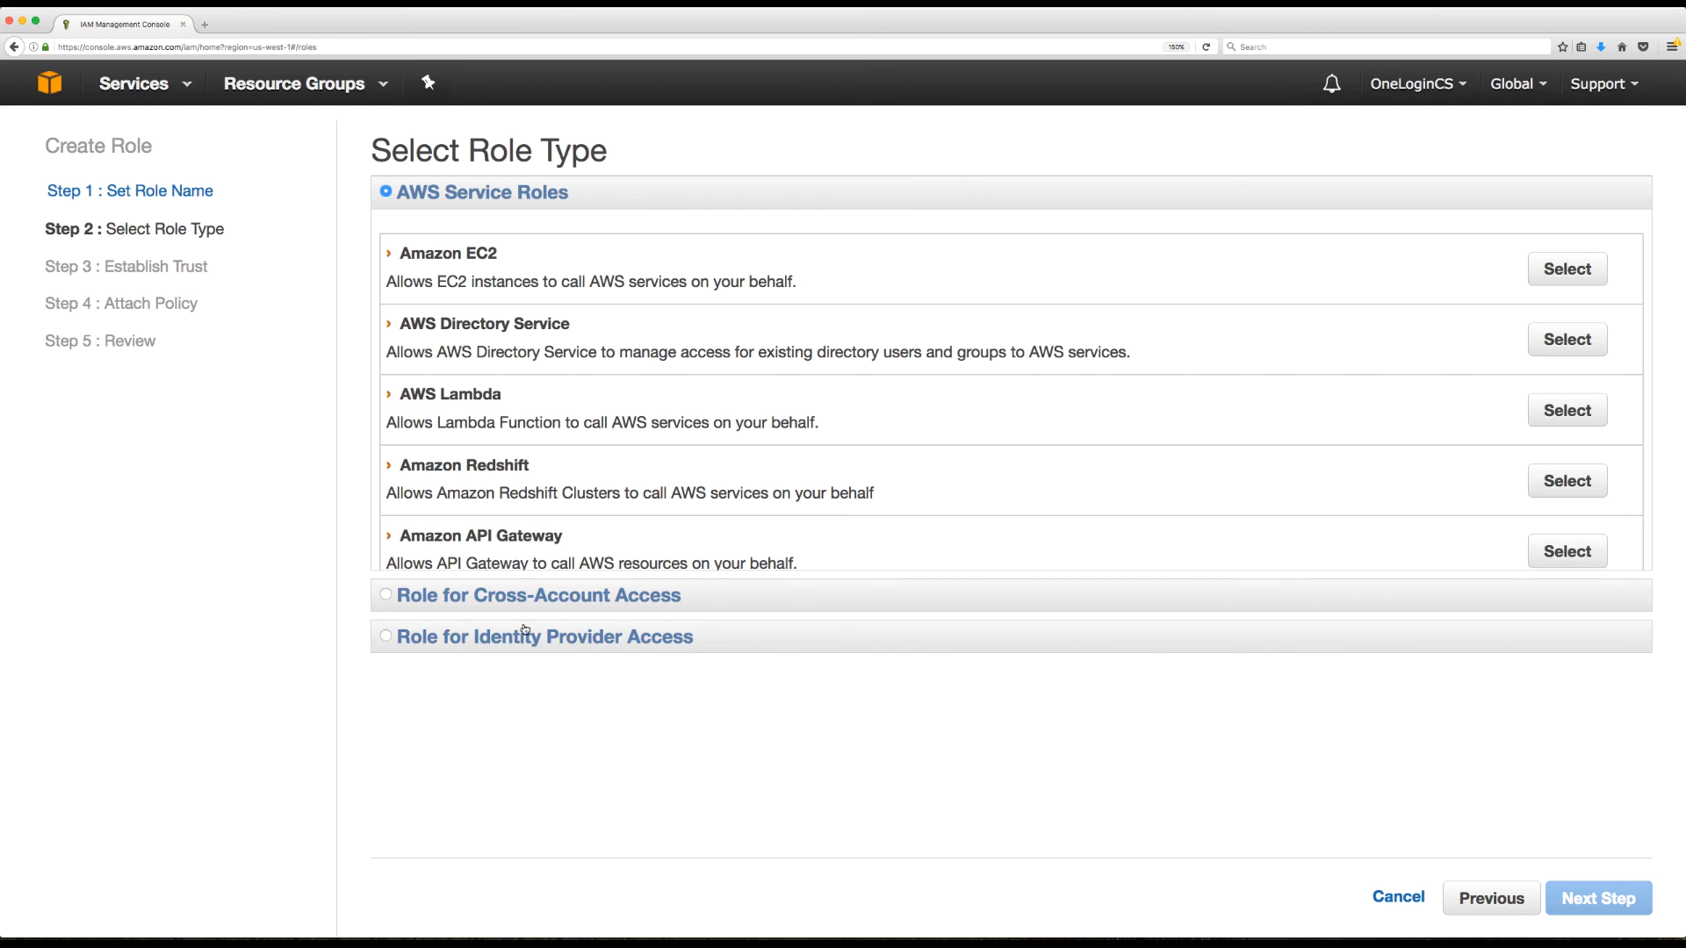
click(386, 635)
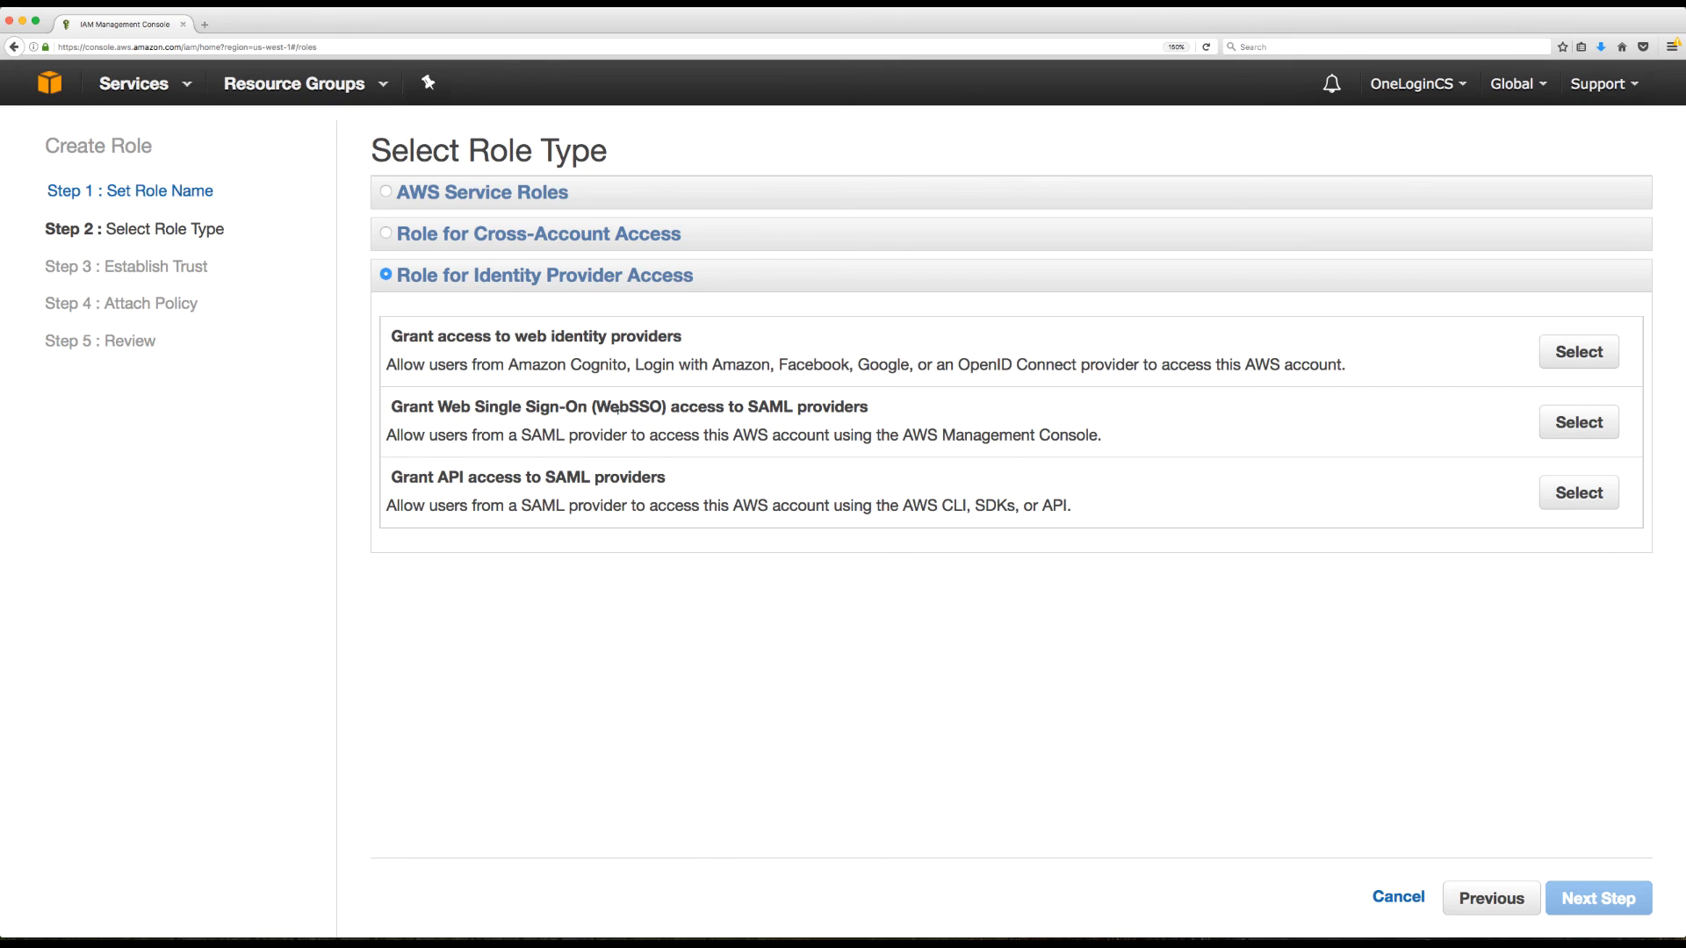
mouse_move(829, 427)
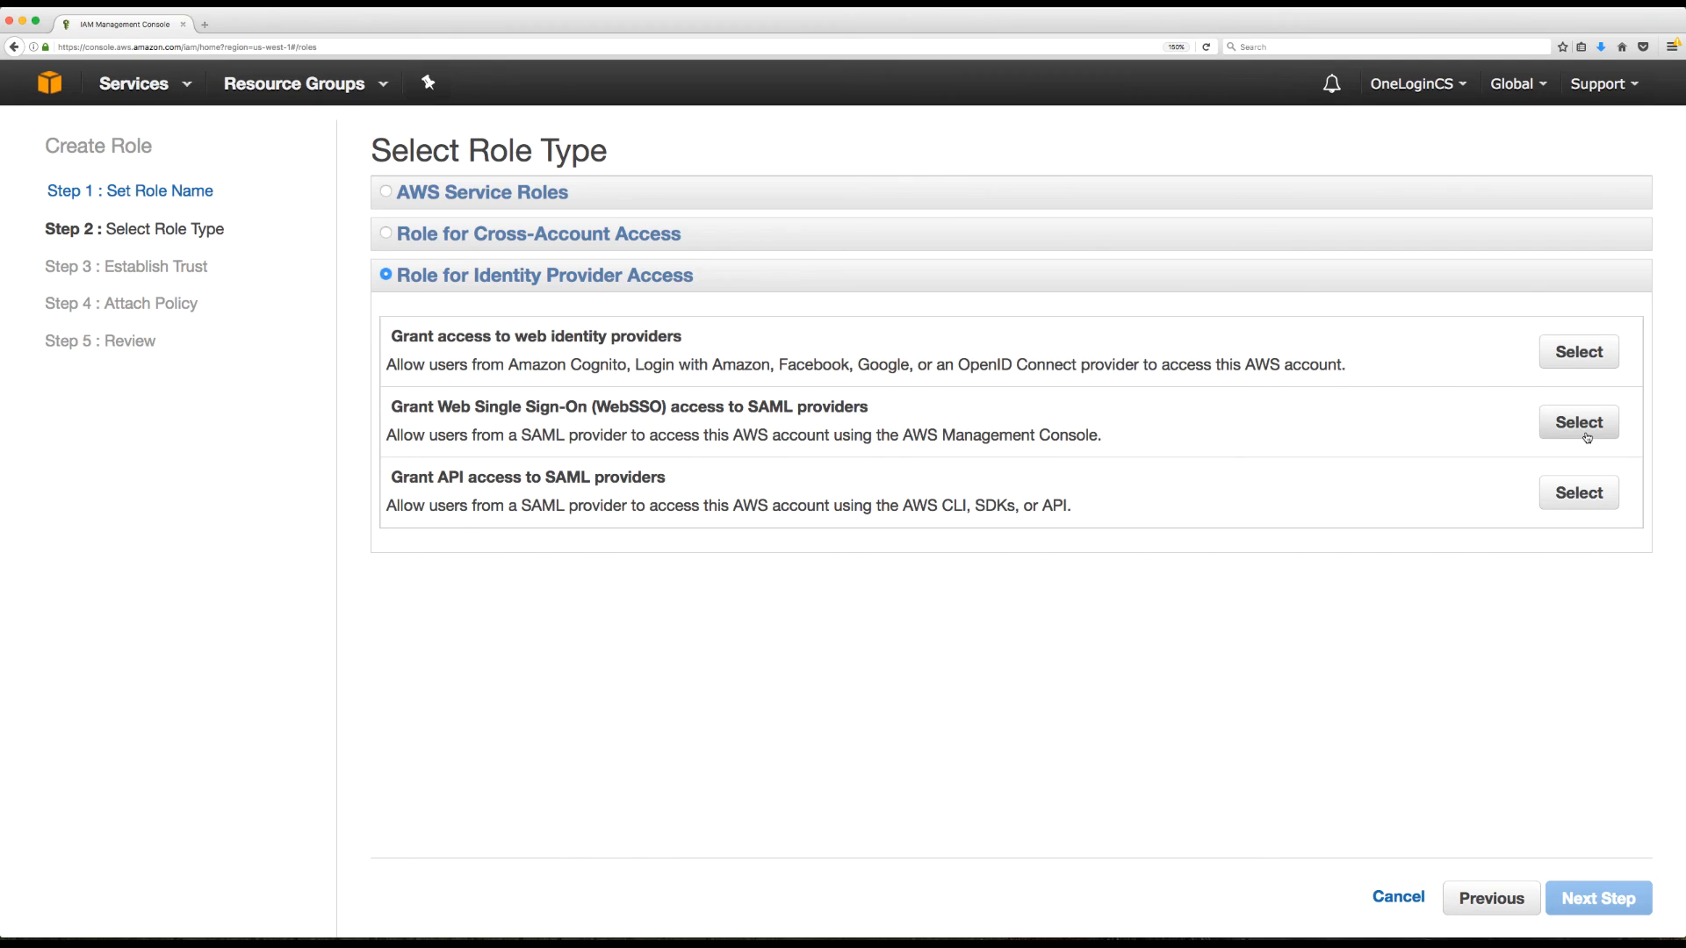
click(1578, 421)
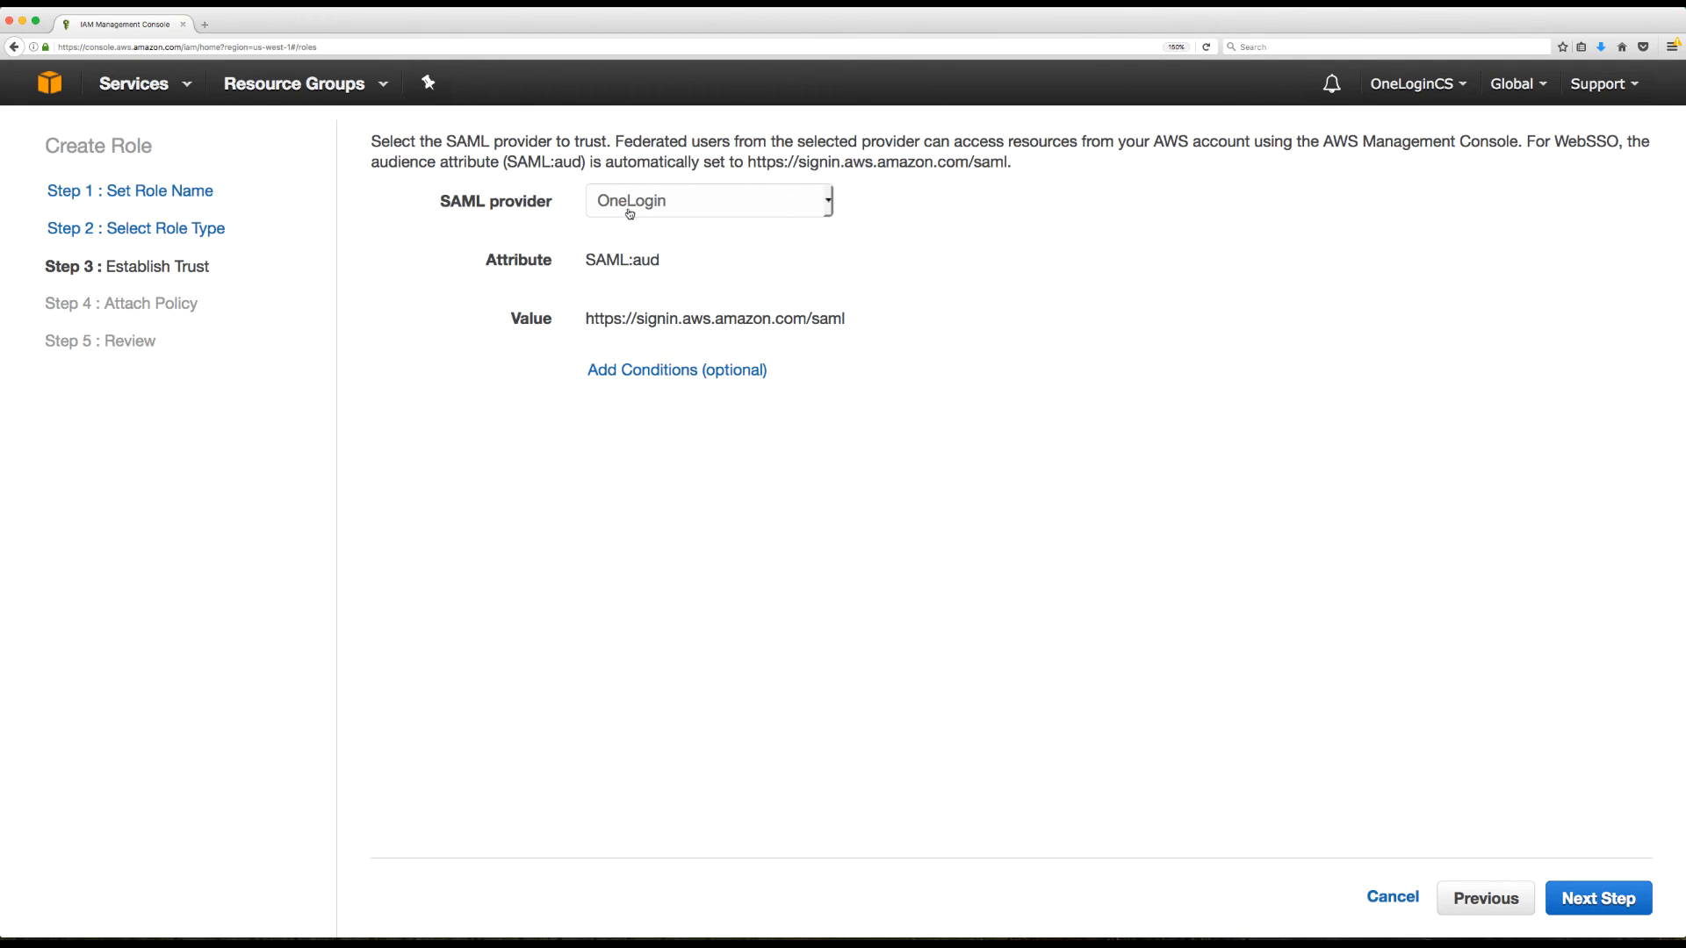
mouse_move(711, 239)
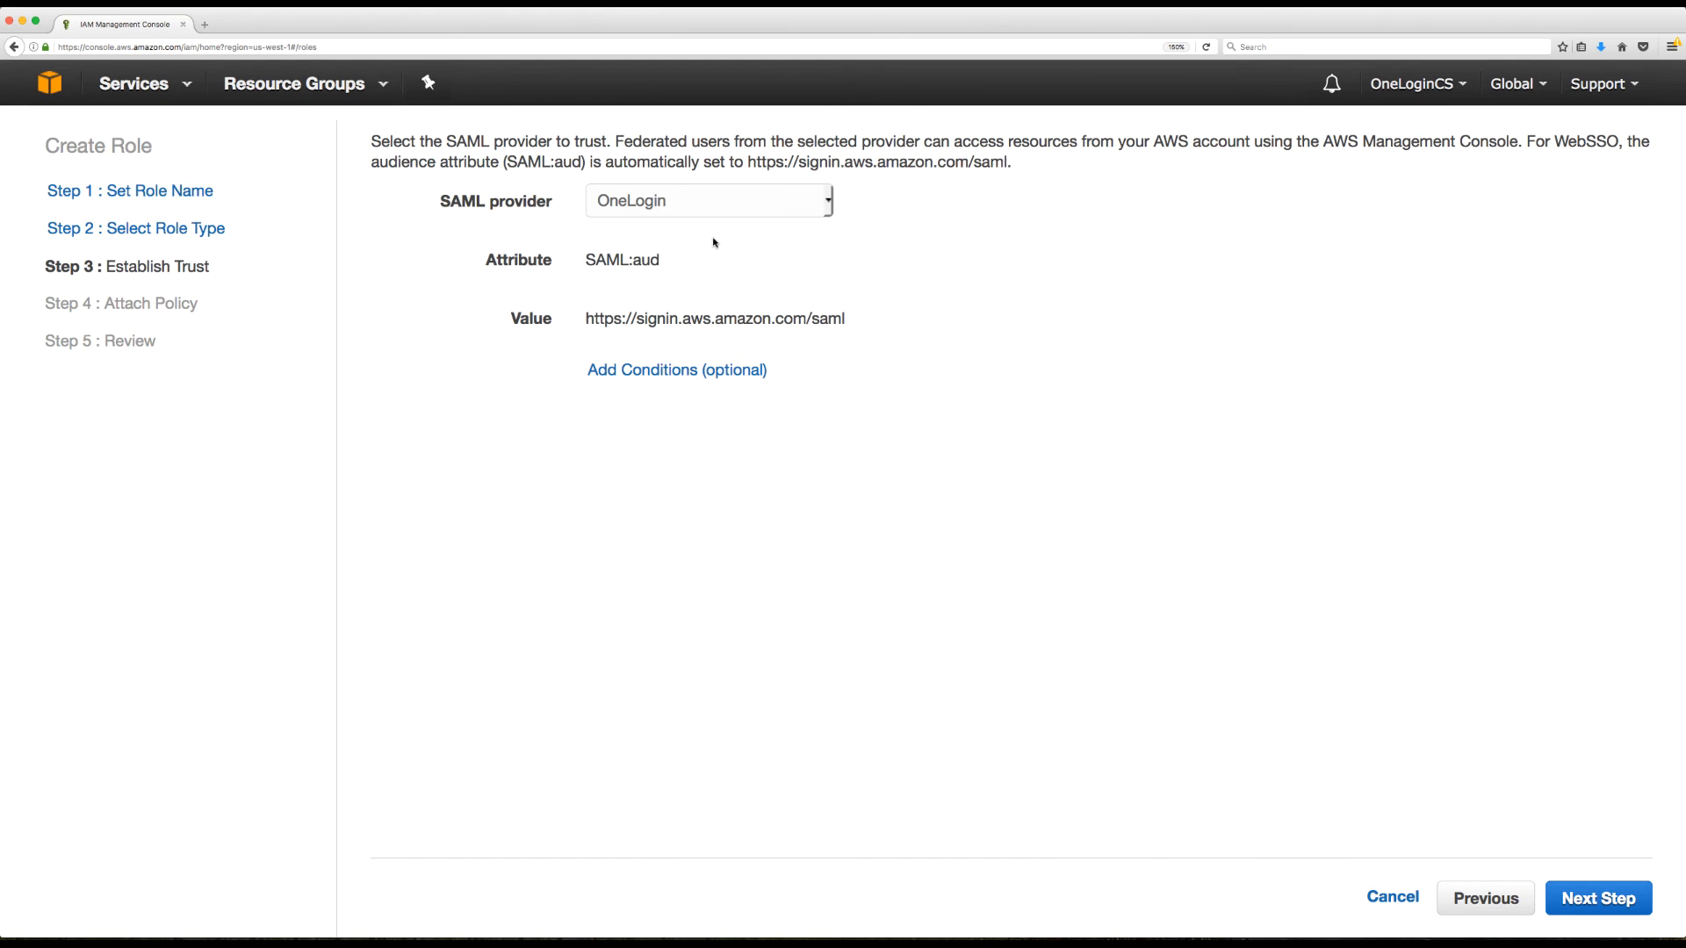
mouse_move(720, 288)
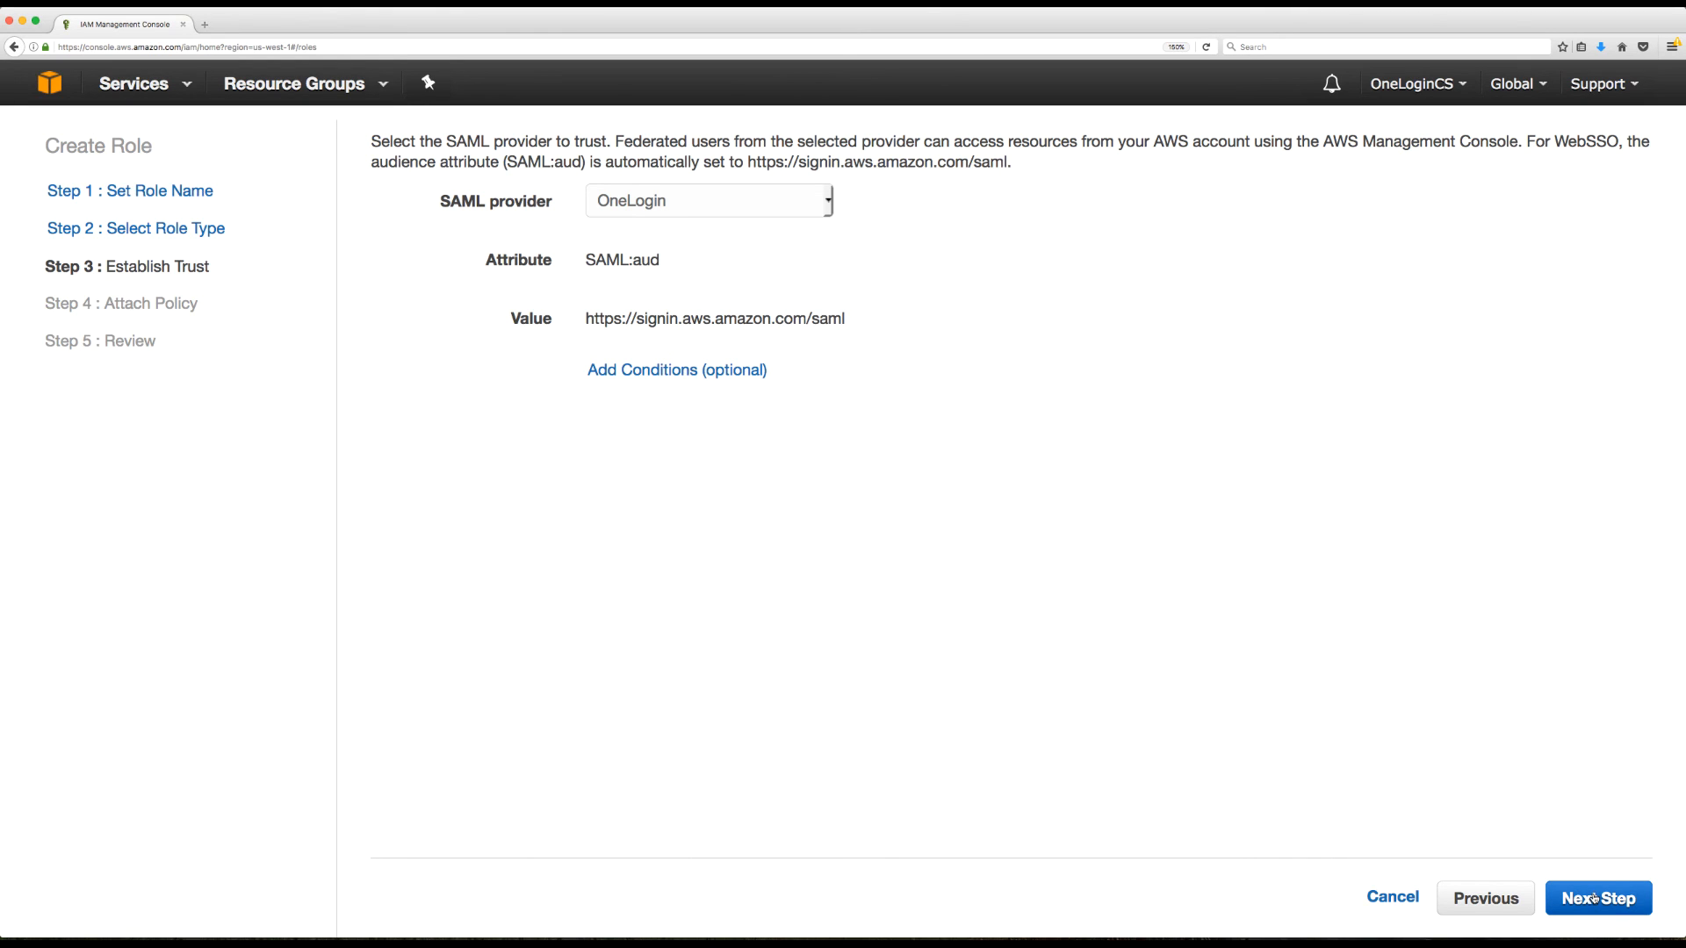
Step: Continue past the trust settings to review the role's trust policy
click(1598, 899)
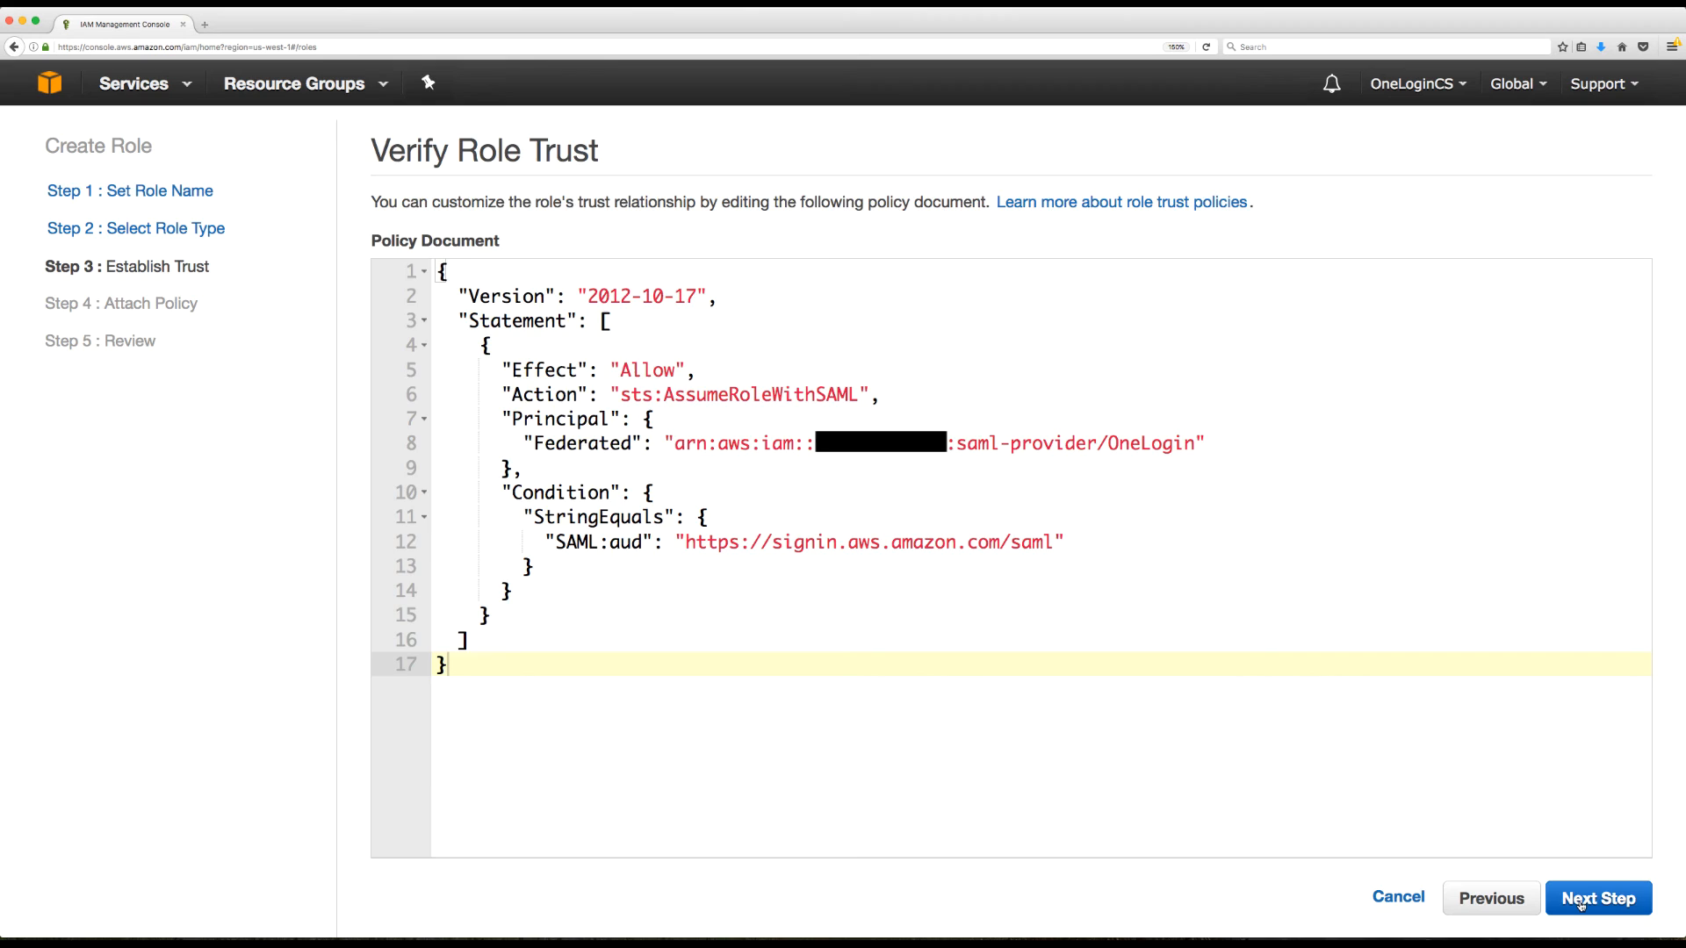
Step: Accept the trust policy, filter policies by 'ec' and attach AmazonEC2FullAccess, then reach review
click(1598, 899)
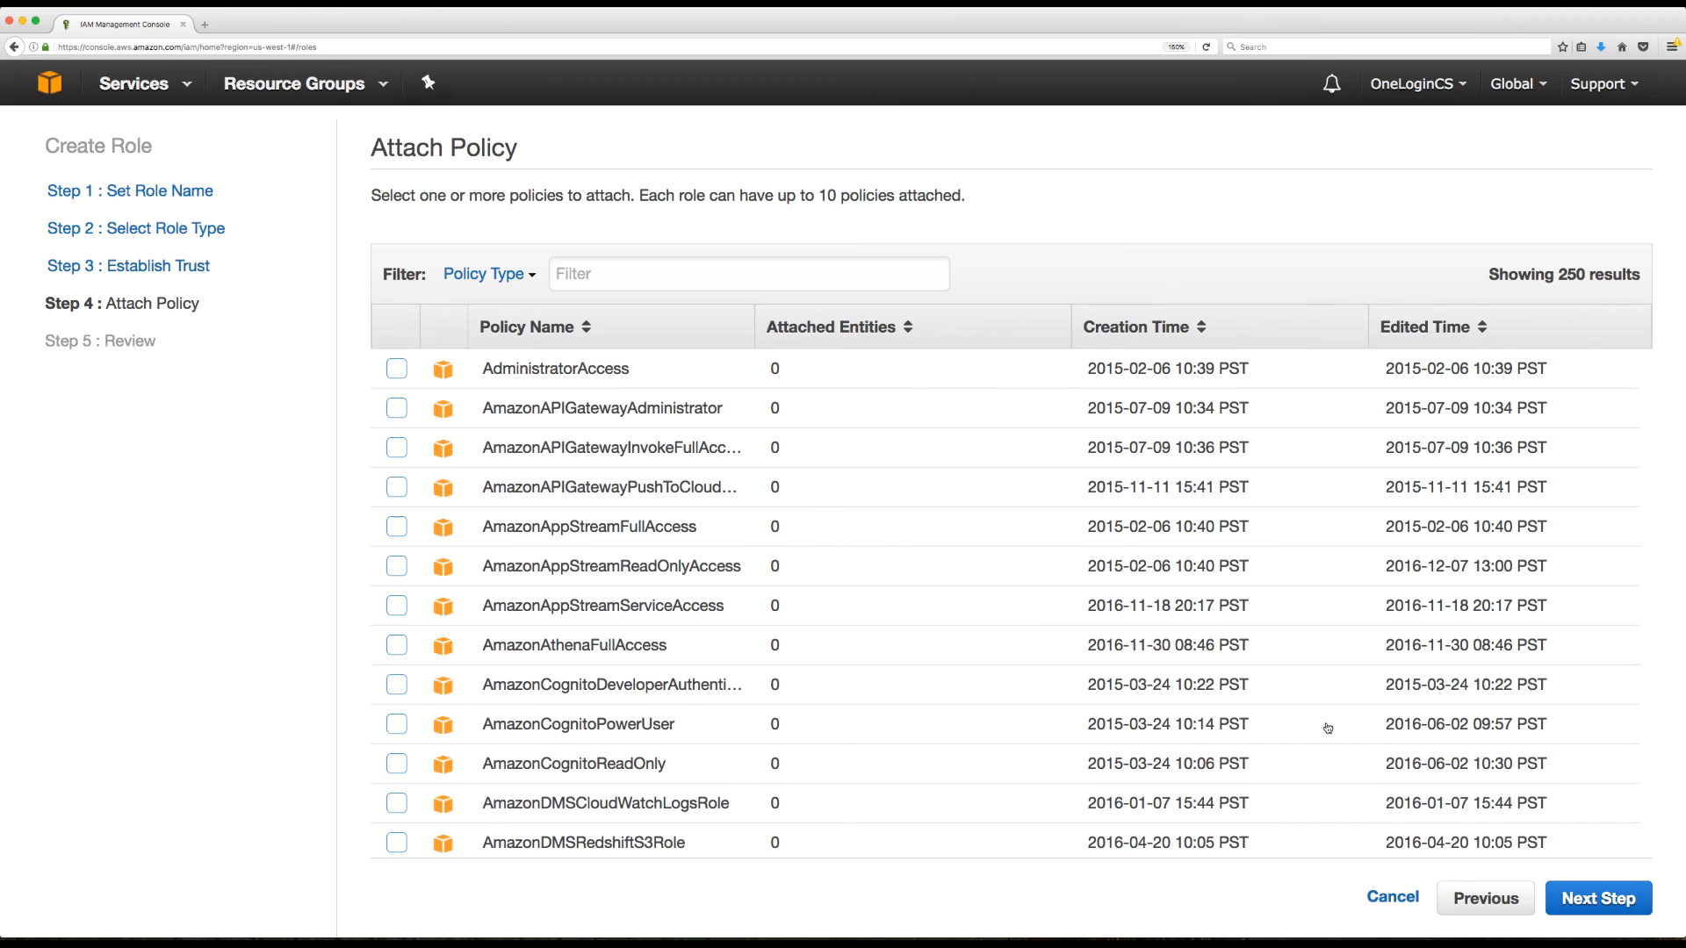
click(748, 274)
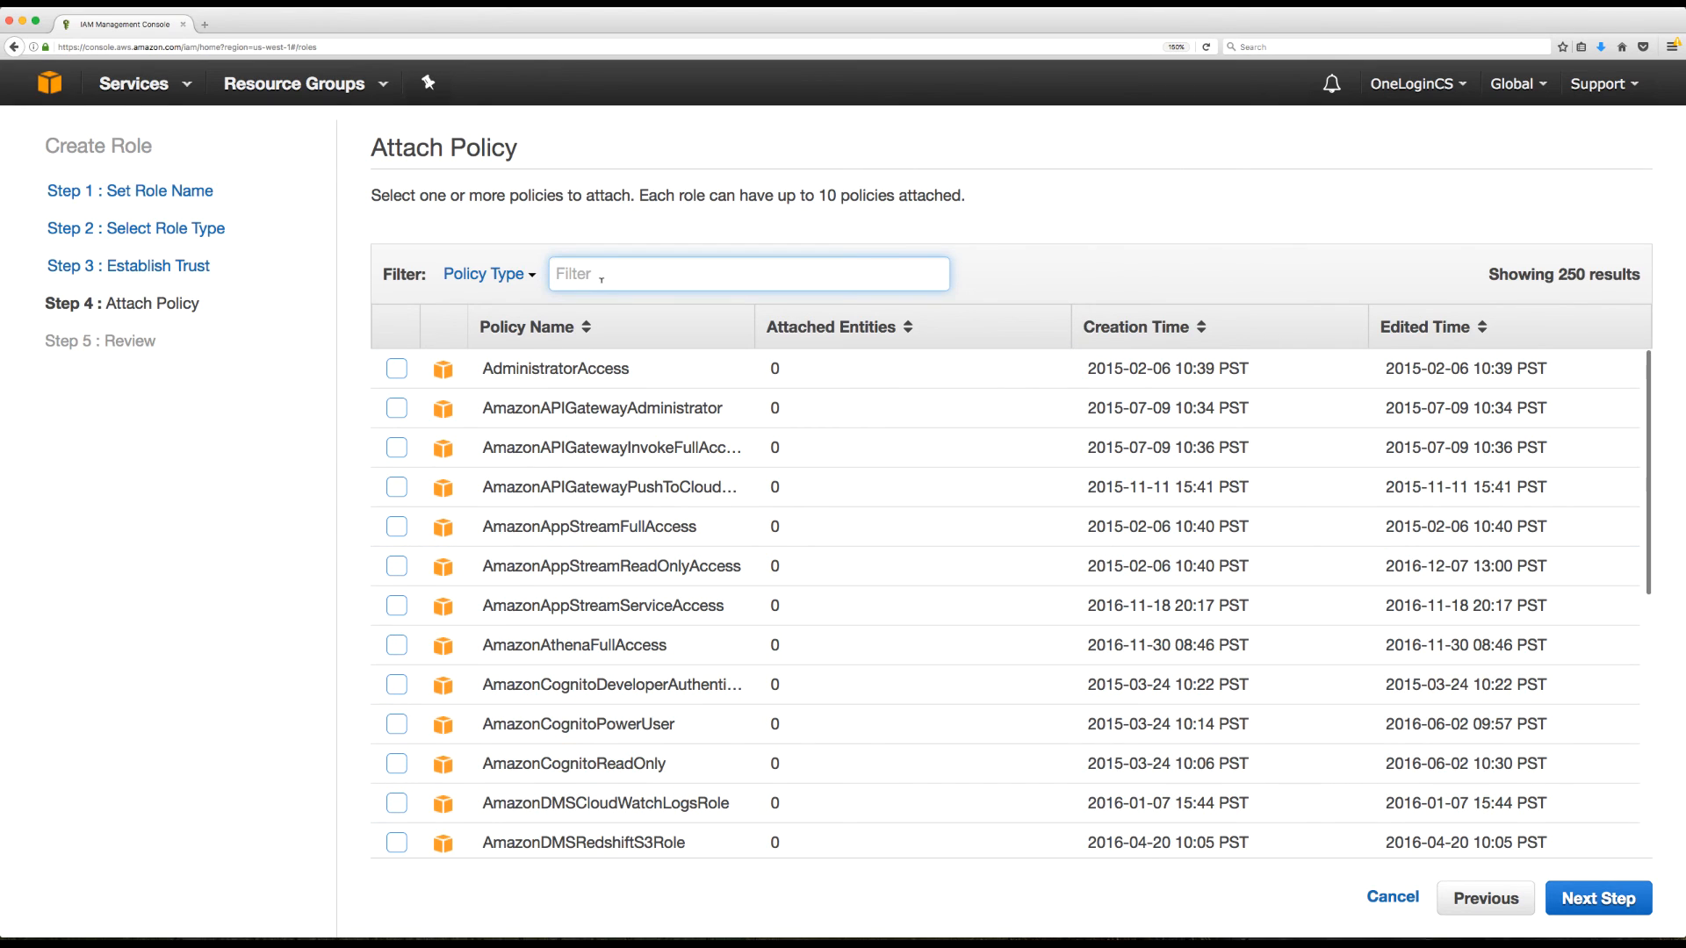
text(ec2)
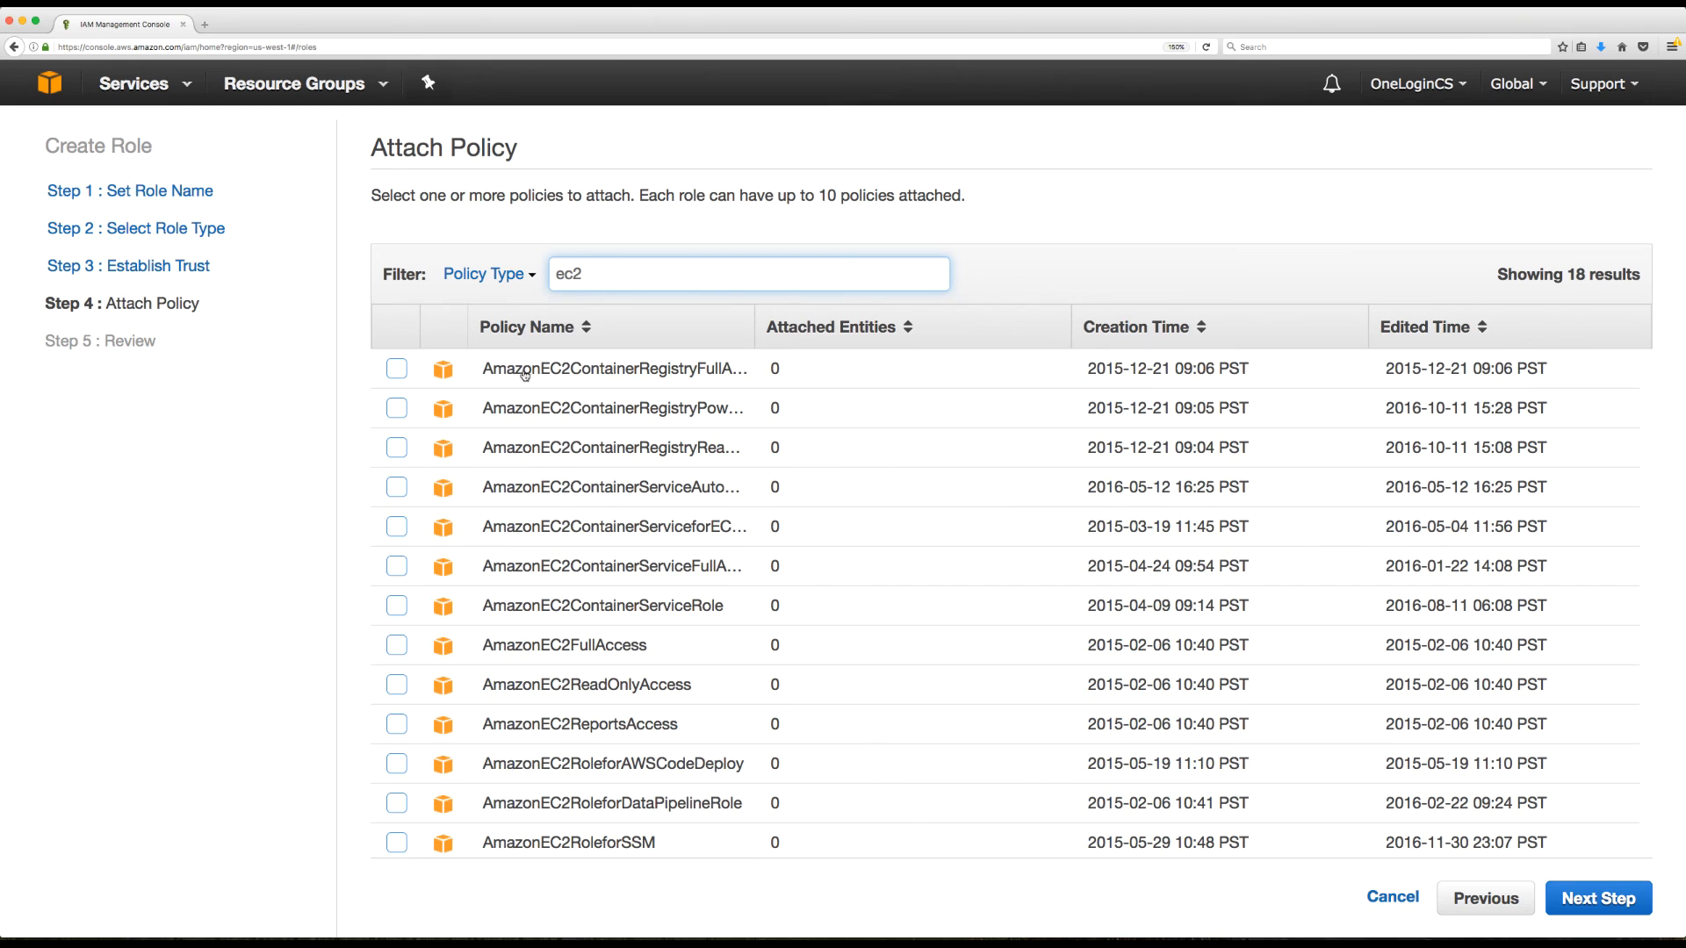
click(395, 646)
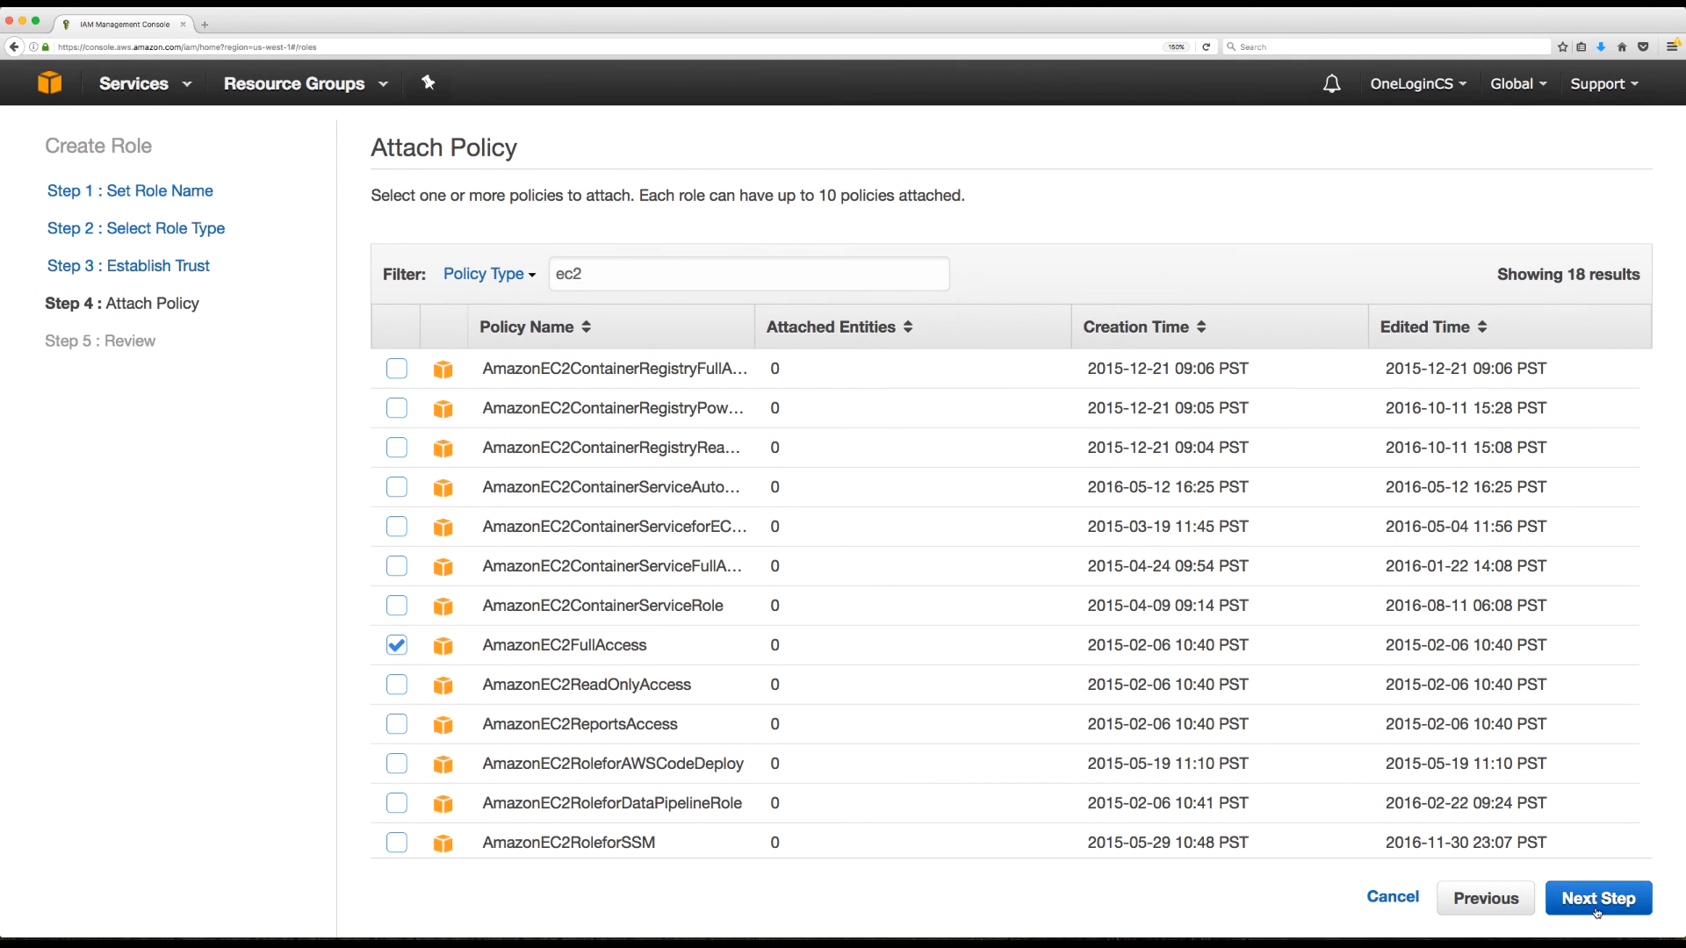
click(1597, 899)
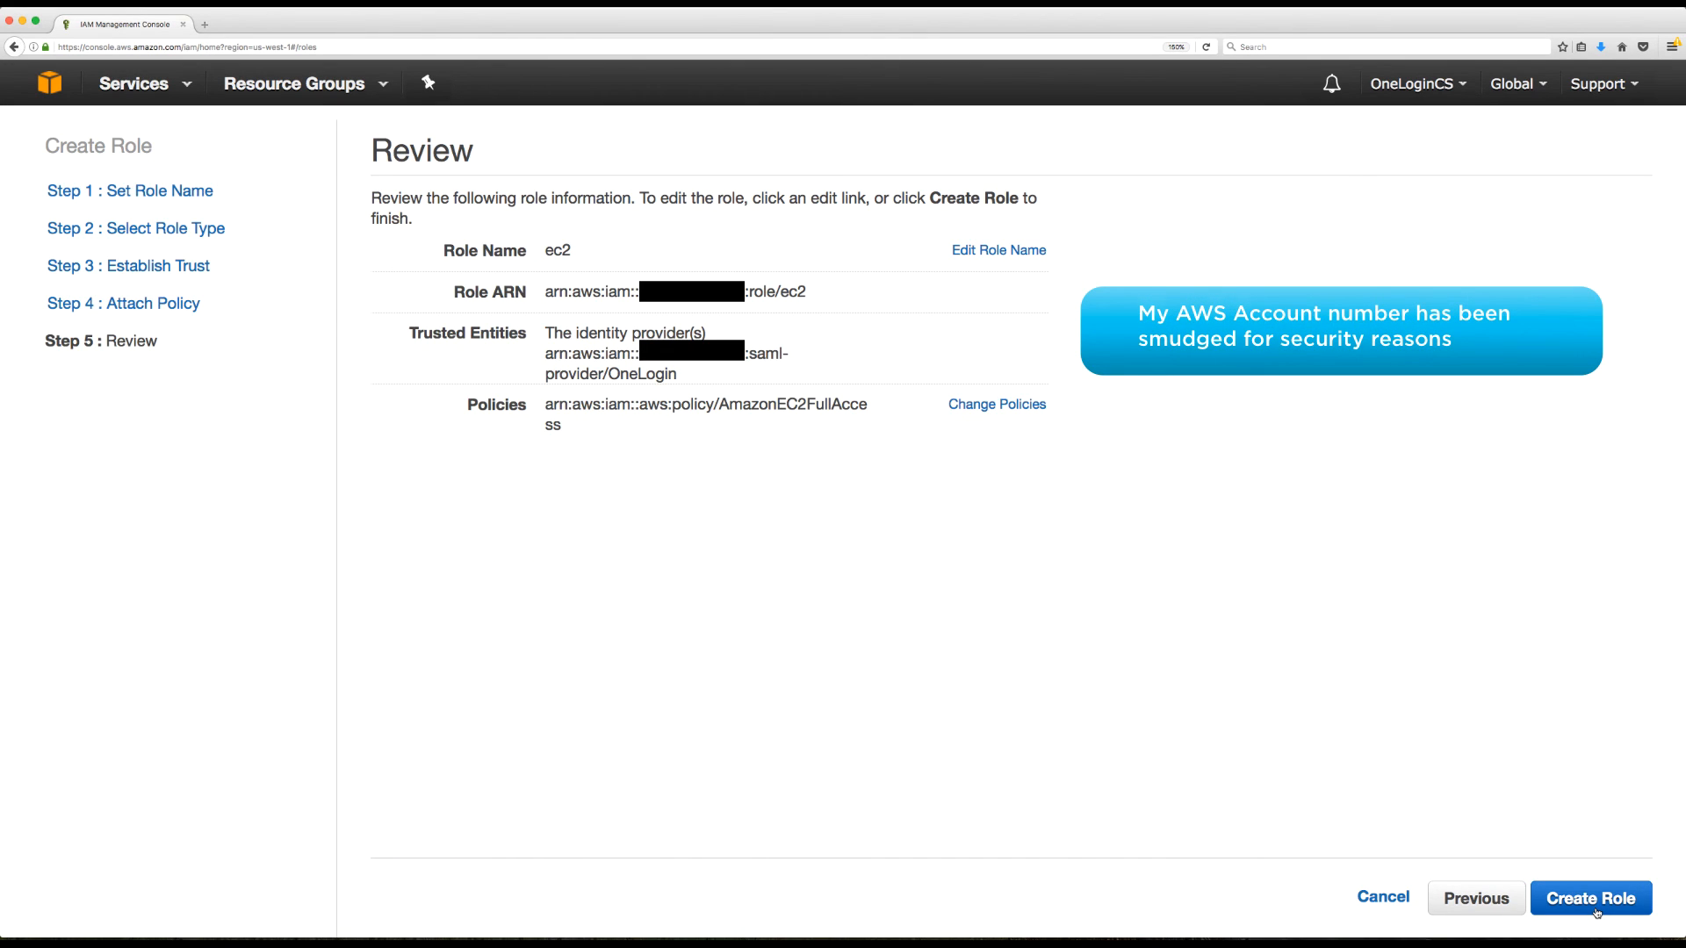
Step: Create the ec2 role and go to the Policies list
click(1591, 899)
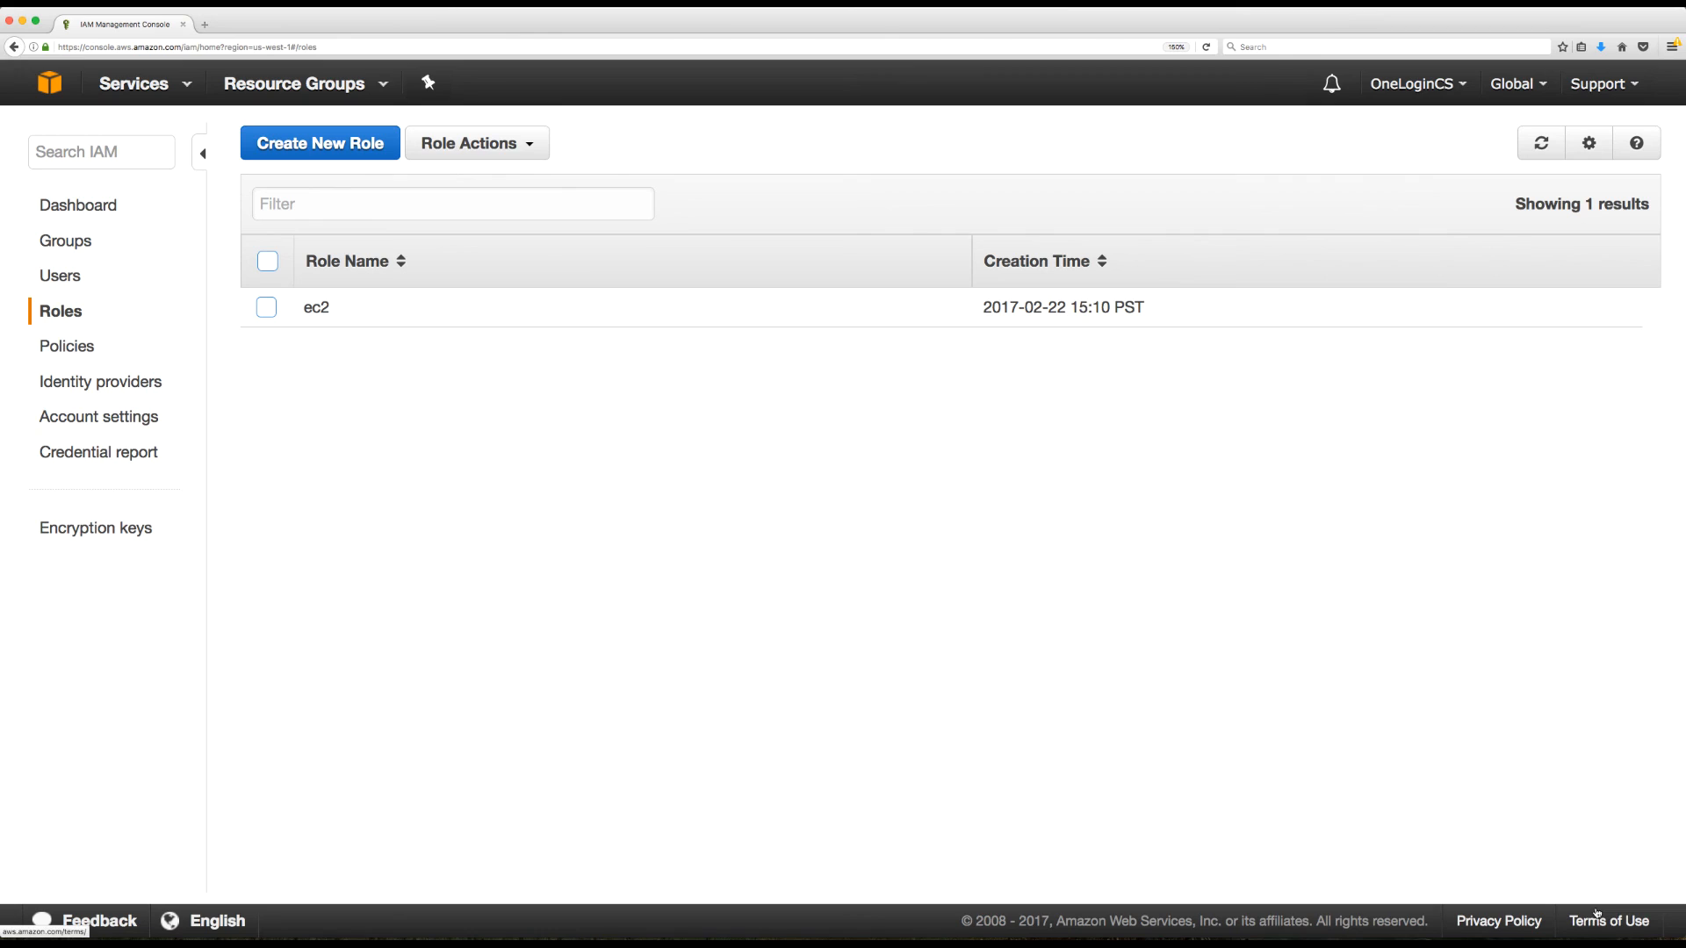
mouse_move(513, 467)
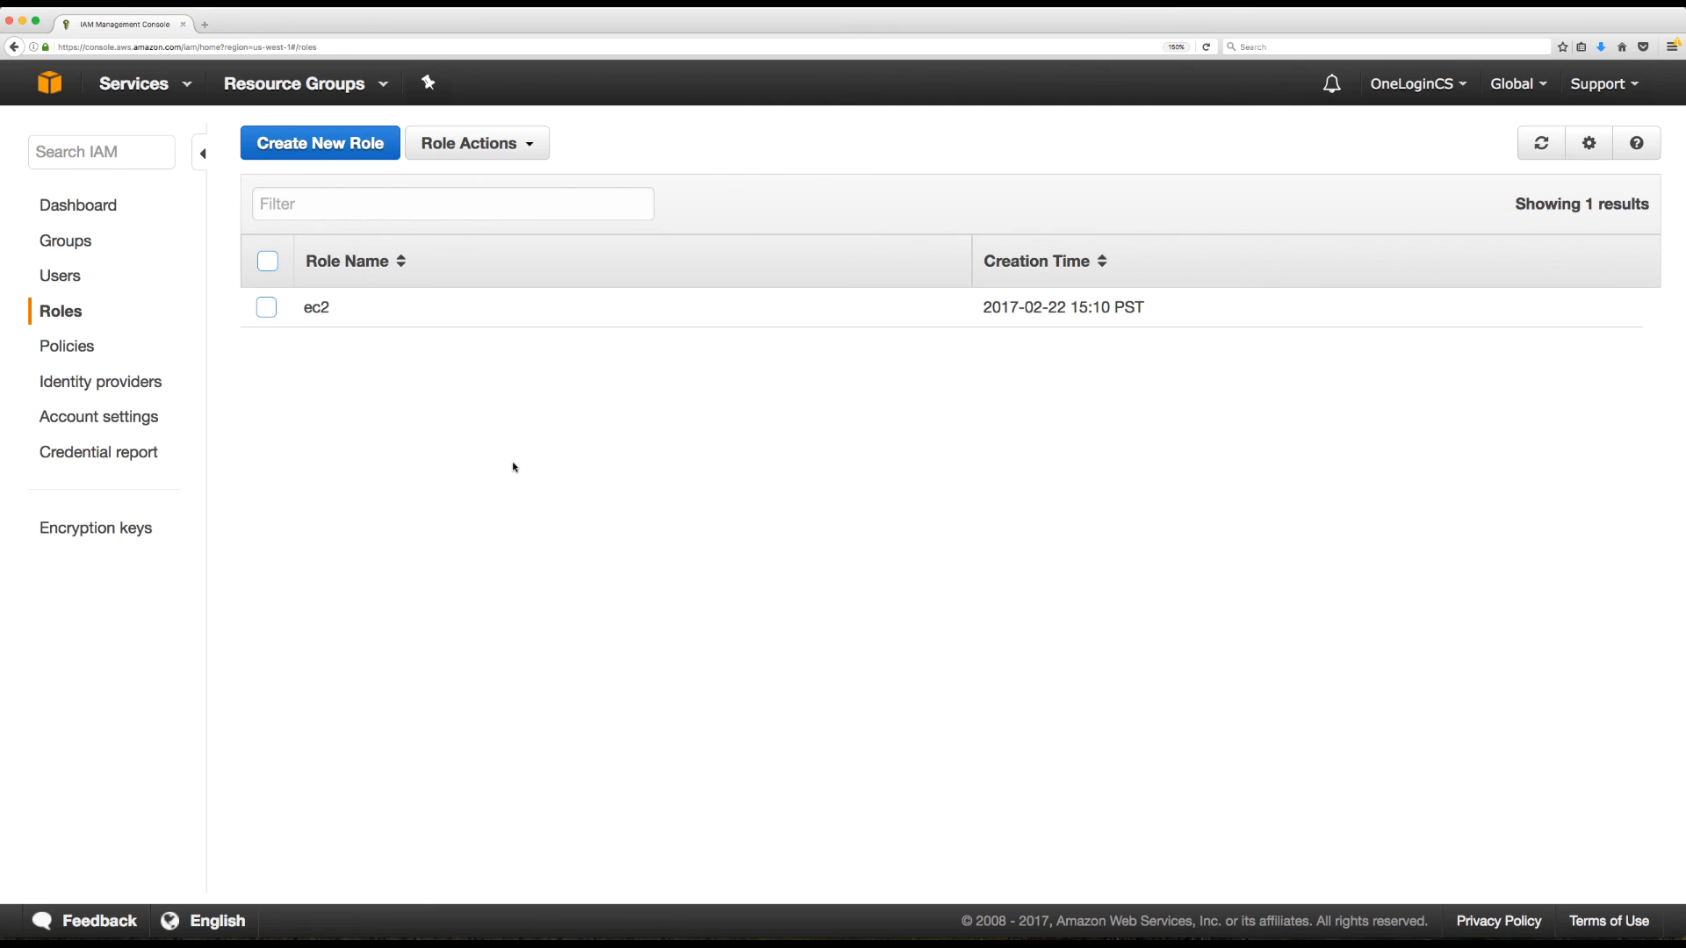
mouse_move(79, 351)
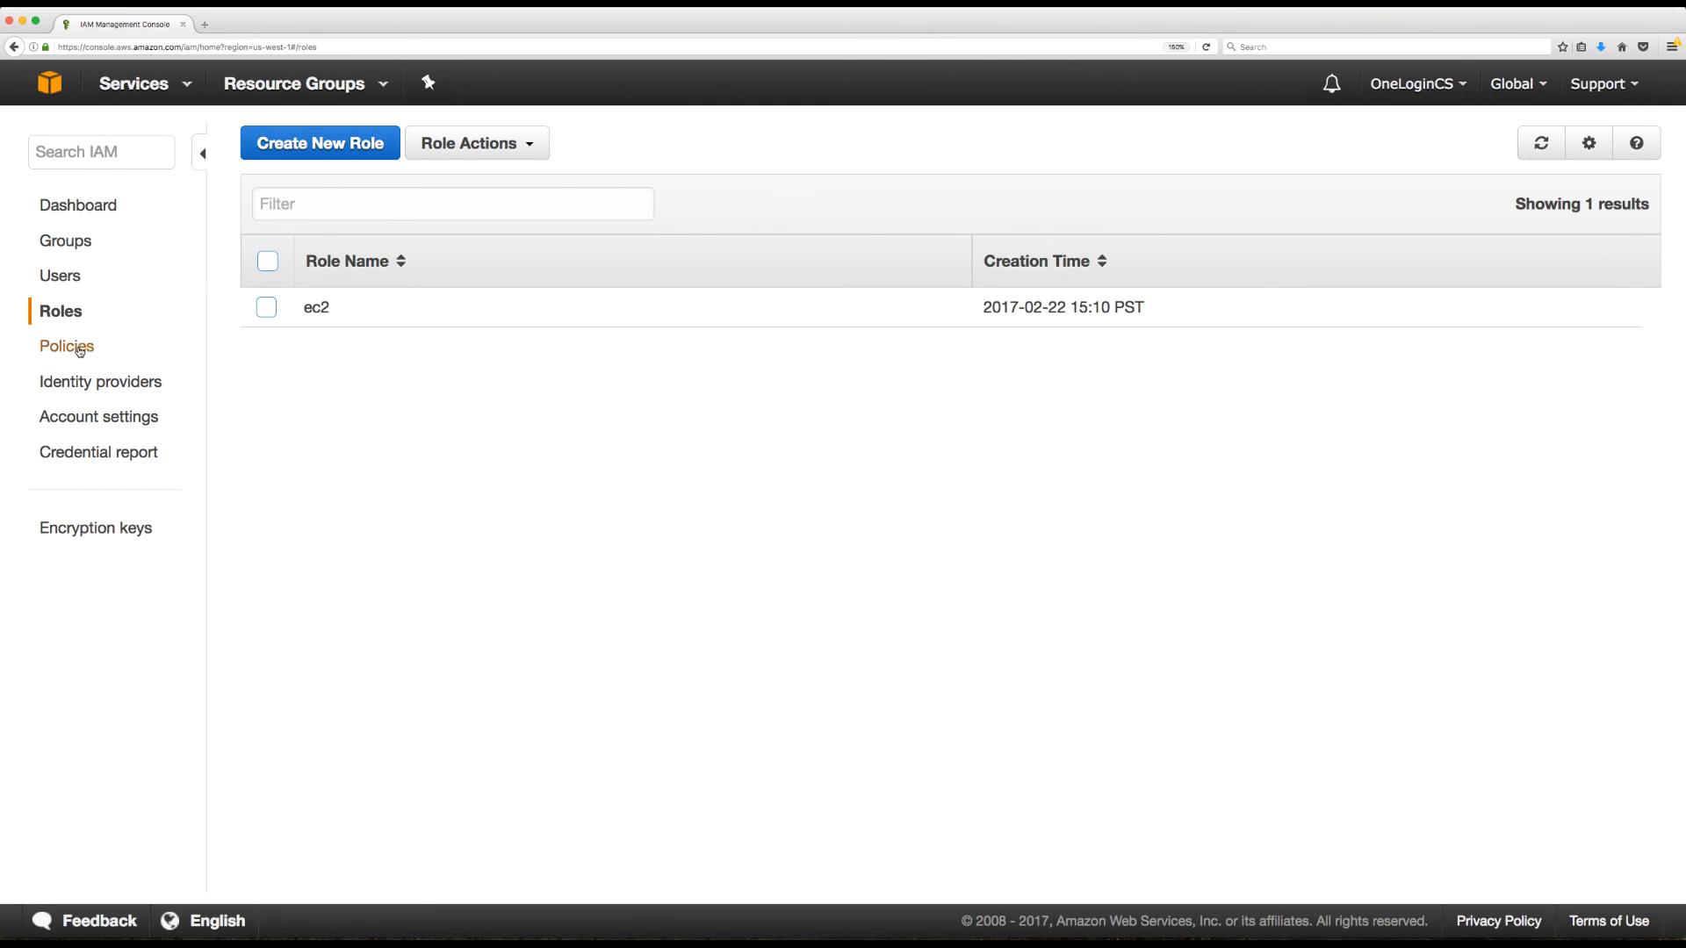
click(67, 346)
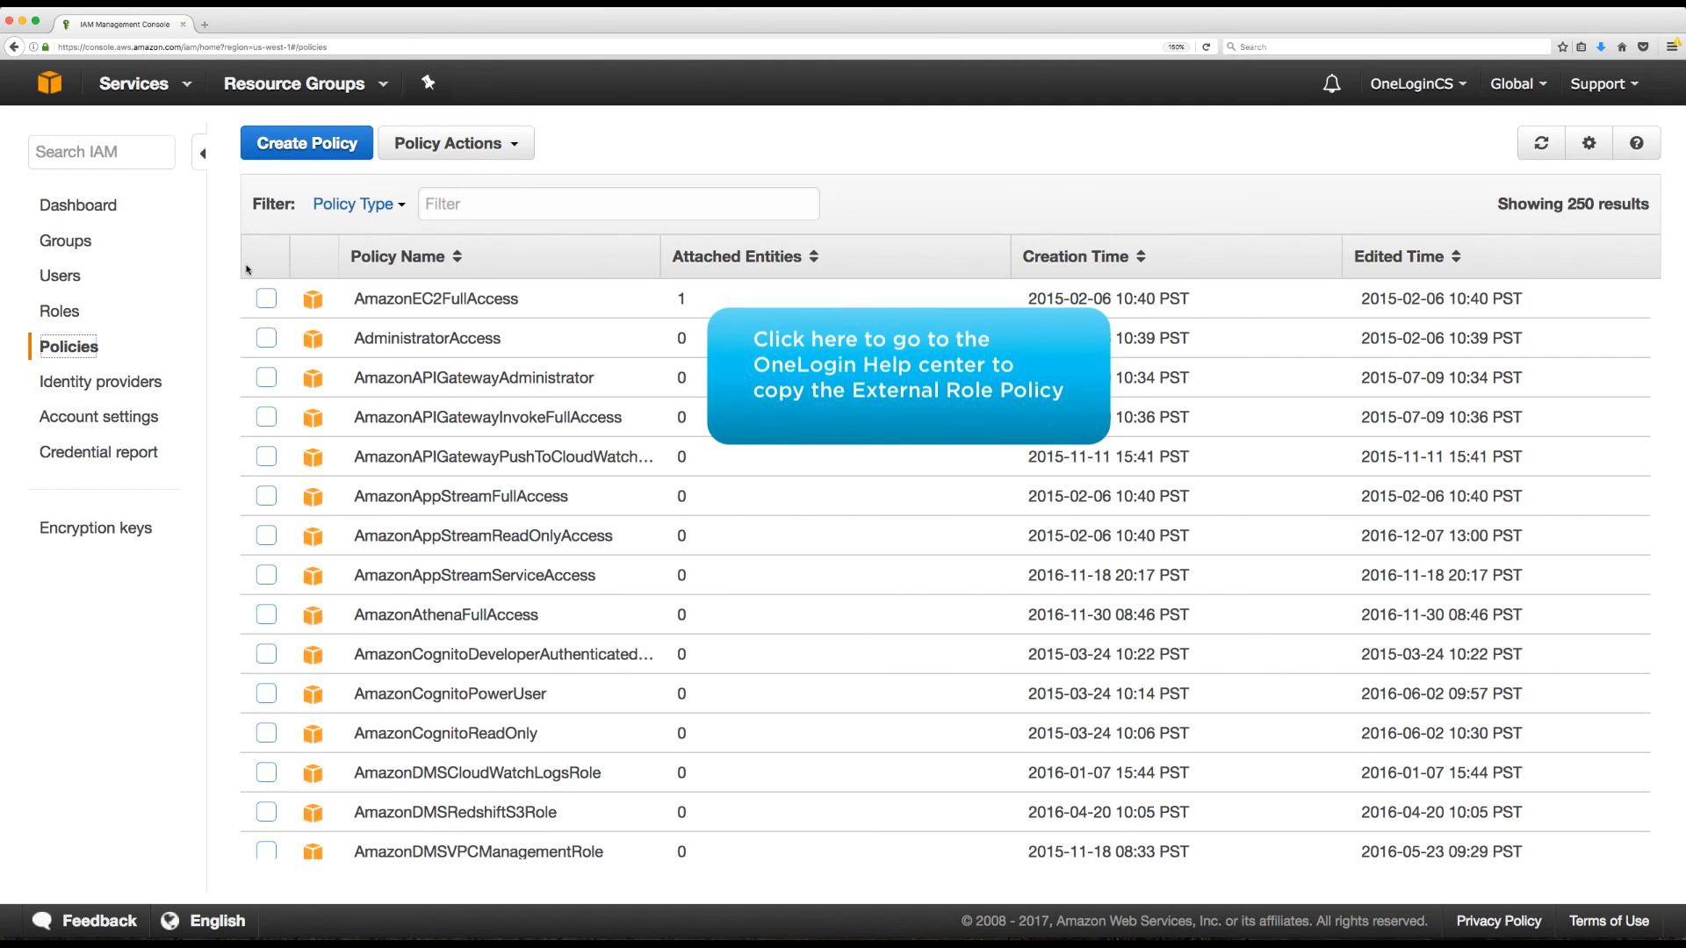
Step: Read the OneLogin help article's section on adding external roles
click(906, 375)
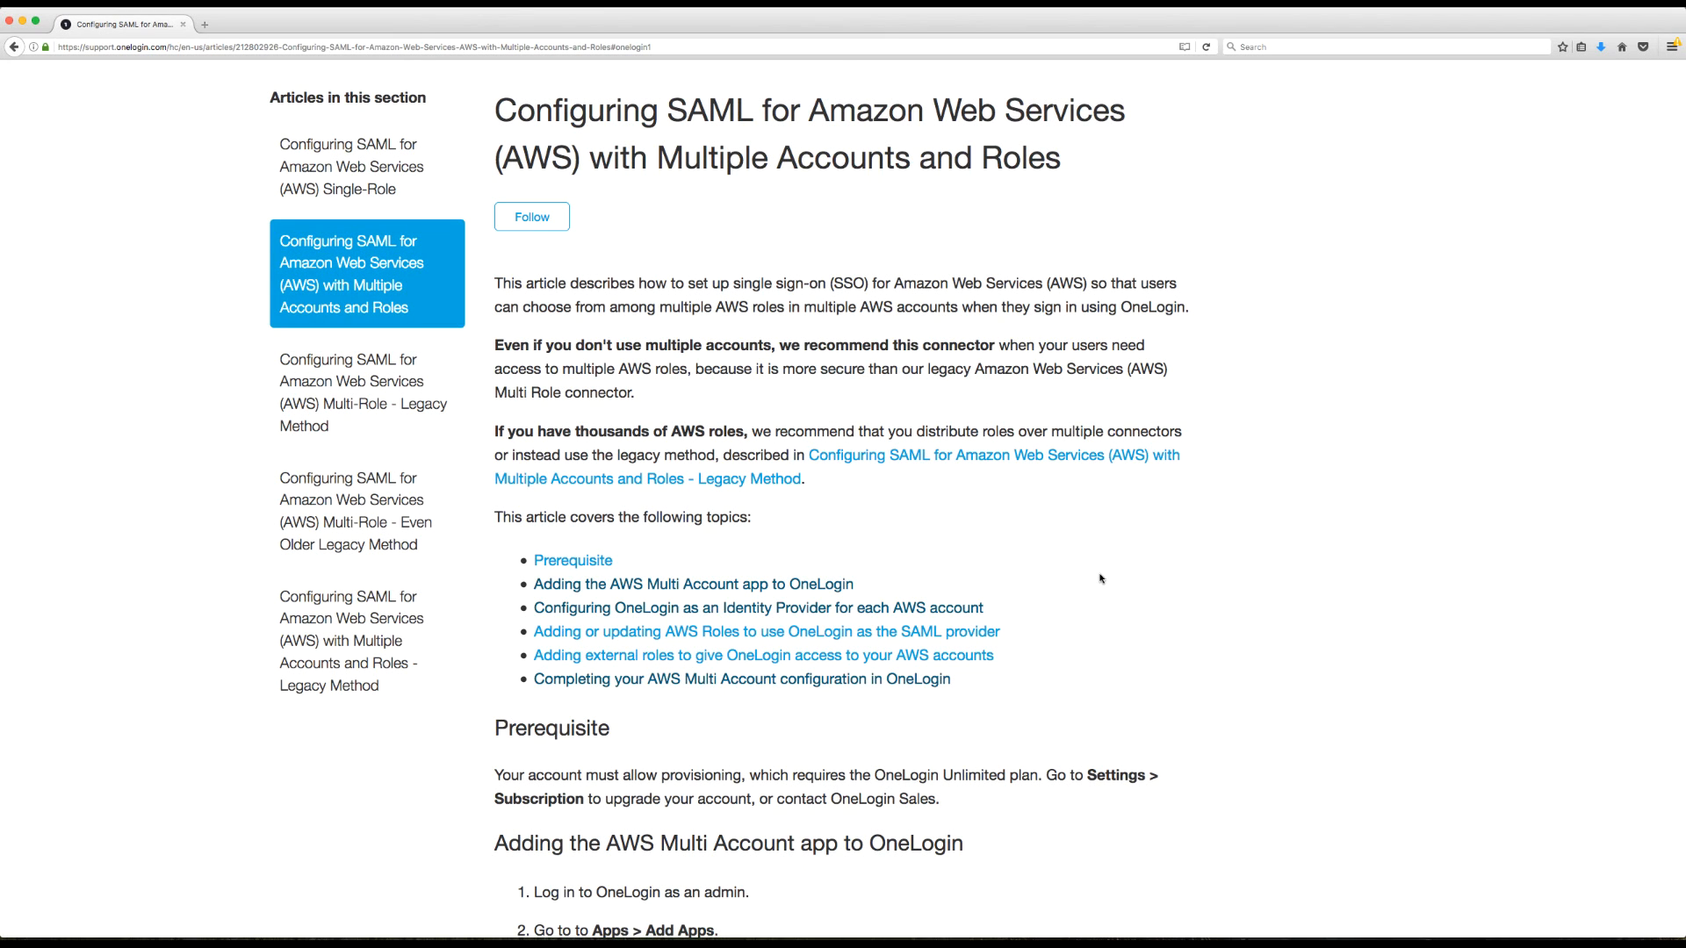
mouse_move(871, 664)
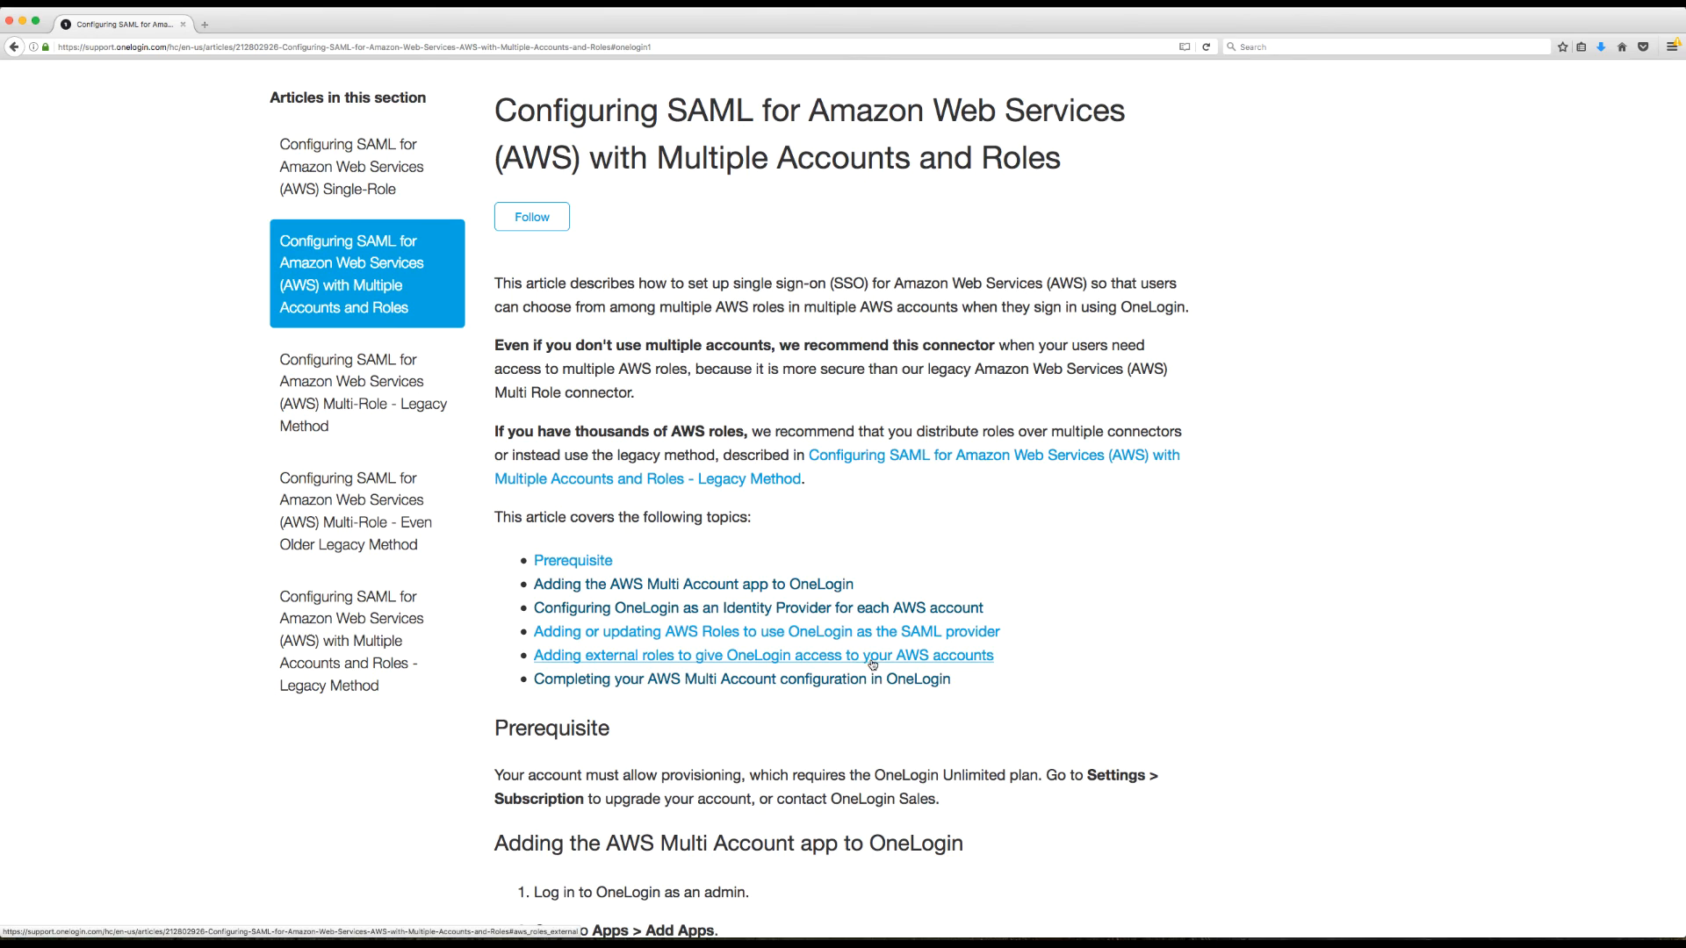
mouse_move(802, 658)
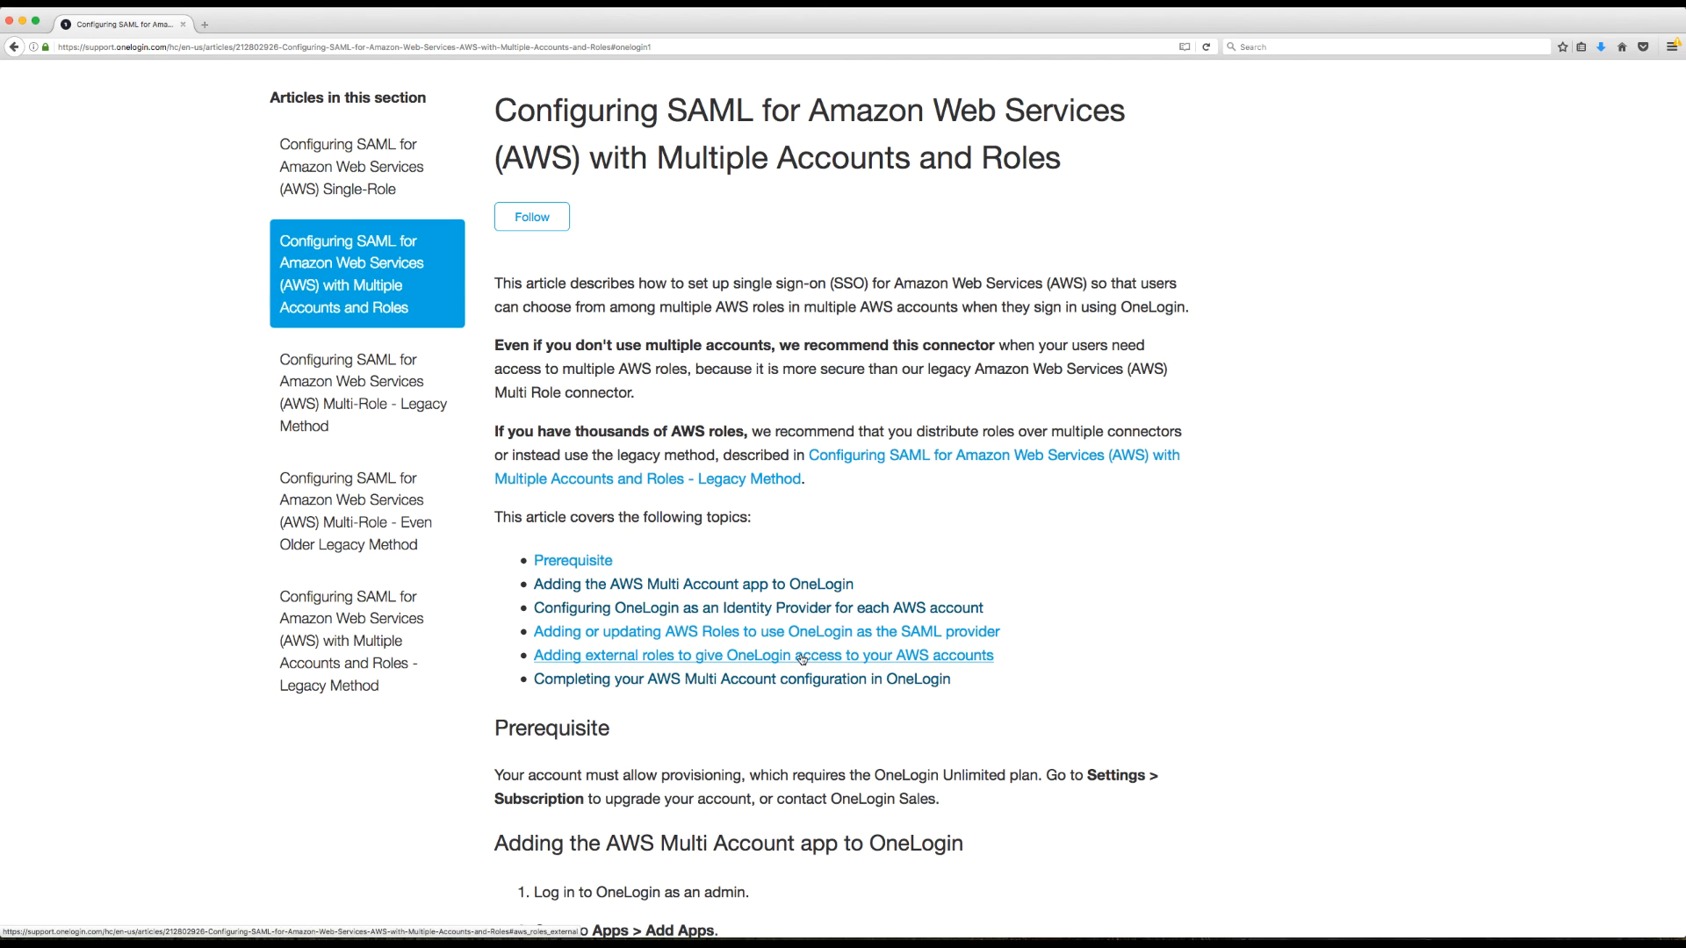
mouse_move(562, 658)
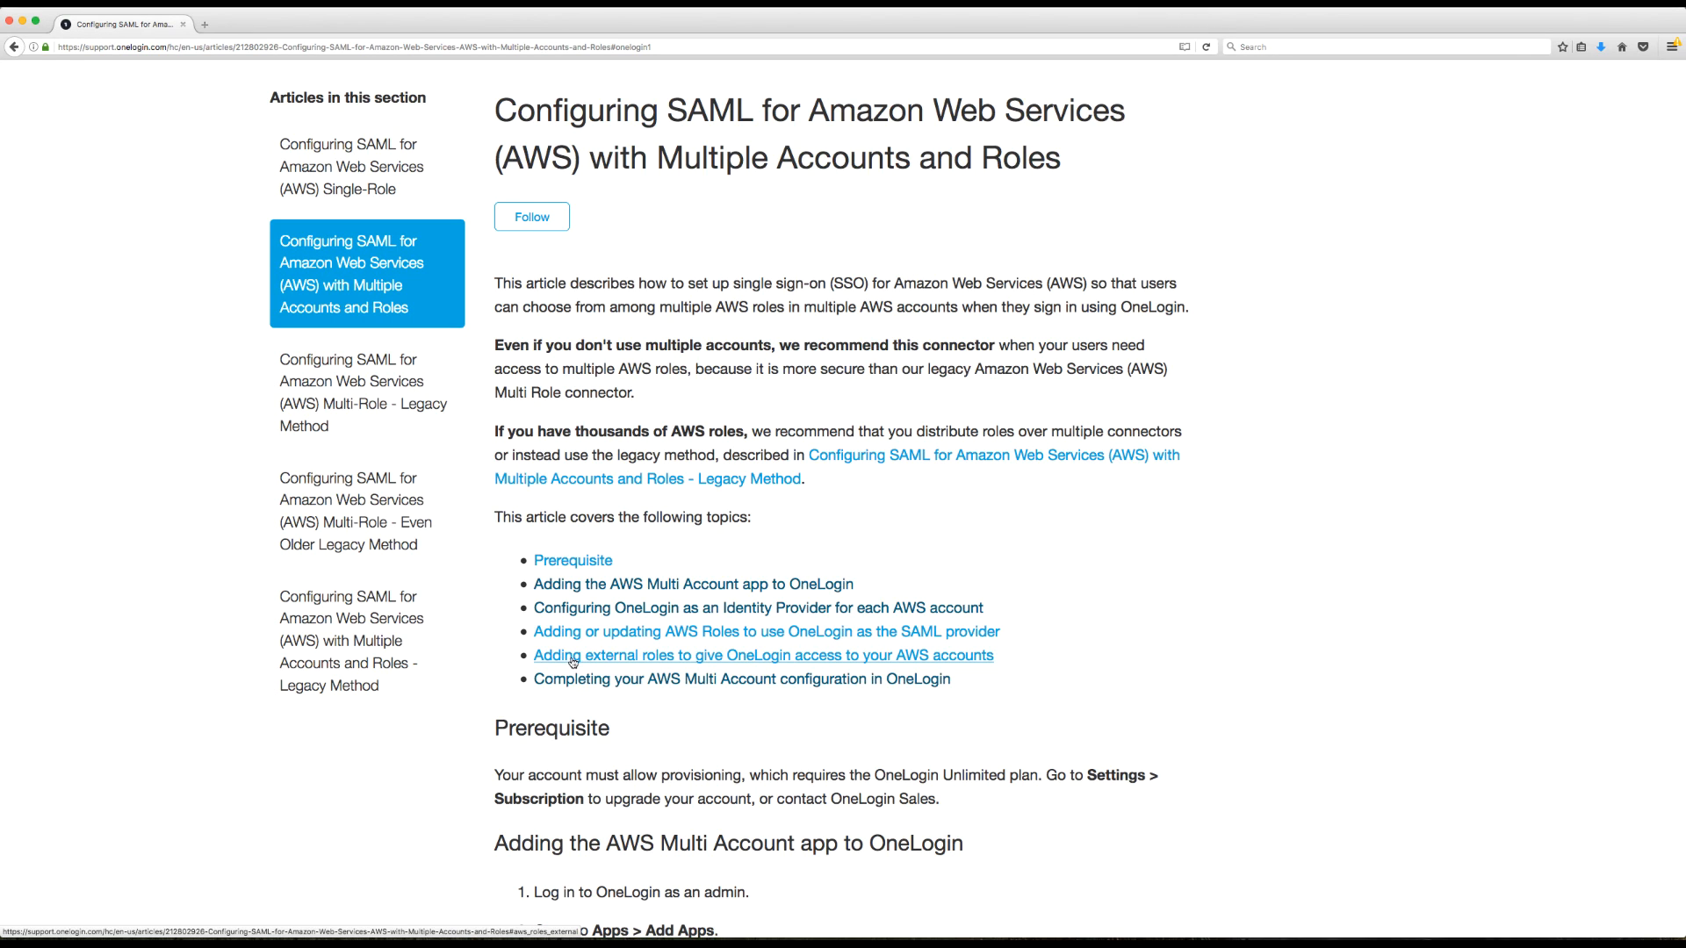
click(762, 654)
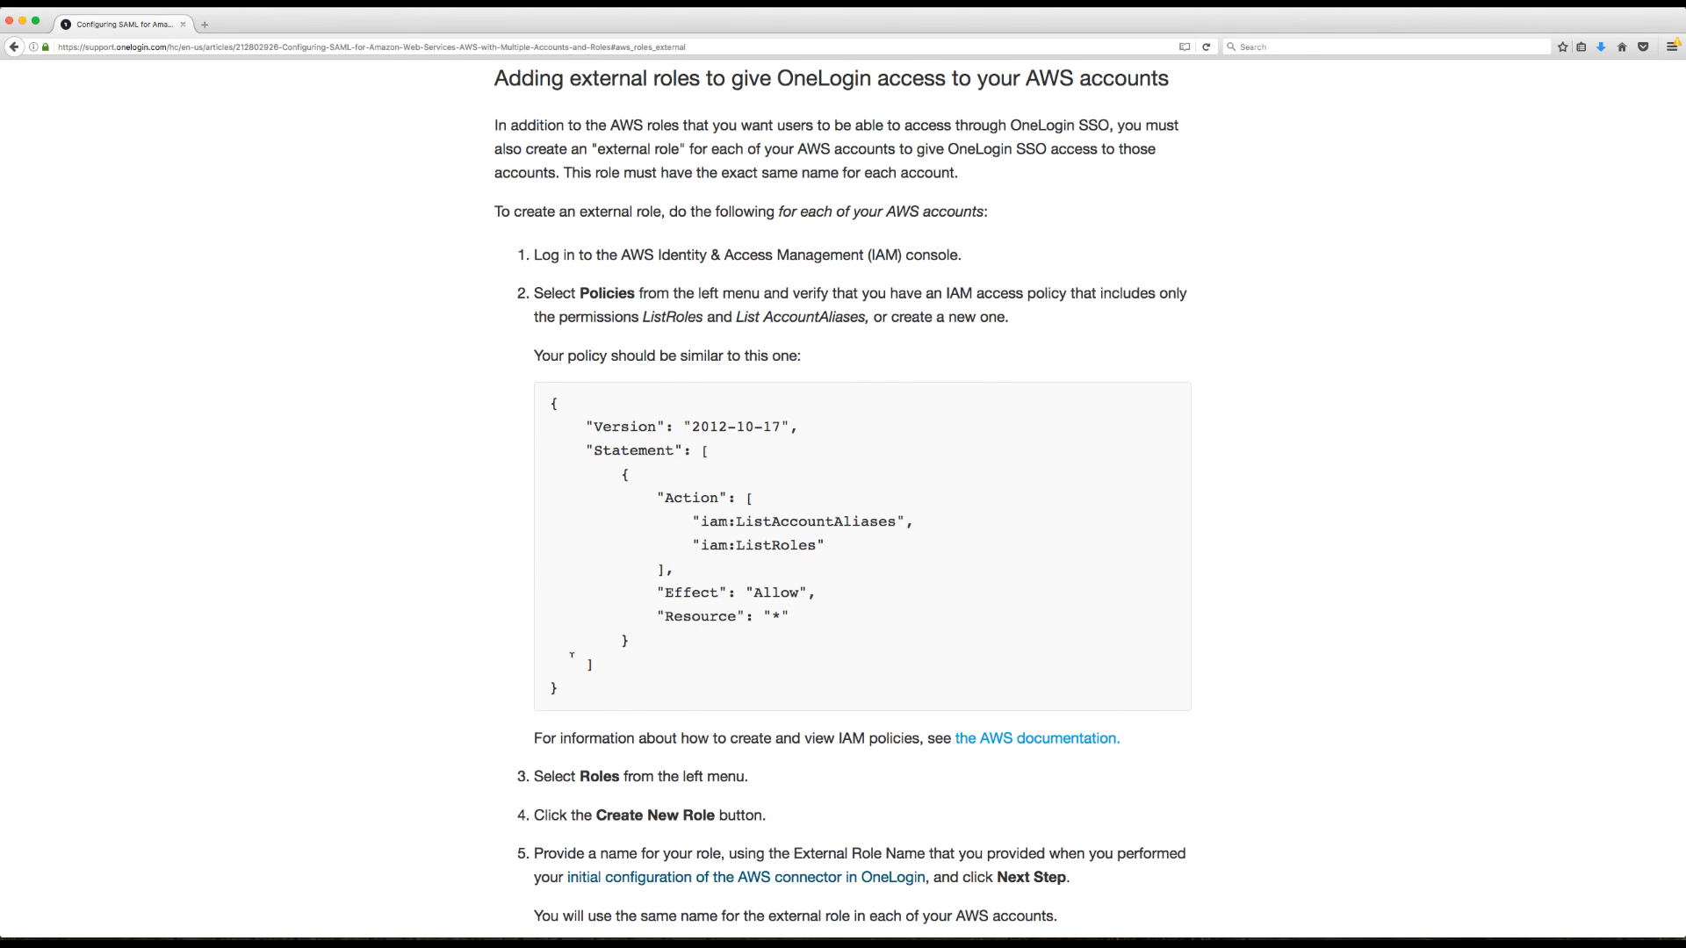
mouse_move(574, 692)
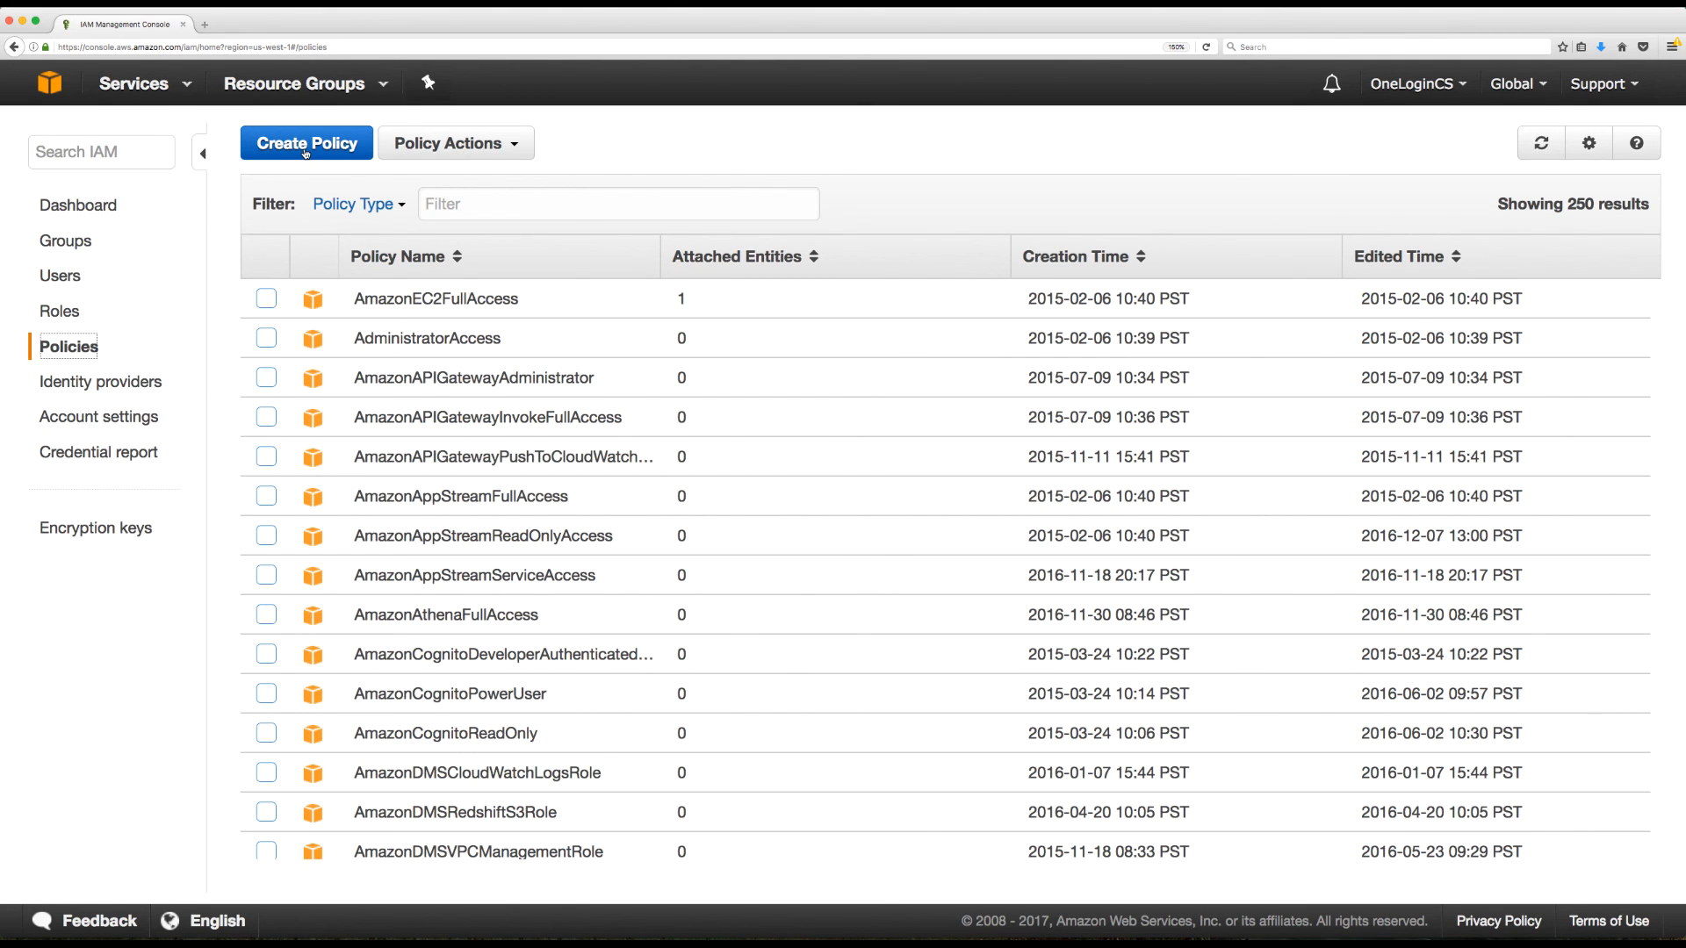
Step: Create a custom policy OneLoginExternalRolePolicy from your own document and validate it
click(305, 144)
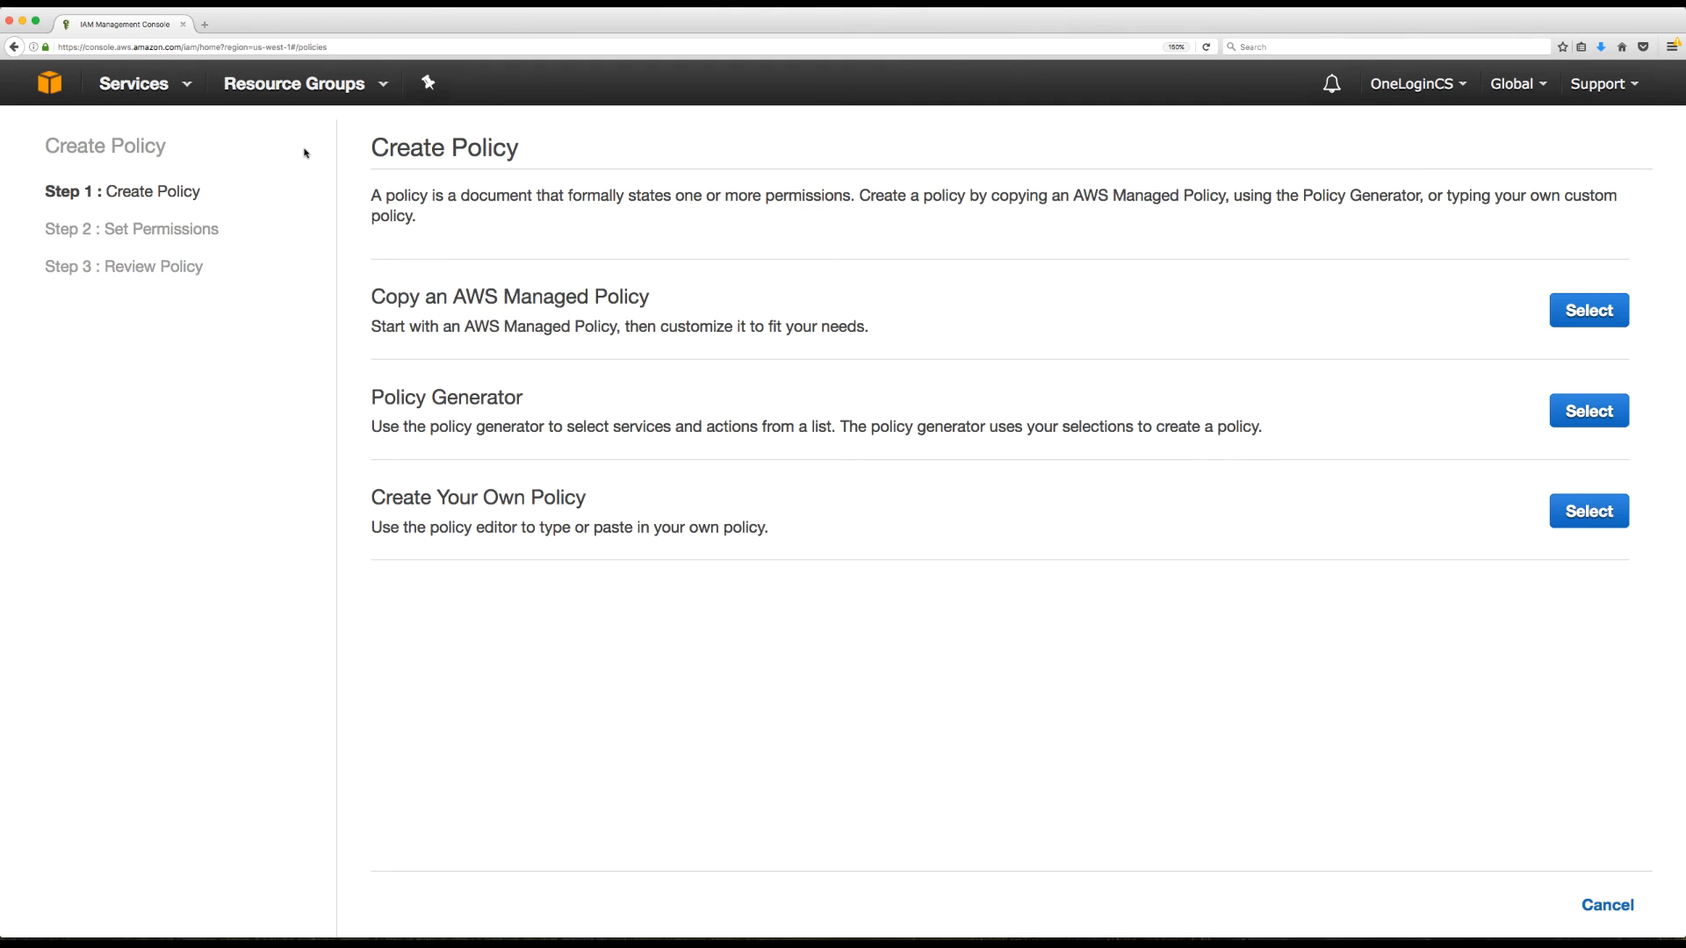
mouse_move(415, 516)
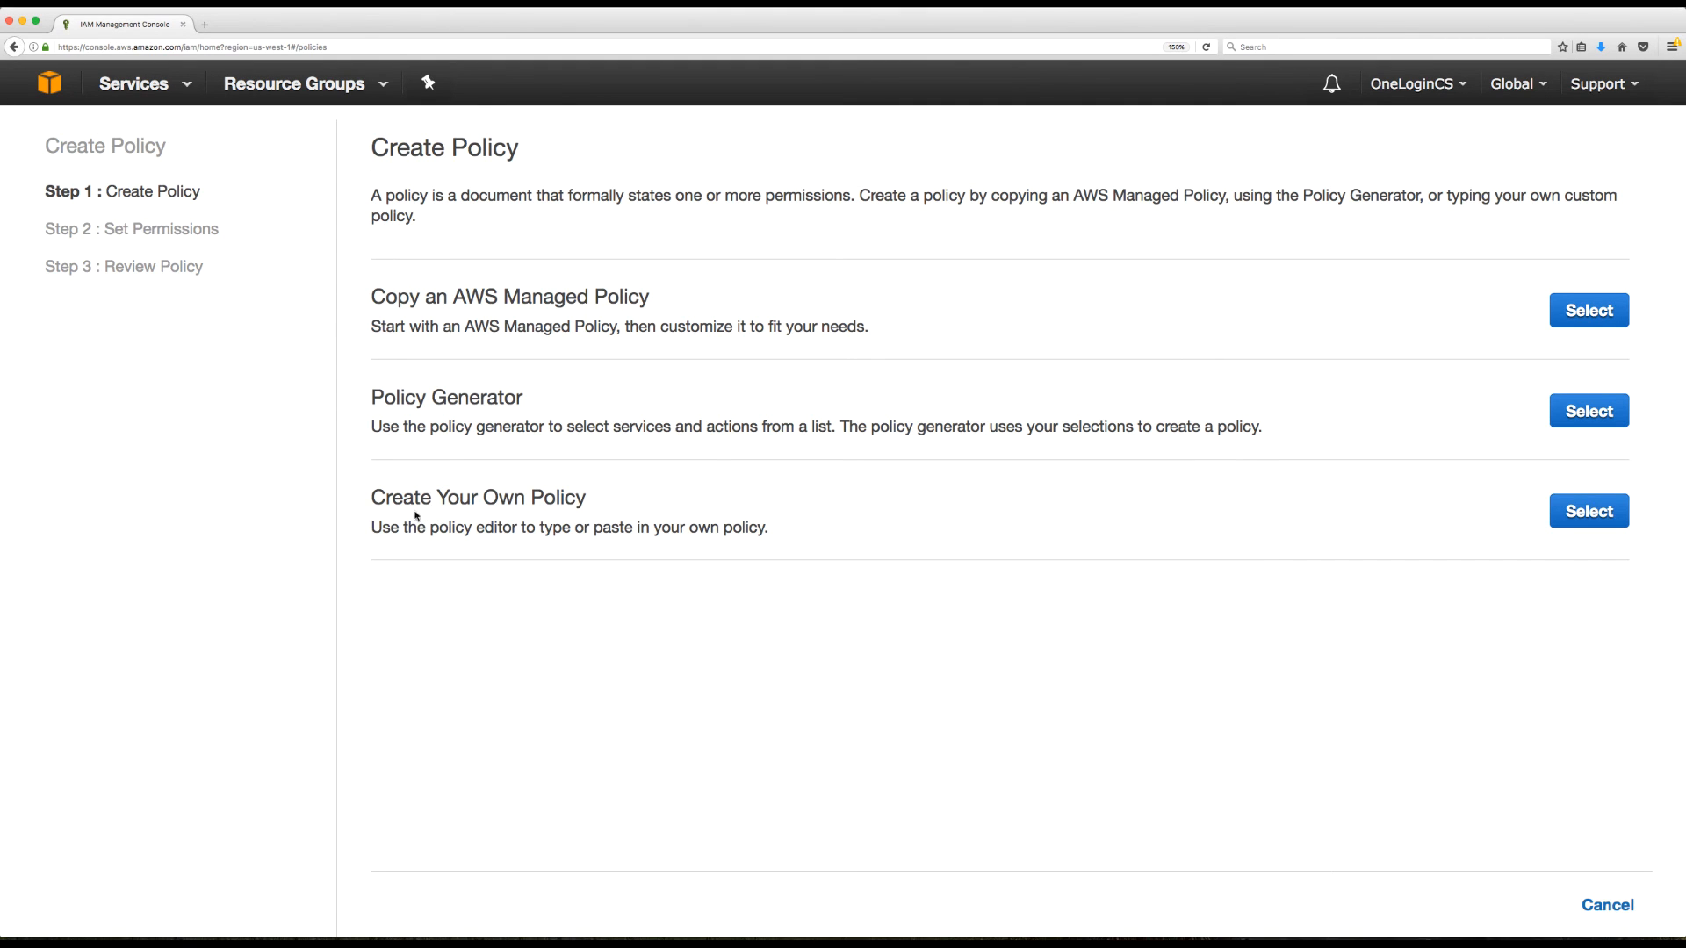
mouse_move(1122, 545)
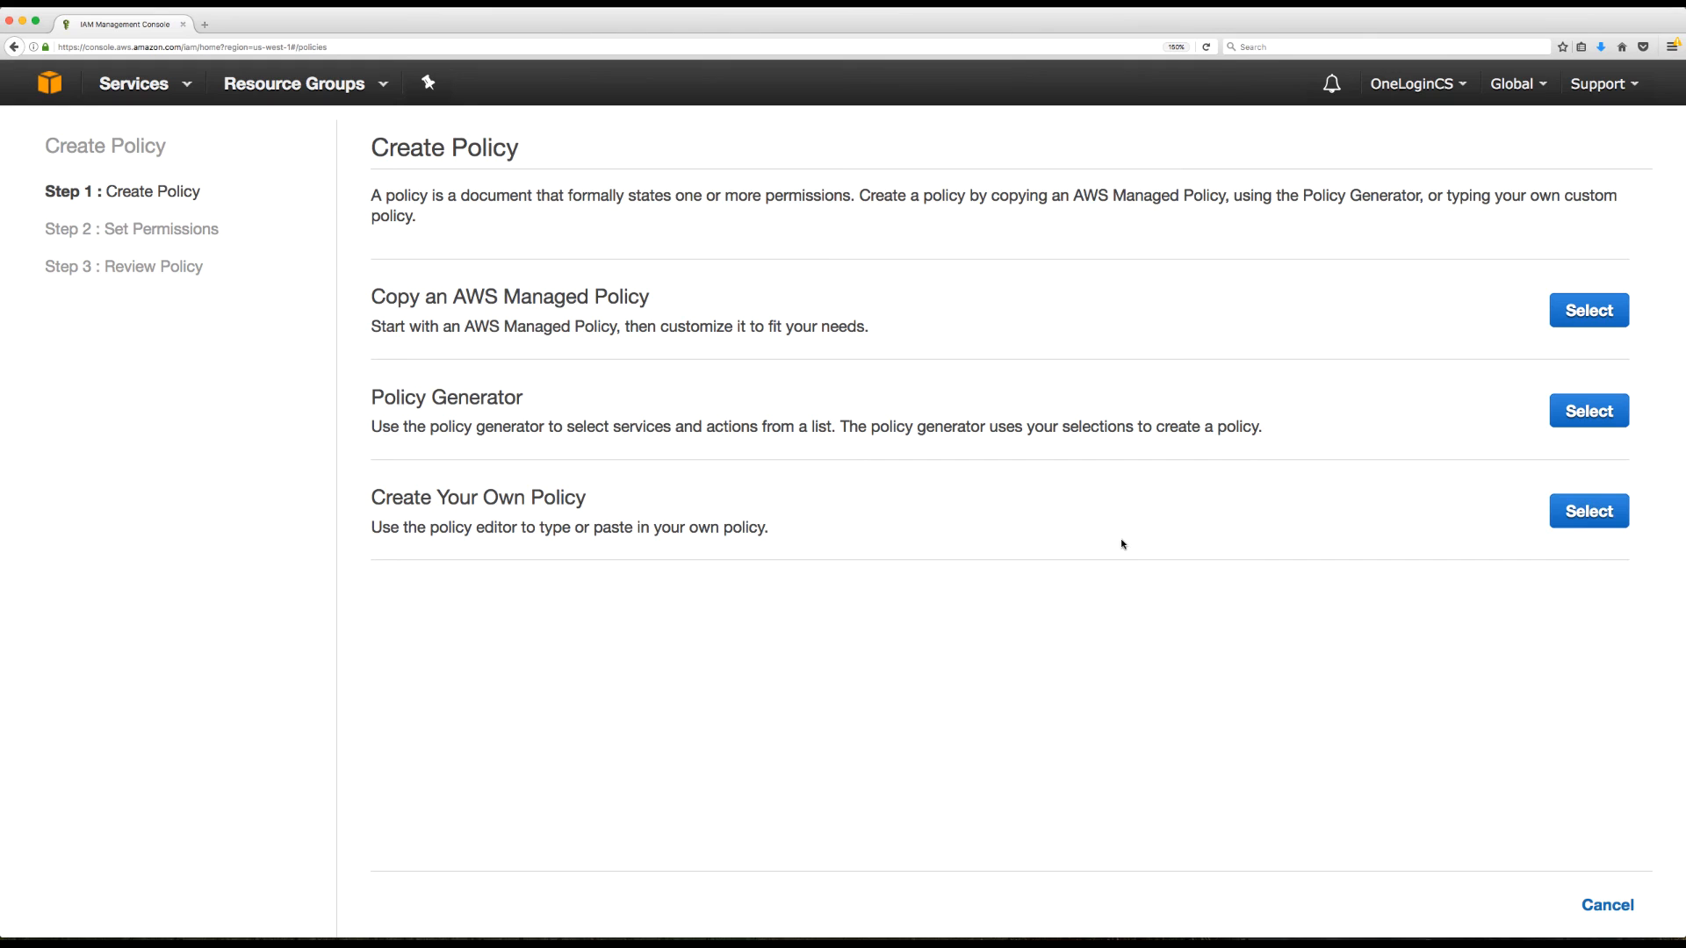
click(1588, 510)
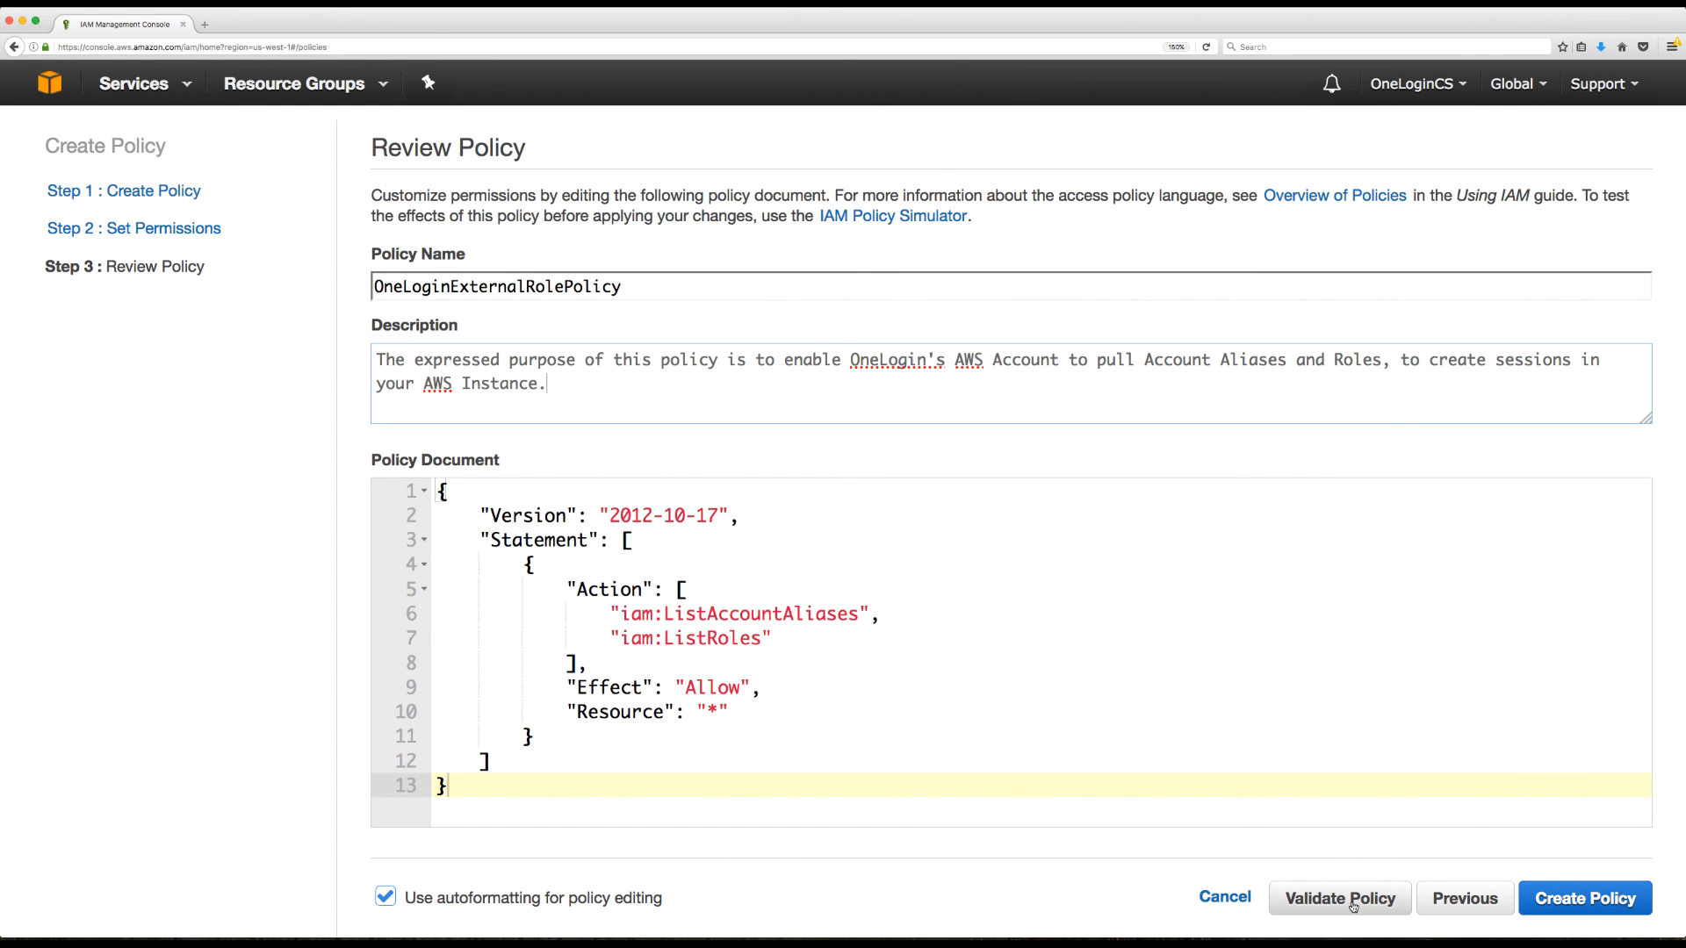
click(1338, 899)
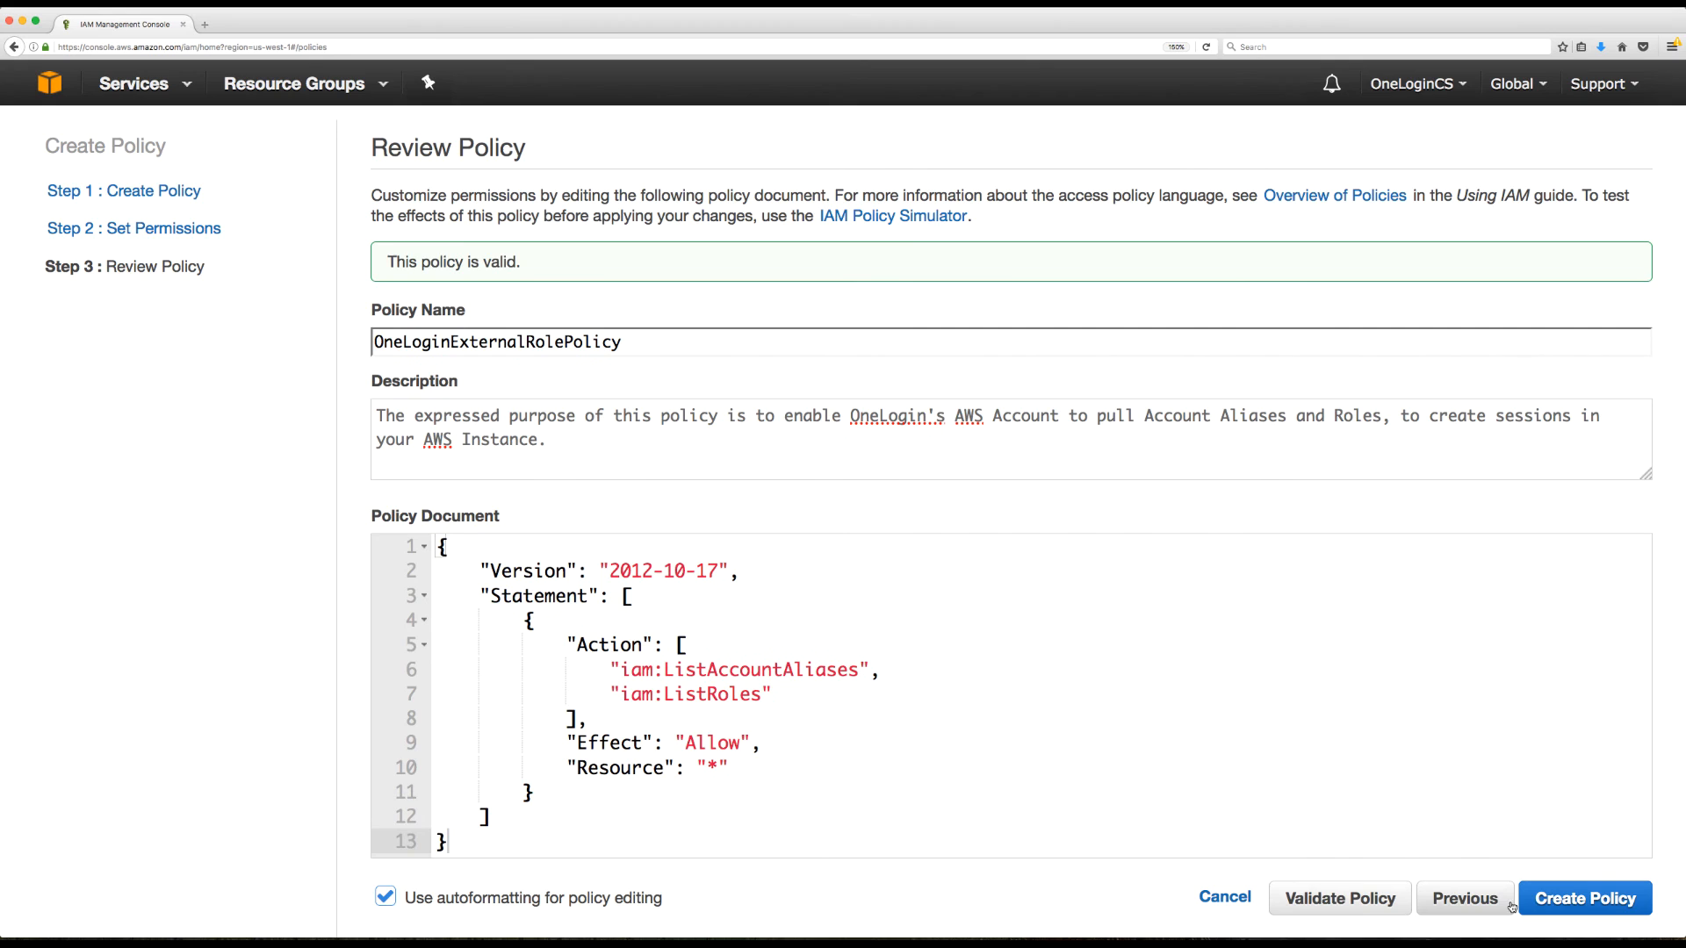
click(1584, 899)
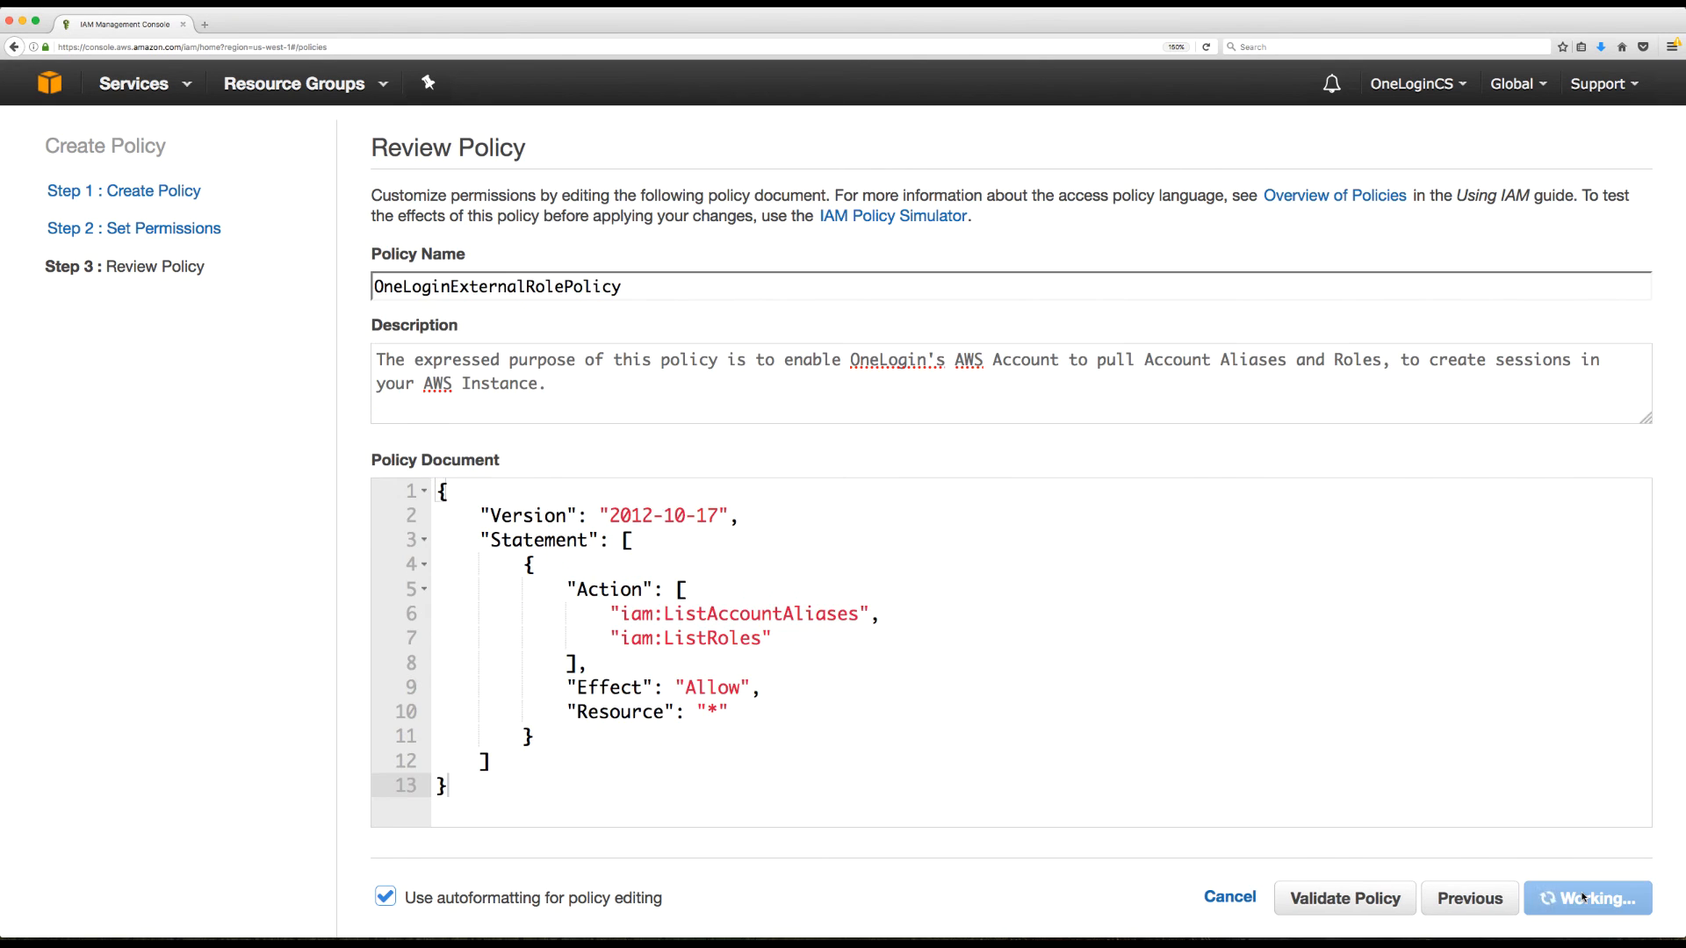
click(1594, 899)
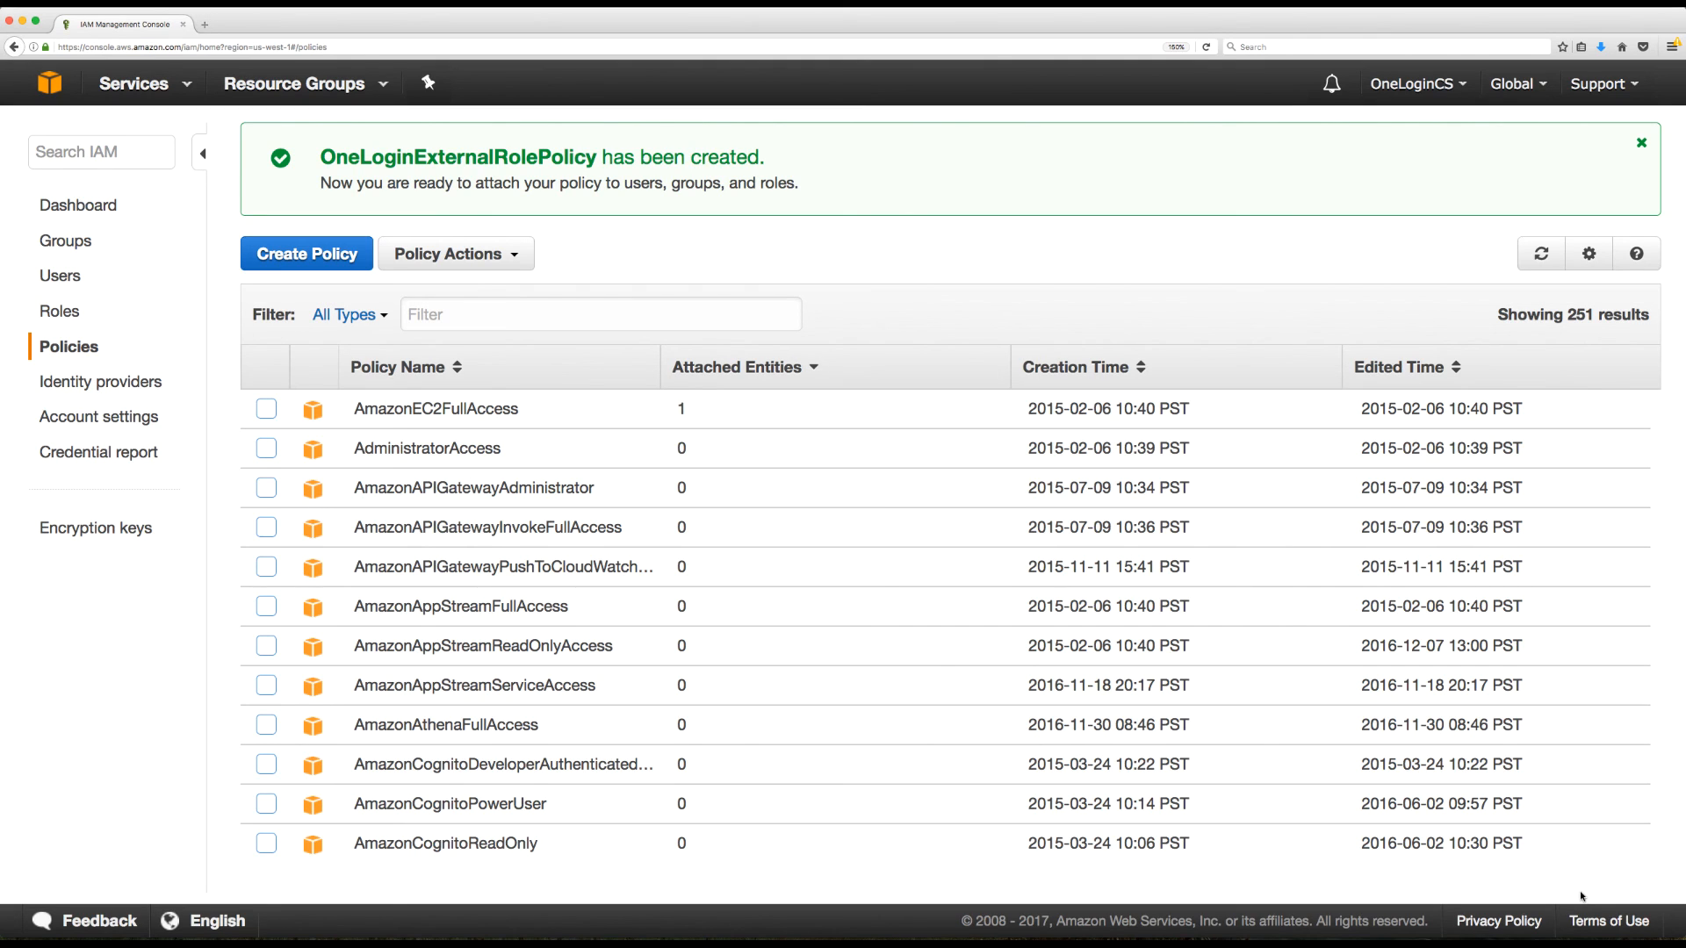
mouse_move(894, 683)
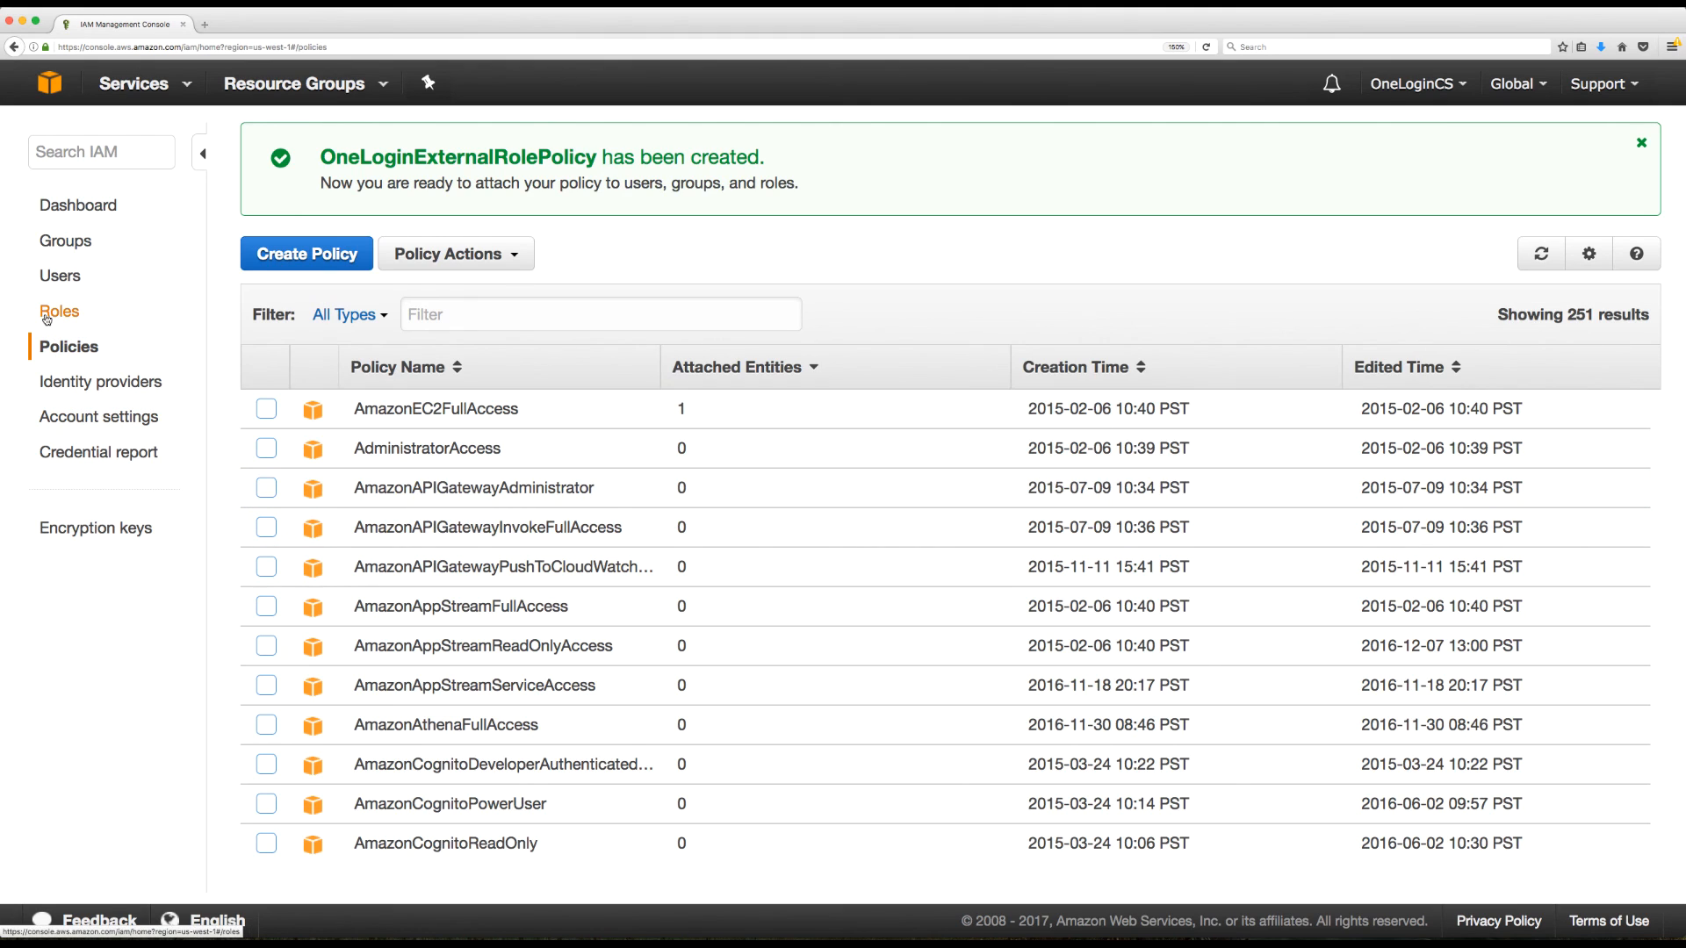
Step: Begin a new role named OneLoginRole and continue to the role type choices
click(60, 311)
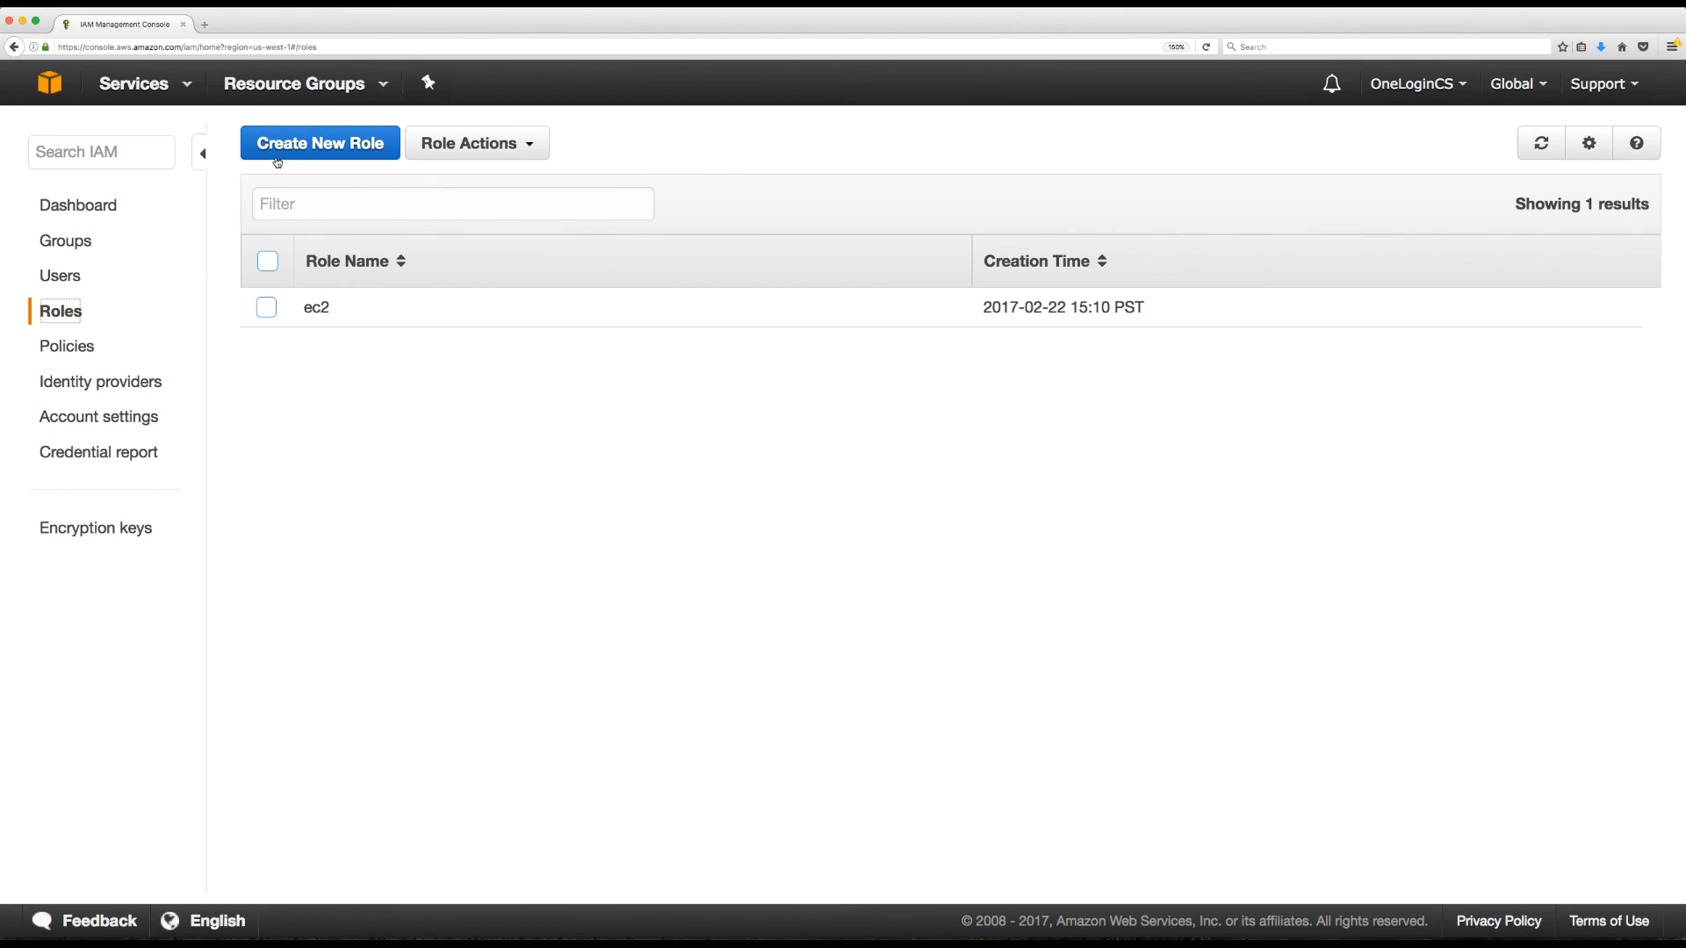
click(320, 144)
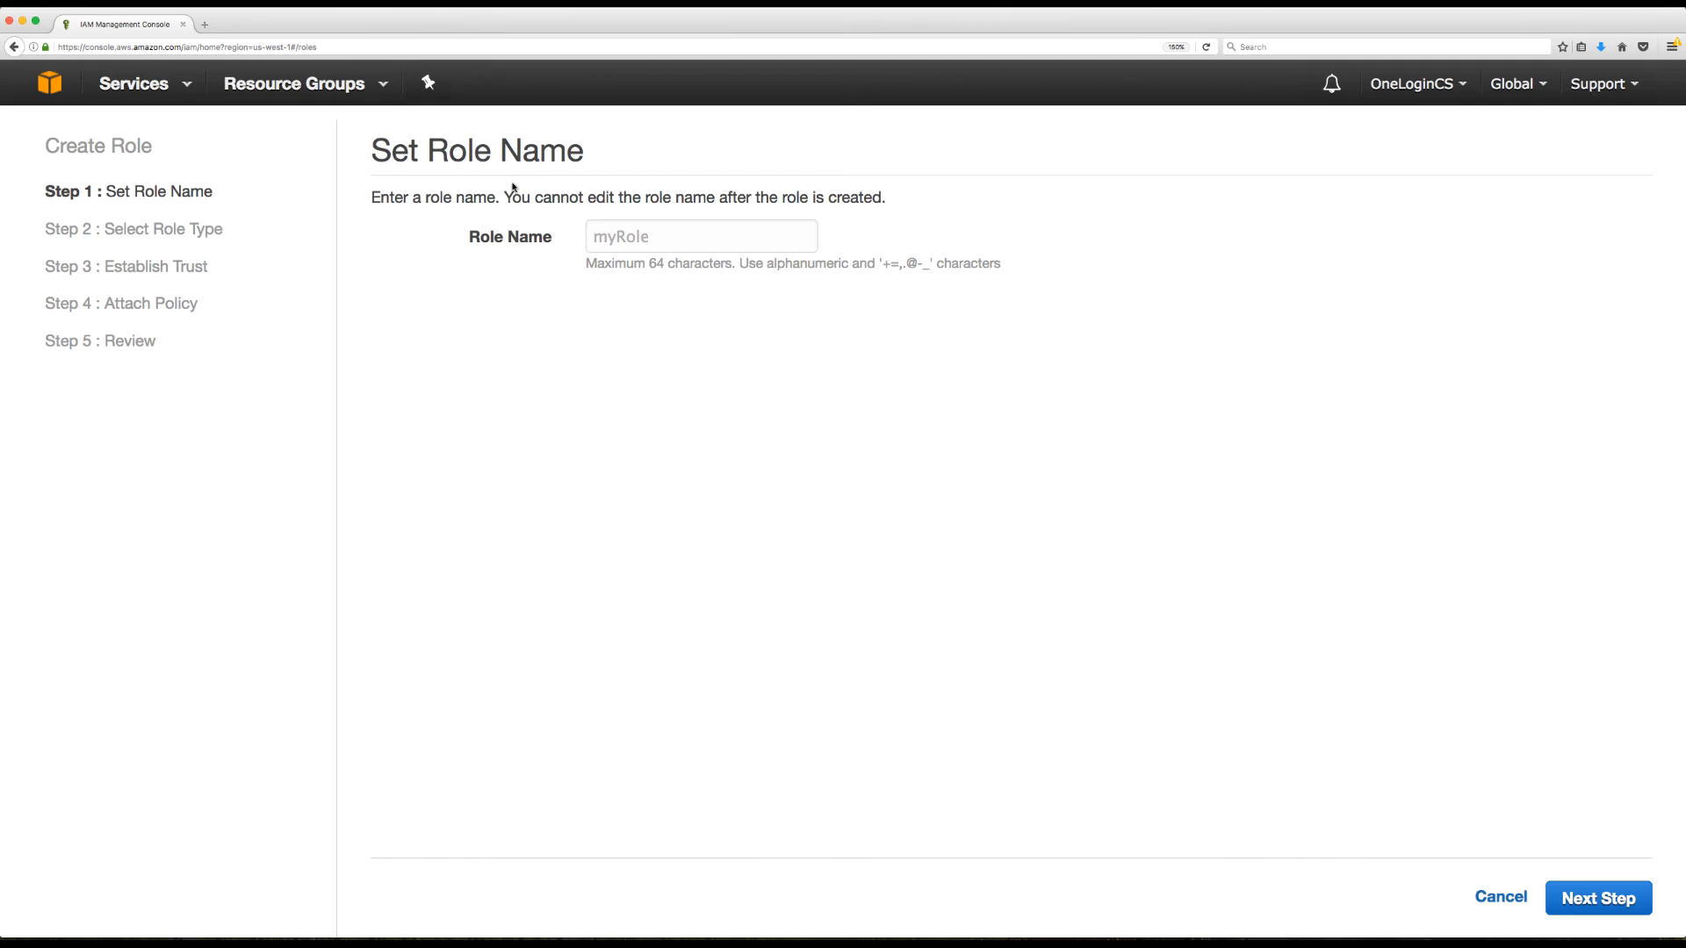
click(702, 235)
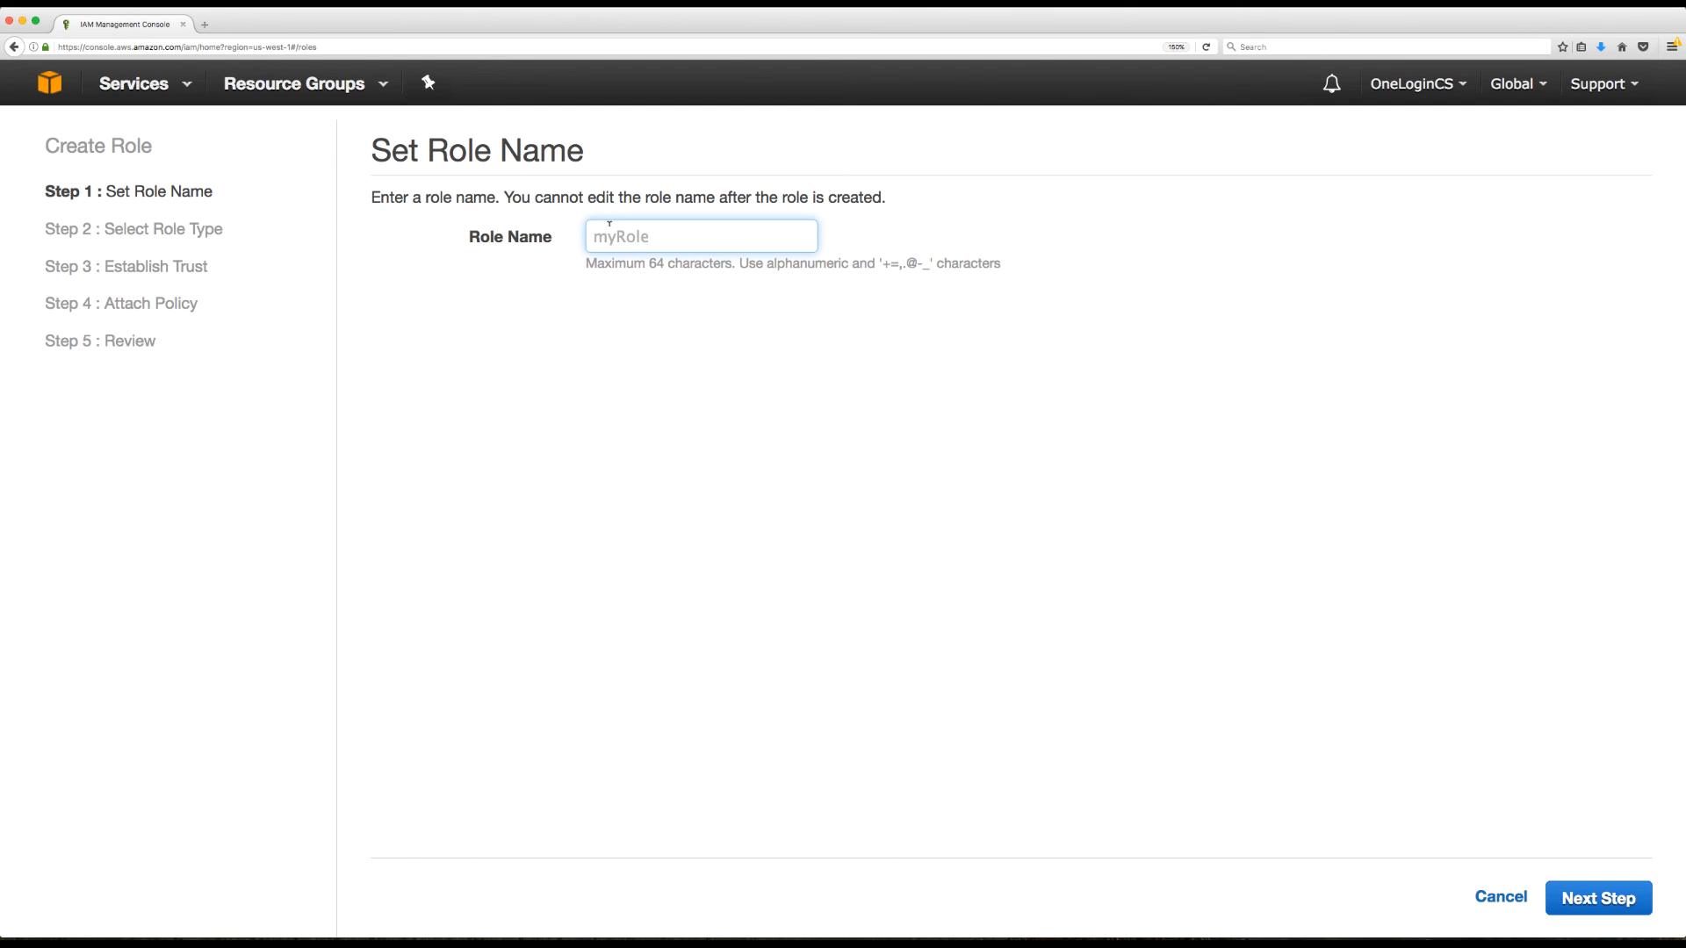
click(701, 235)
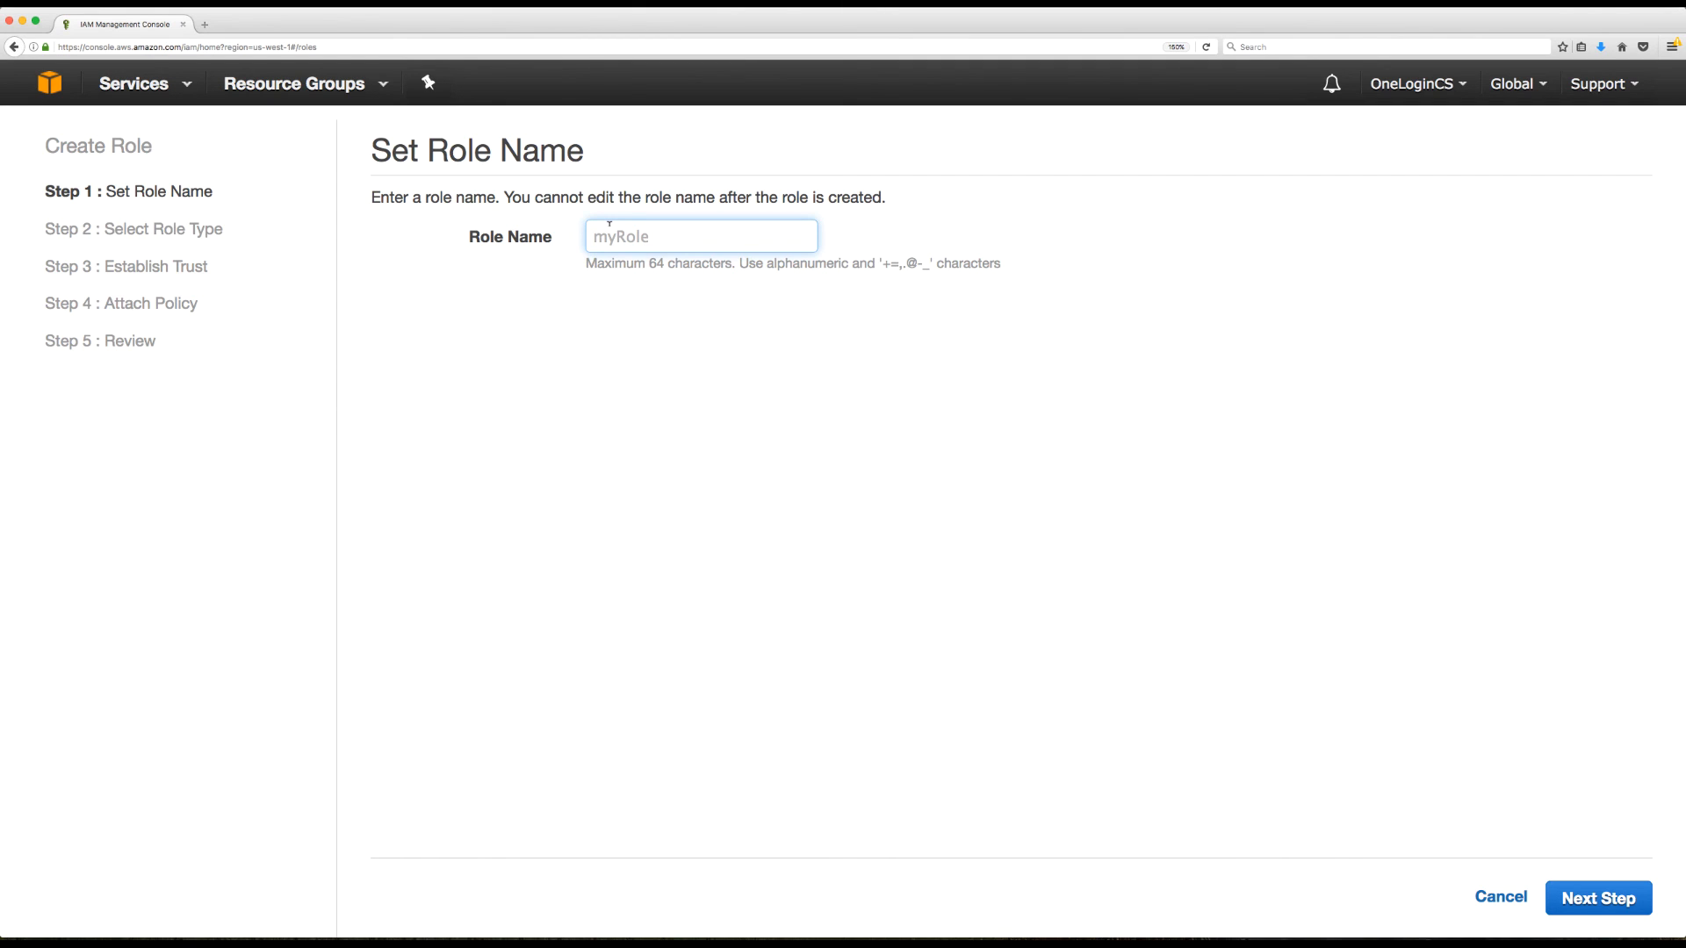
text(OneLoginRole)
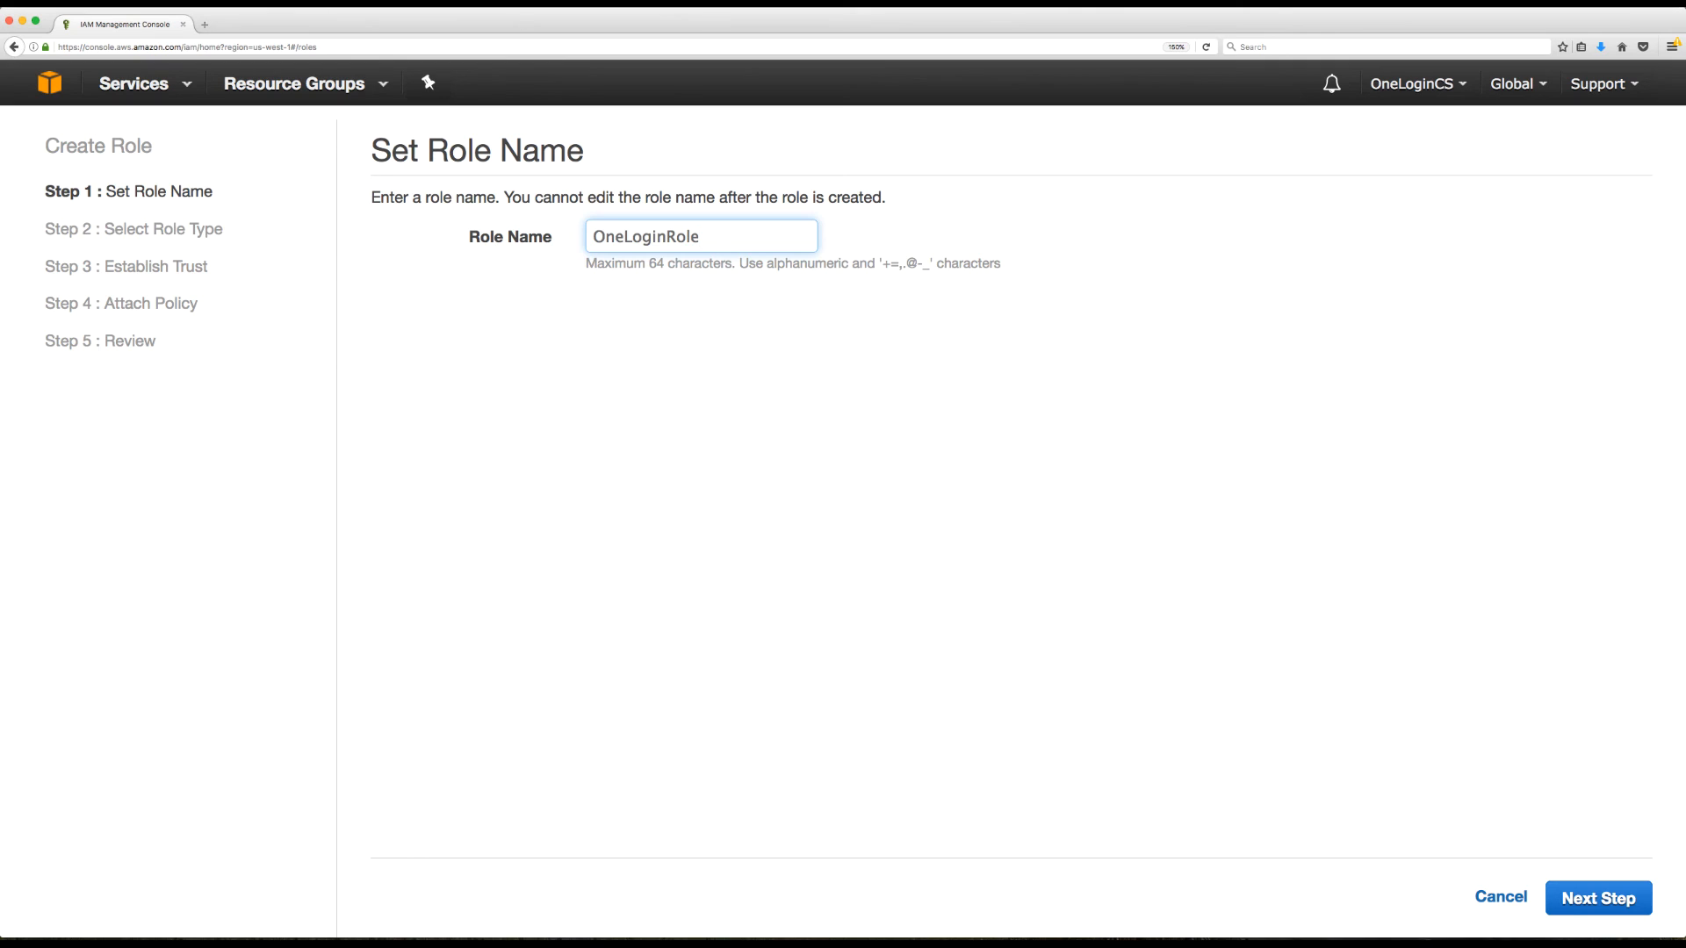
click(703, 235)
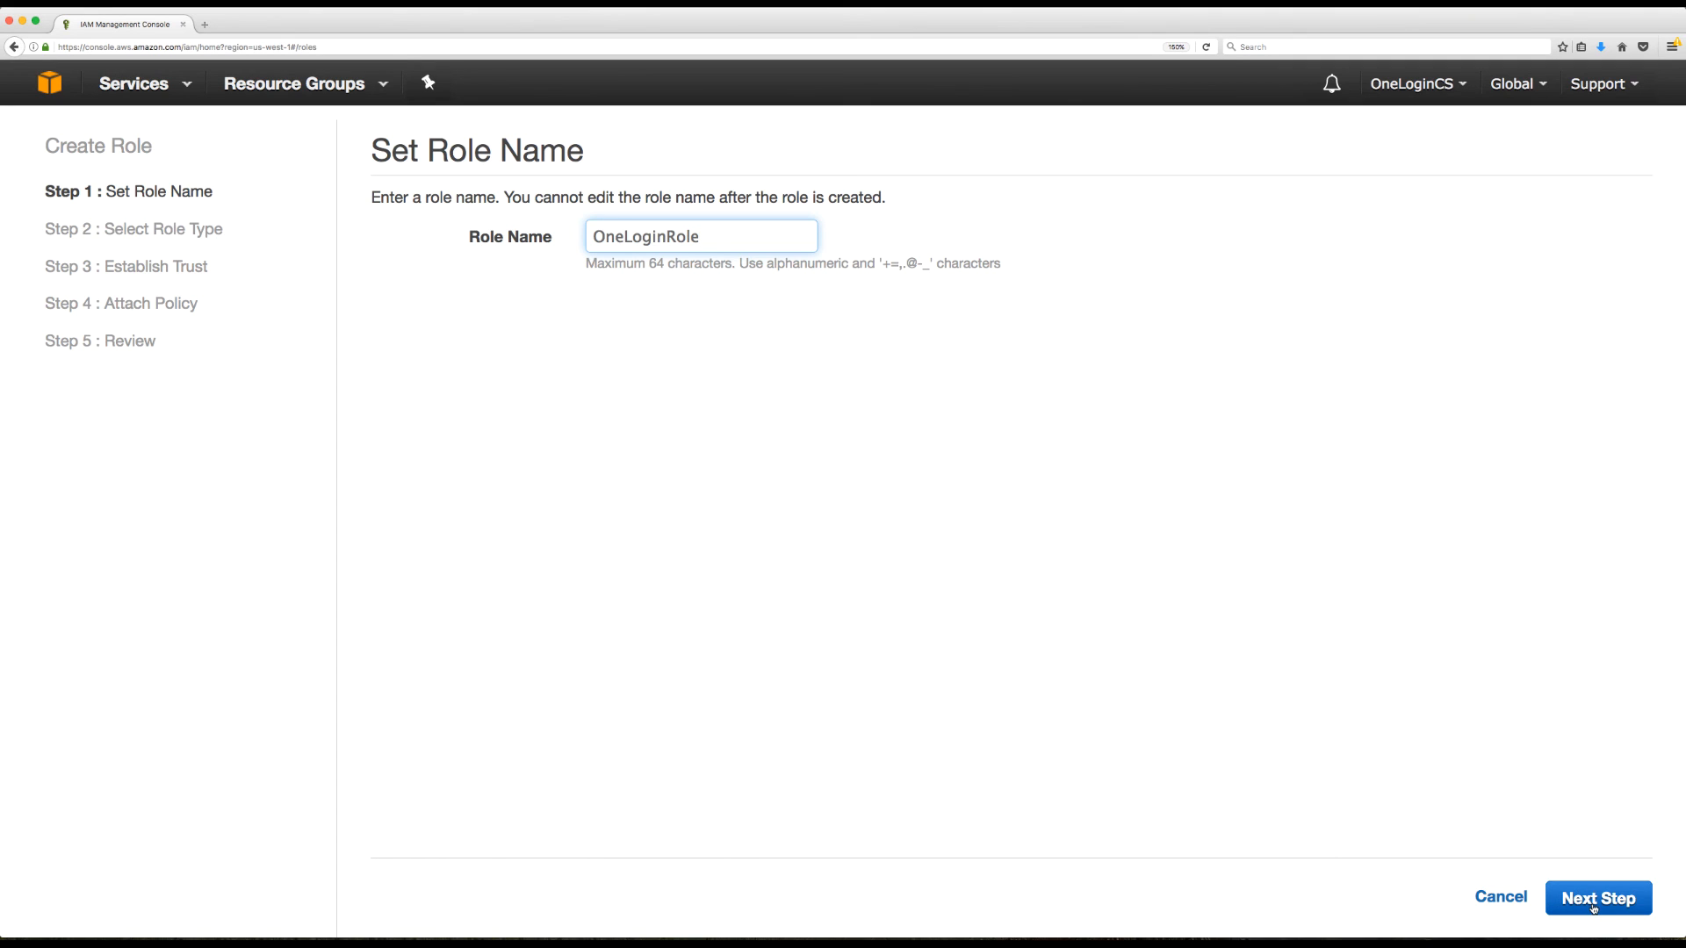
click(1597, 898)
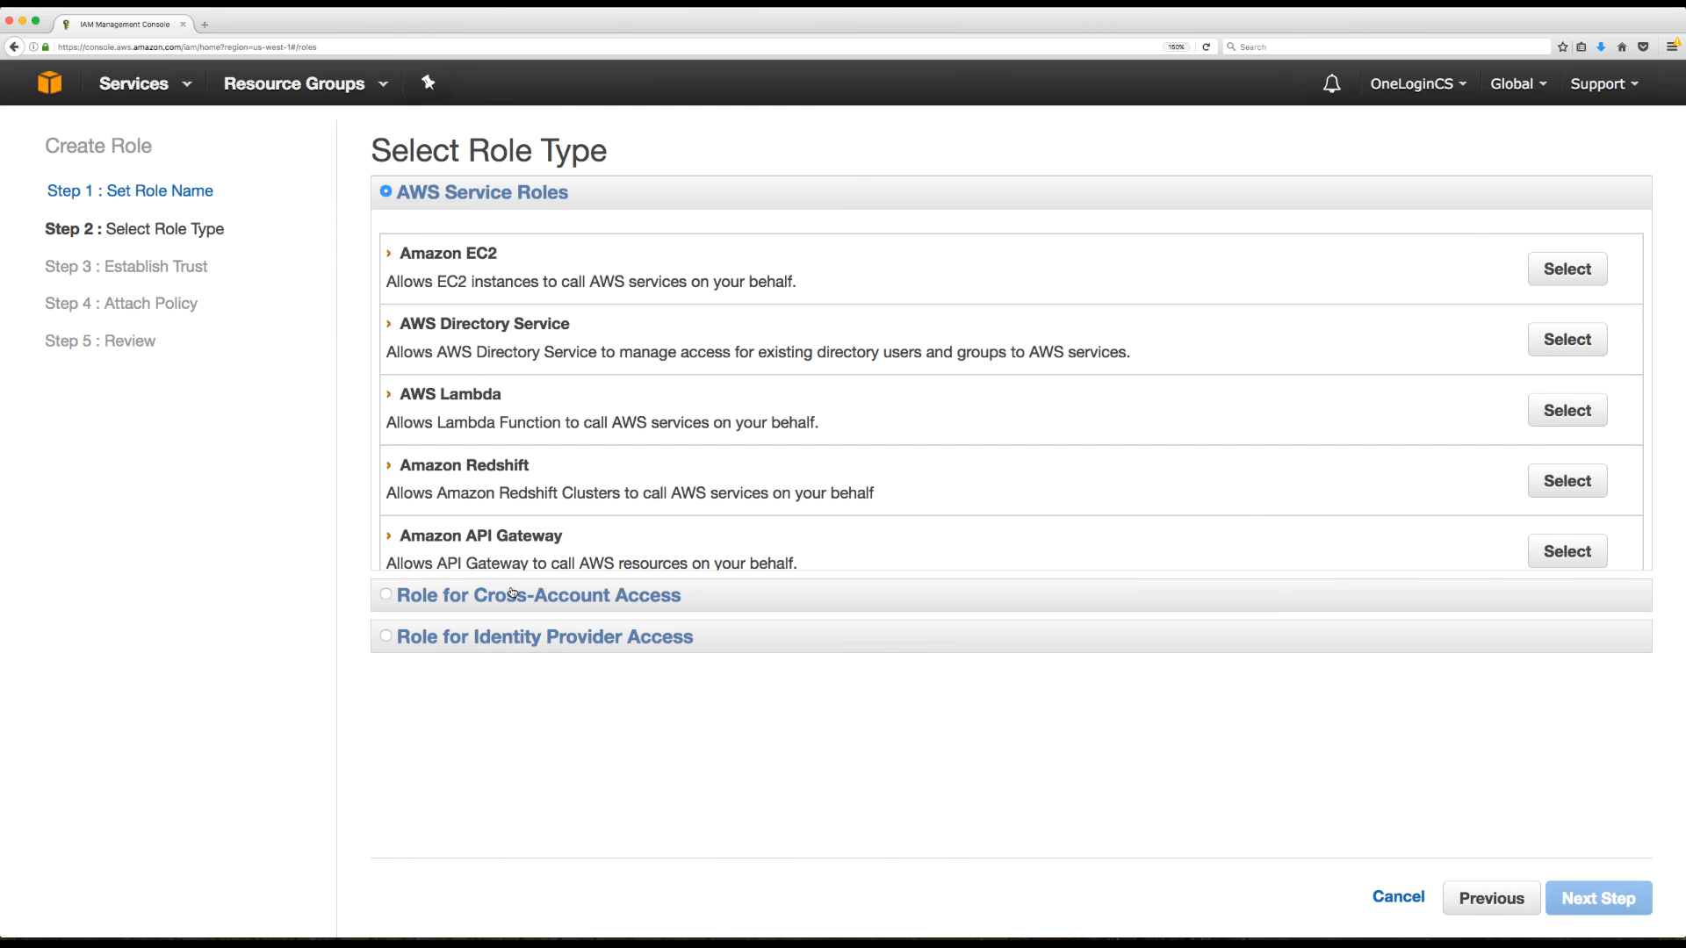
mouse_move(499, 593)
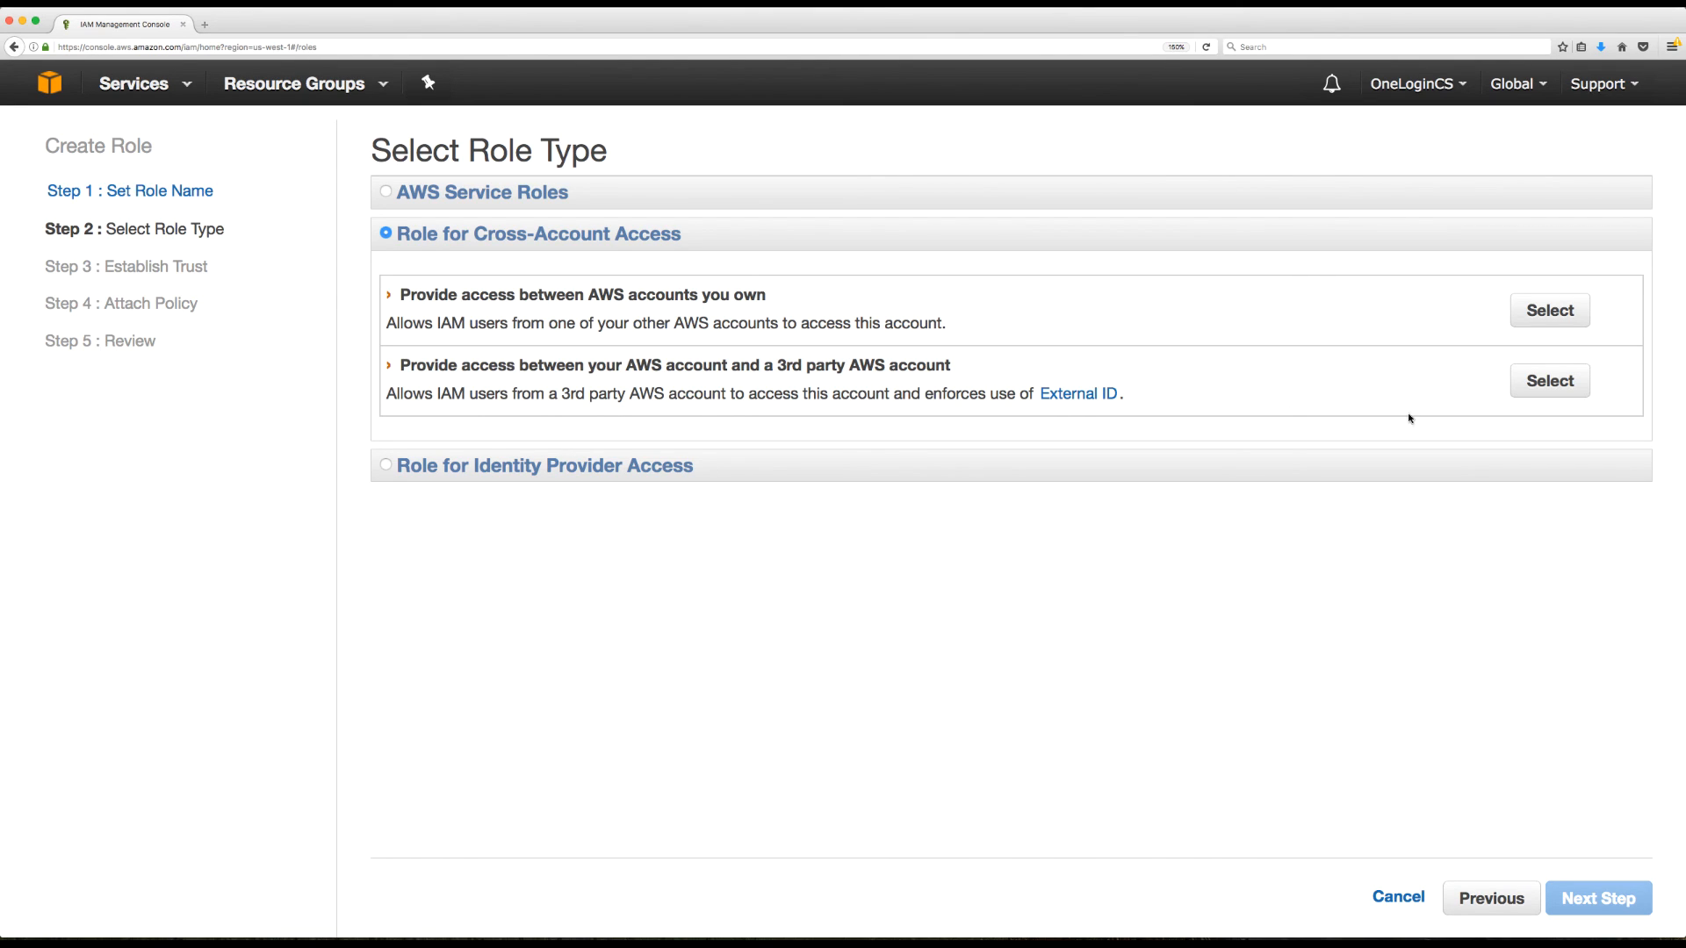
Step: Choose third-party AWS account access and fill in the Account ID and External ID
click(1549, 379)
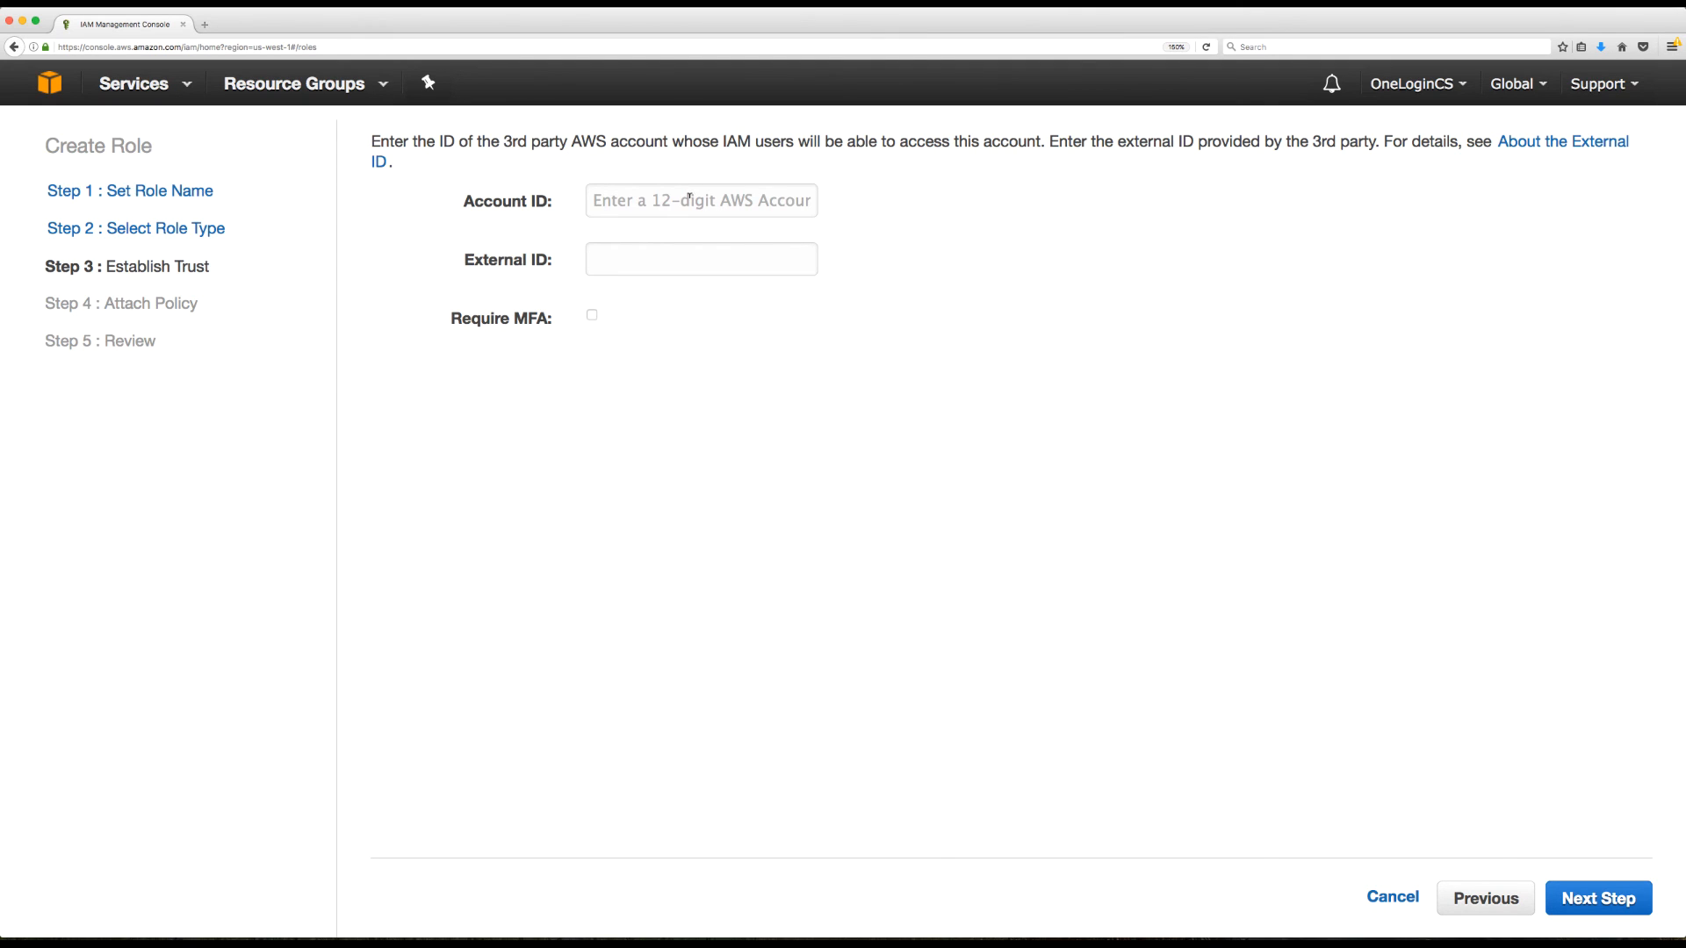
click(698, 200)
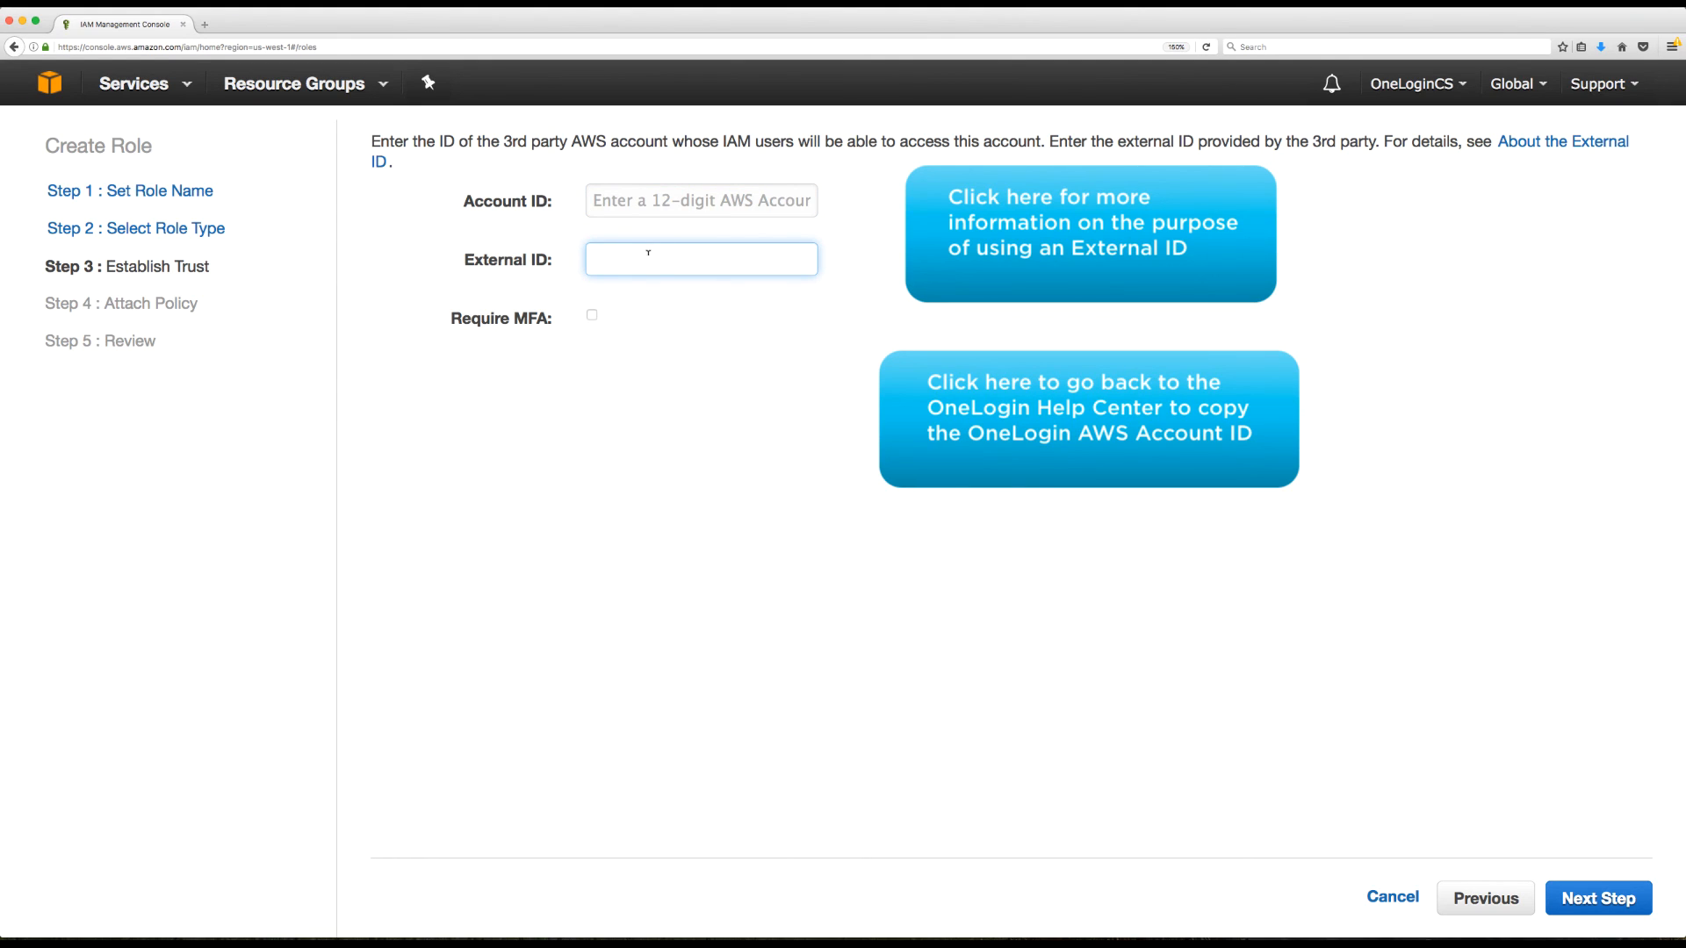
click(700, 260)
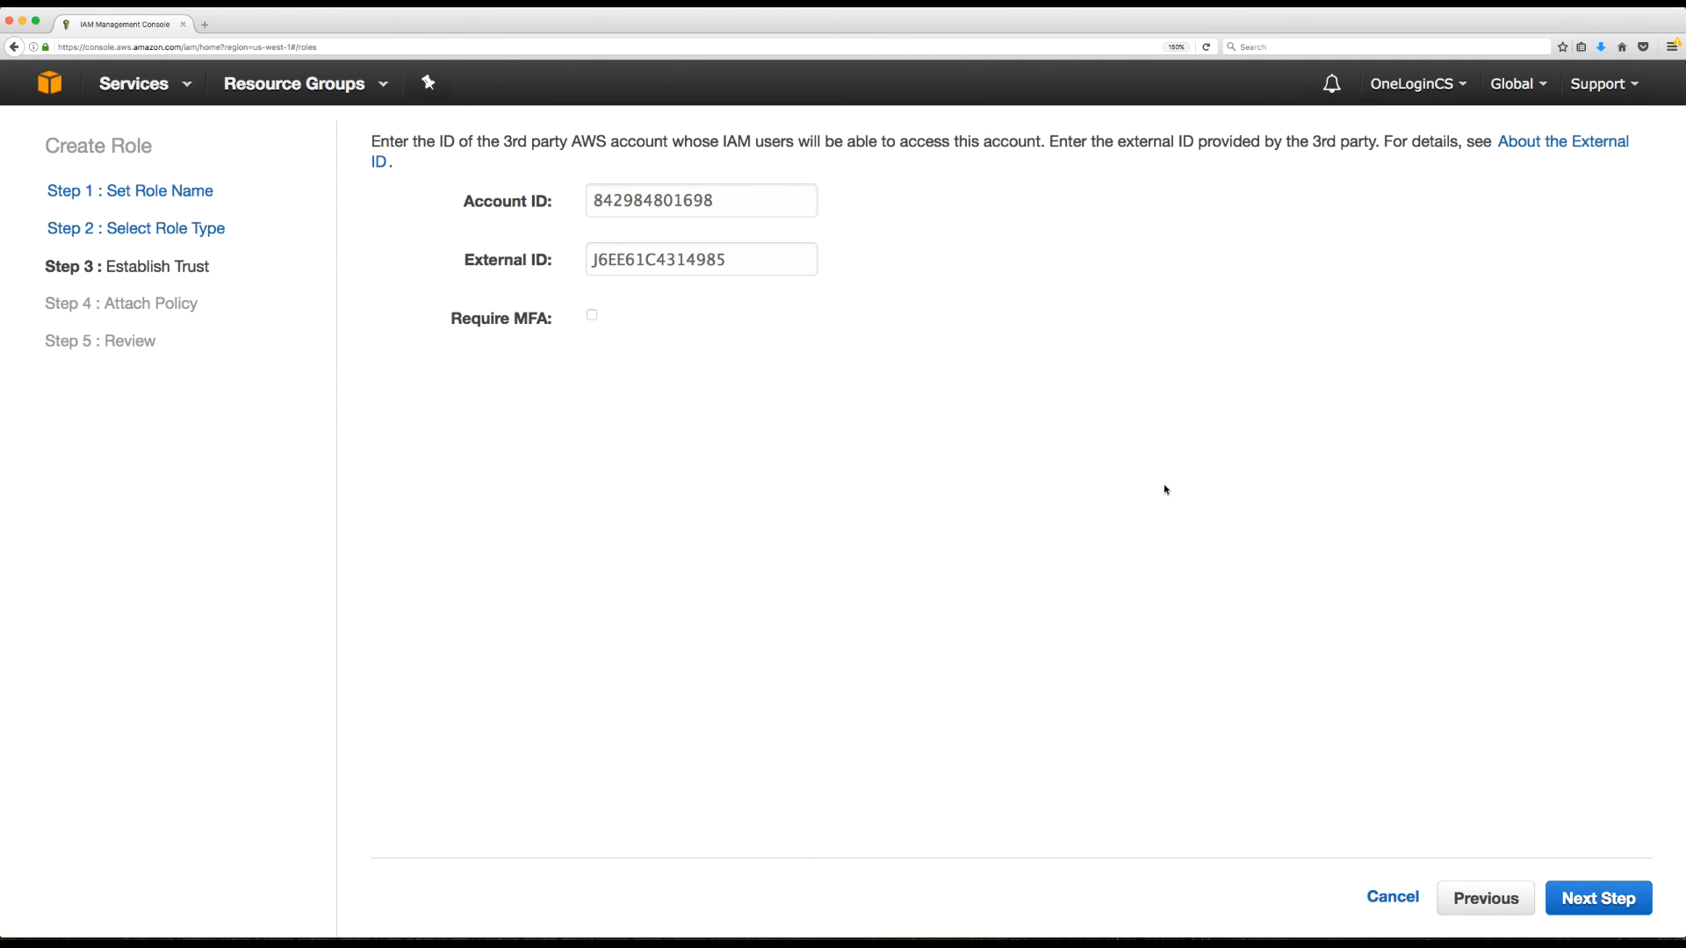
mouse_move(1508, 727)
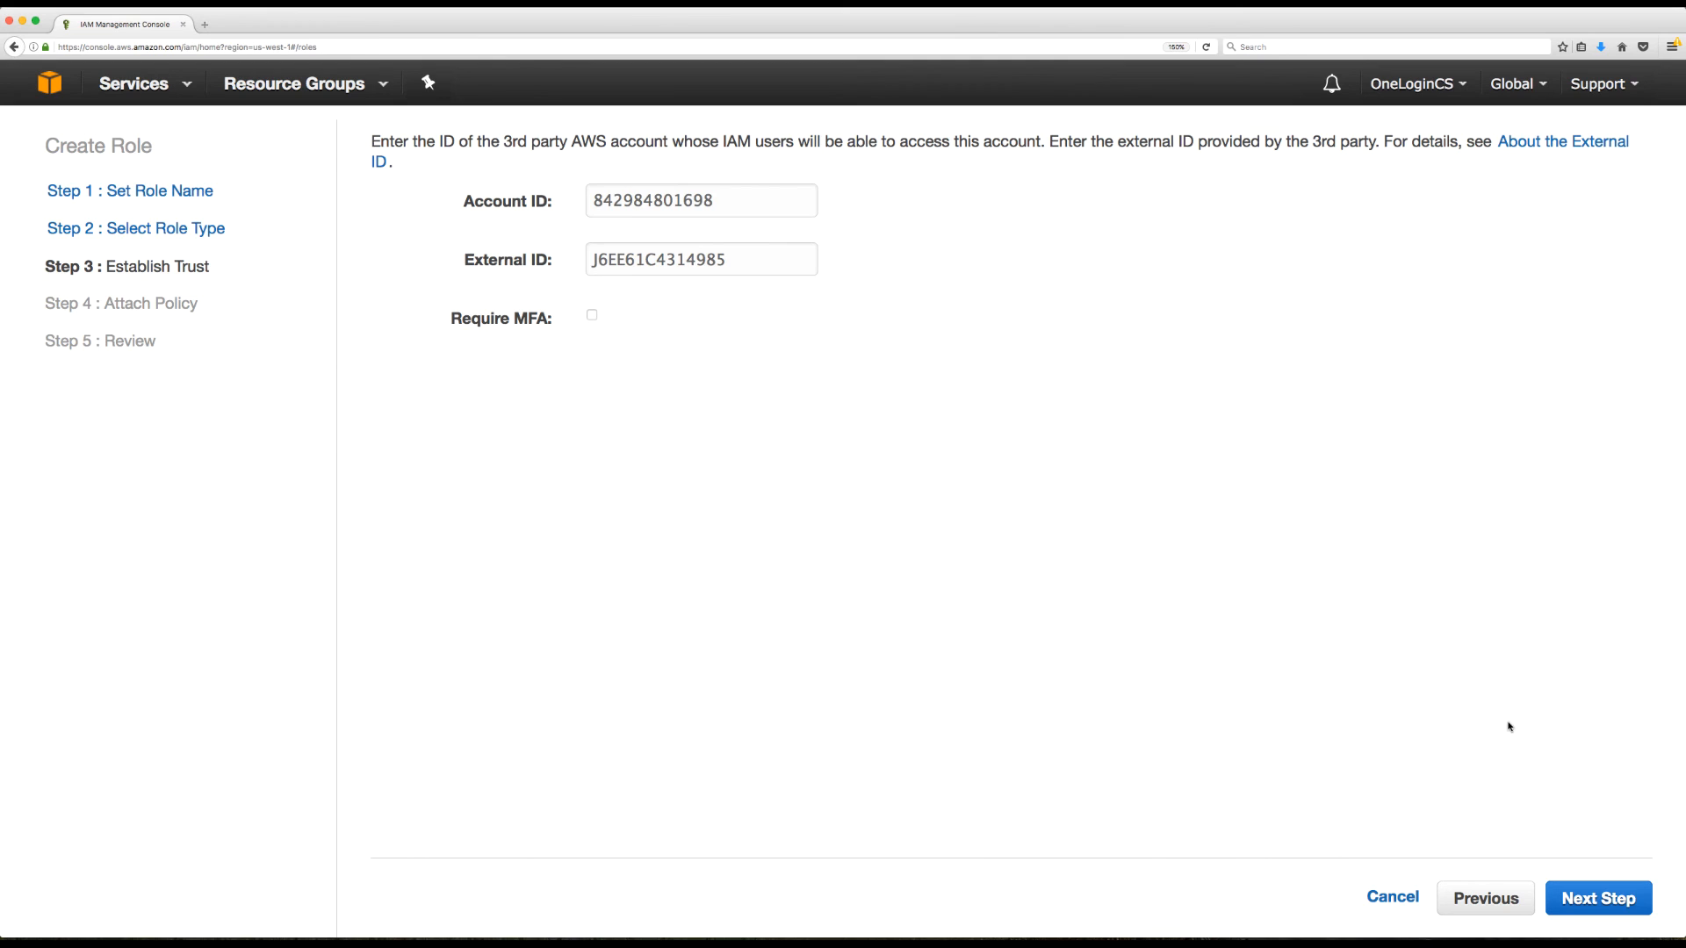
Step: Attach OneLoginExternalRolePolicy (filtered by 'ext') and create OneLoginRole
click(1598, 899)
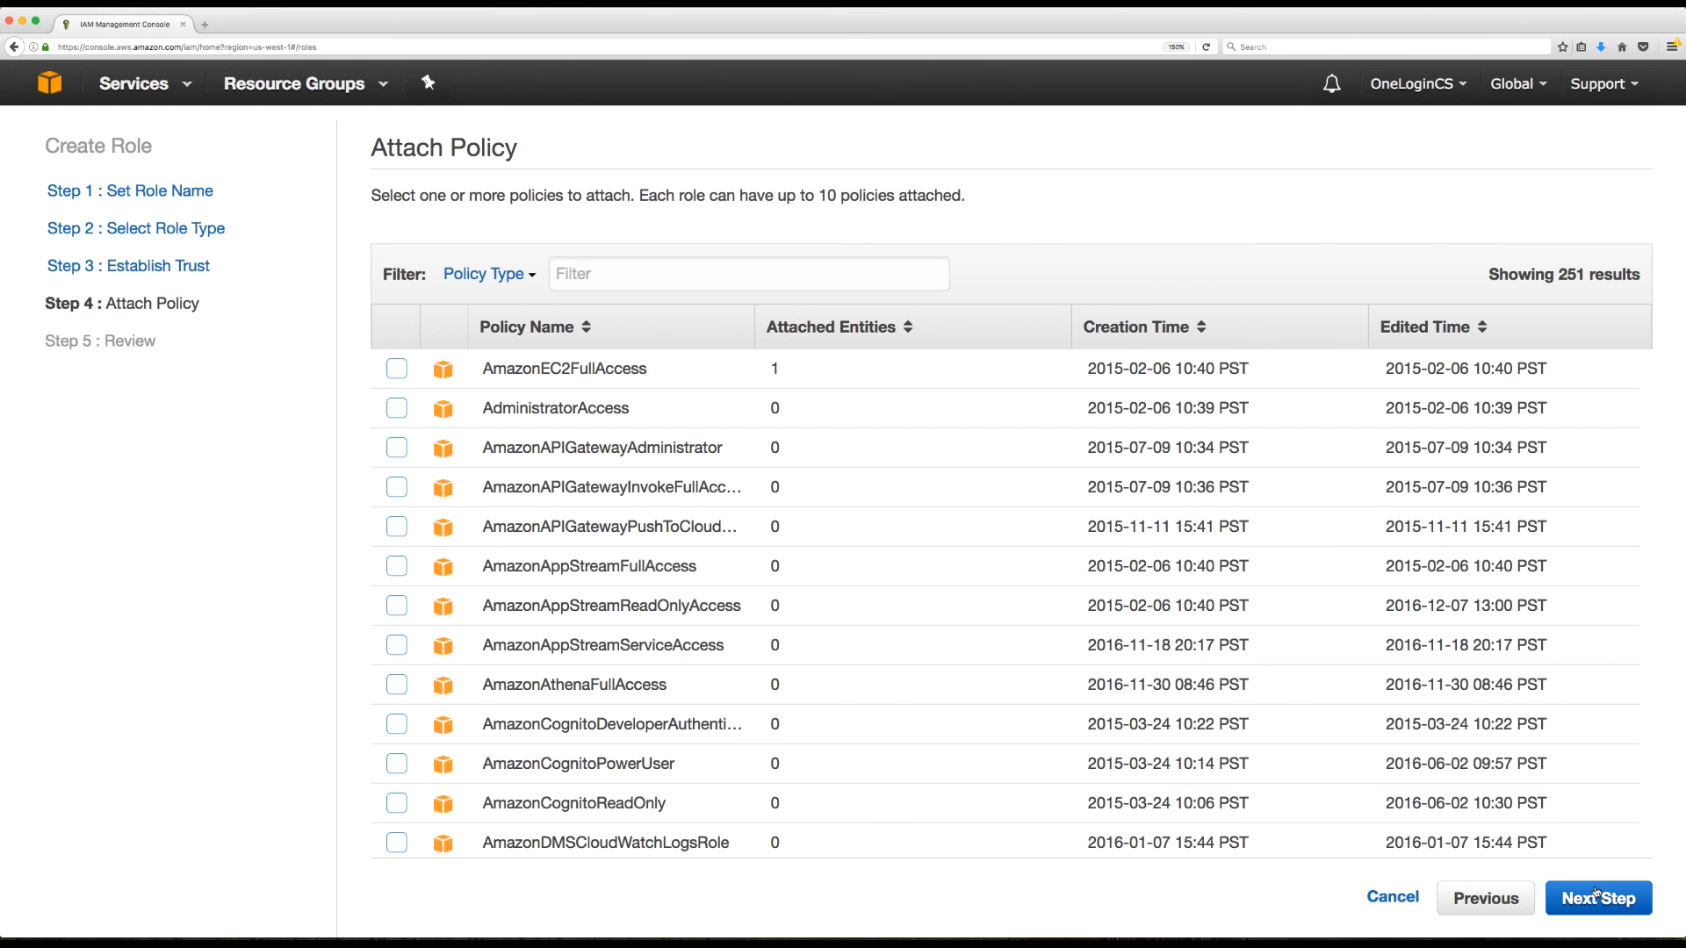
click(749, 274)
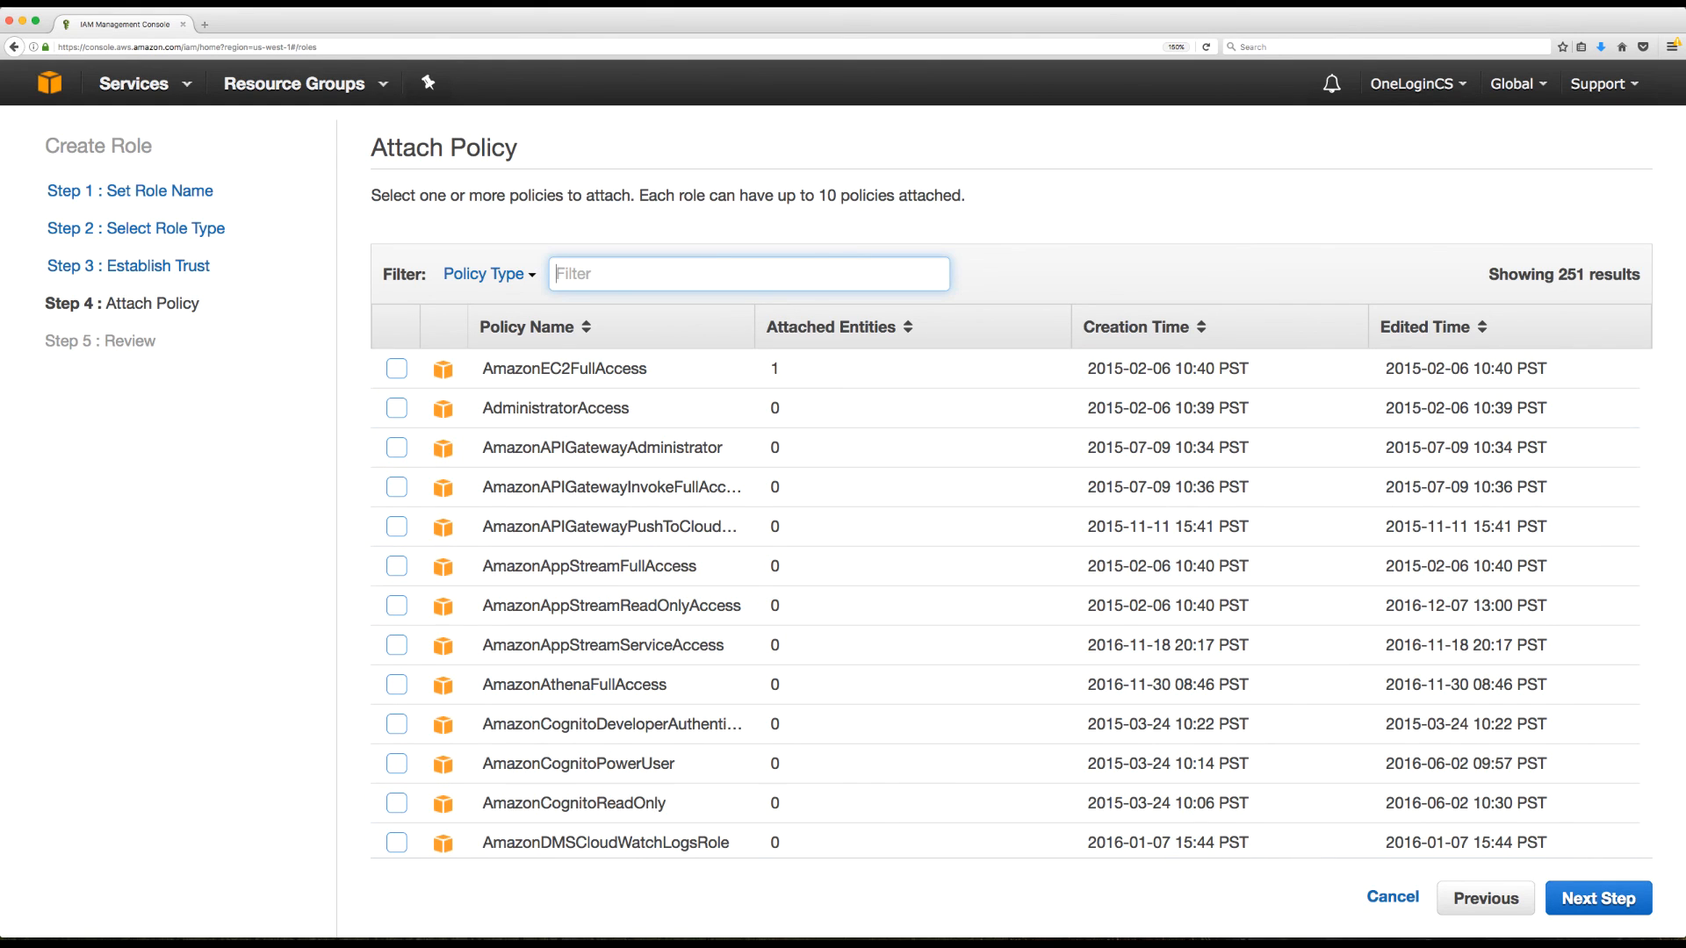
text(ext)
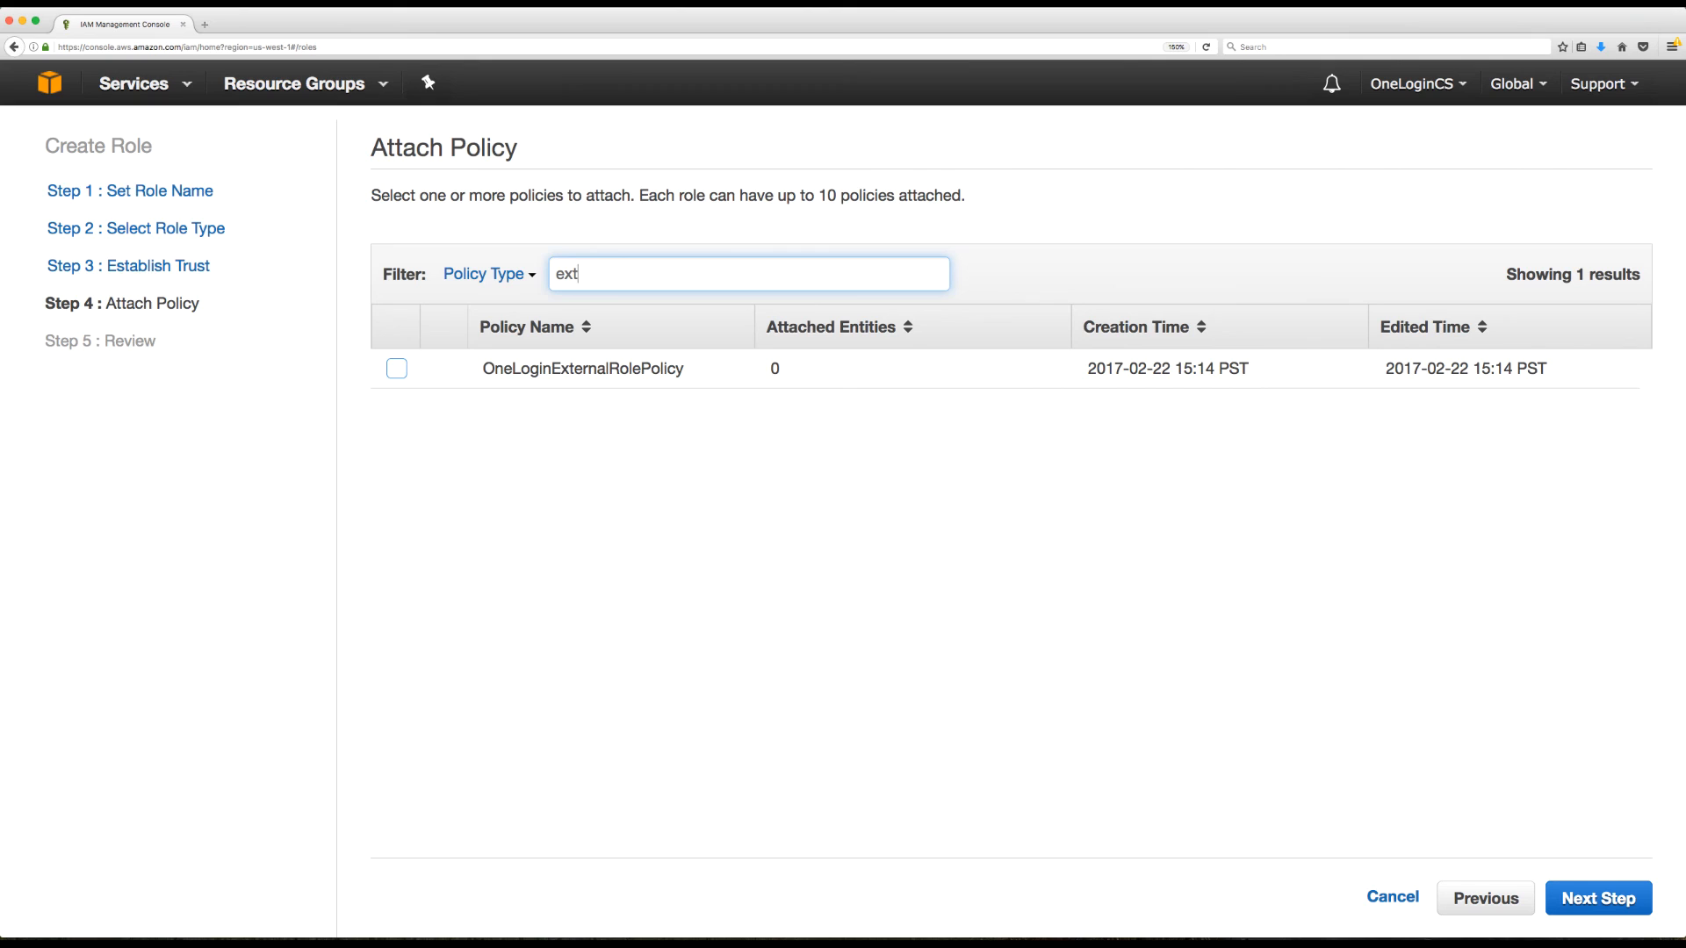
mouse_move(571, 370)
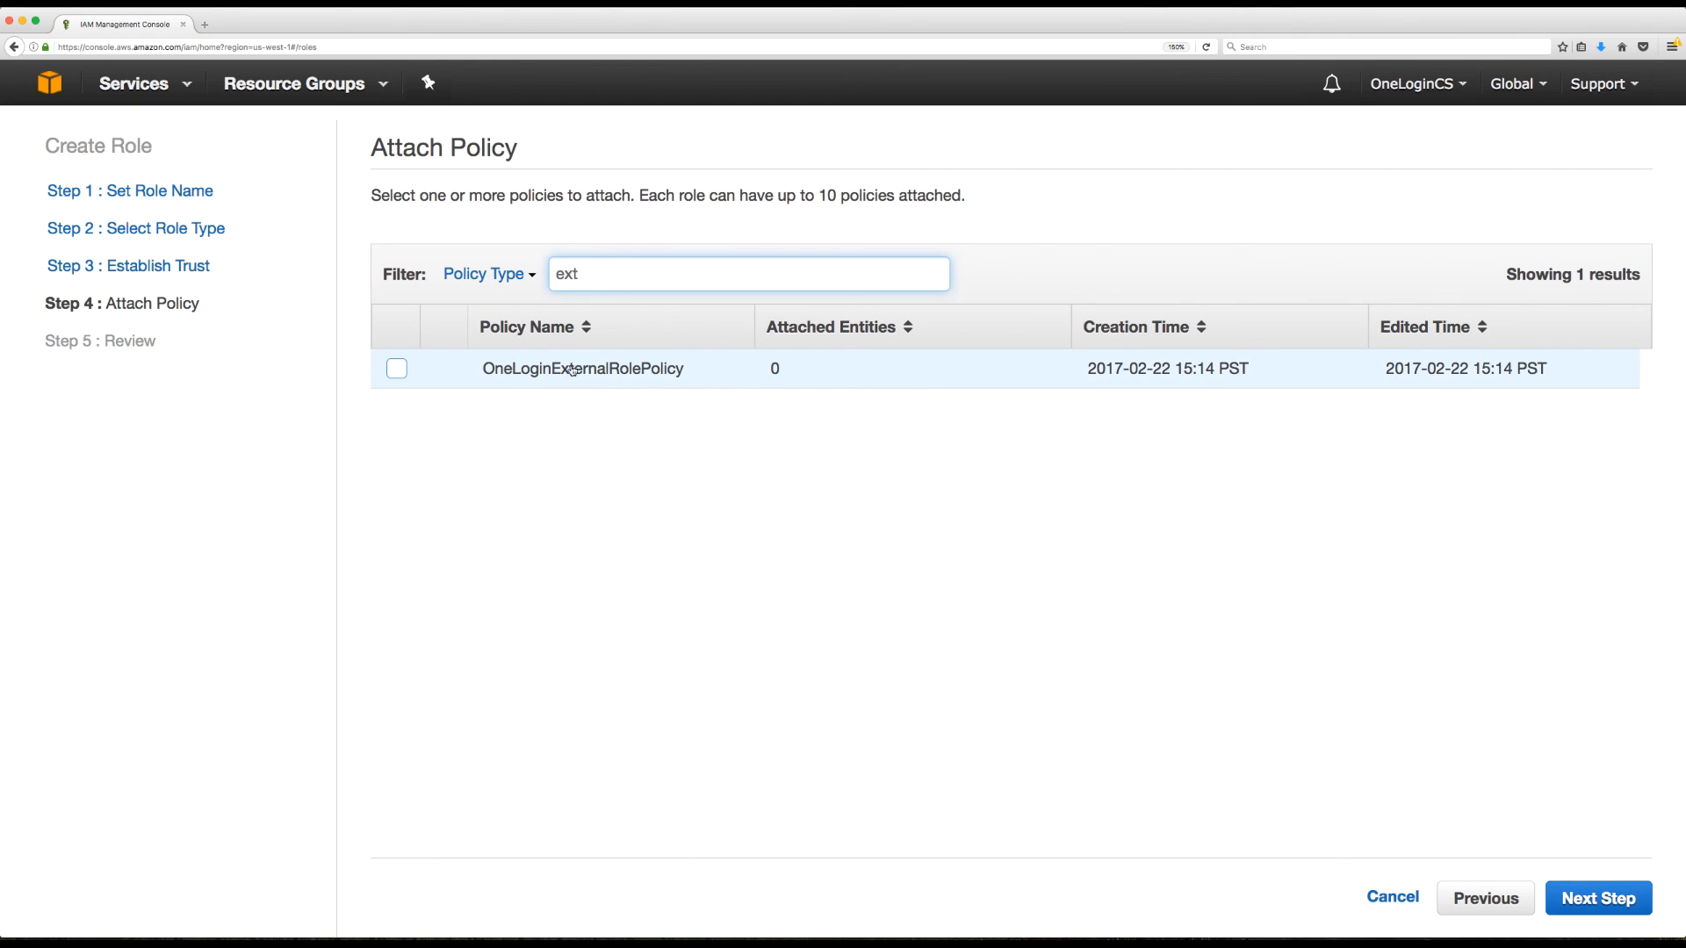
click(397, 369)
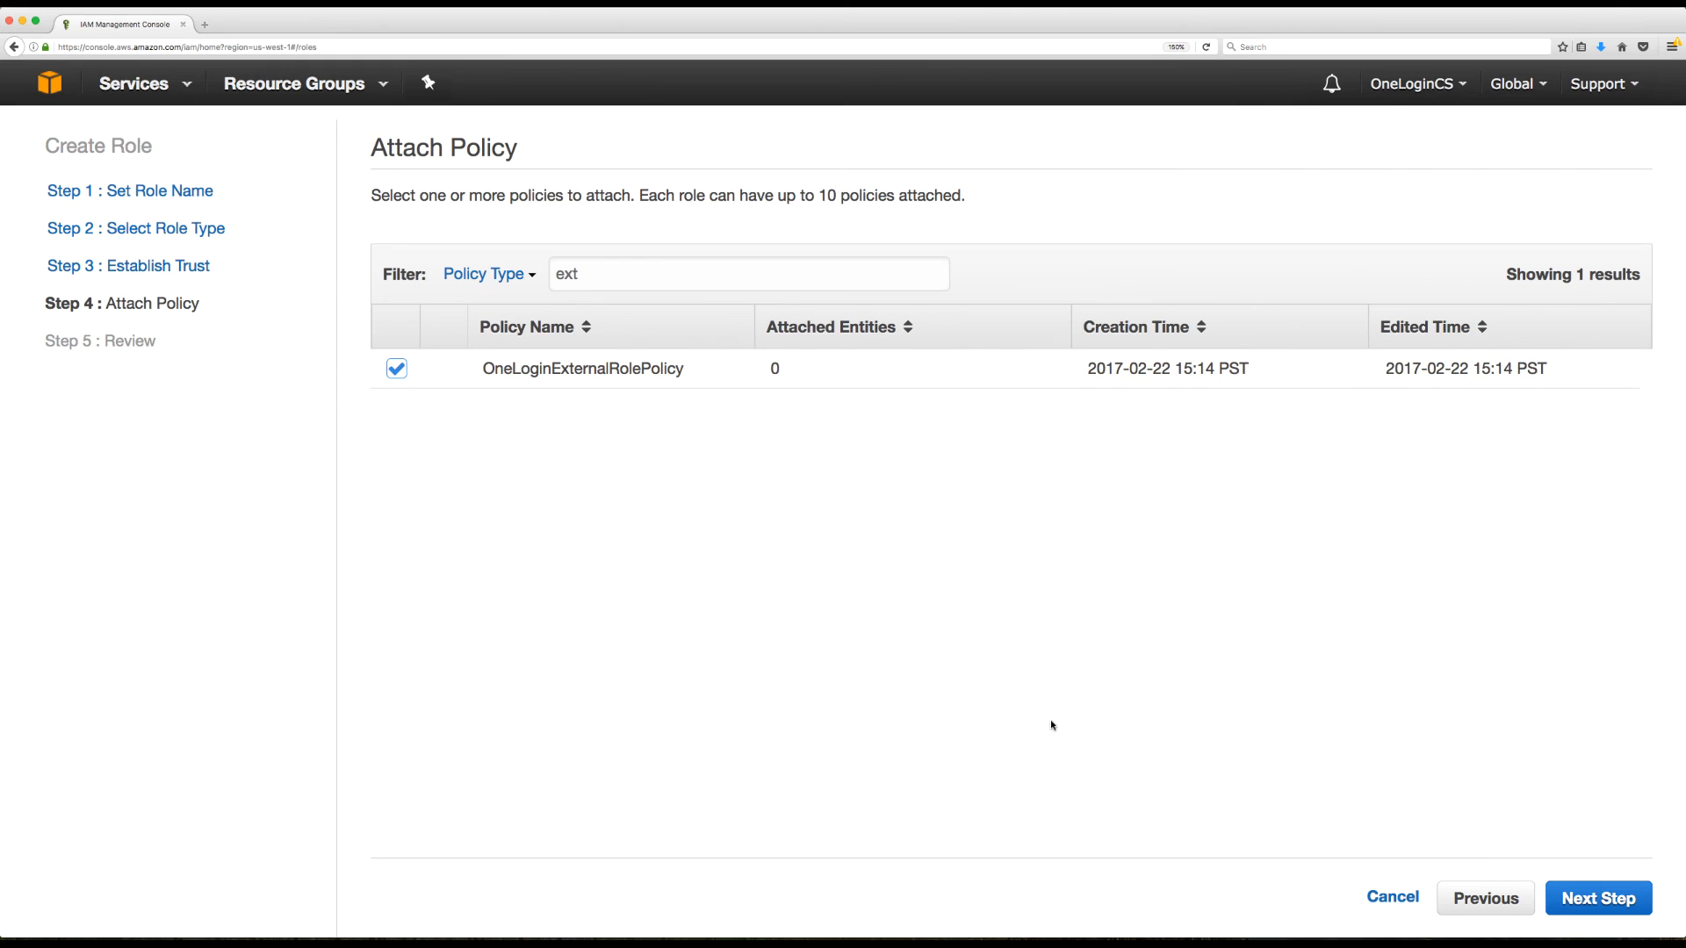
mouse_move(1598, 899)
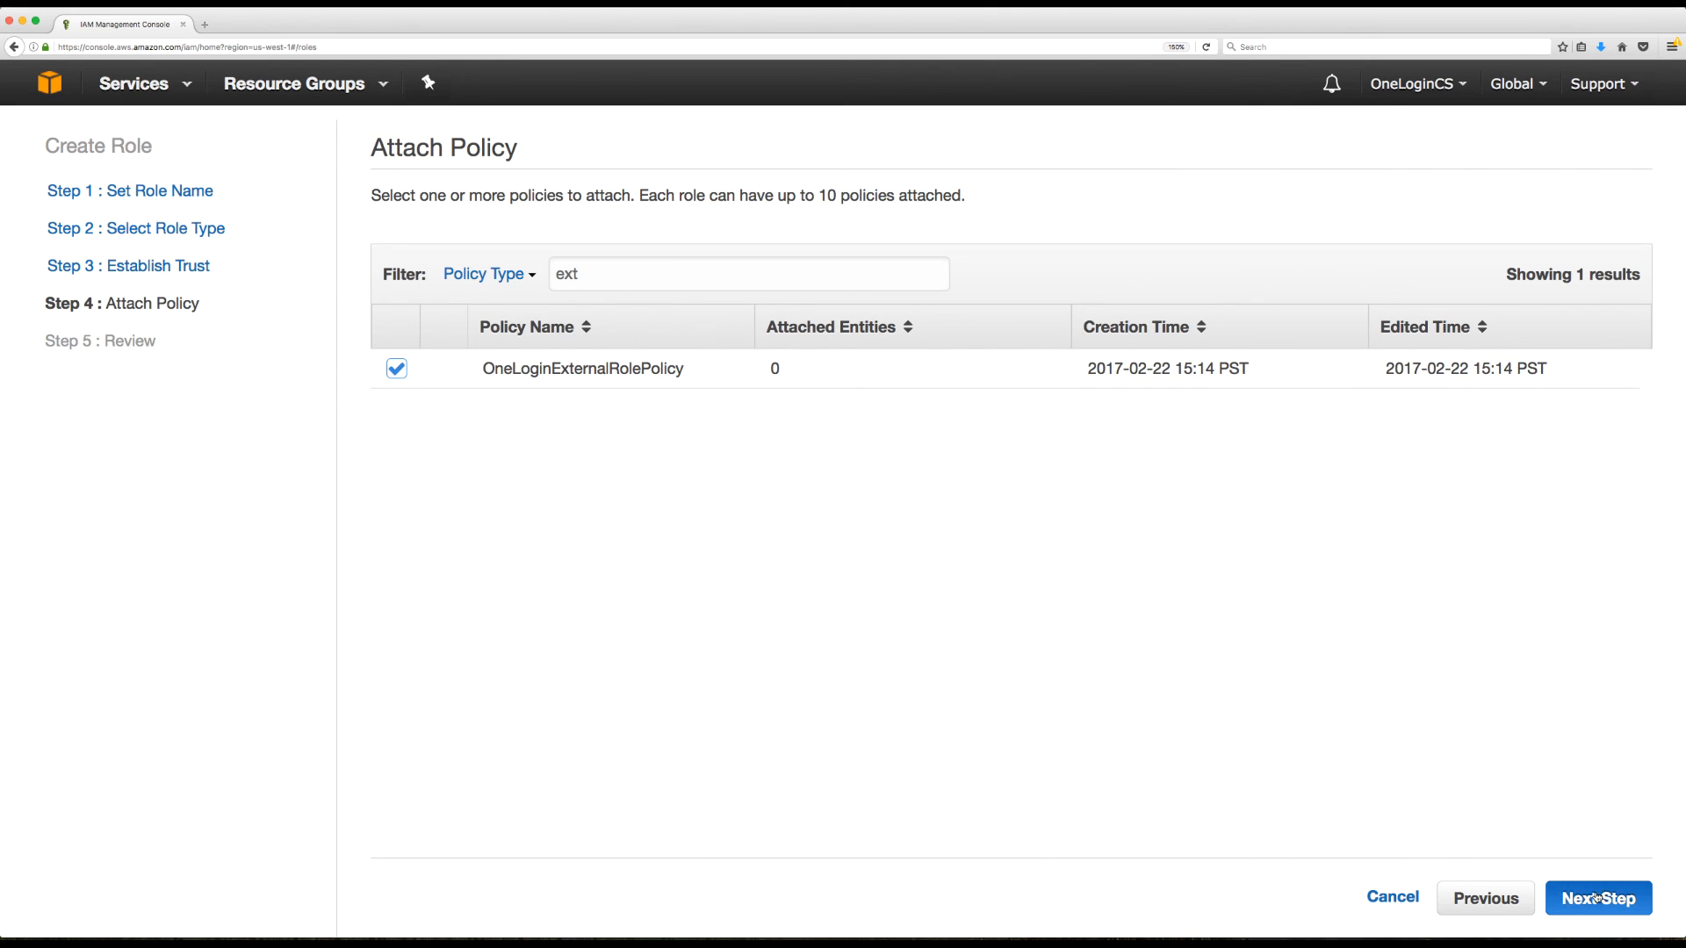
click(1598, 899)
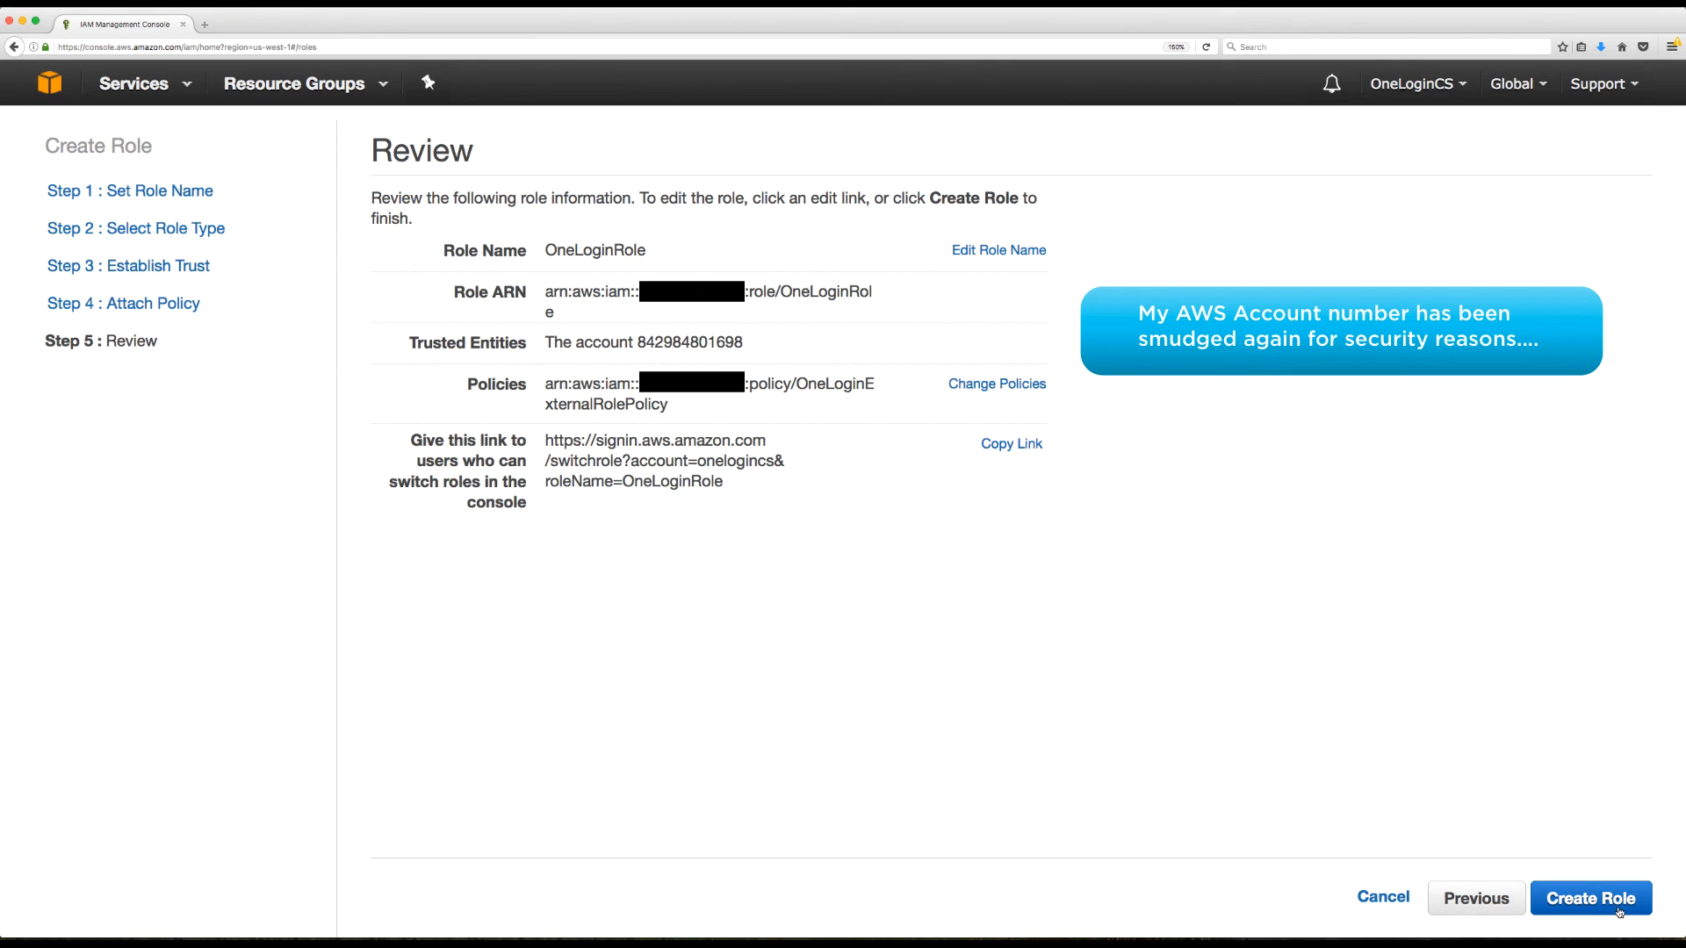
click(1591, 899)
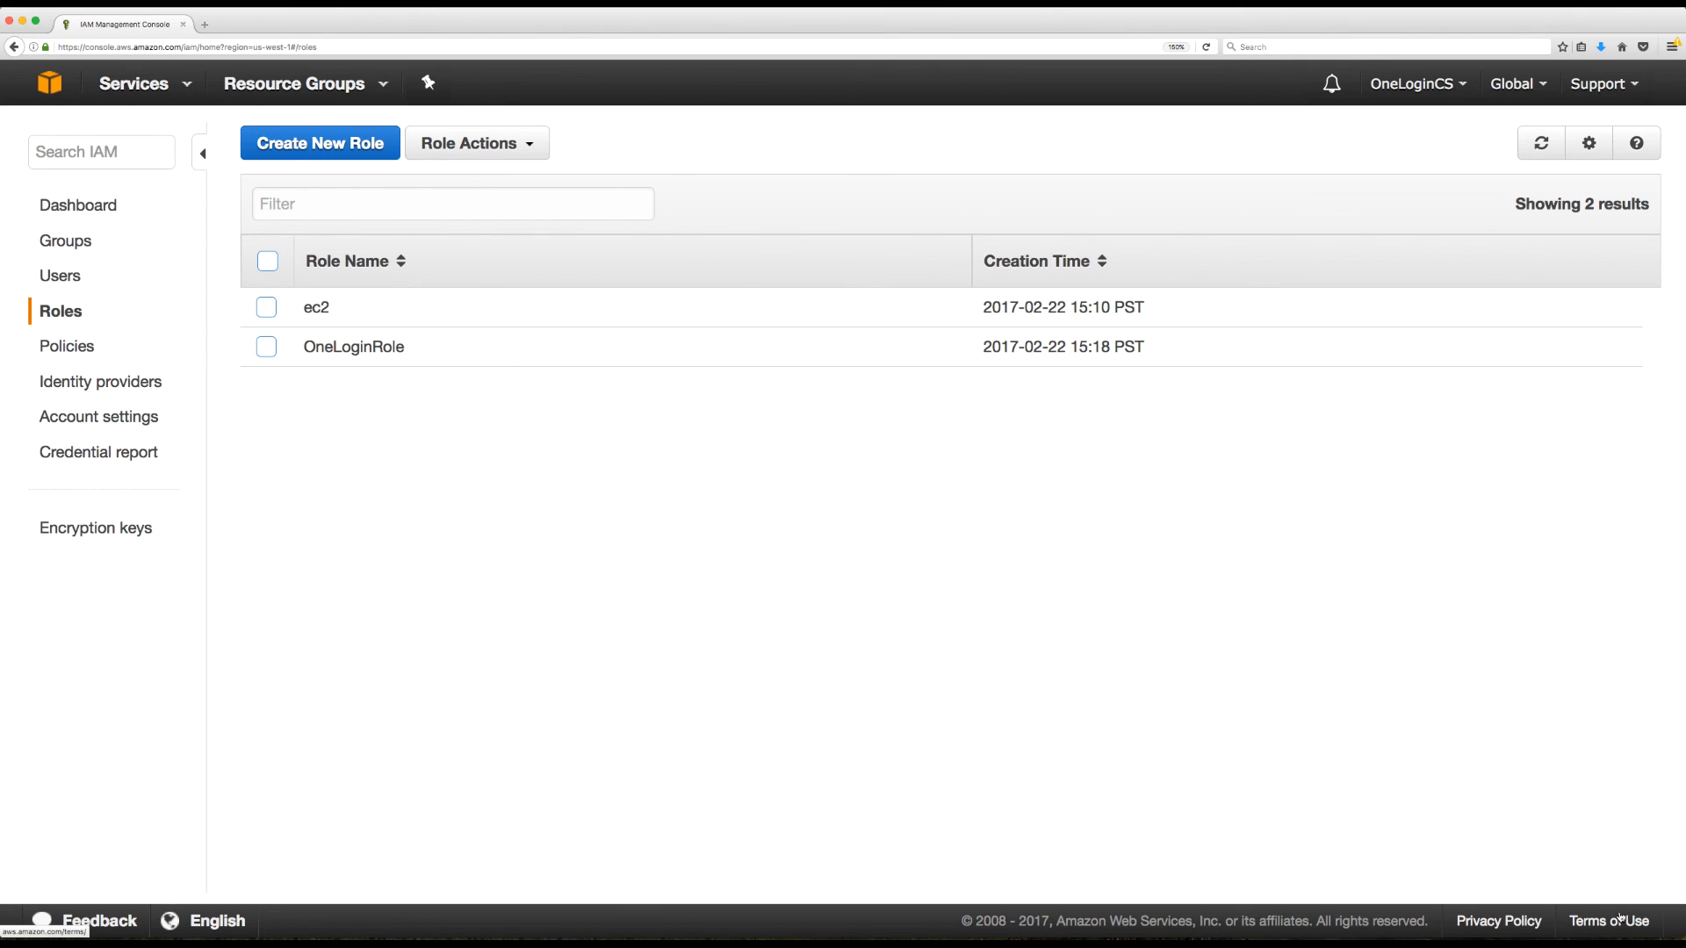
mouse_move(255, 399)
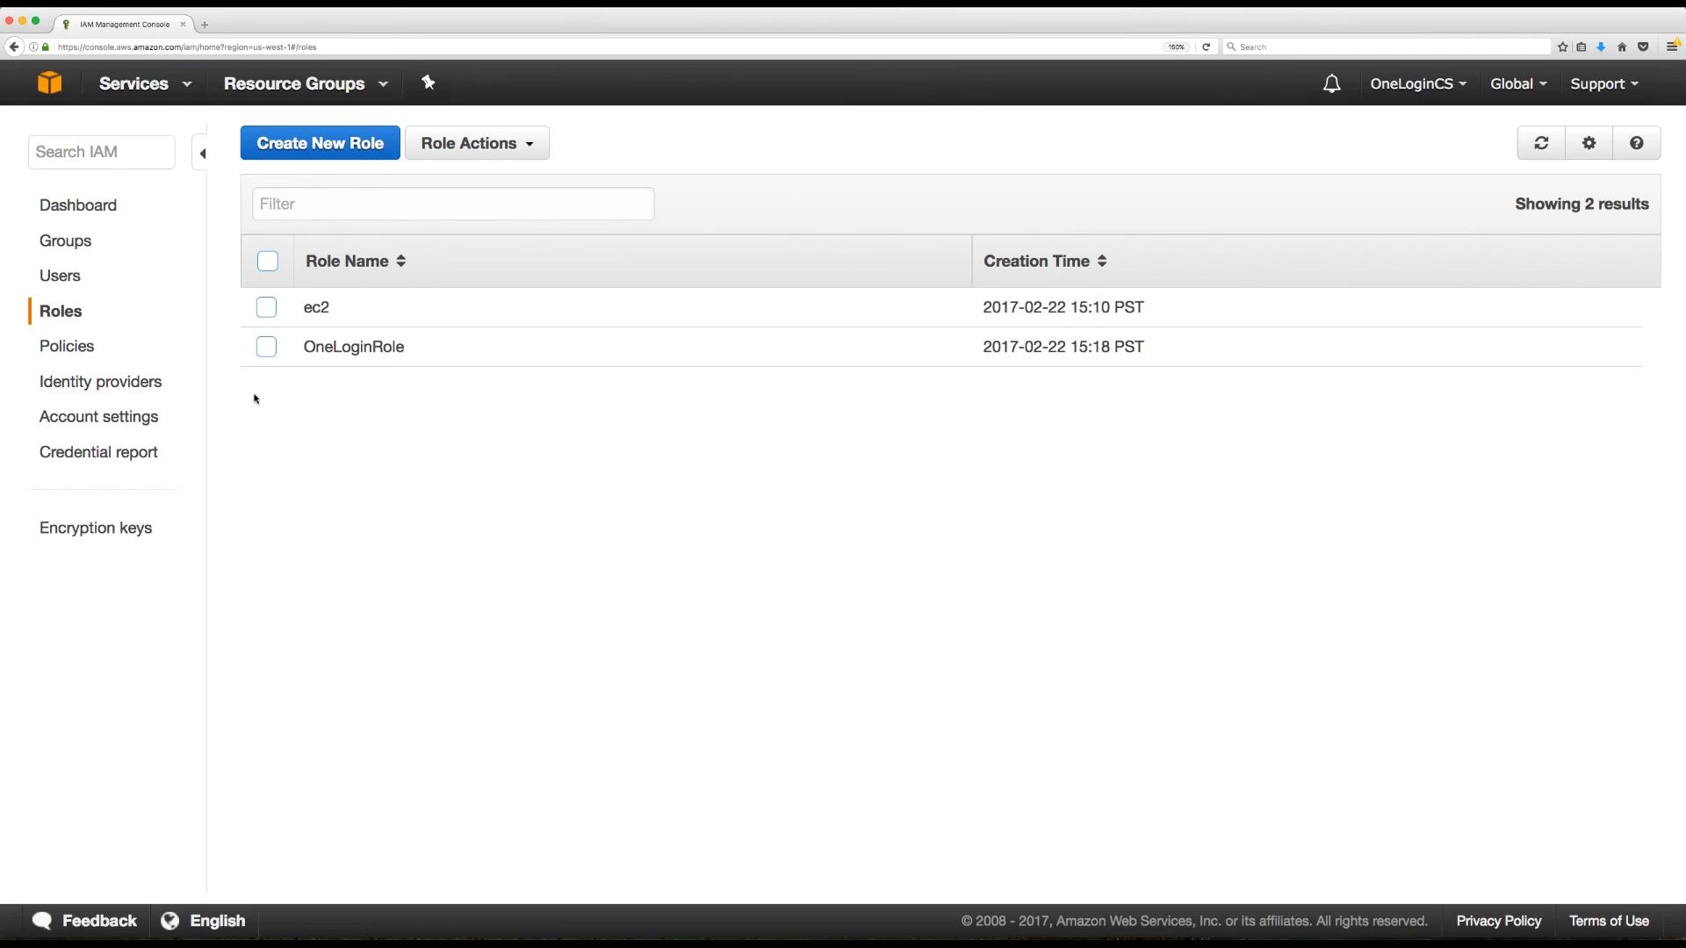
Step: Open the OneLogin identity provider's summary to read its Provider ARN
click(100, 383)
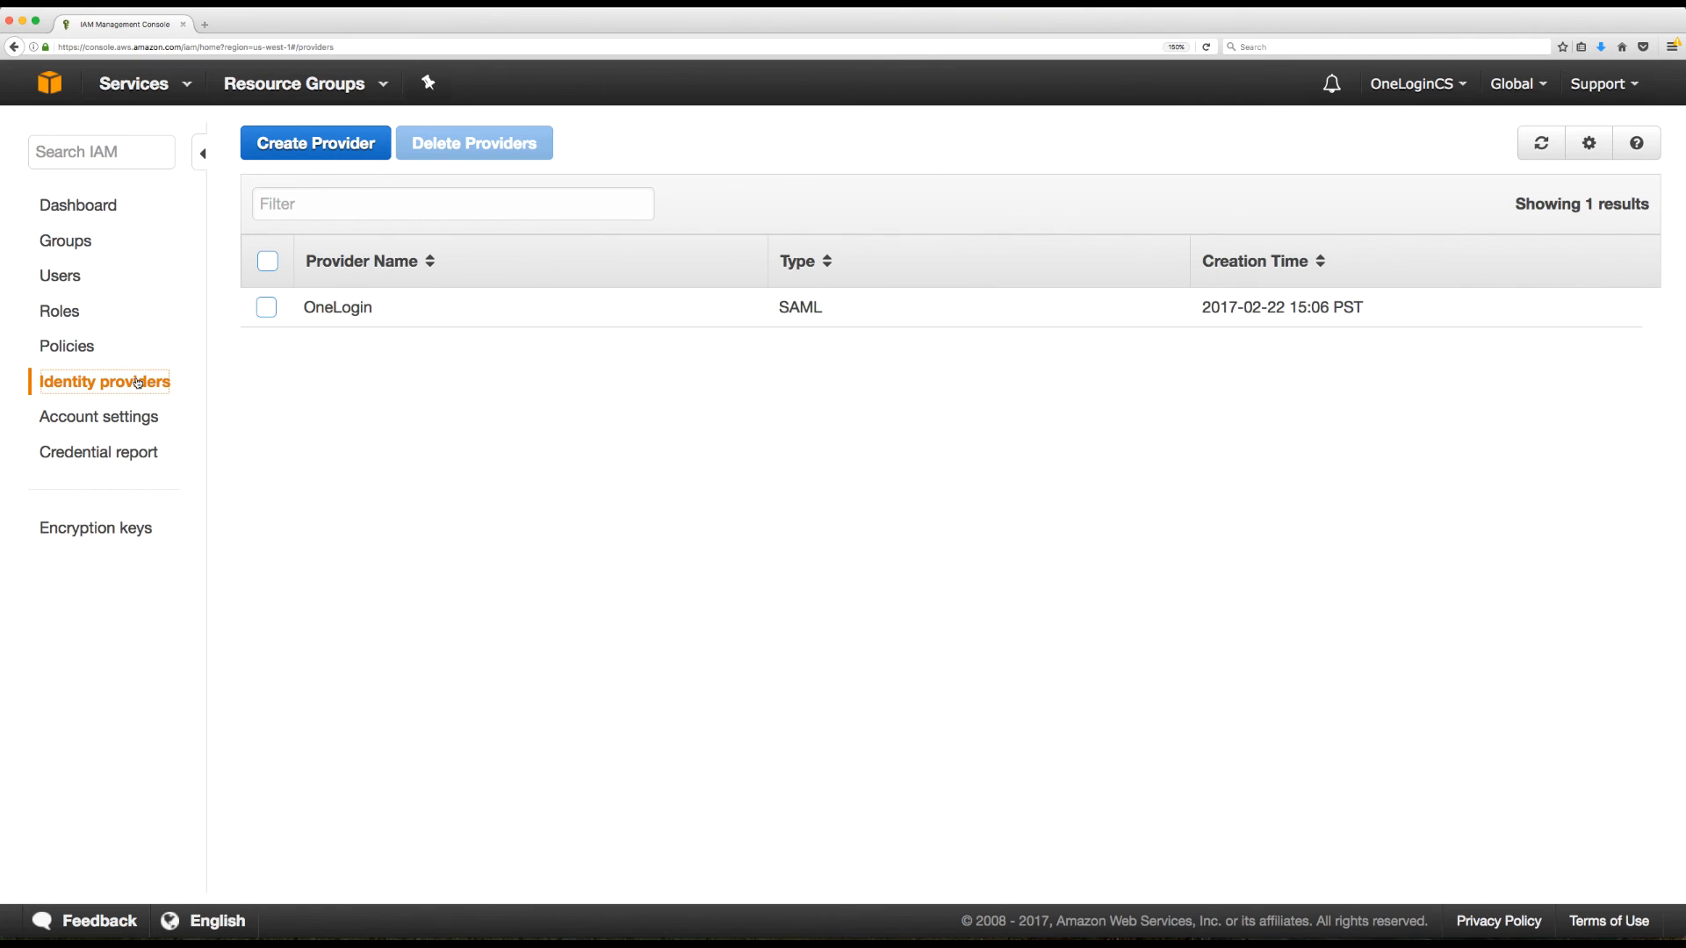
click(337, 307)
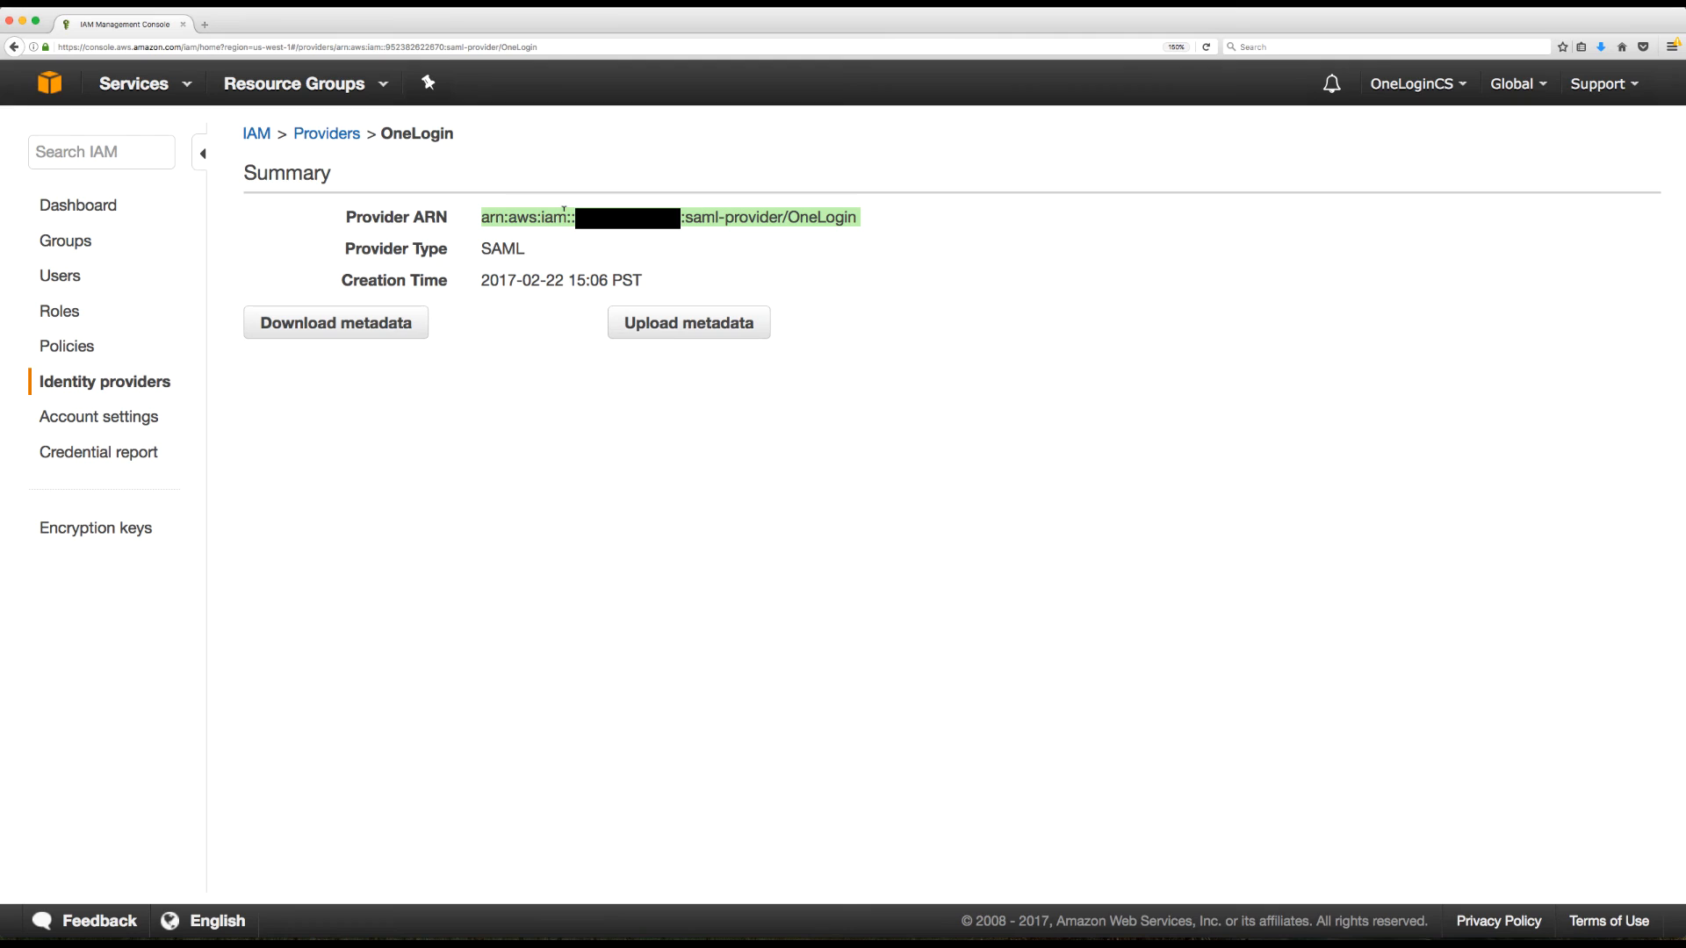
mouse_move(818, 217)
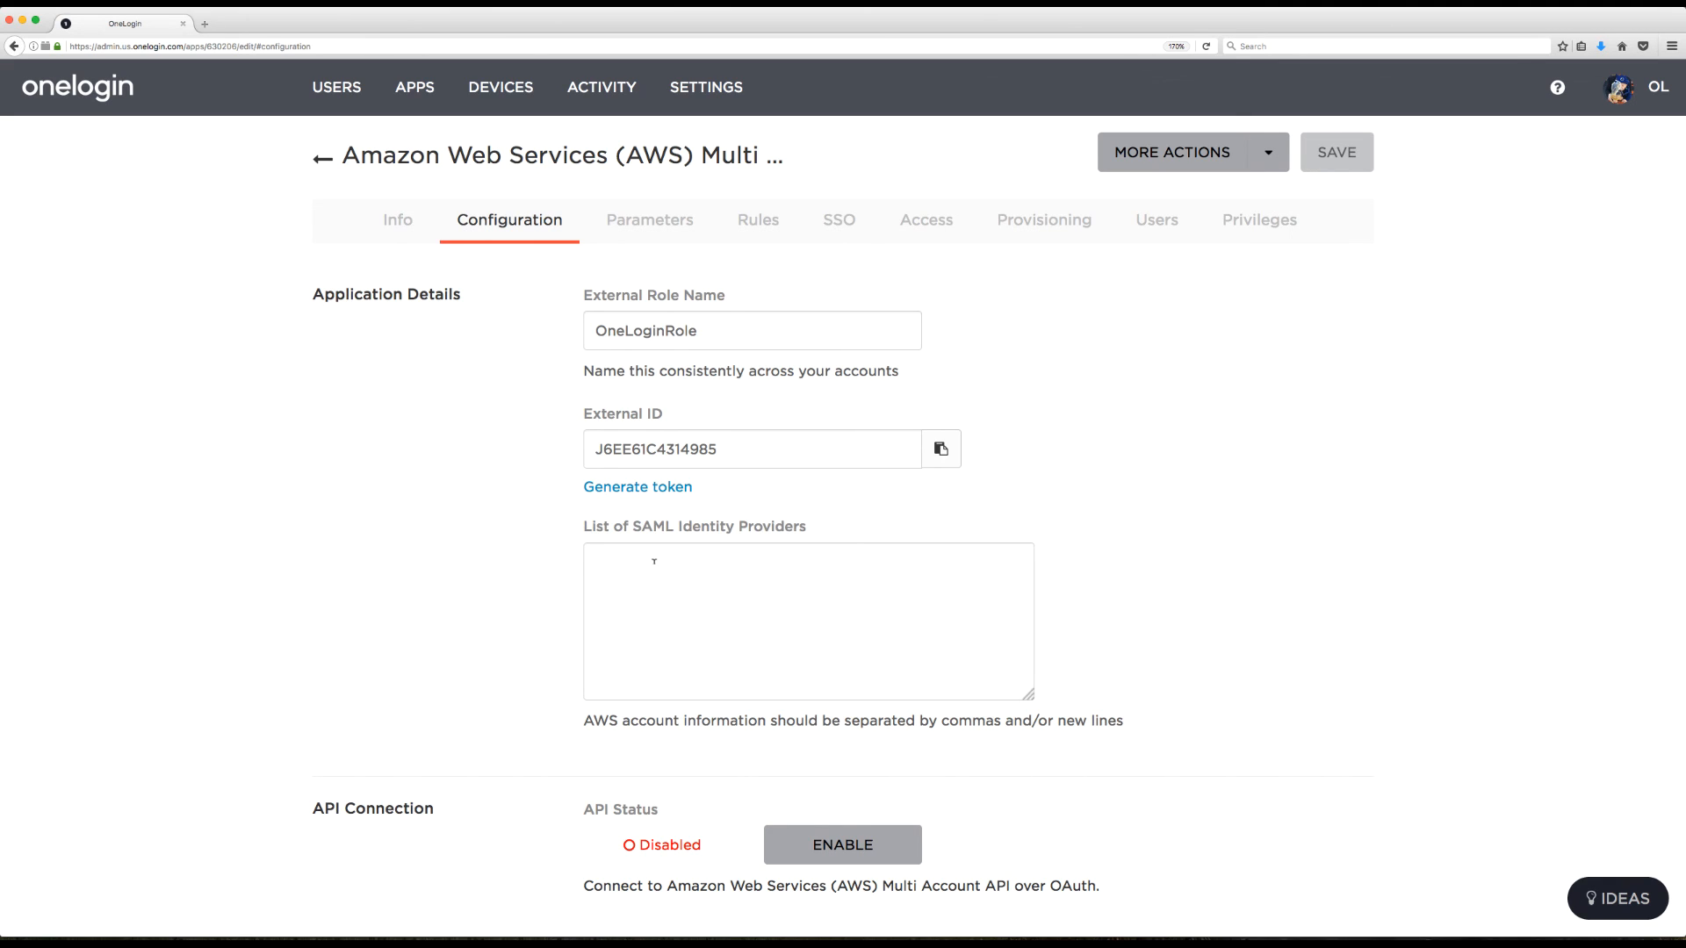
click(806, 622)
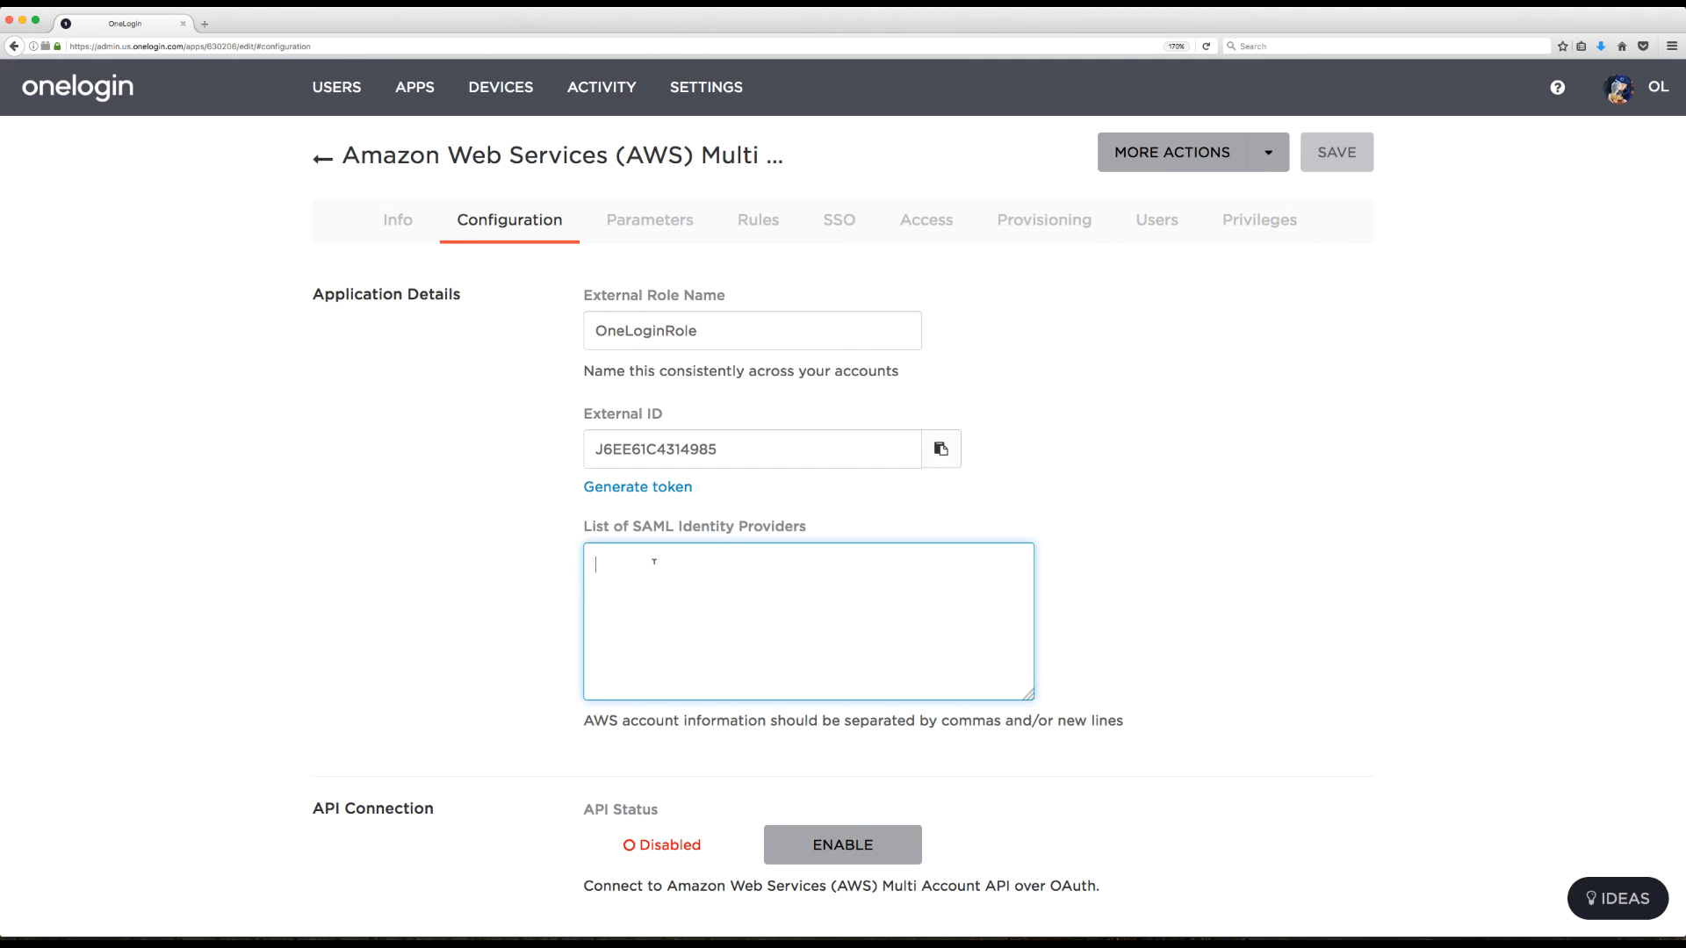
text(arn:aws:iam::952382622670:saml-provider/OneLogin)
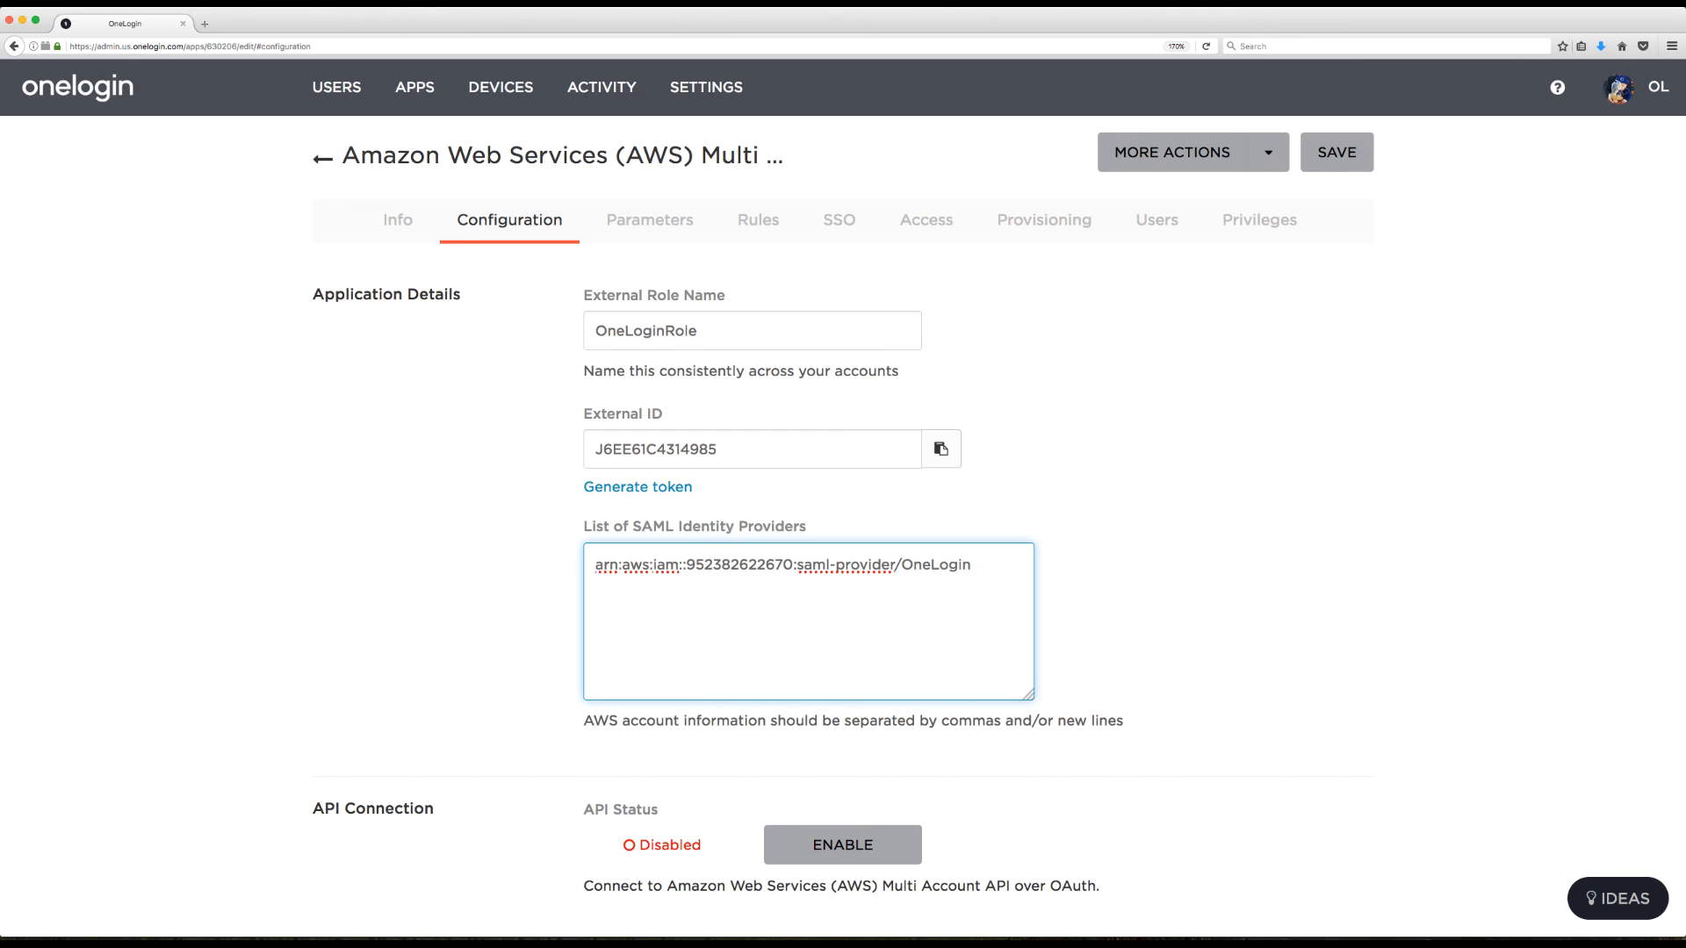
click(972, 565)
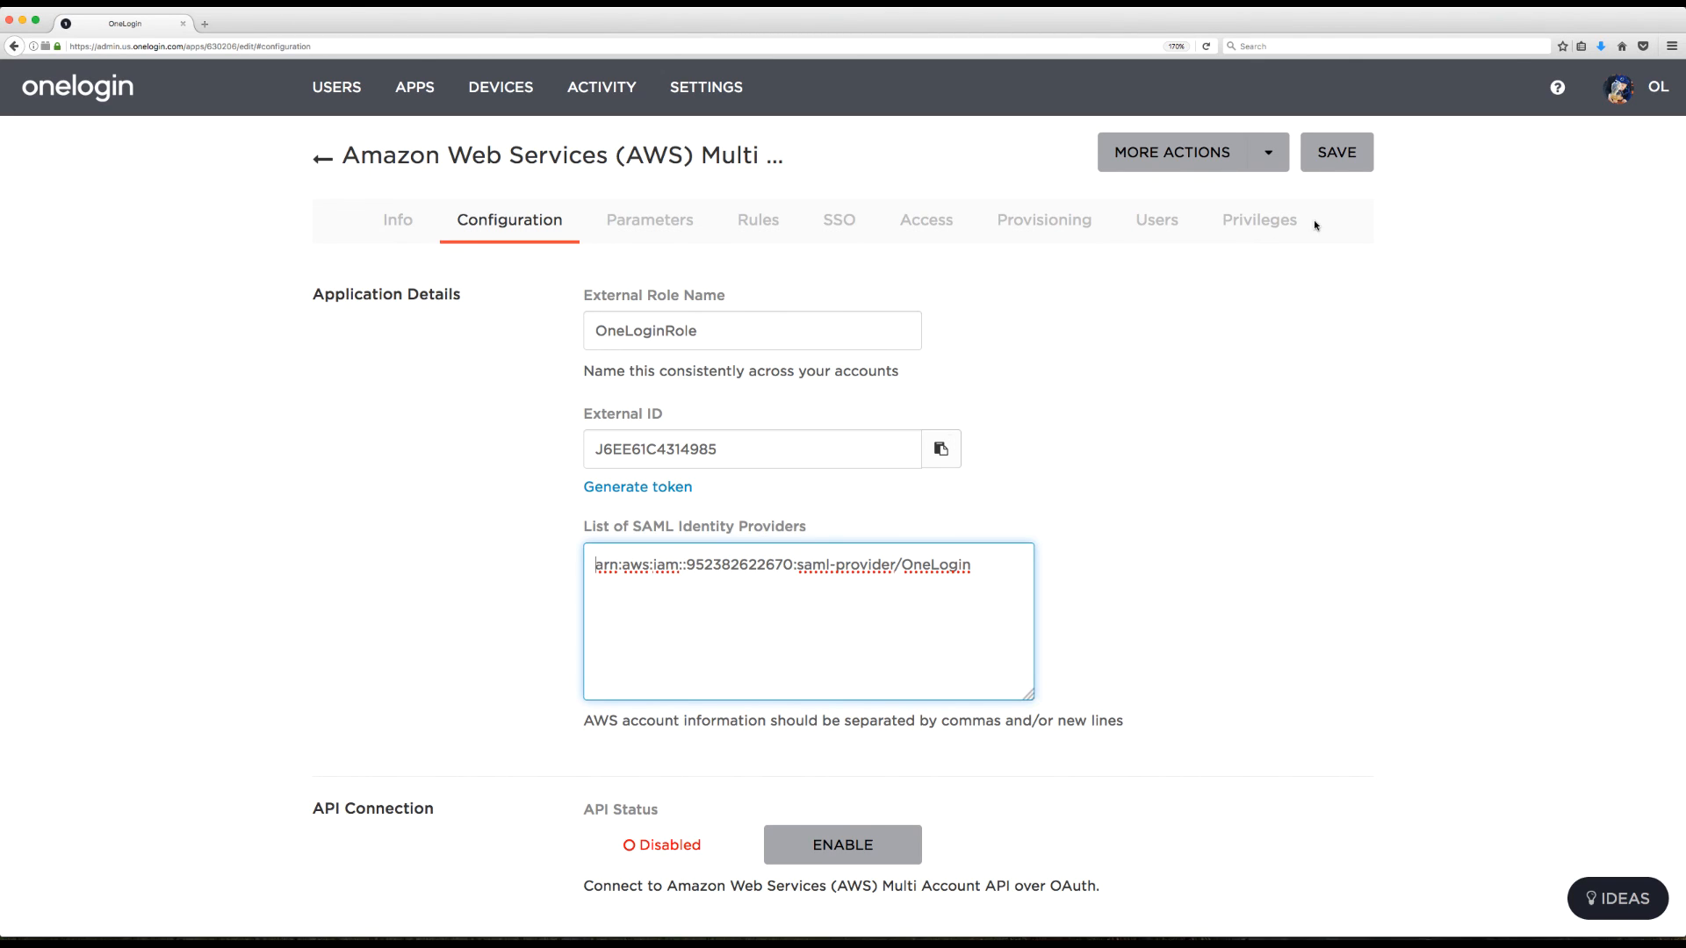
click(1336, 151)
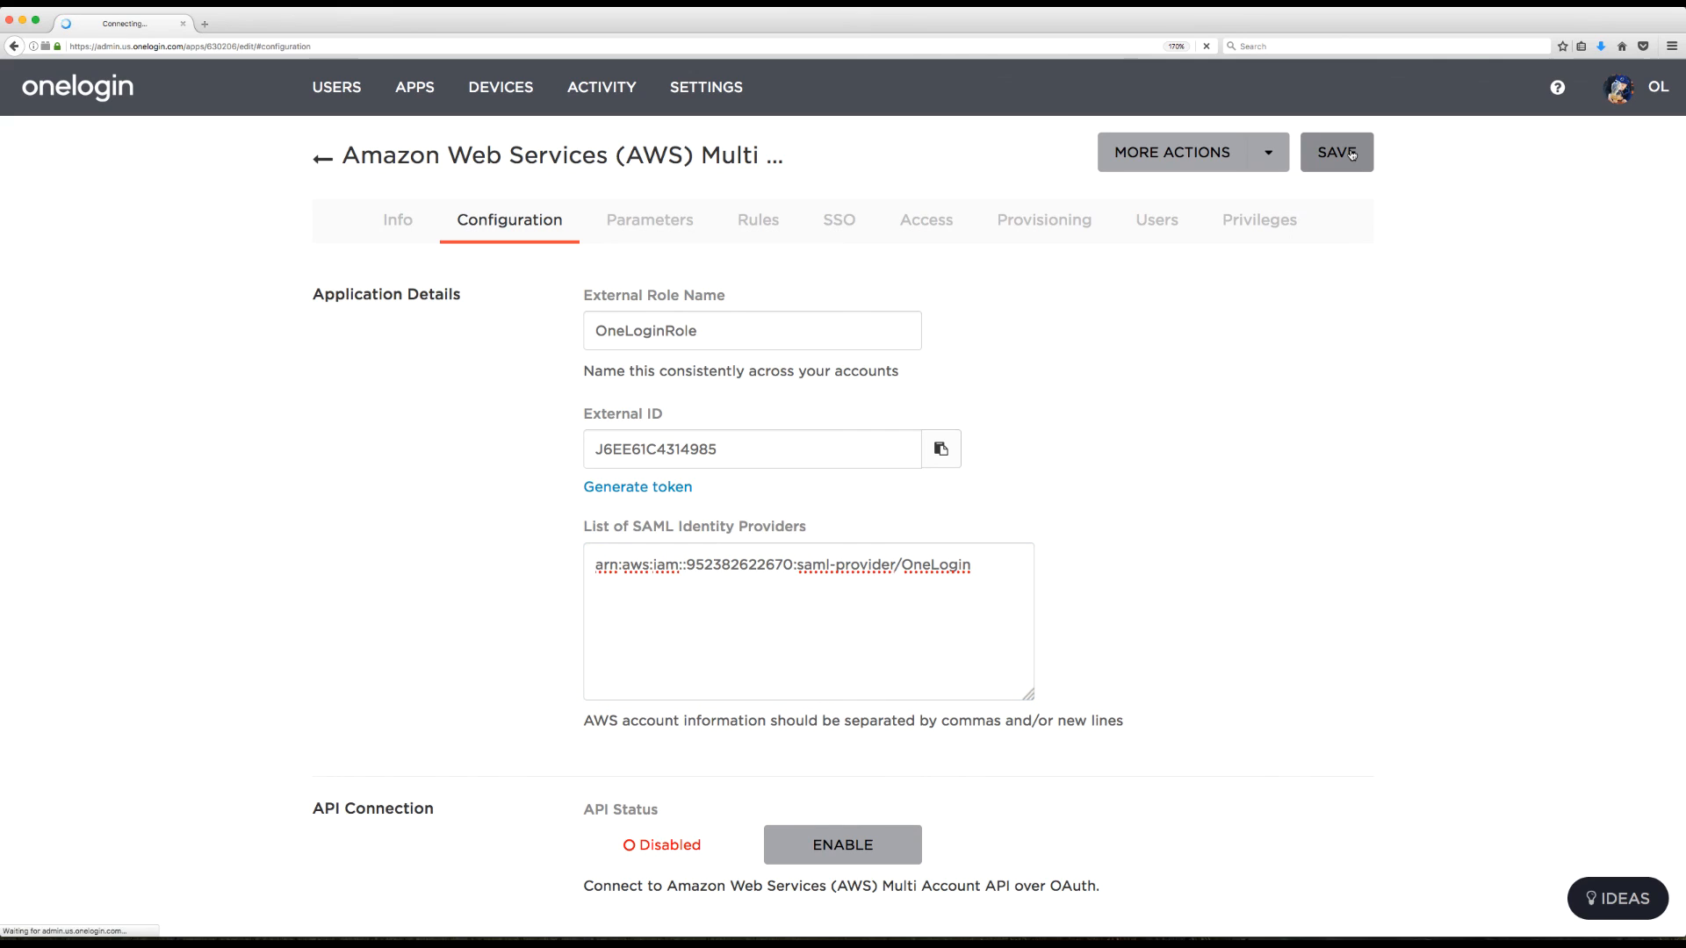
click(1337, 151)
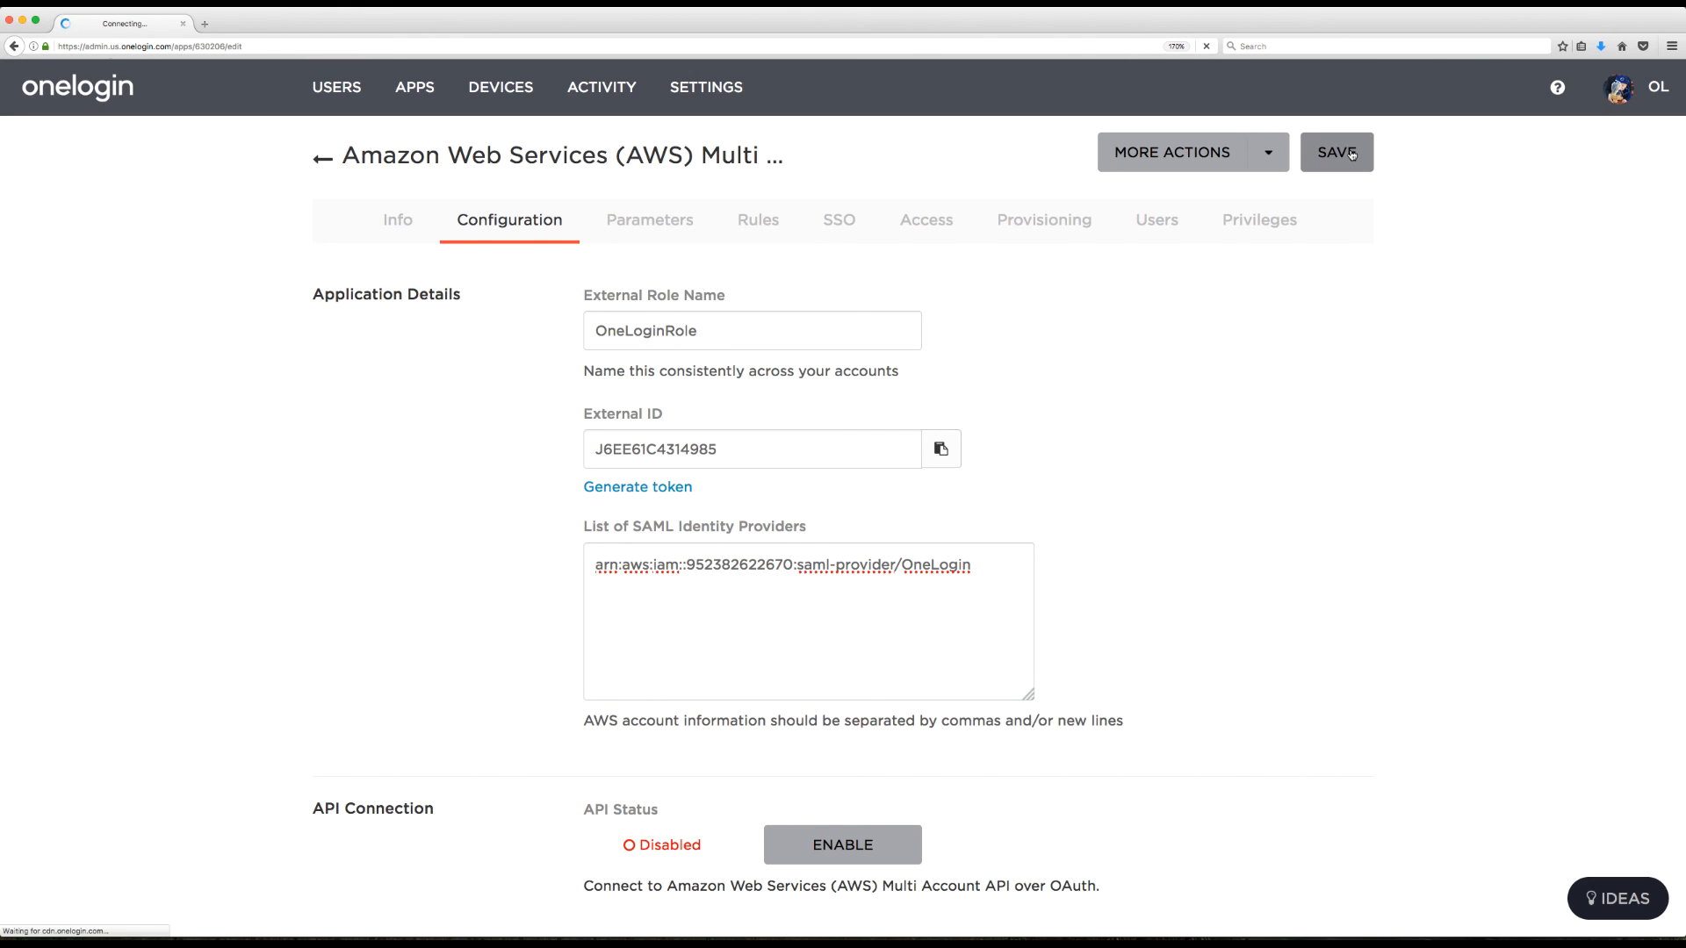
click(1336, 151)
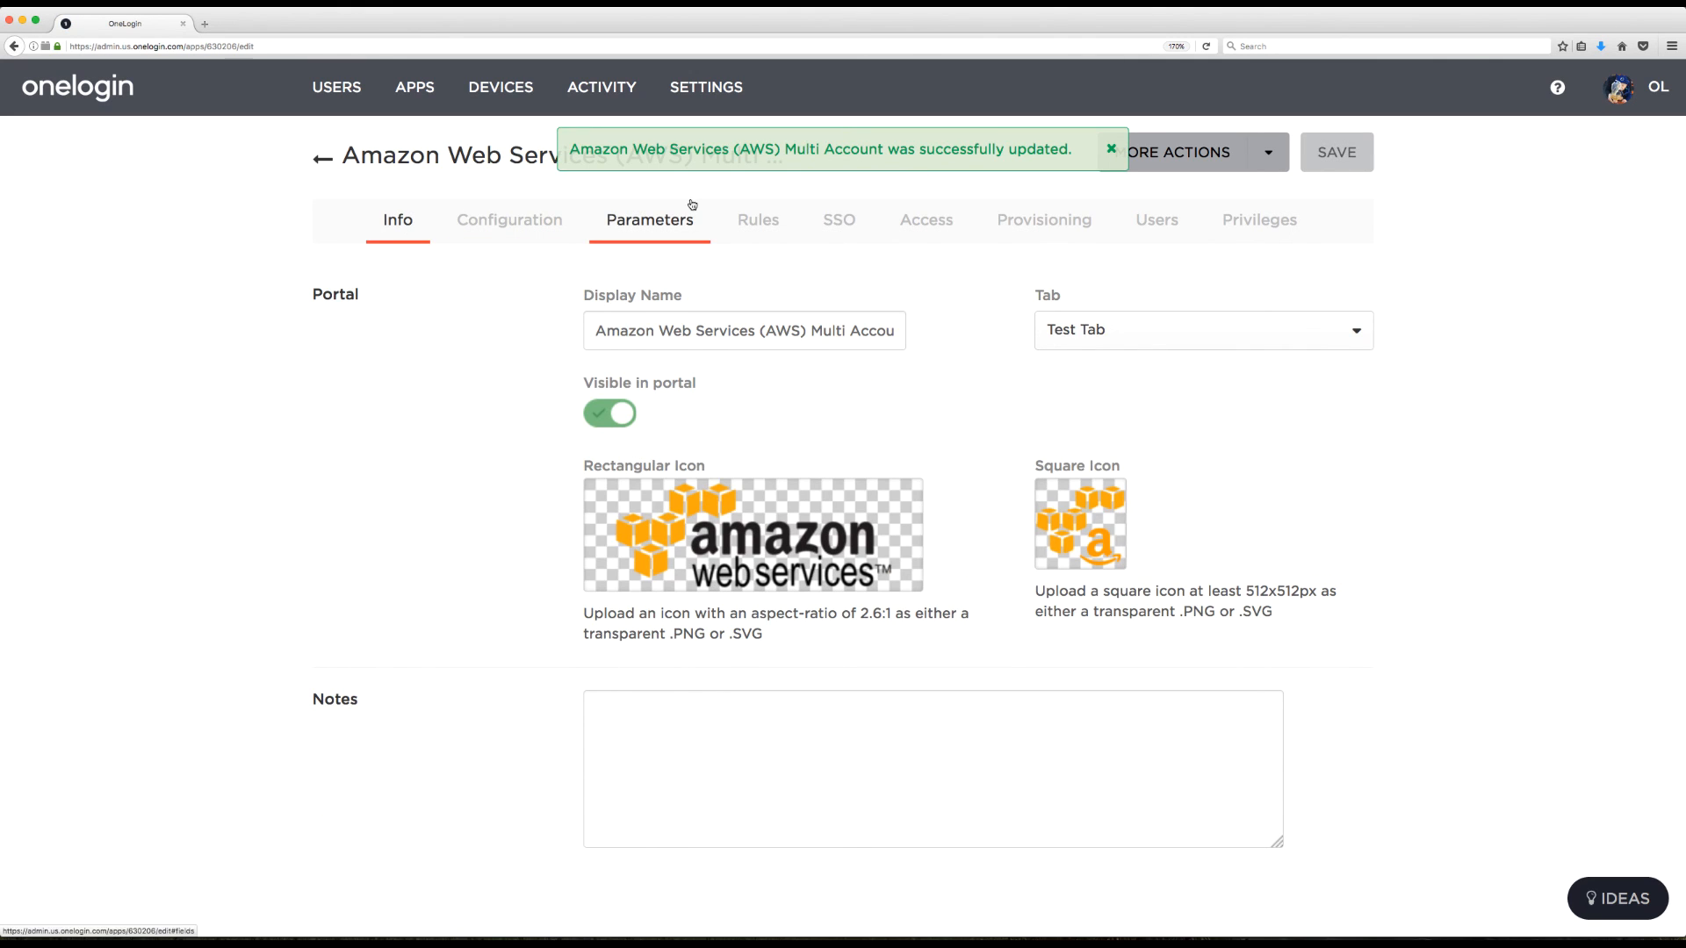
Step: Enable the app's API connection under Configuration and refresh entitlements under Provisioning
click(509, 219)
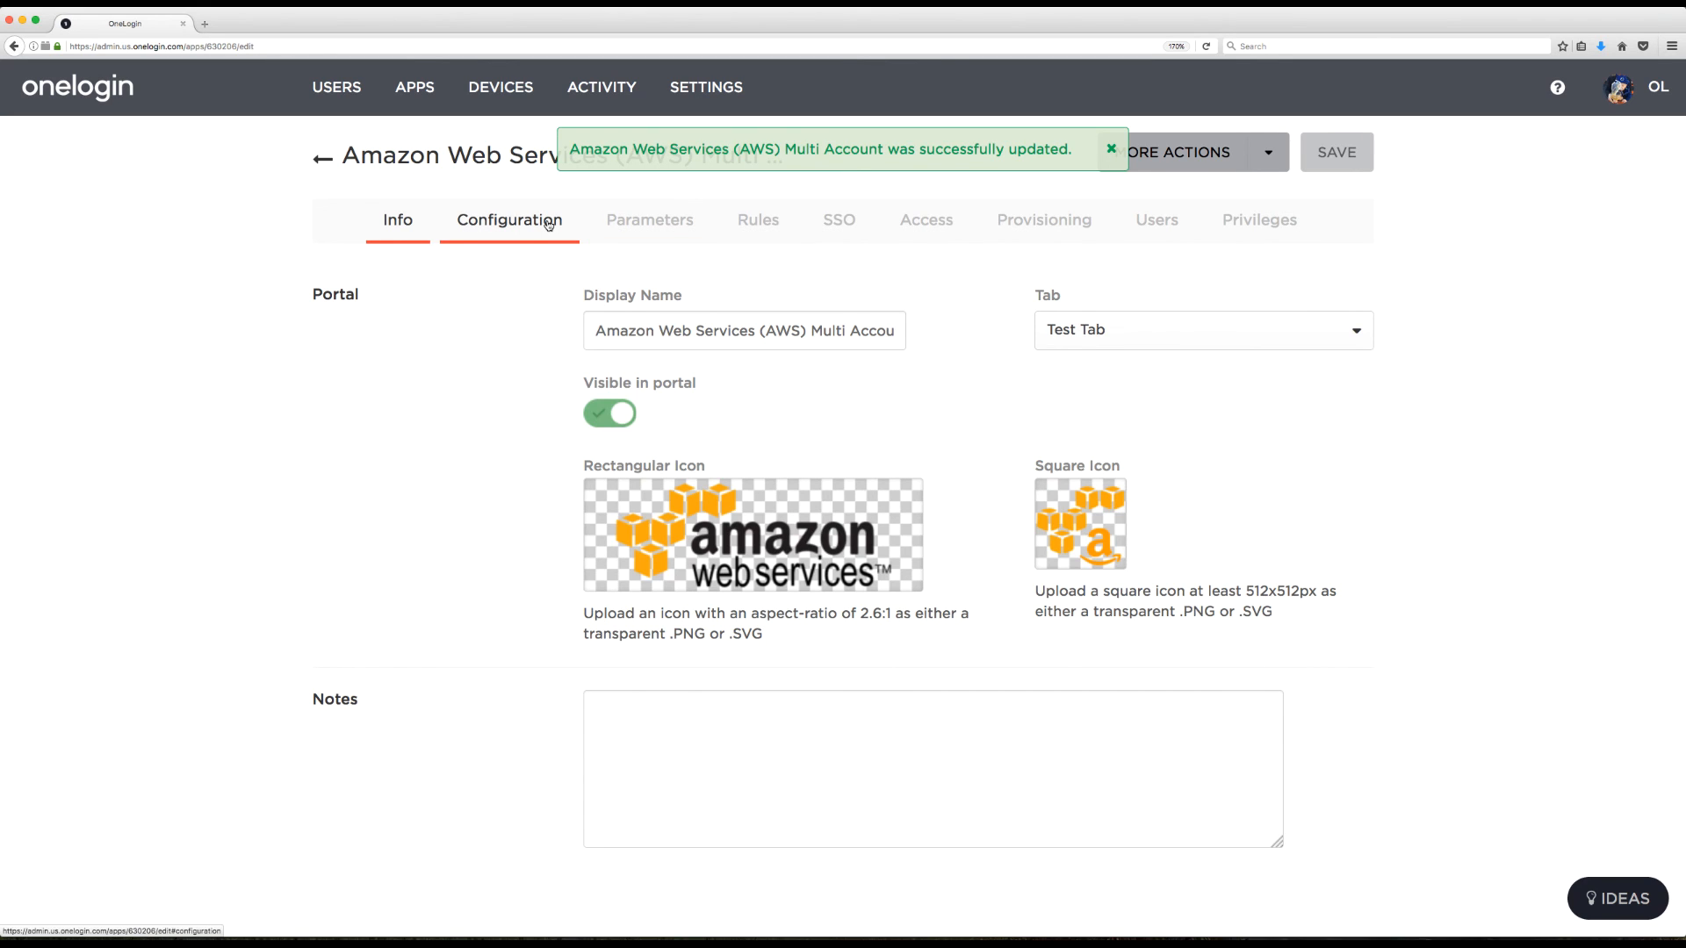
click(507, 219)
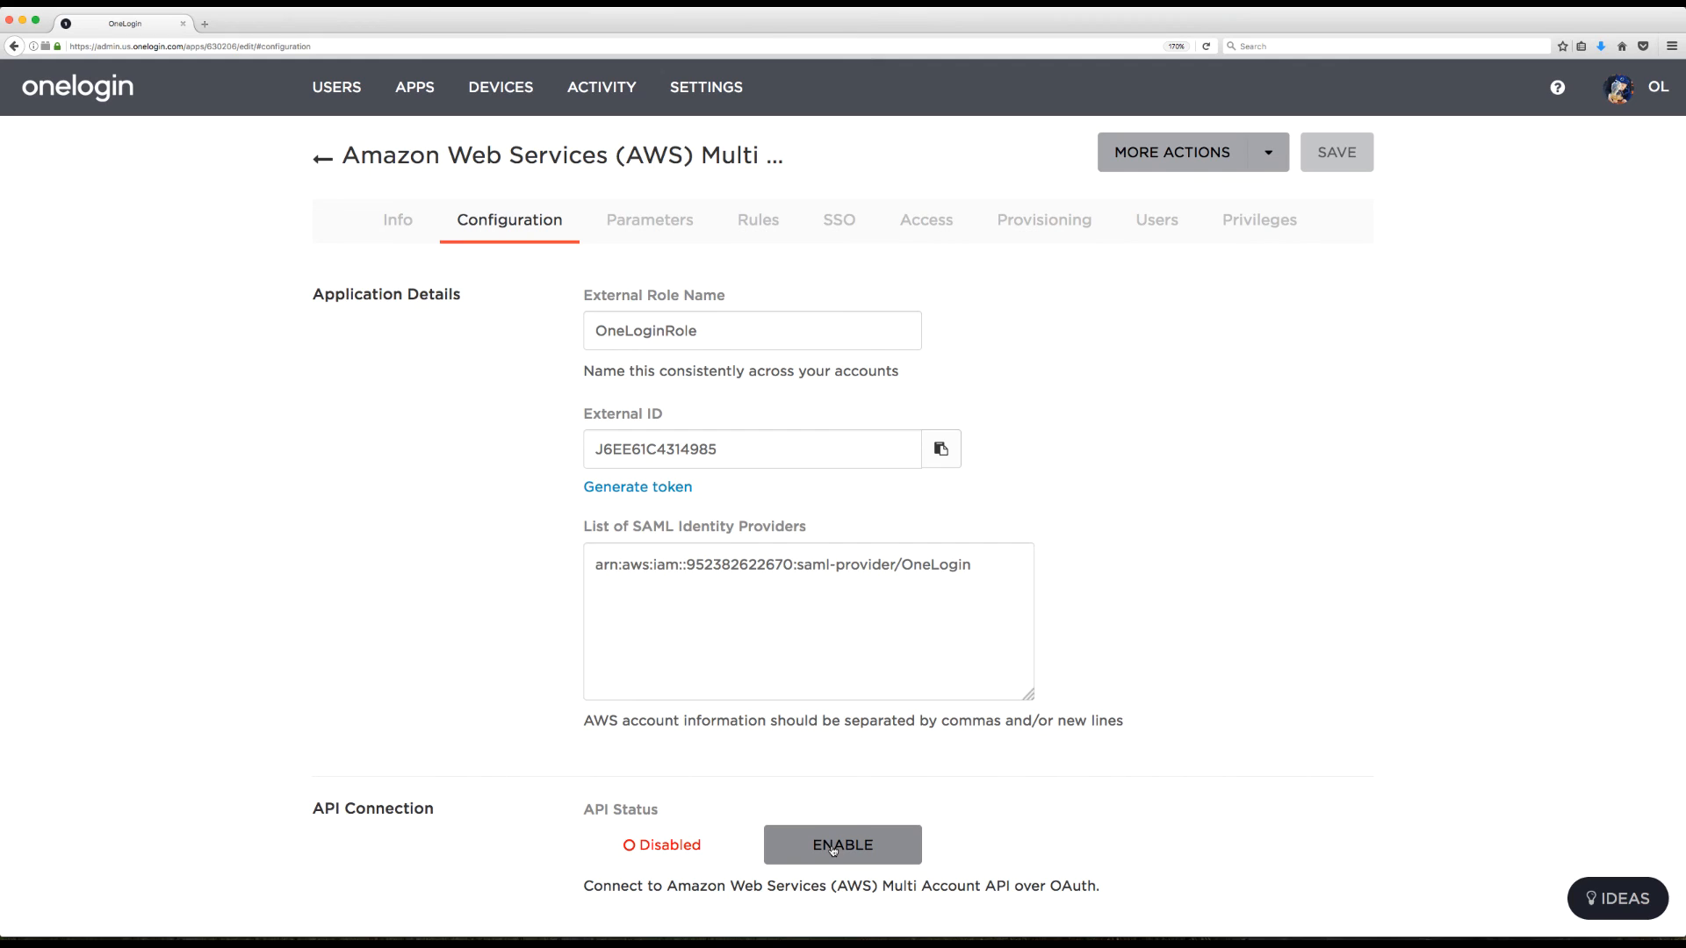
click(843, 844)
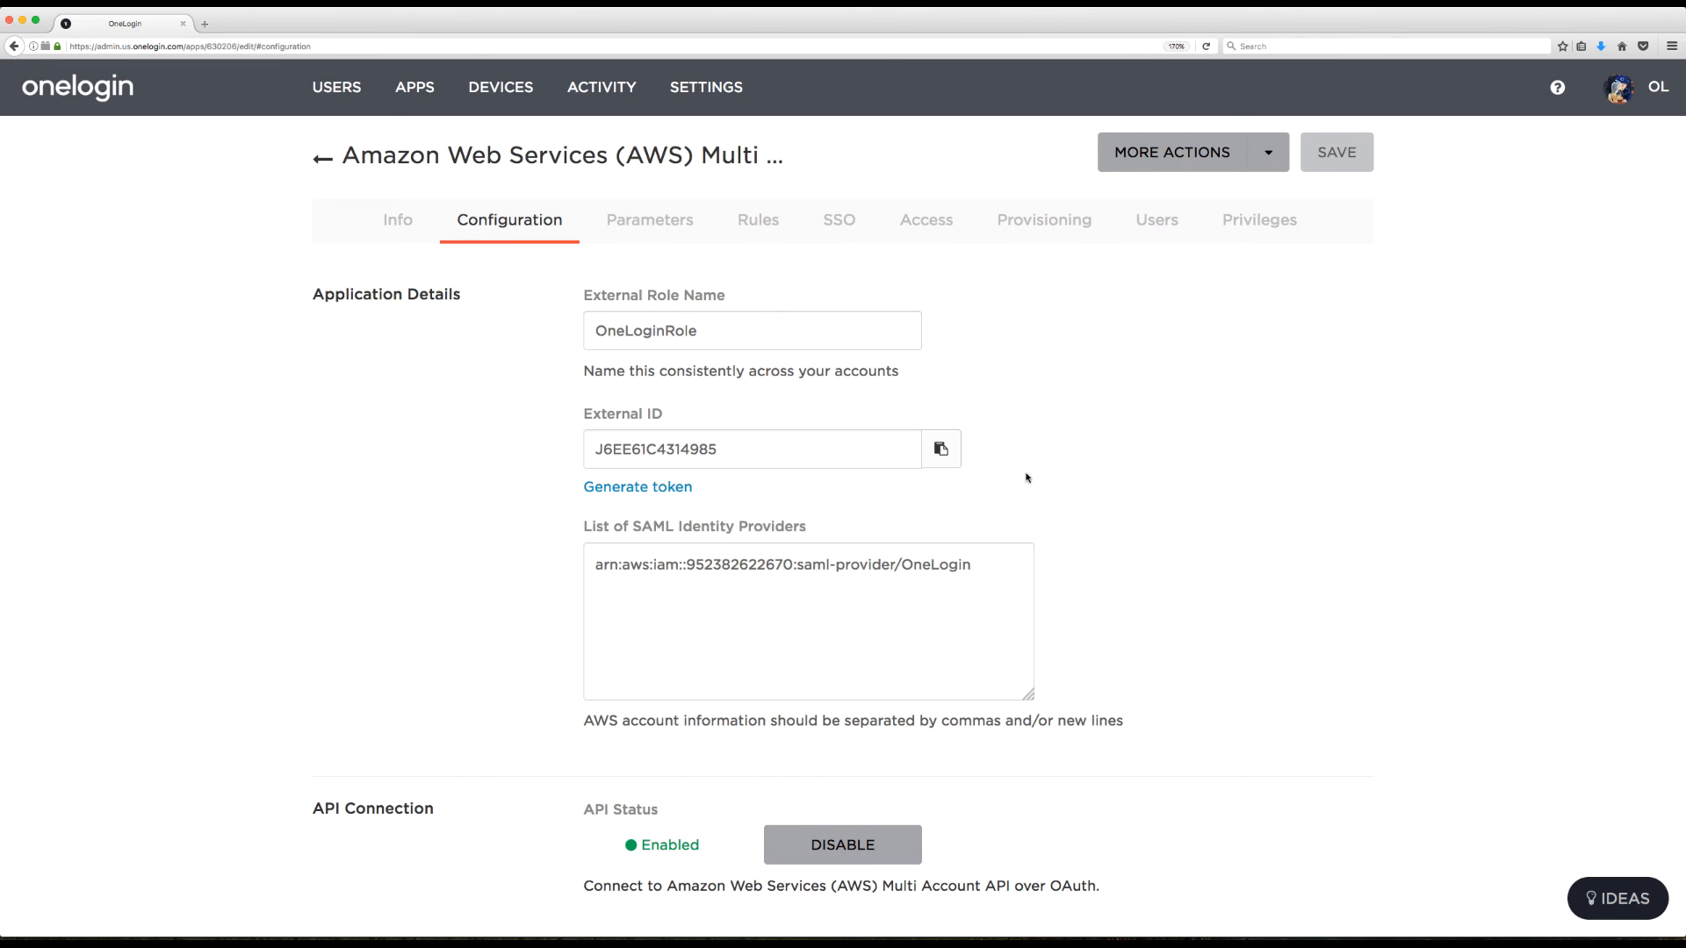
click(1043, 219)
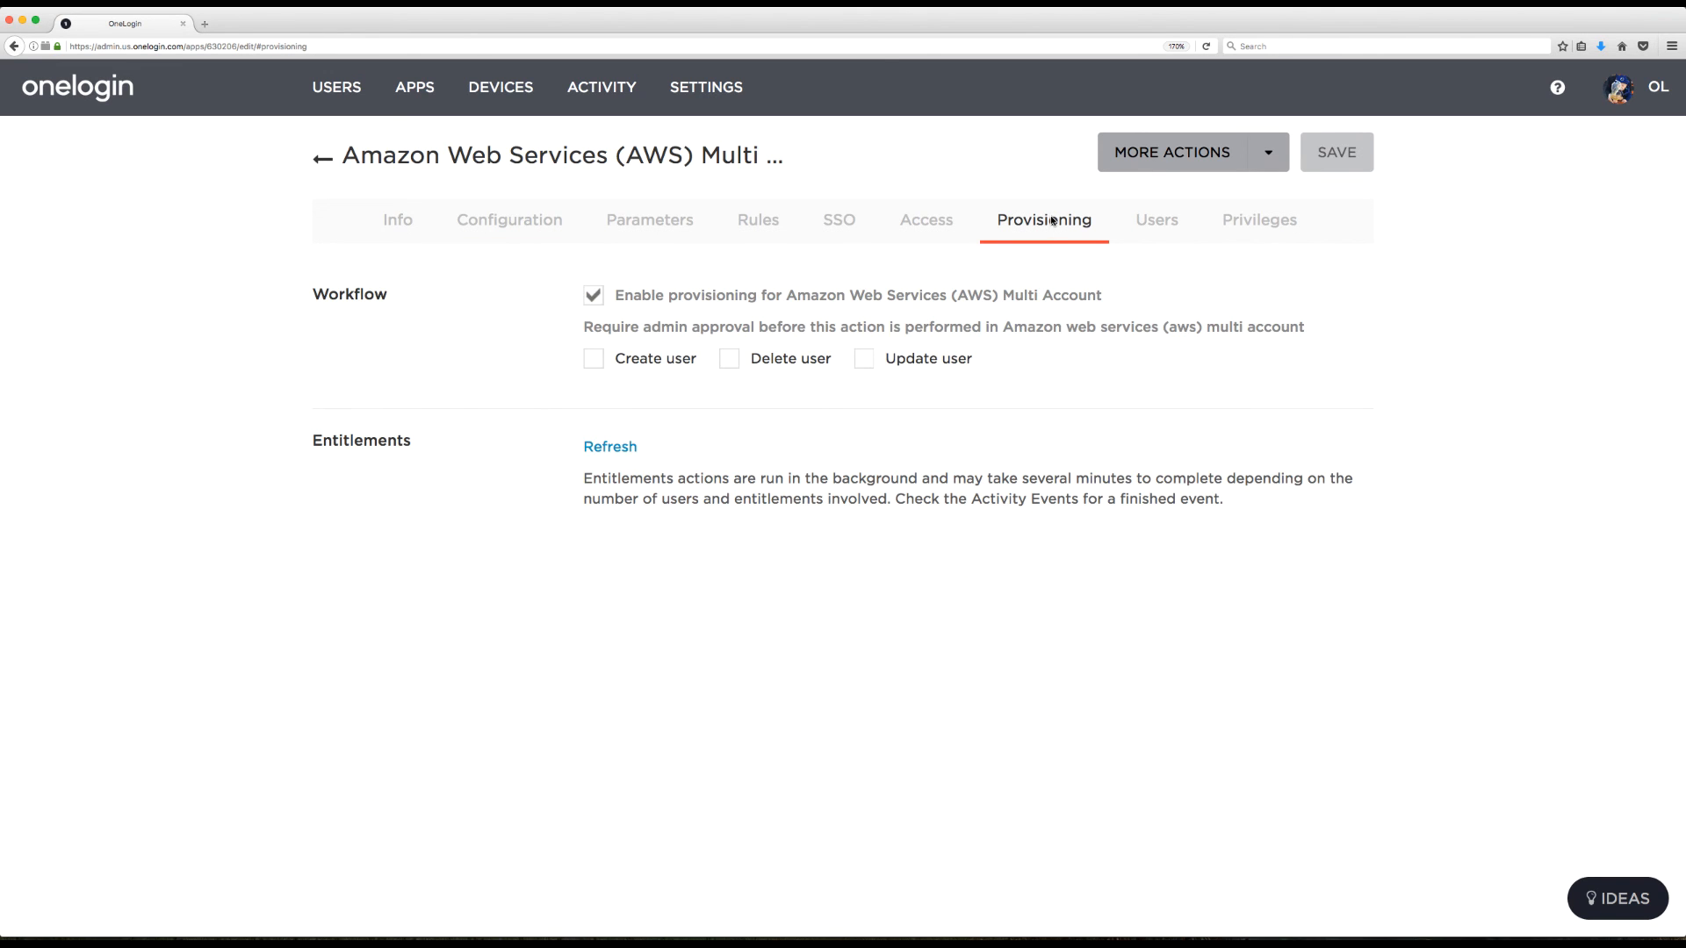
click(609, 447)
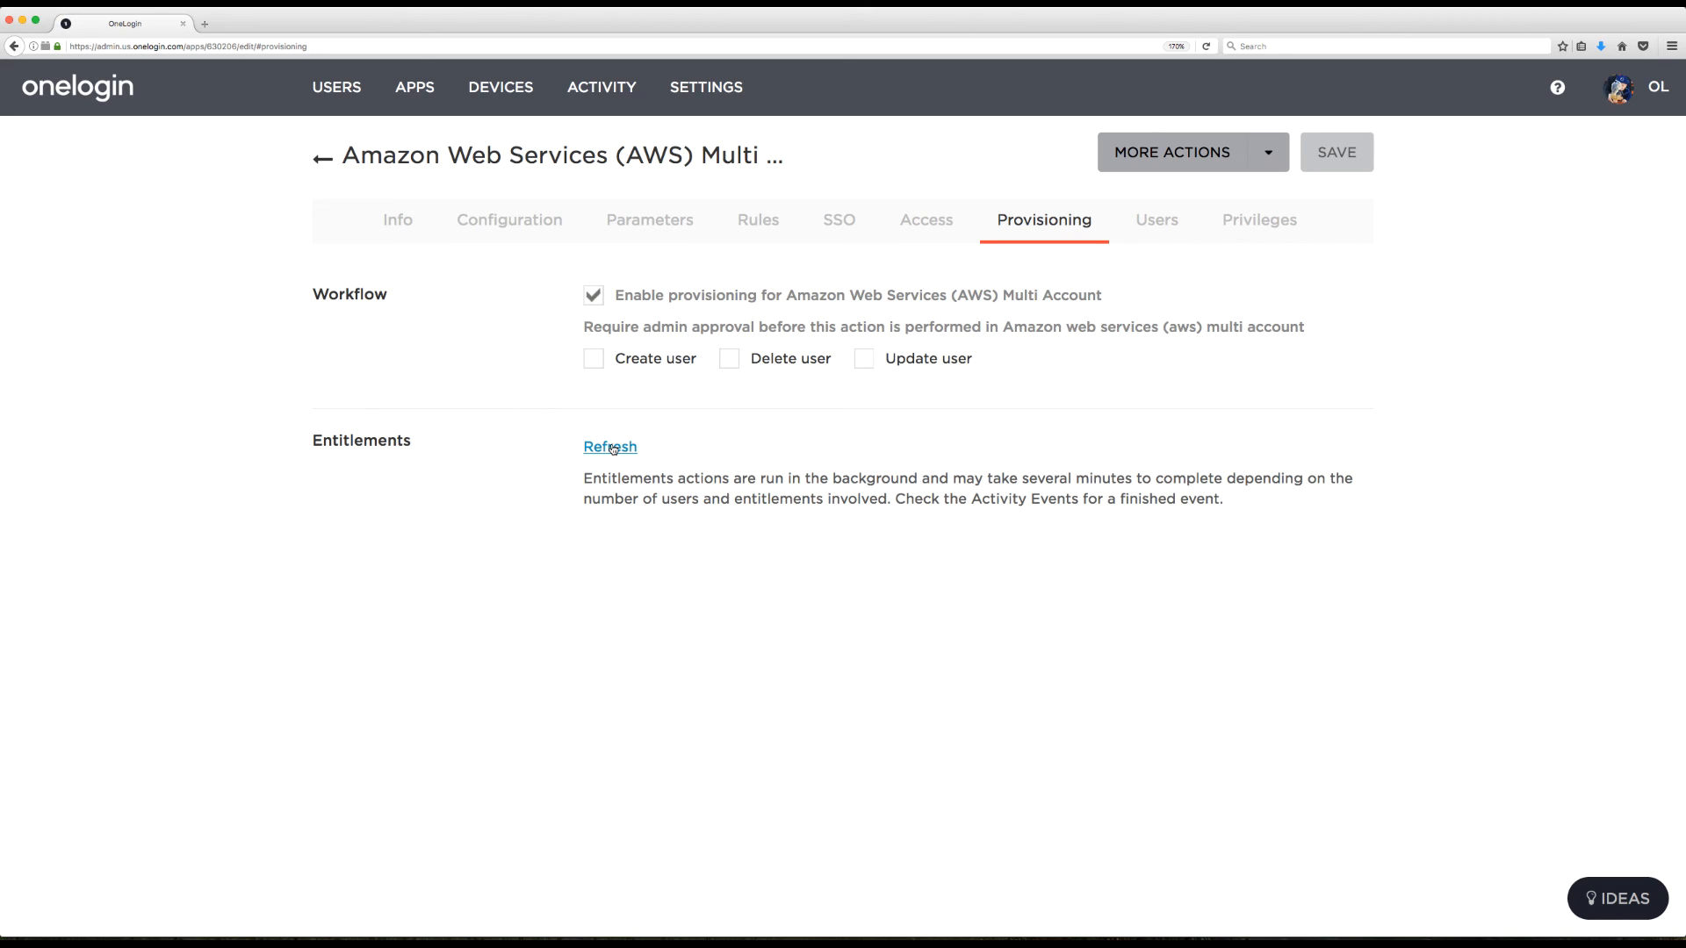
mouse_move(660, 237)
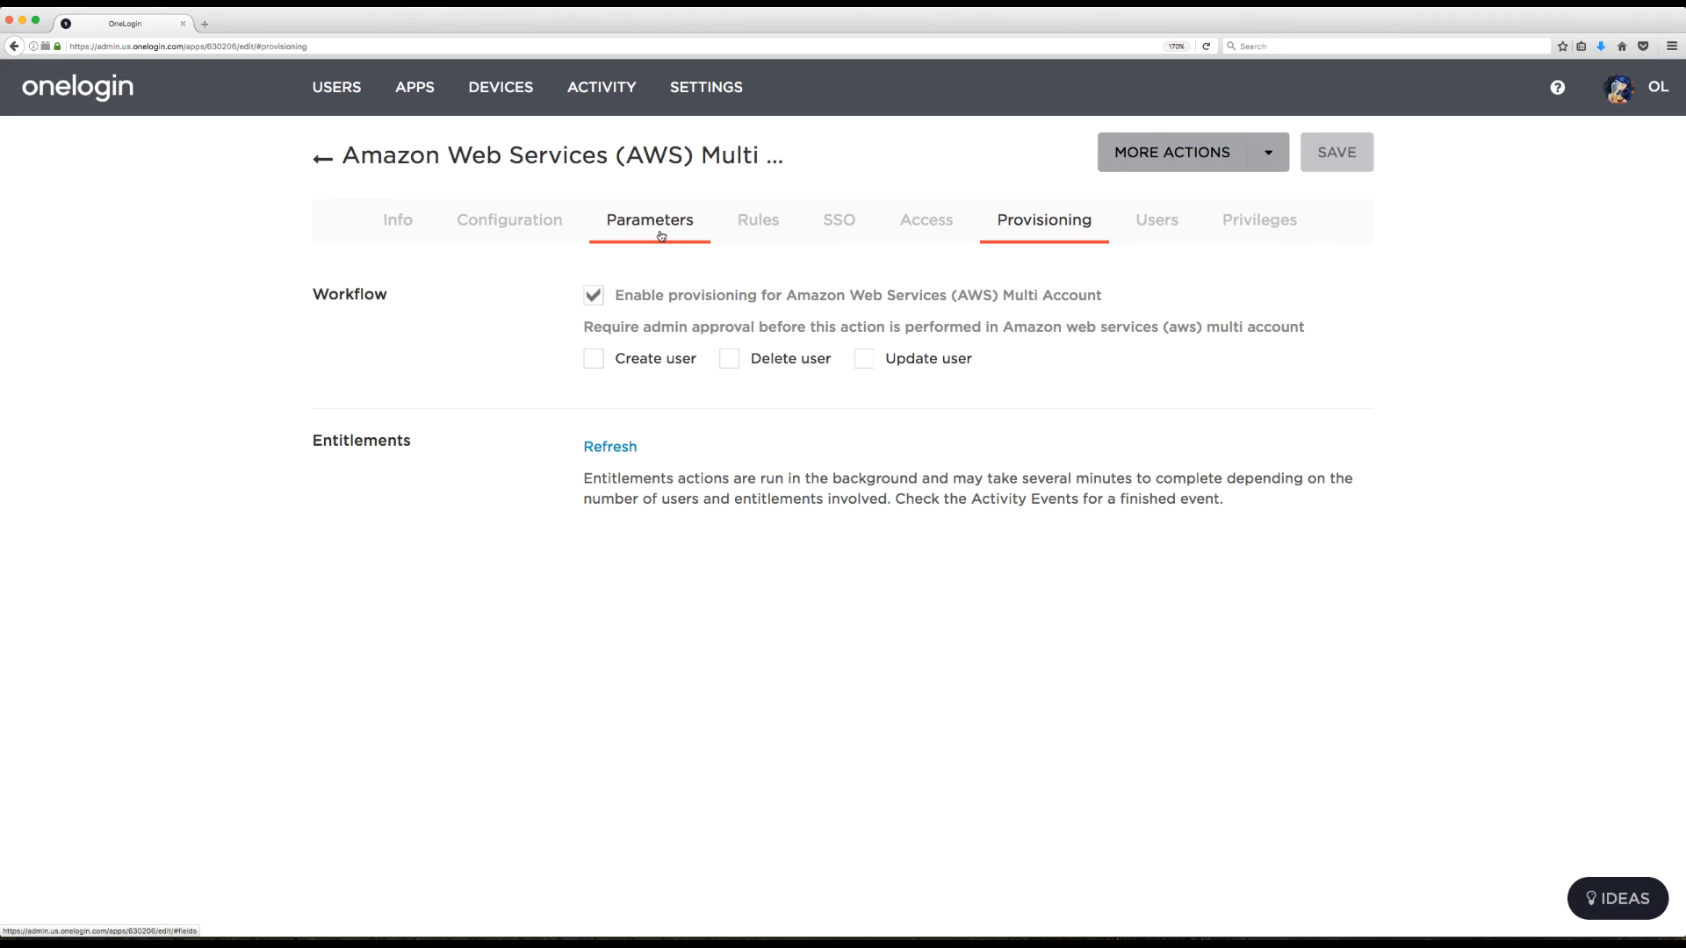
click(649, 222)
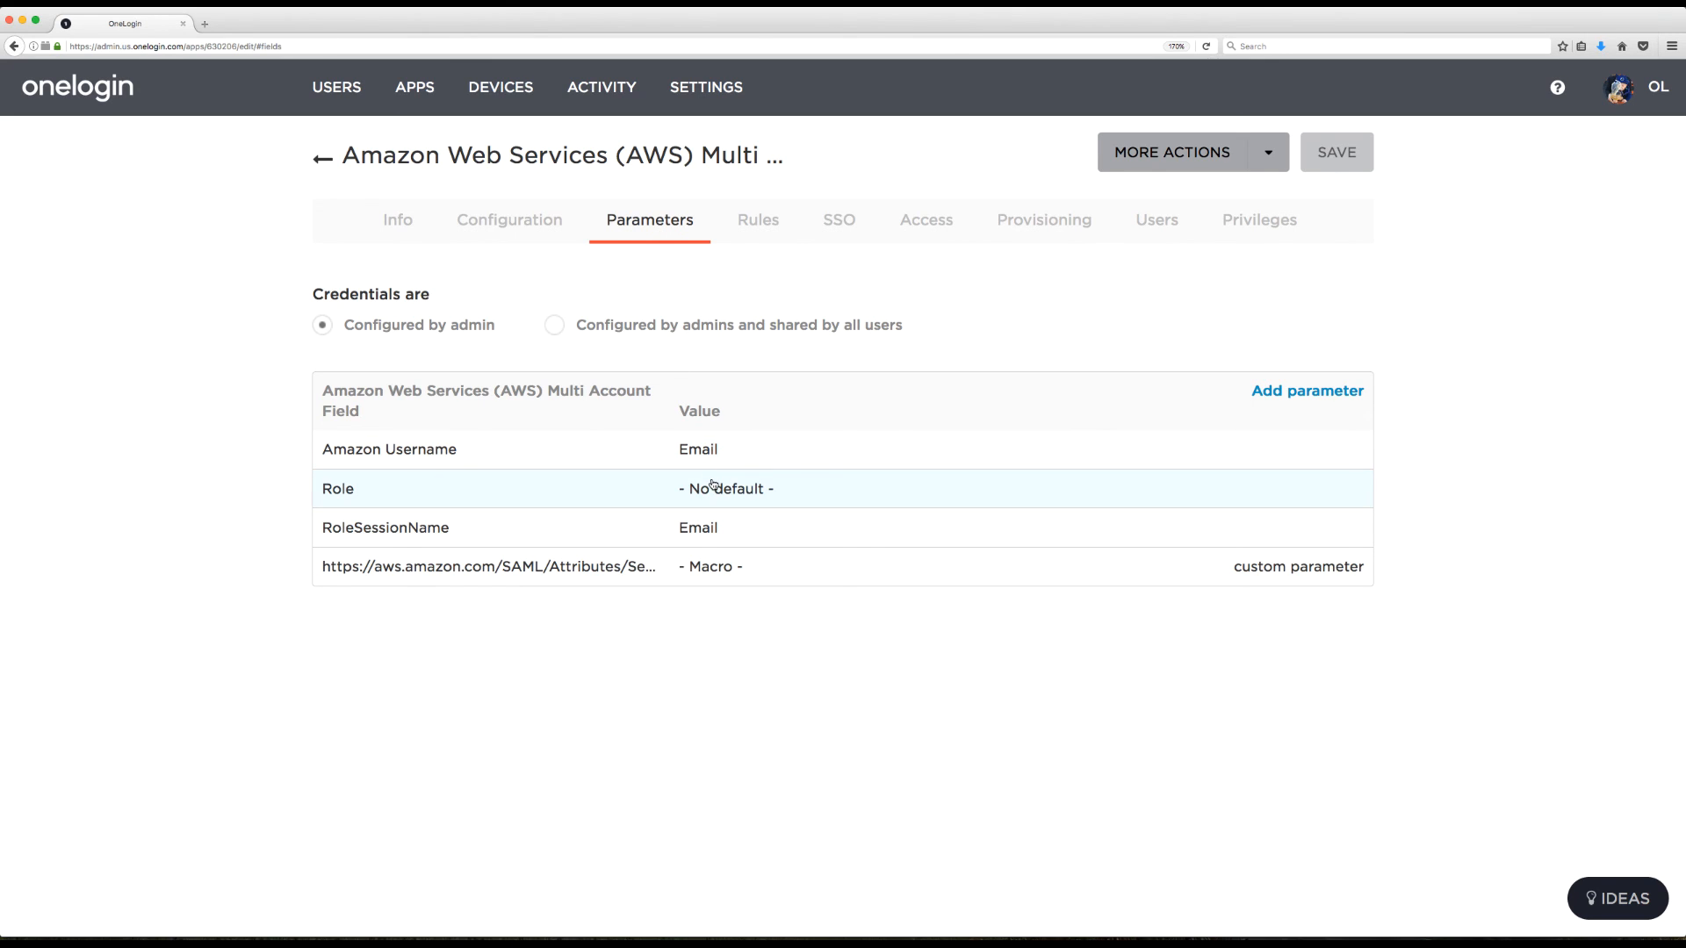
Step: Add the ec2 and s3ReadOnly values to the Role parameter and save the app
click(713, 488)
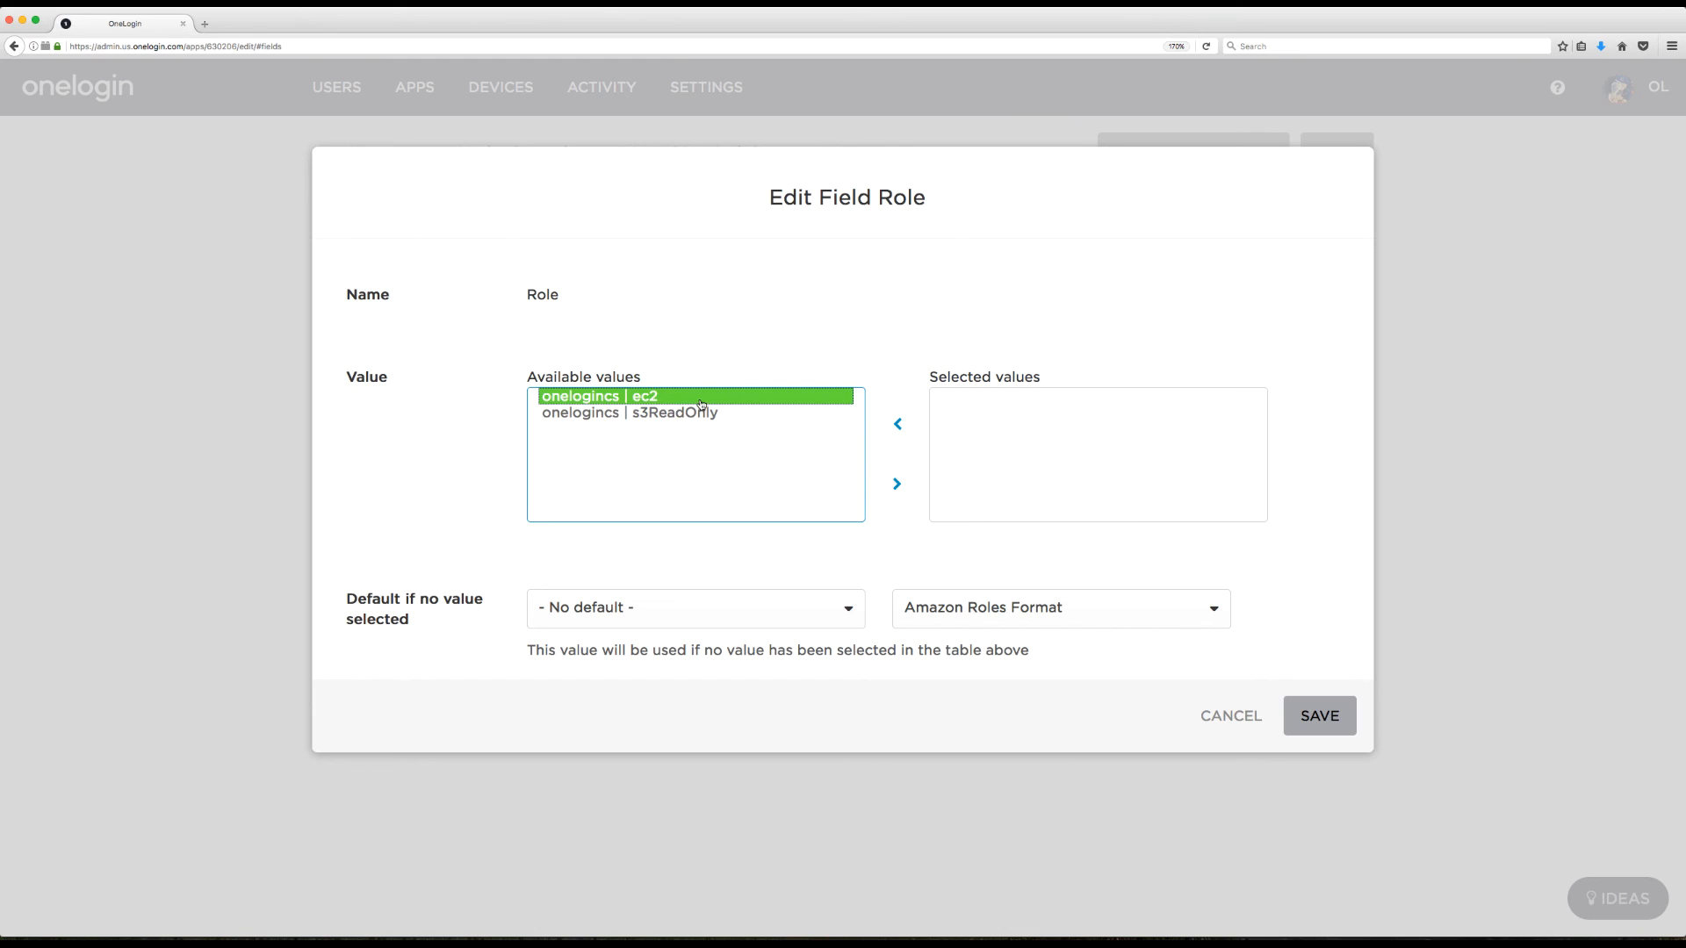
mouse_move(711, 420)
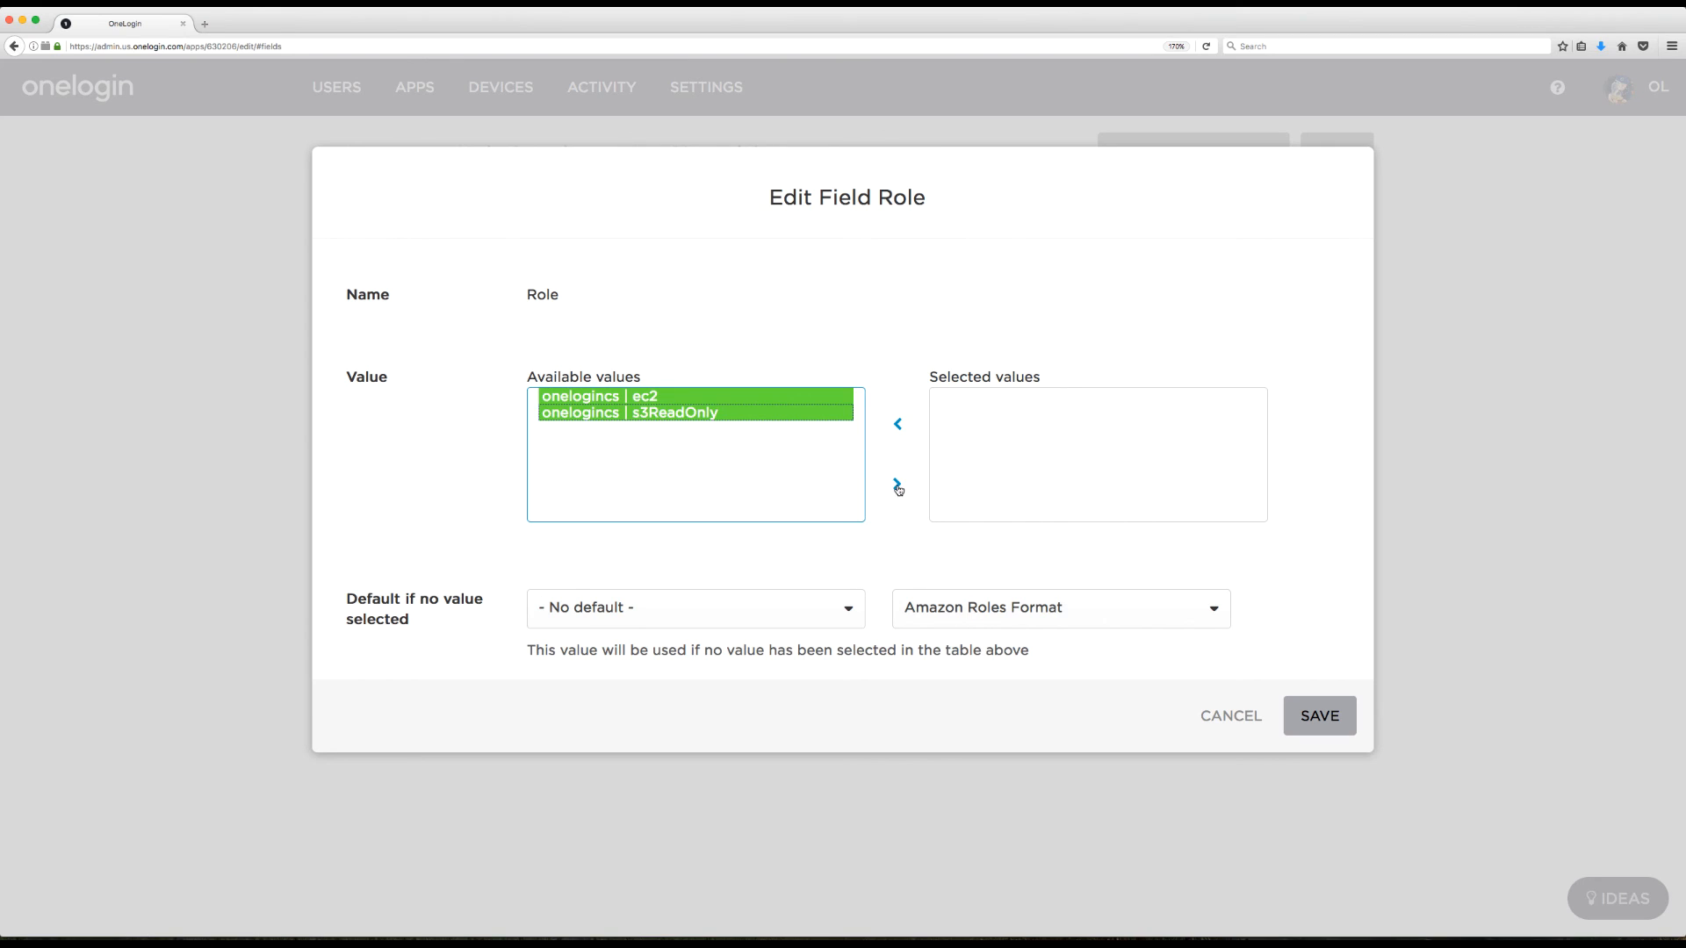
click(897, 485)
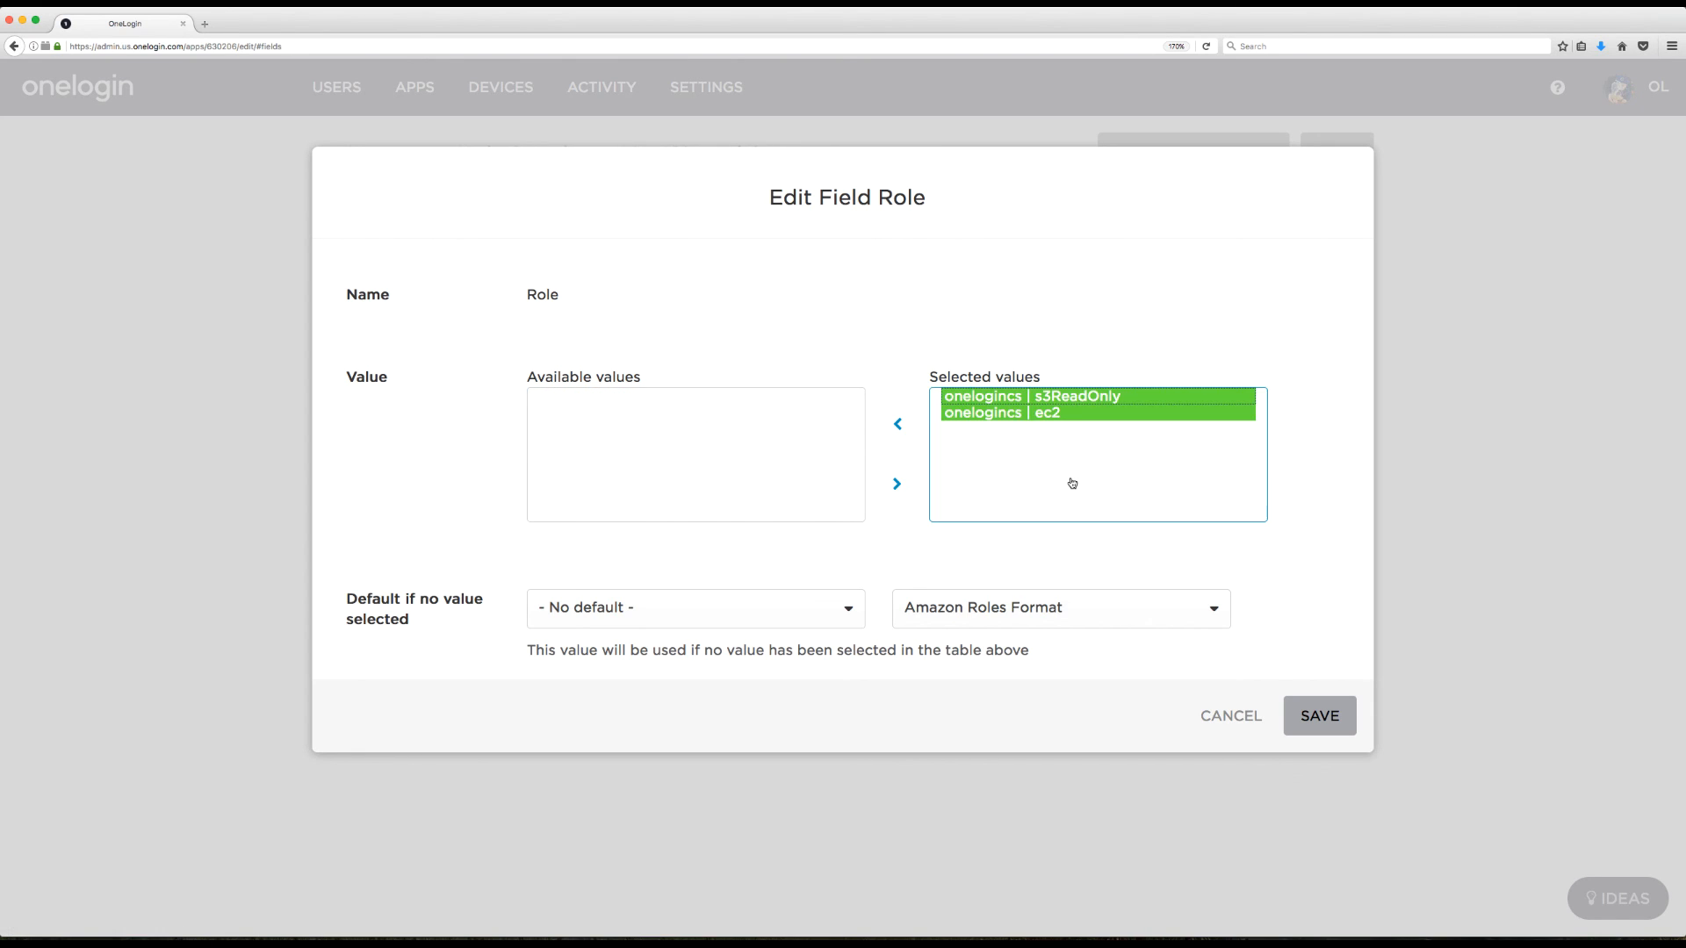
mouse_move(1104, 434)
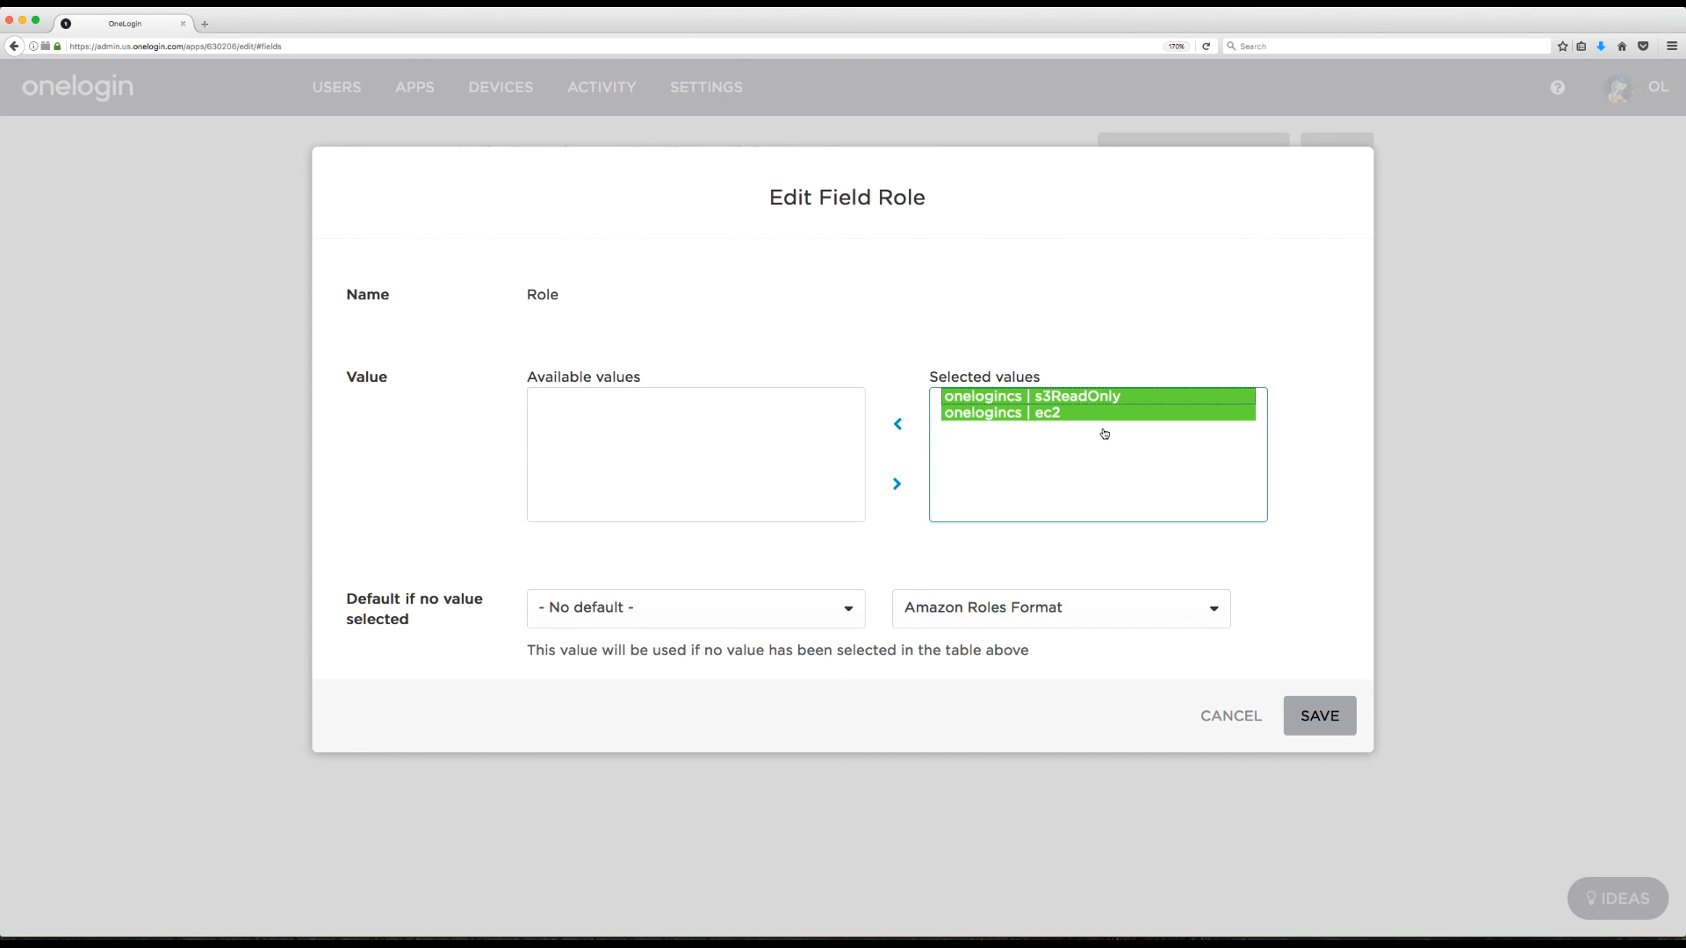
scroll(down, 3)
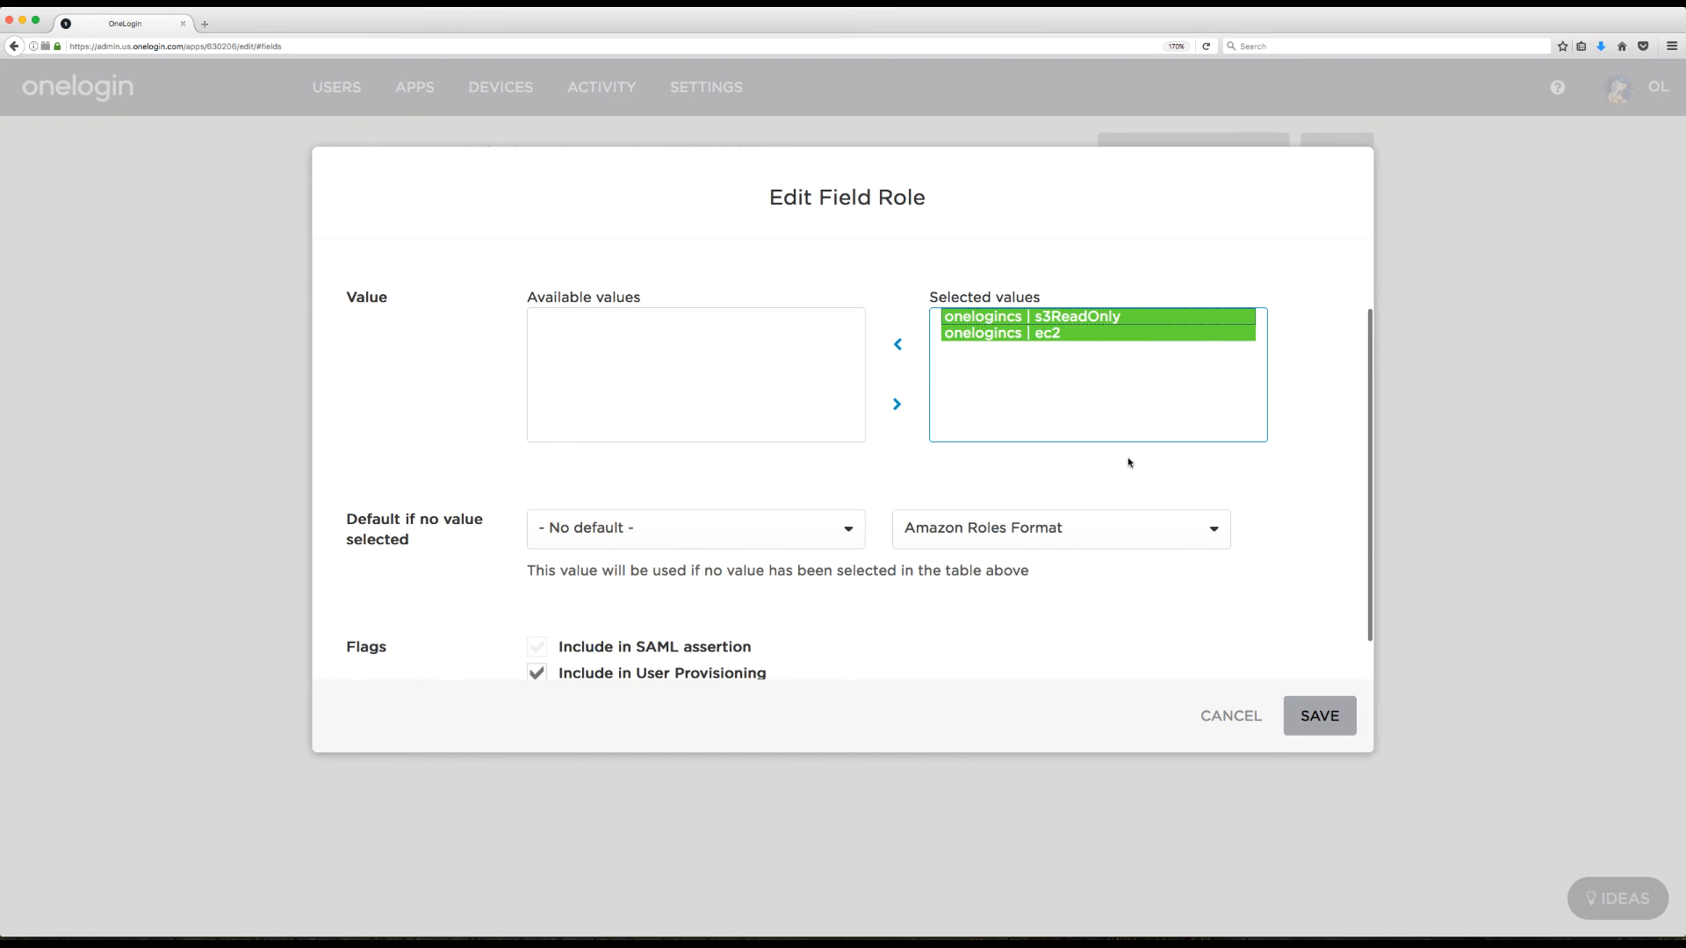
mouse_move(948, 521)
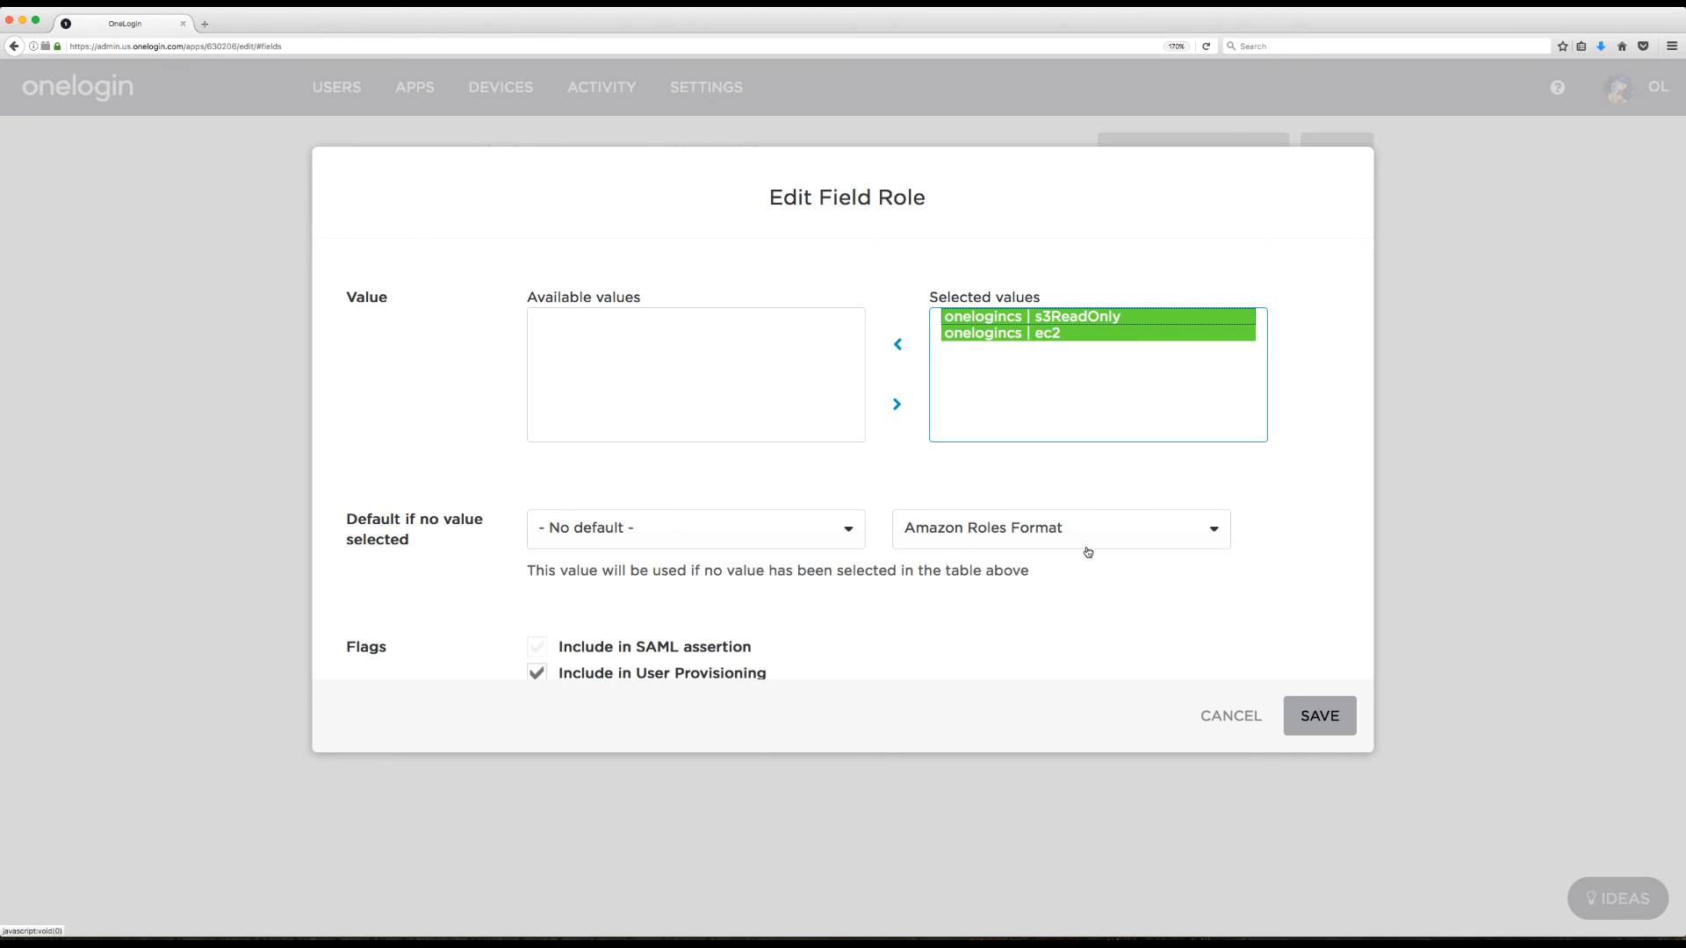
mouse_move(1015, 335)
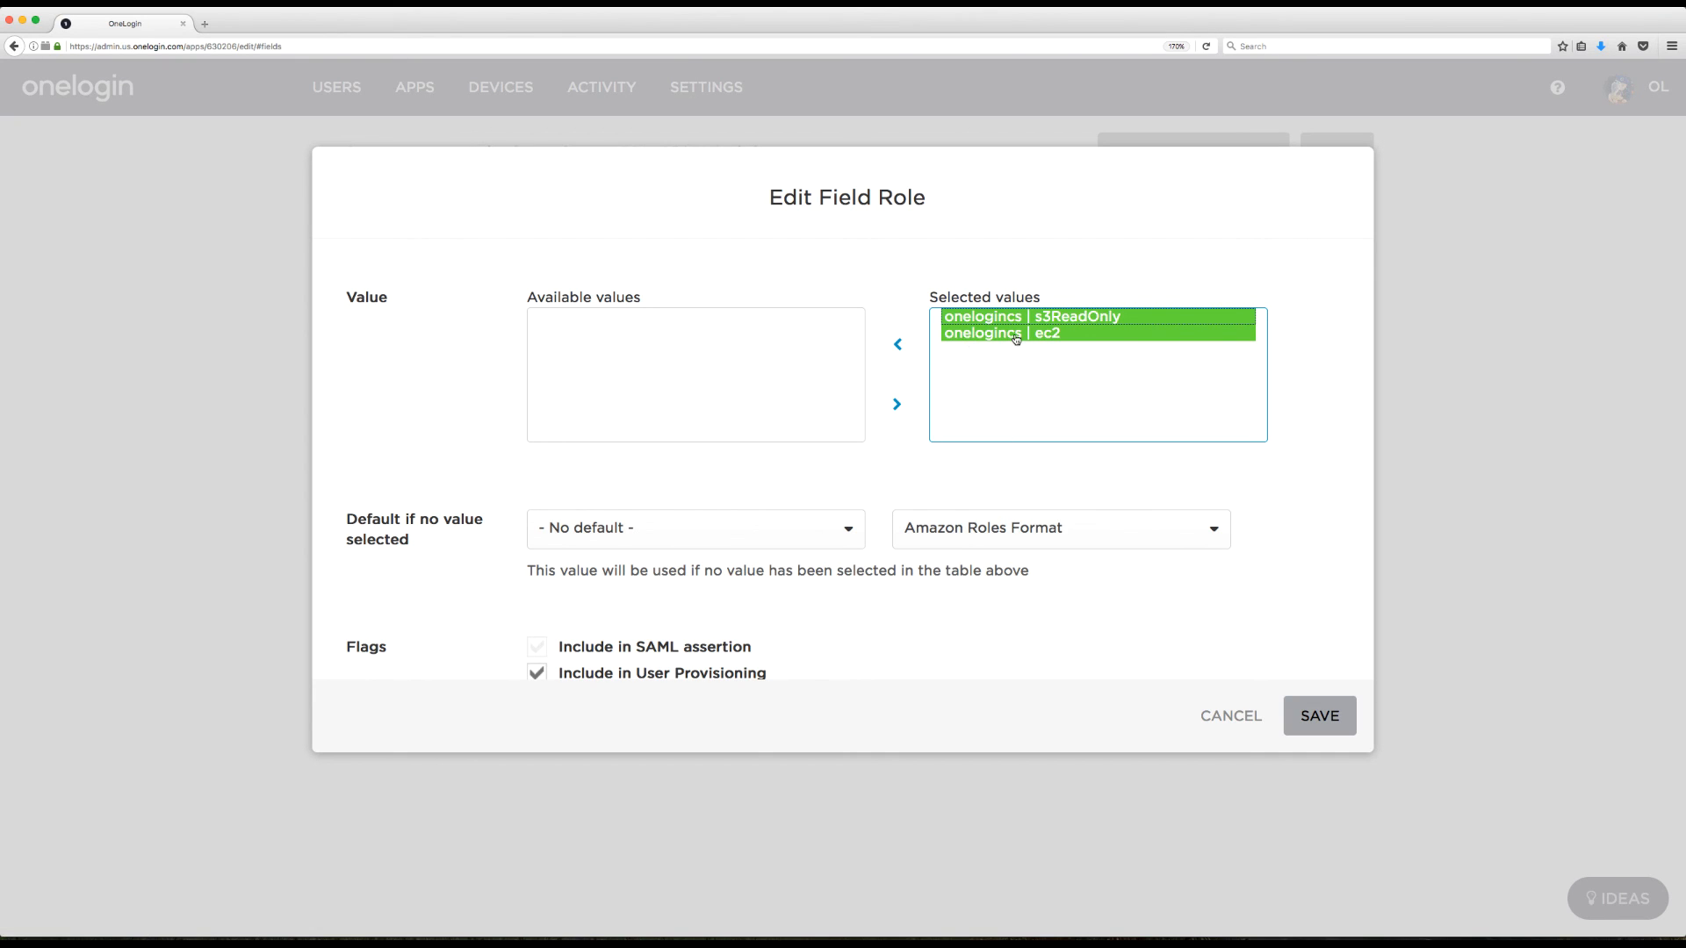
click(1015, 333)
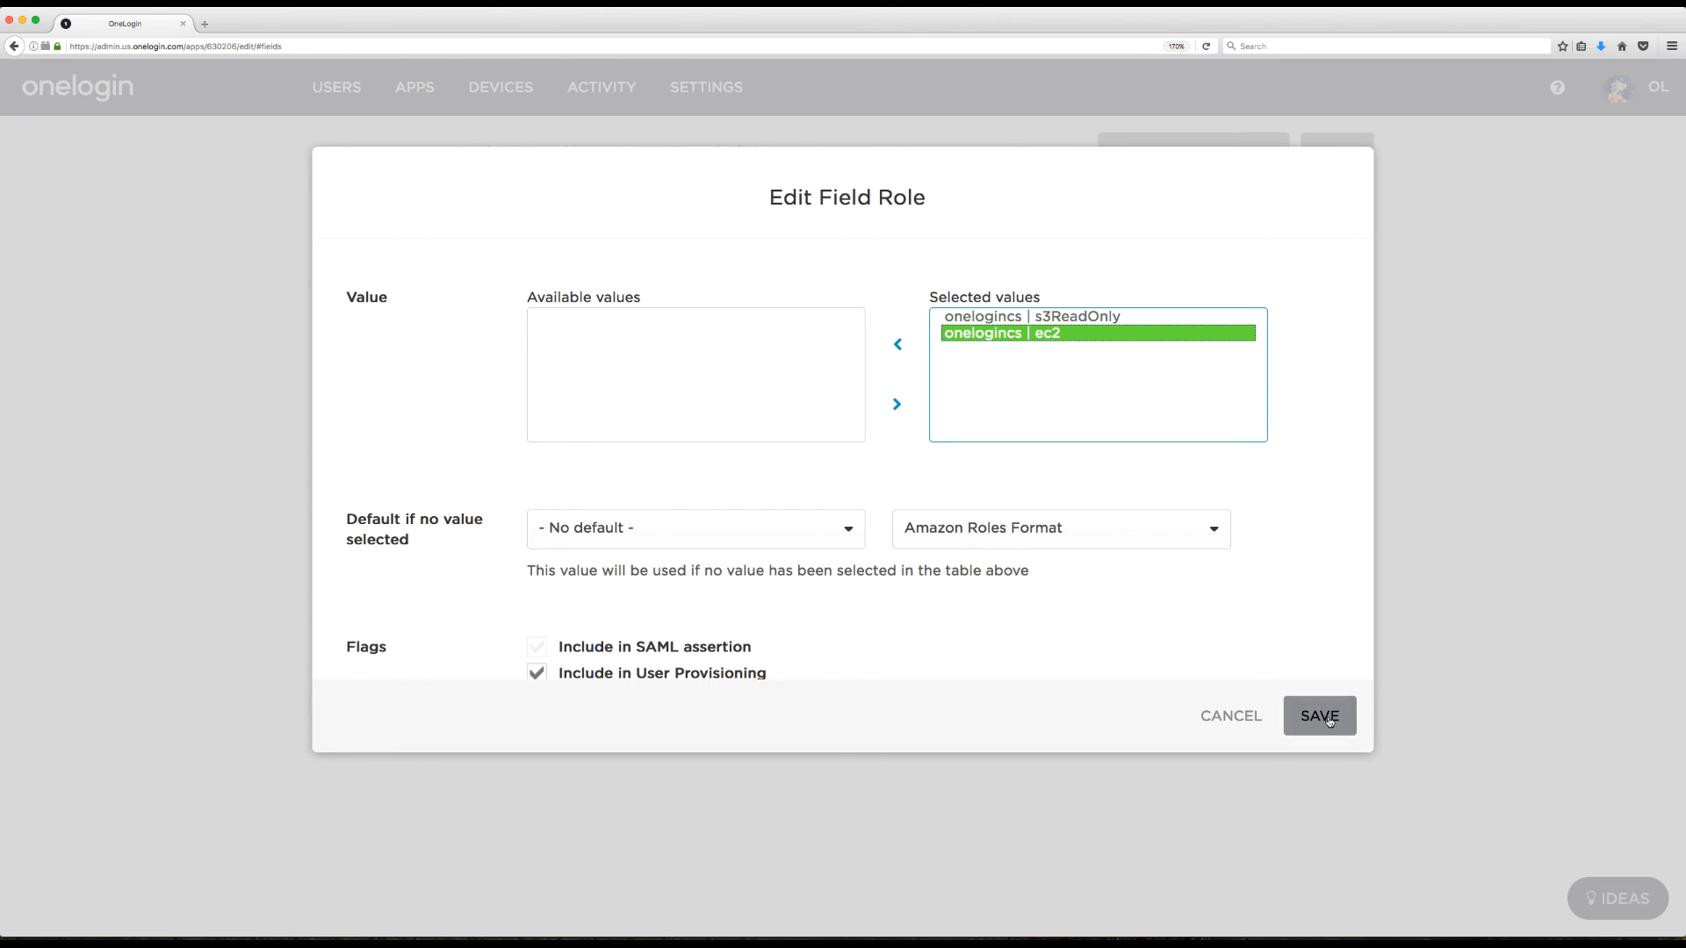
click(1321, 717)
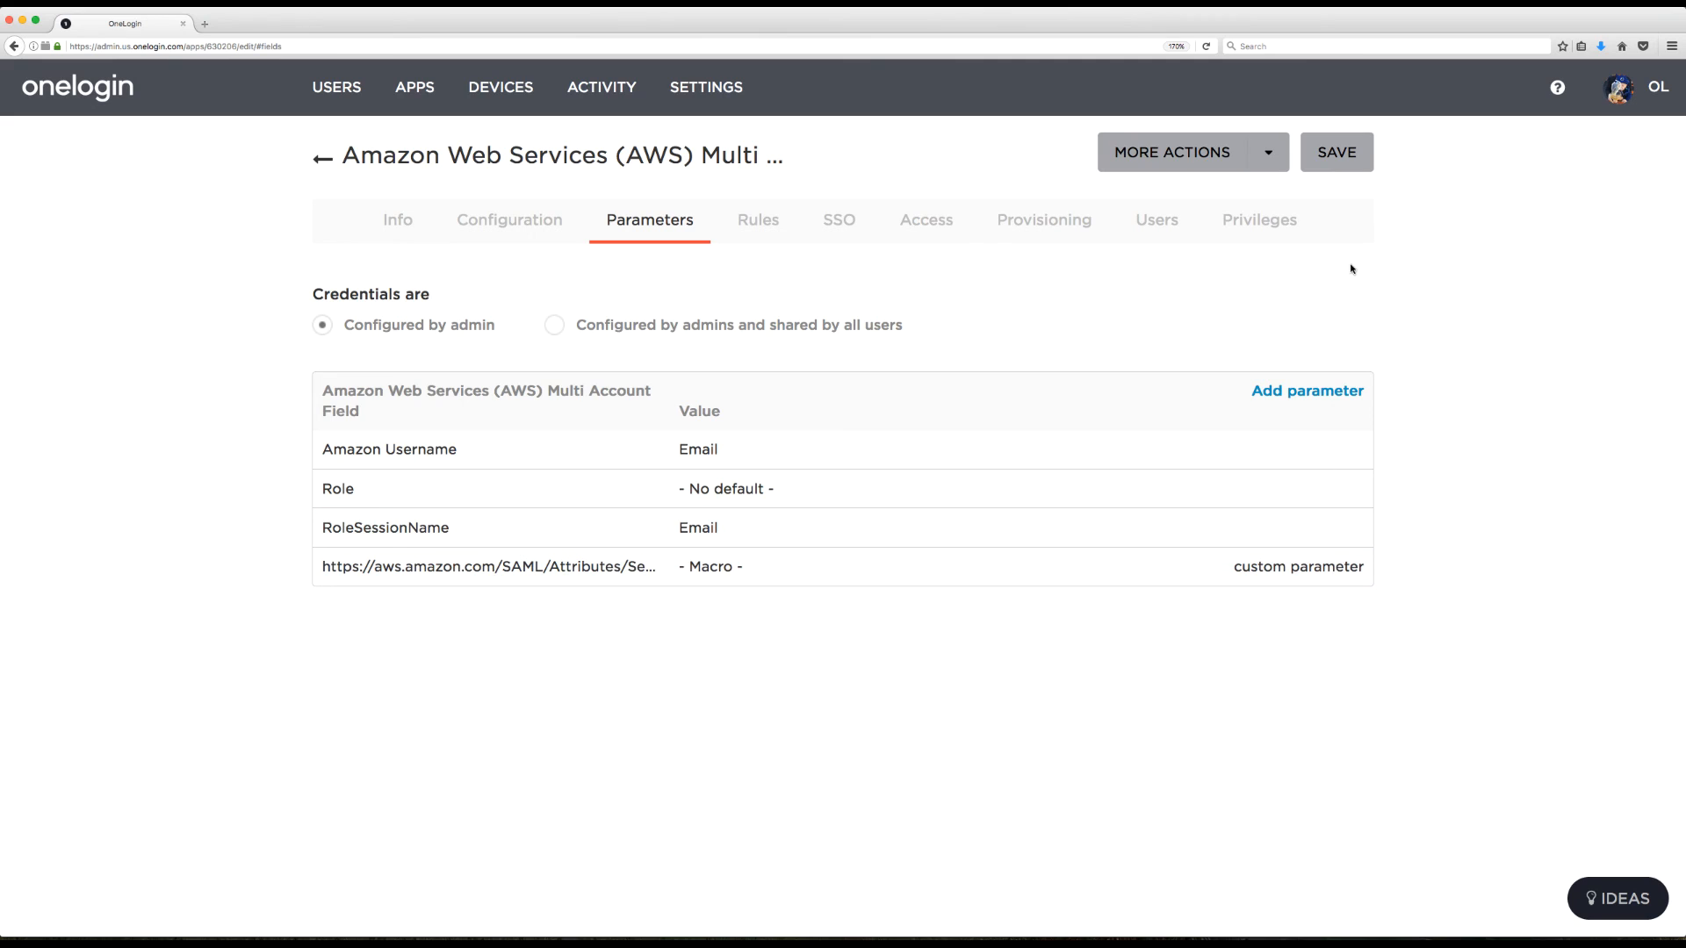
click(1336, 151)
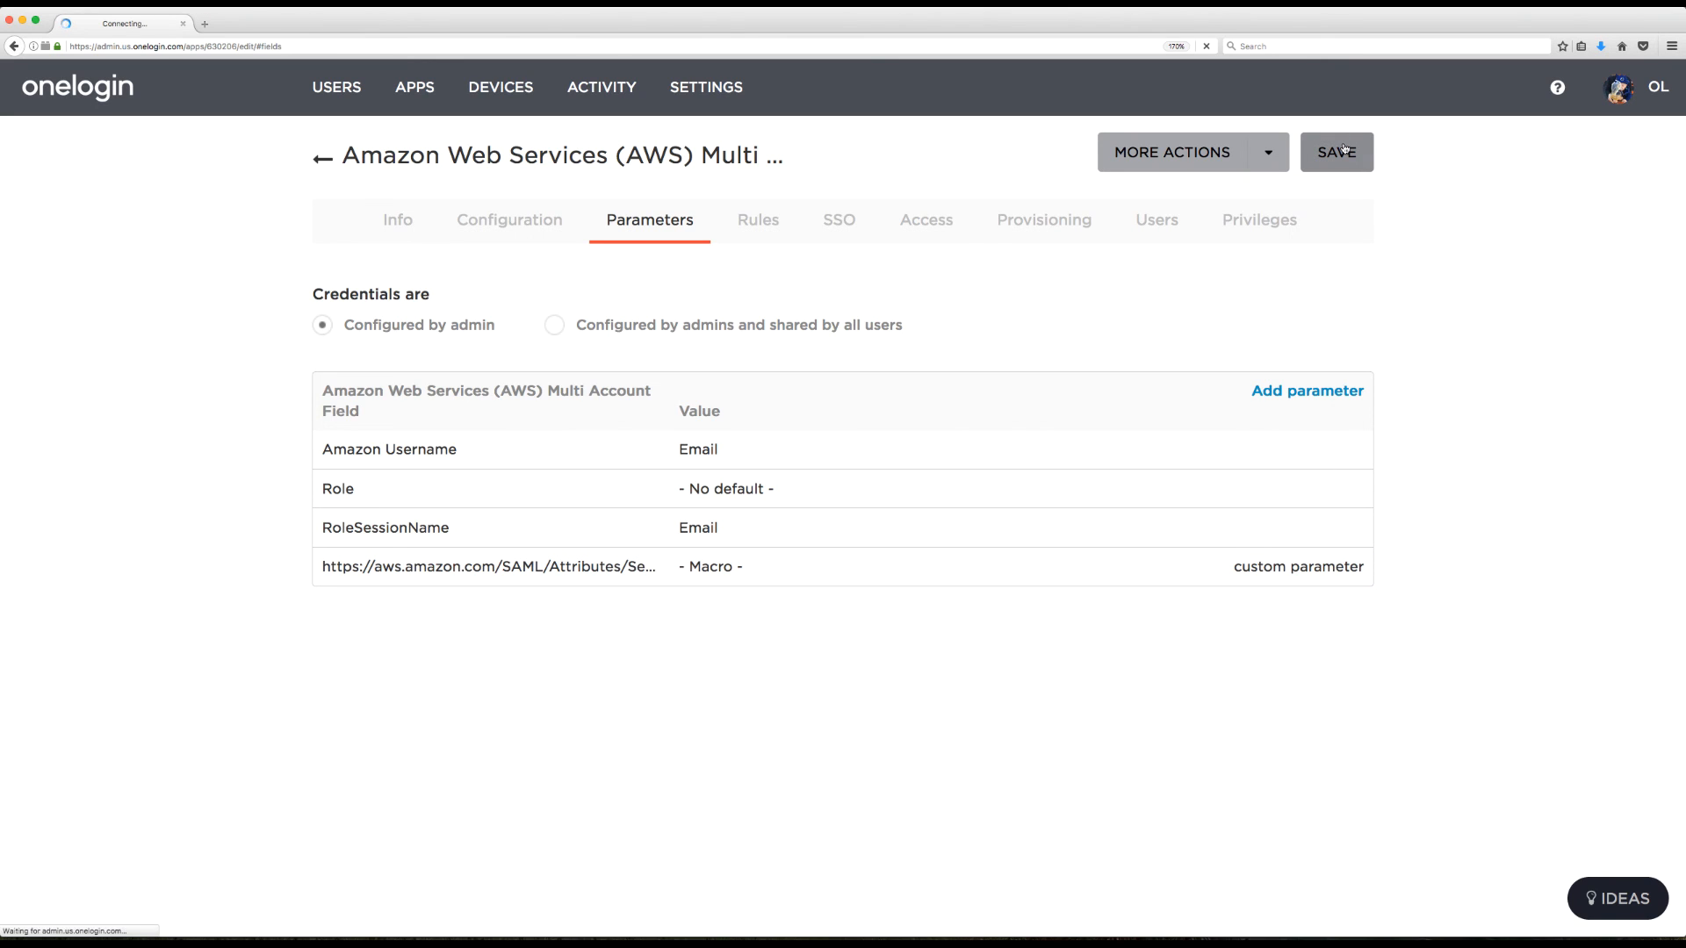